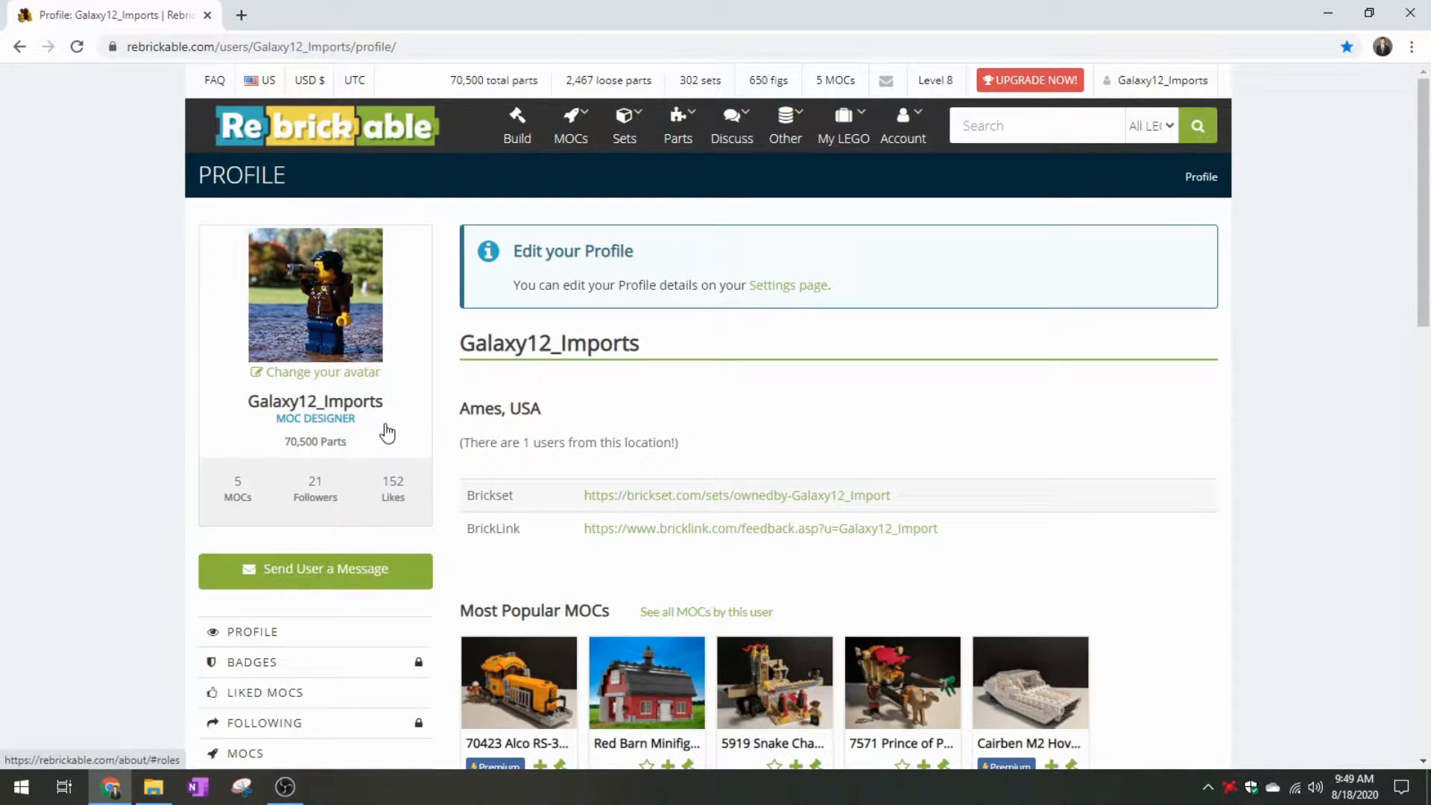
pyautogui.moveTo(831, 430)
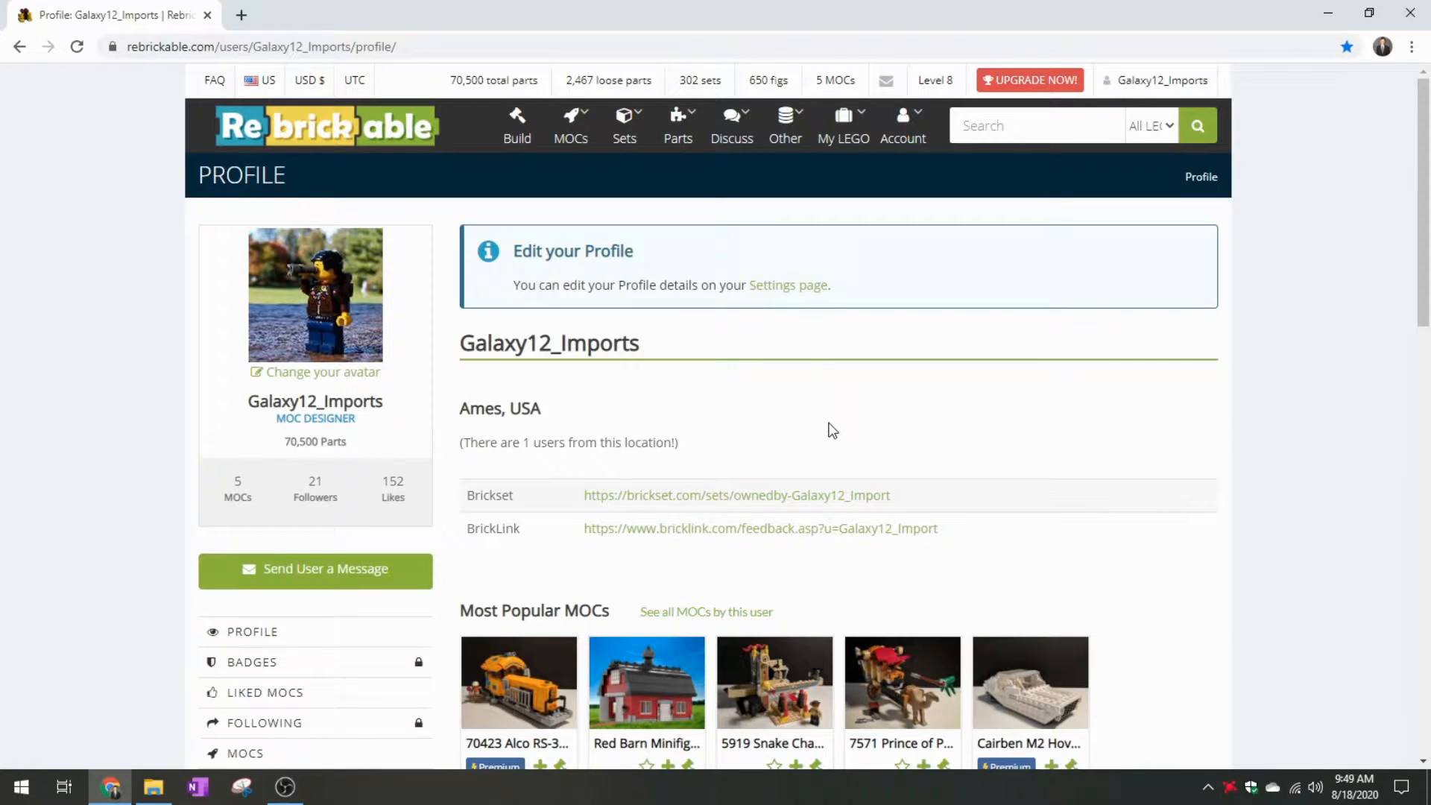
pyautogui.moveTo(1296, 303)
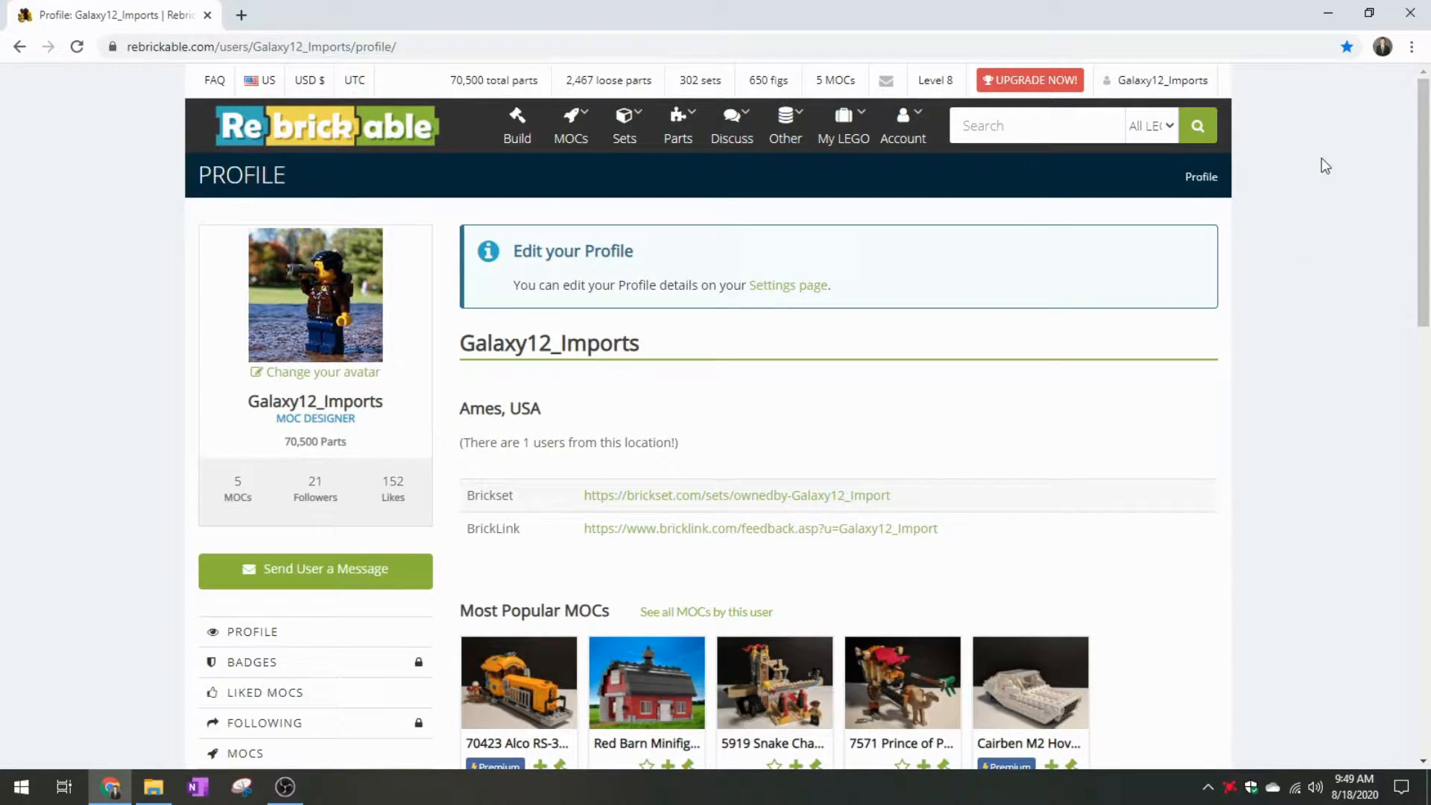
pyautogui.moveTo(1271, 153)
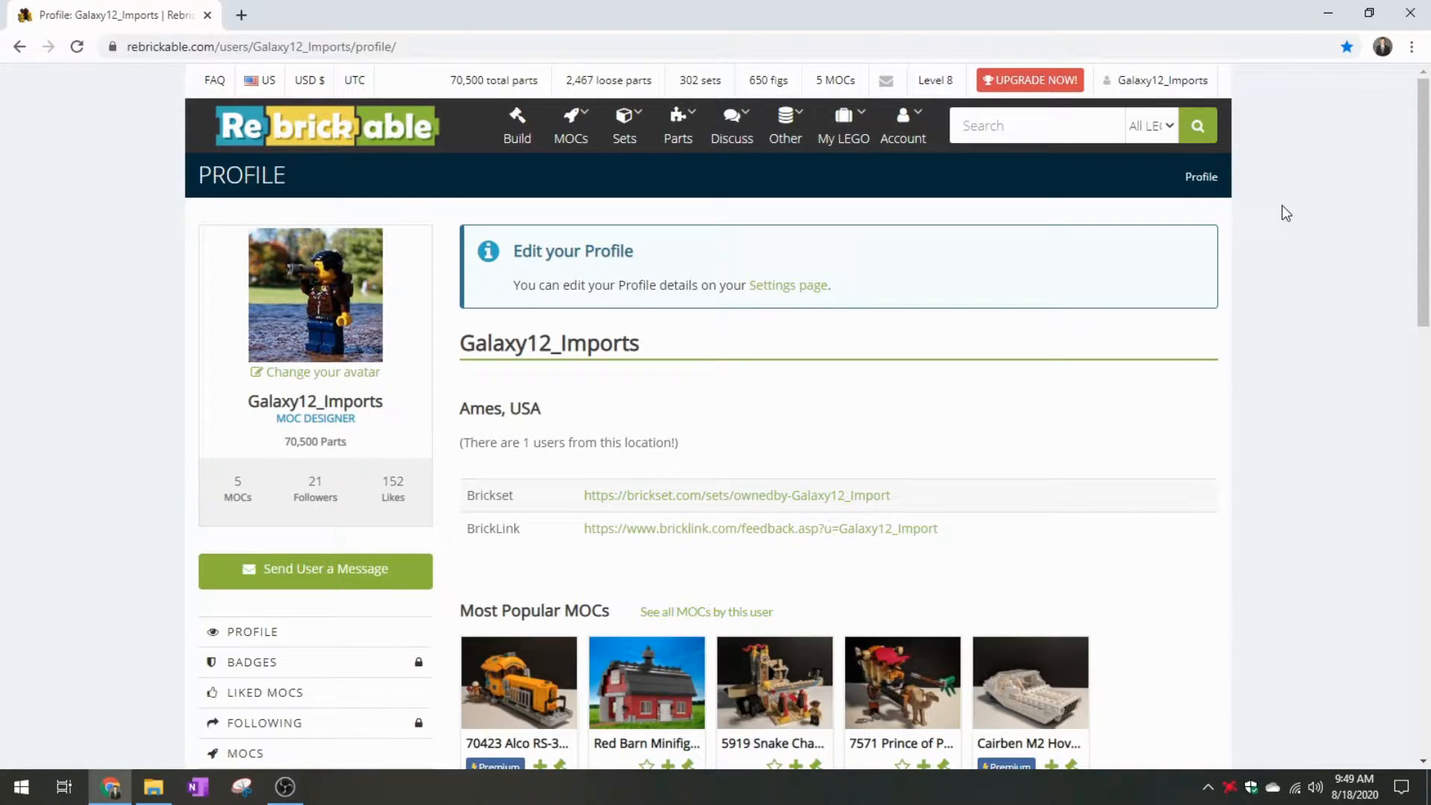
pyautogui.moveTo(1272, 225)
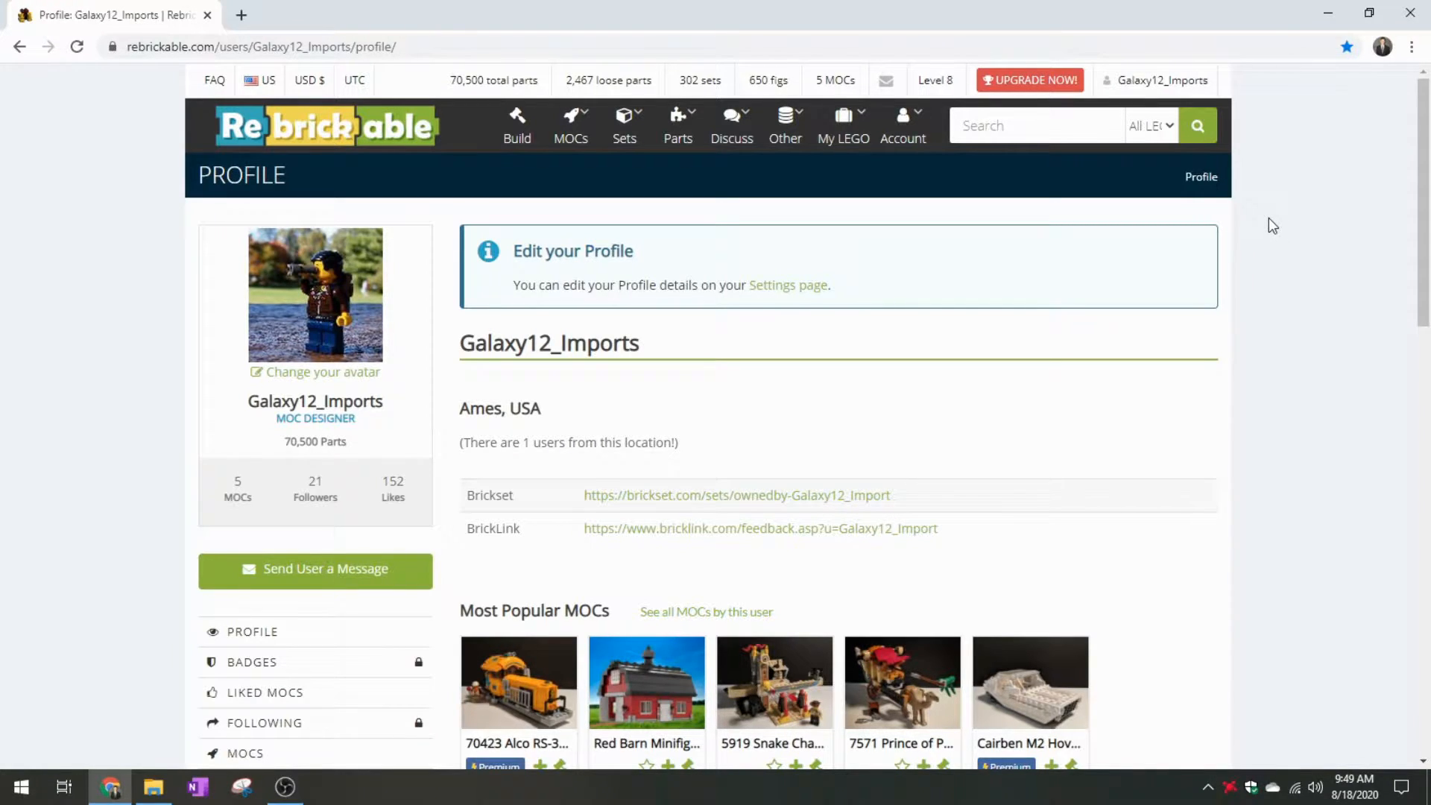
pyautogui.moveTo(813, 176)
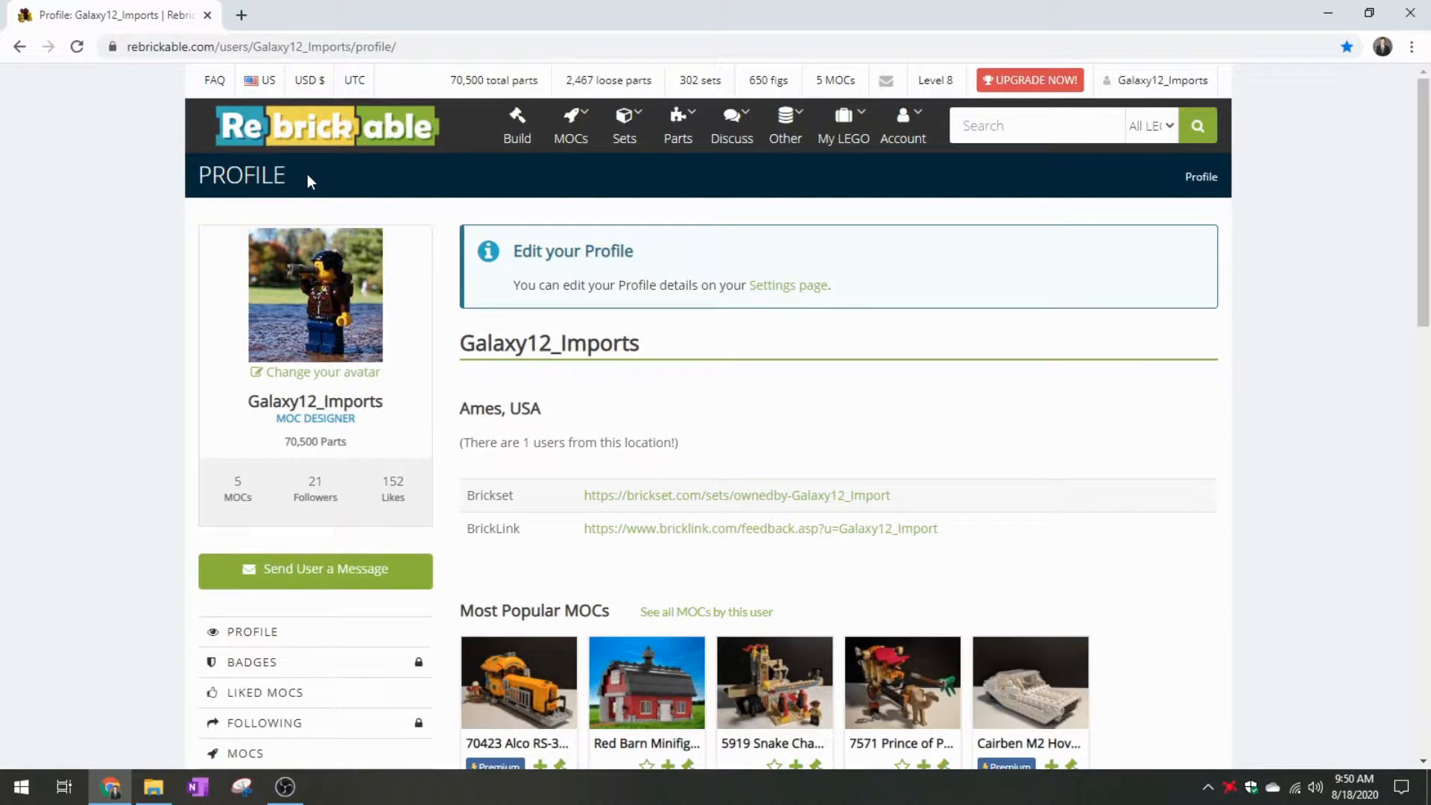
pyautogui.moveTo(327, 182)
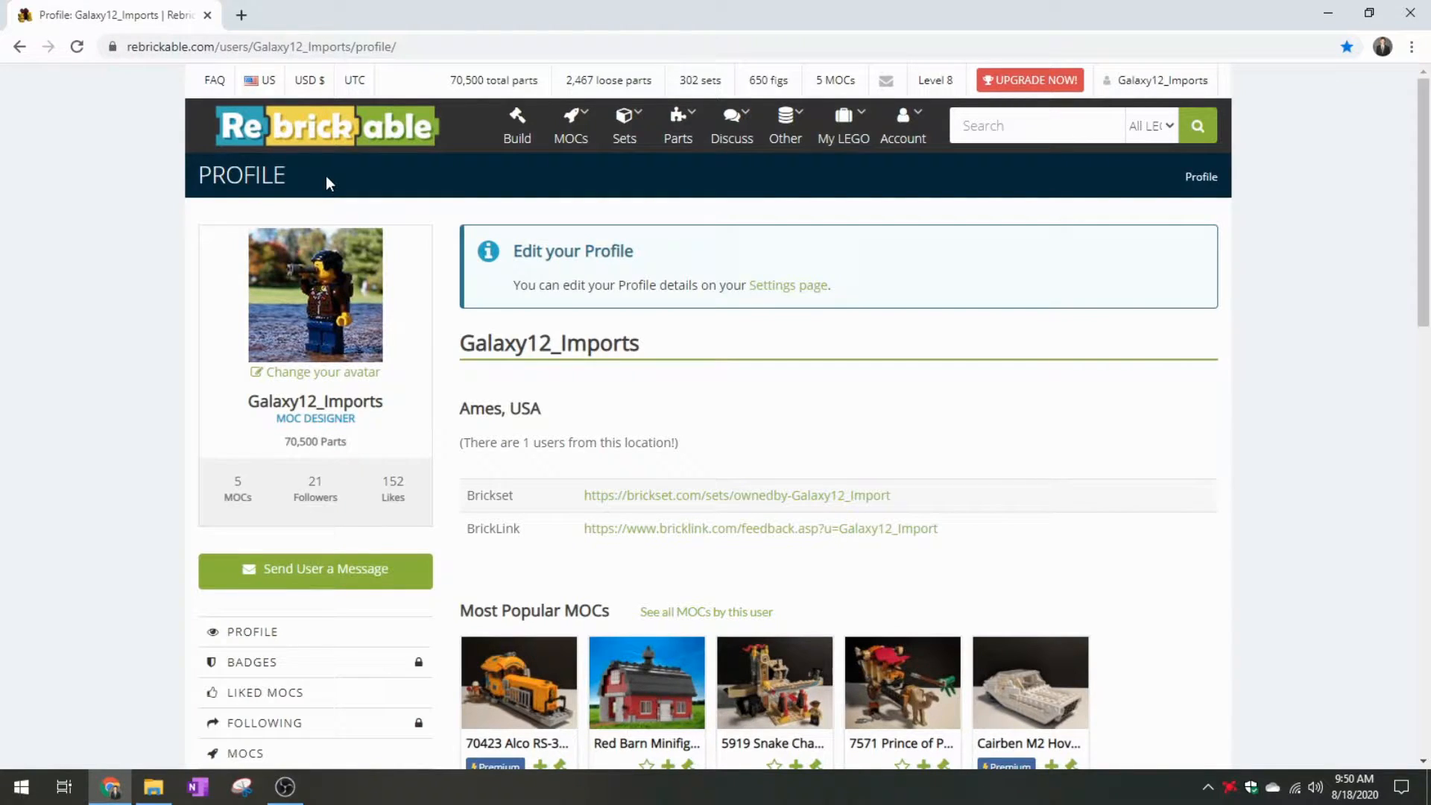
pyautogui.moveTo(103, 316)
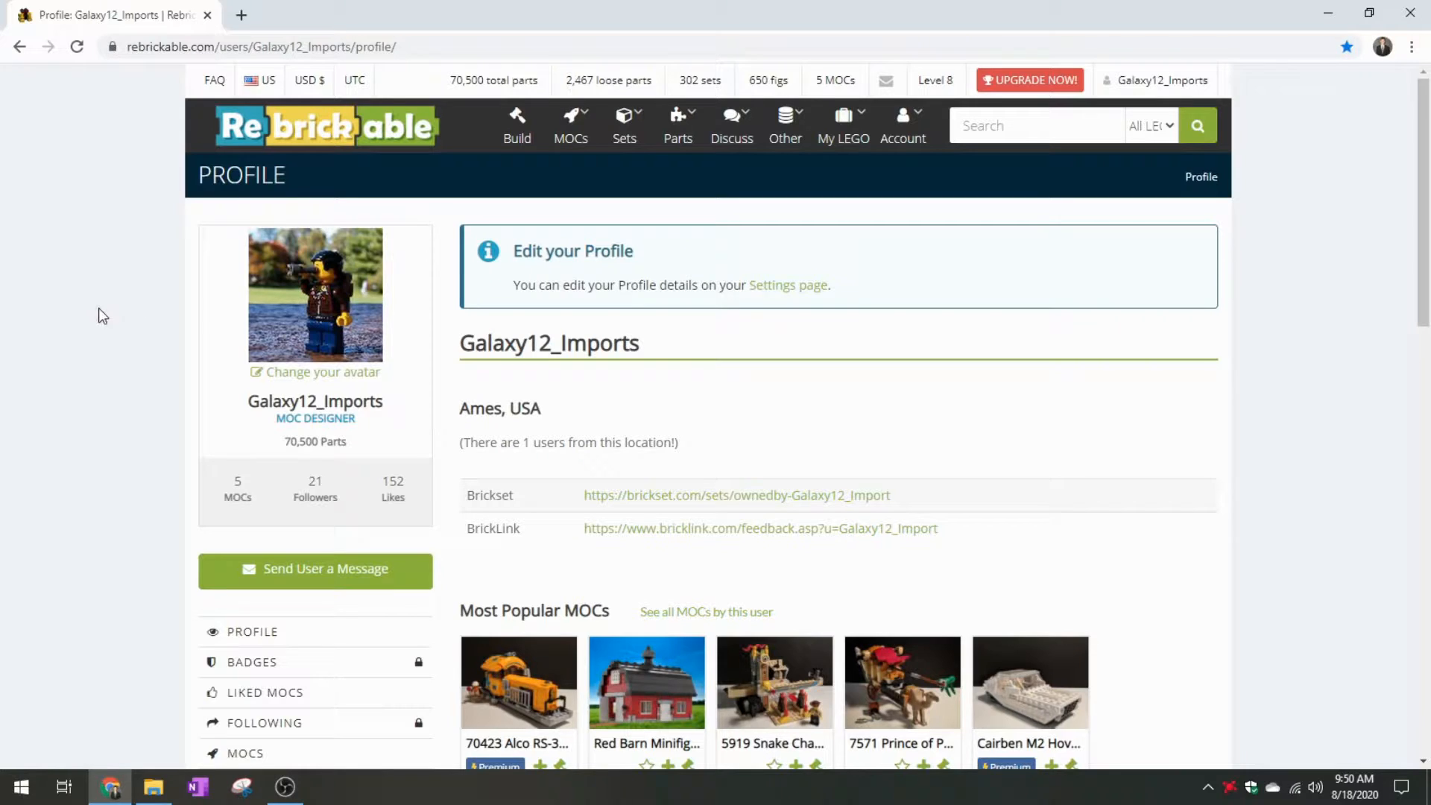
pyautogui.moveTo(649, 201)
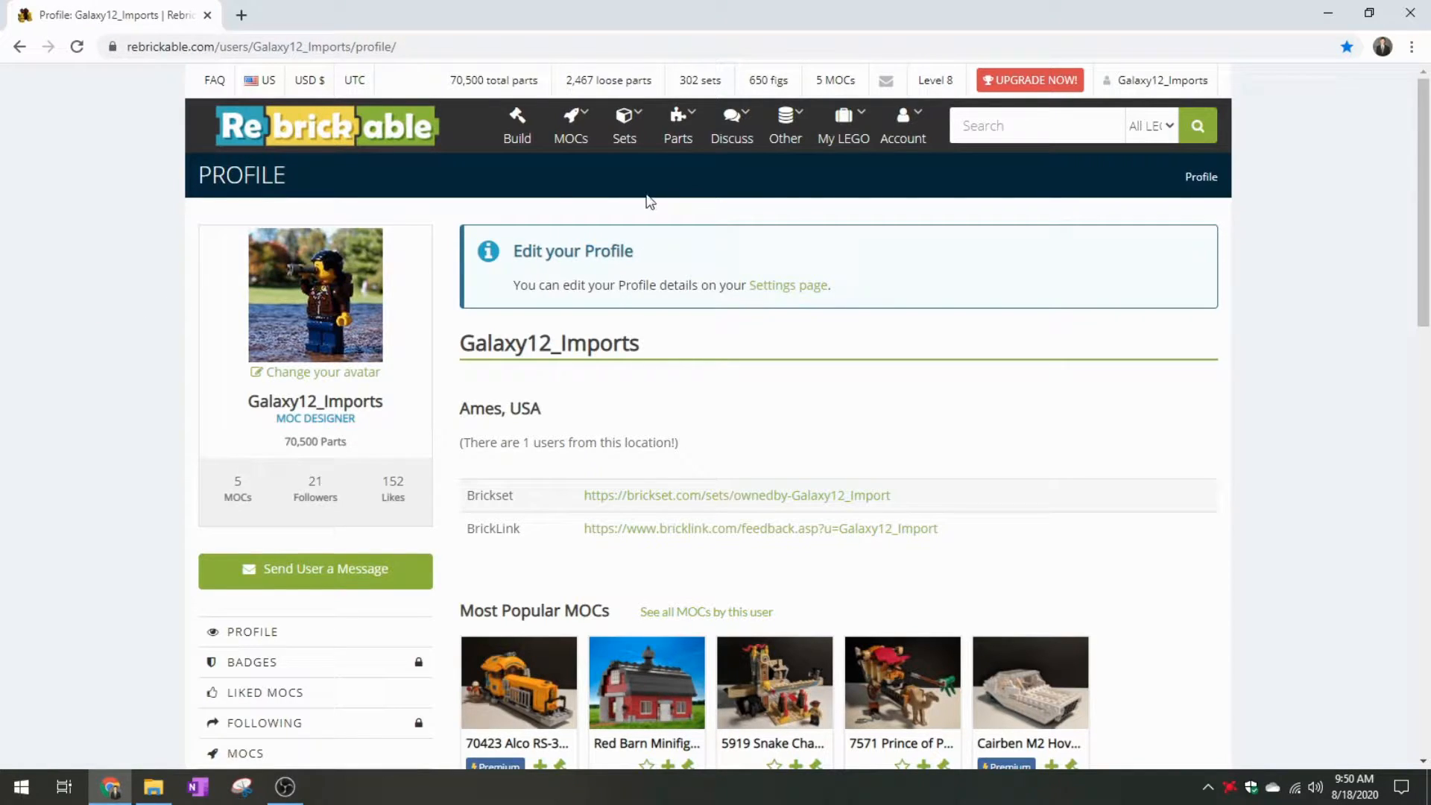
# Navigate from the My LEGO menu to My Part Lists showing five lists and 2,467 loose parts
pyautogui.click(842, 125)
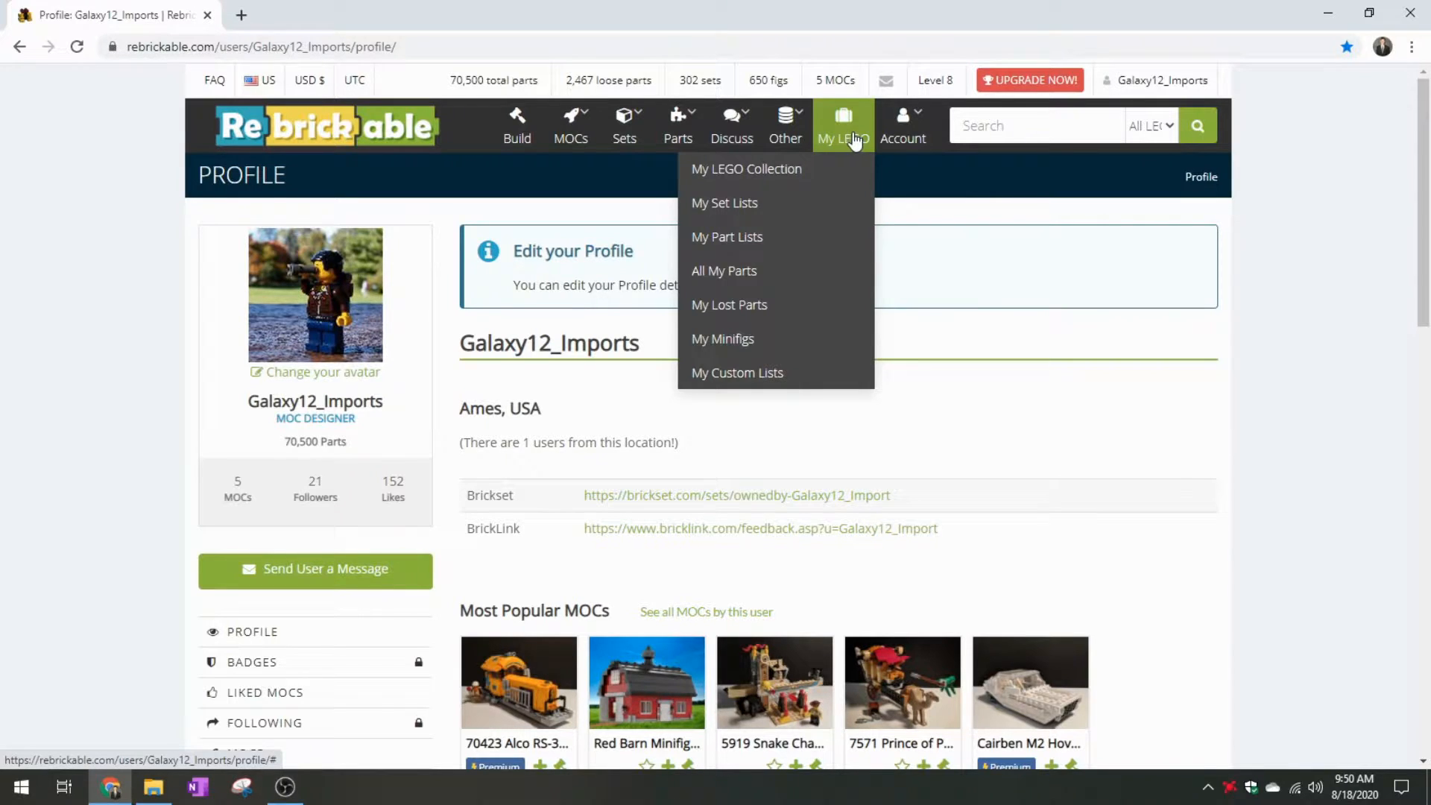
pyautogui.click(726, 237)
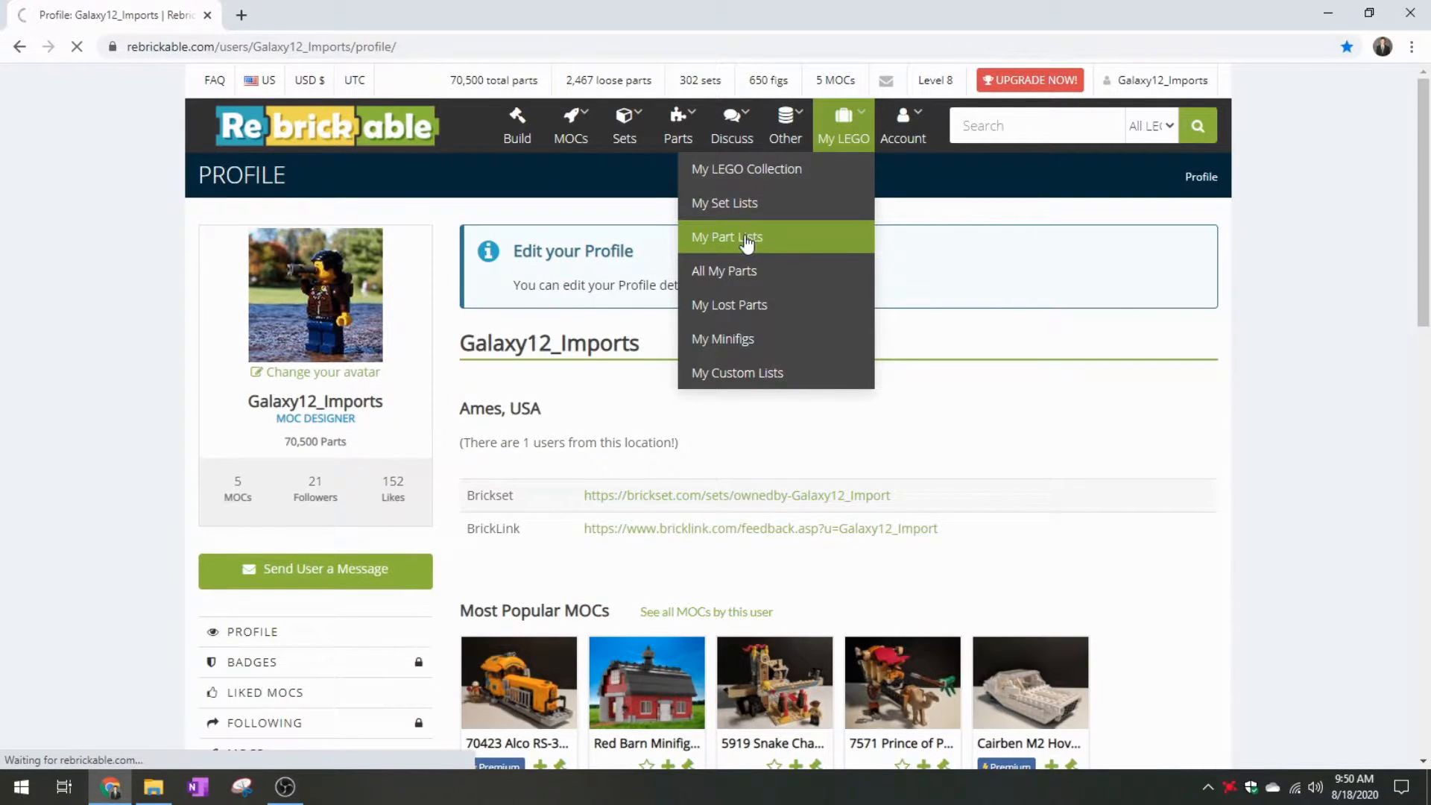
pyautogui.click(726, 237)
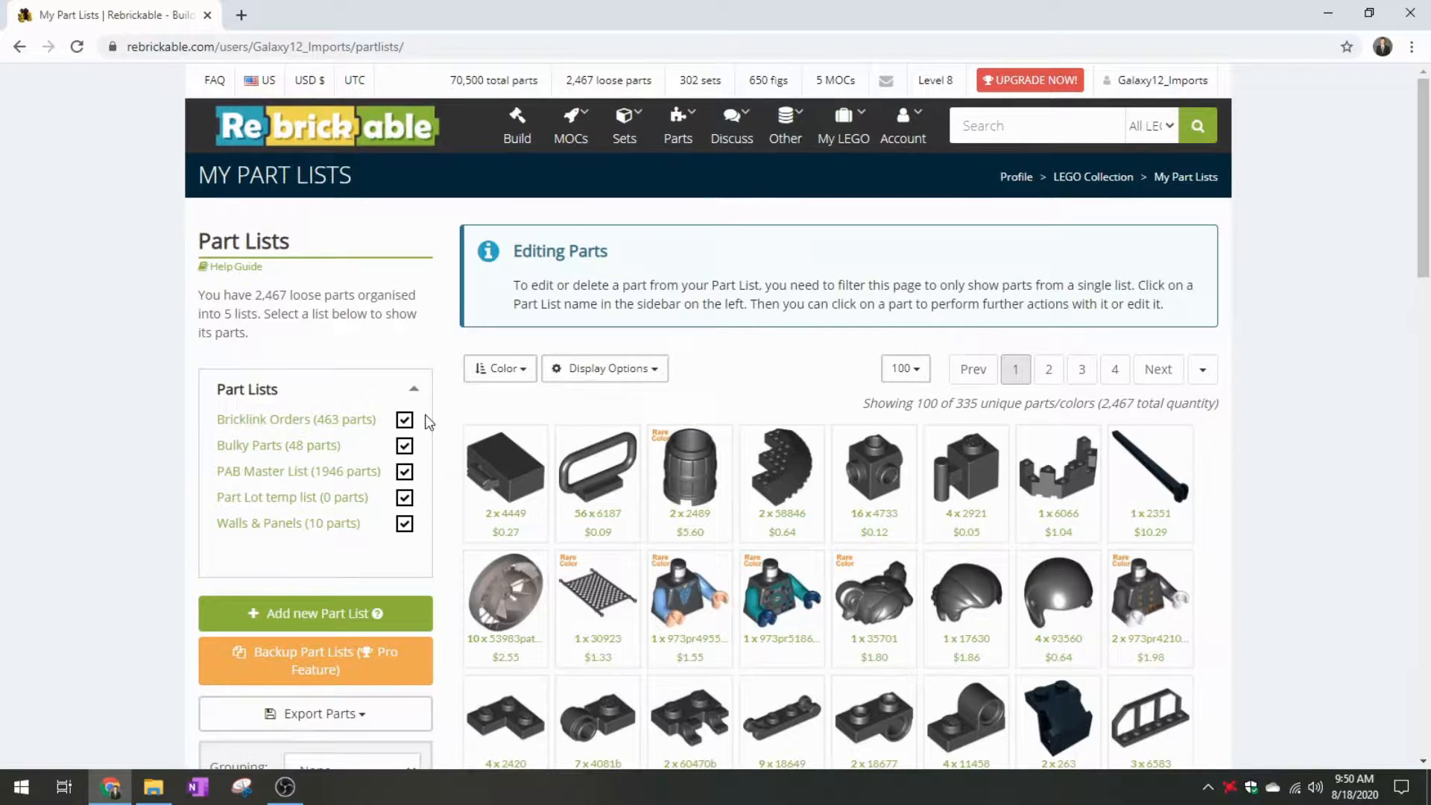
pyautogui.scroll(-3)
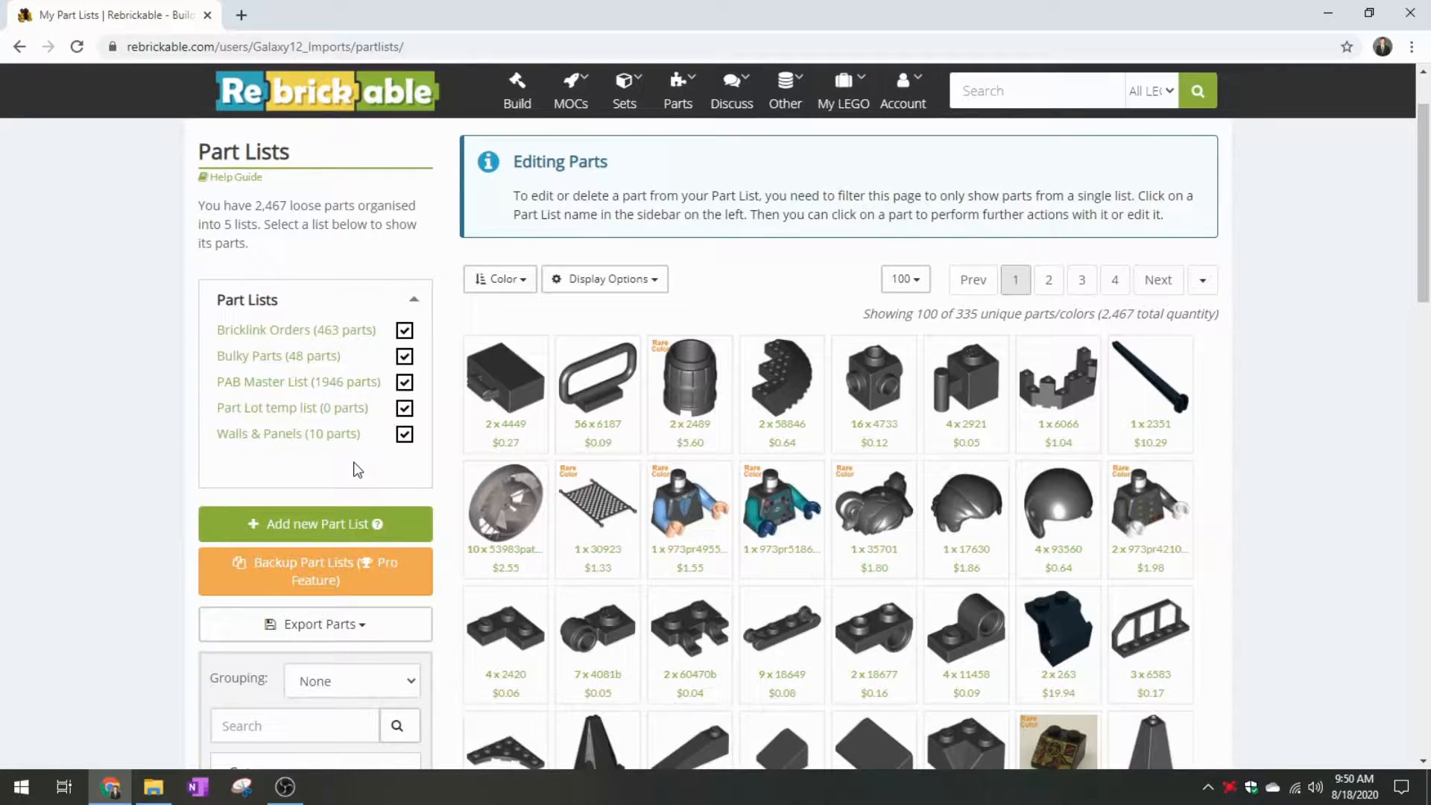
pyautogui.moveTo(1219, 497)
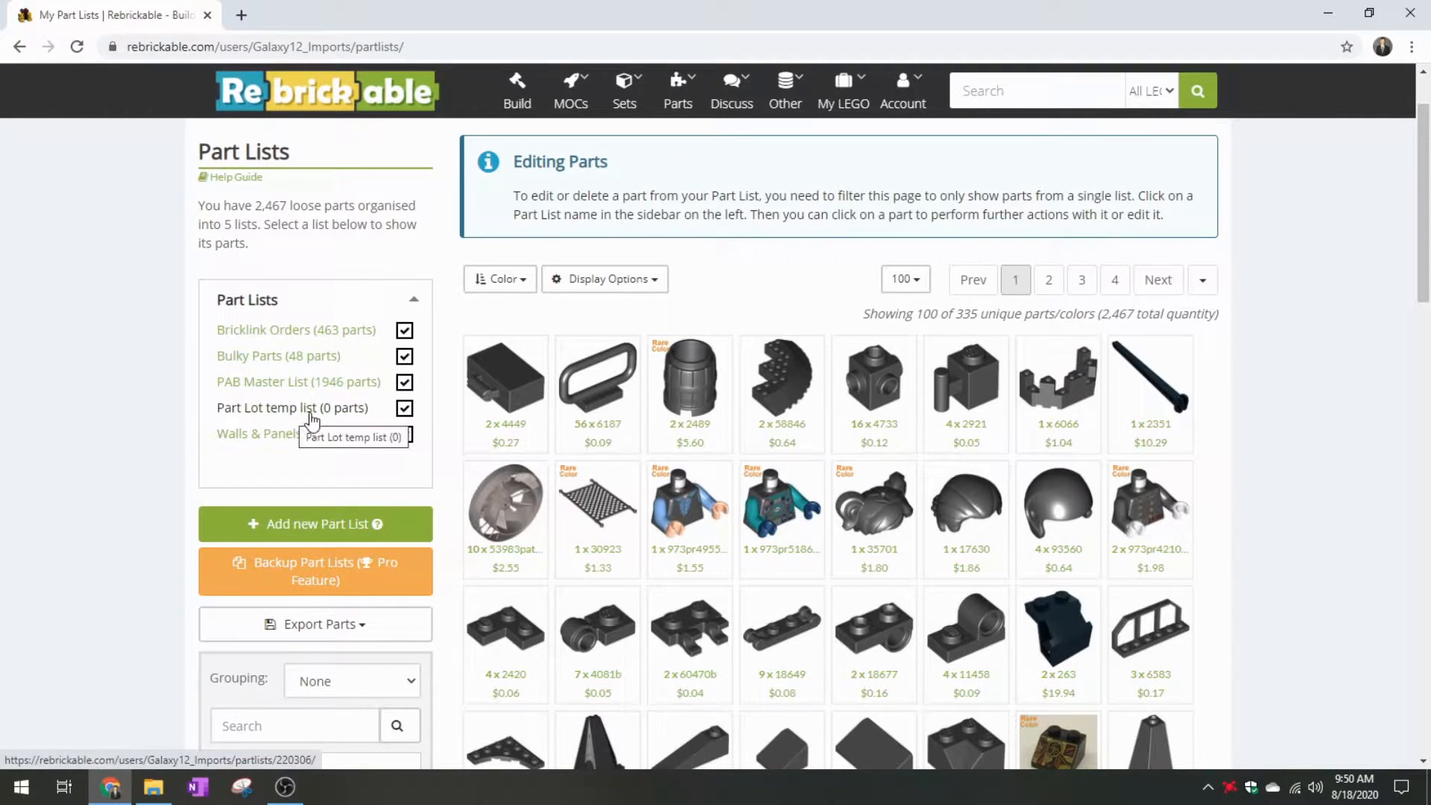
# Open the empty 'Part Lot temp list' from the Part Lists sidebar
pyautogui.click(292, 406)
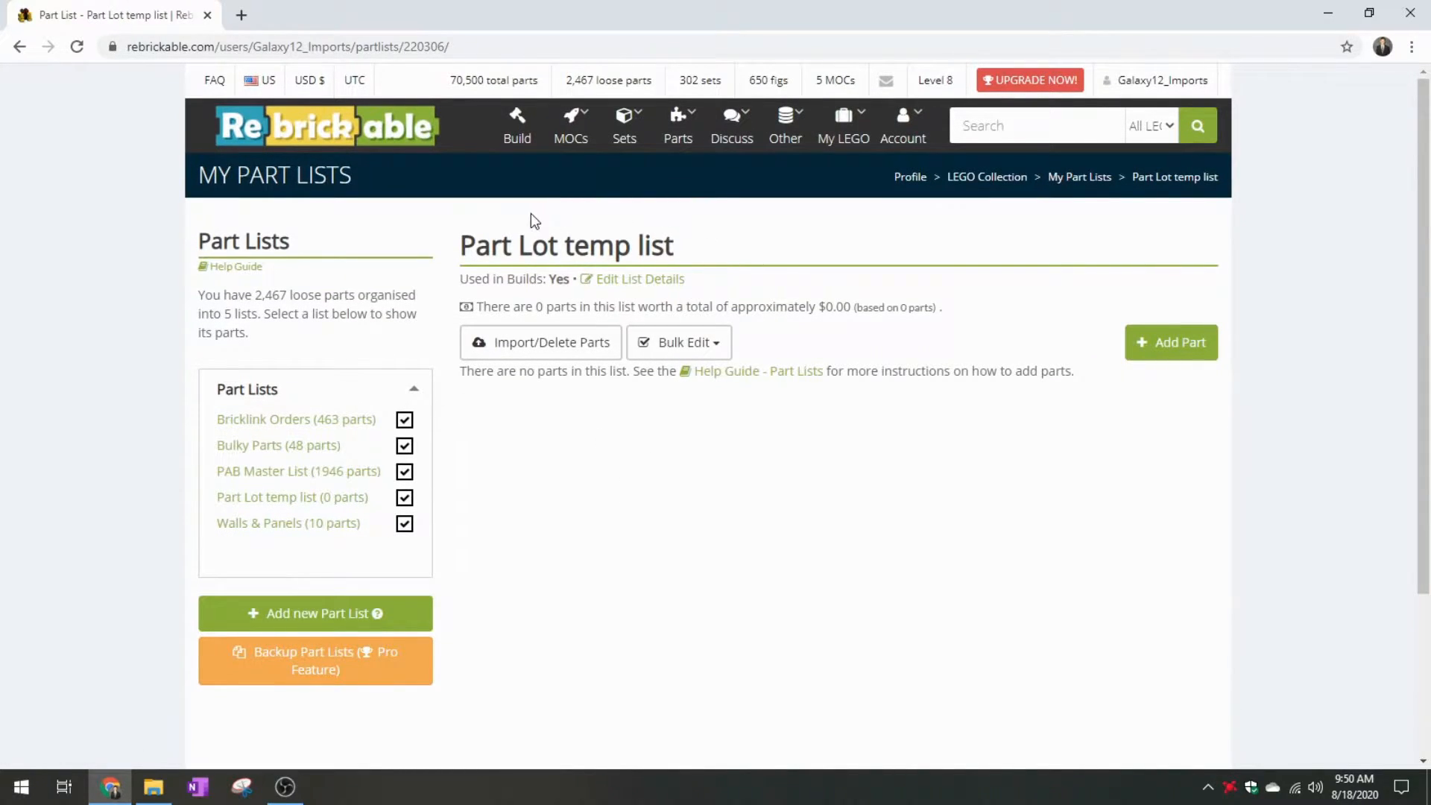
pyautogui.moveTo(600, 407)
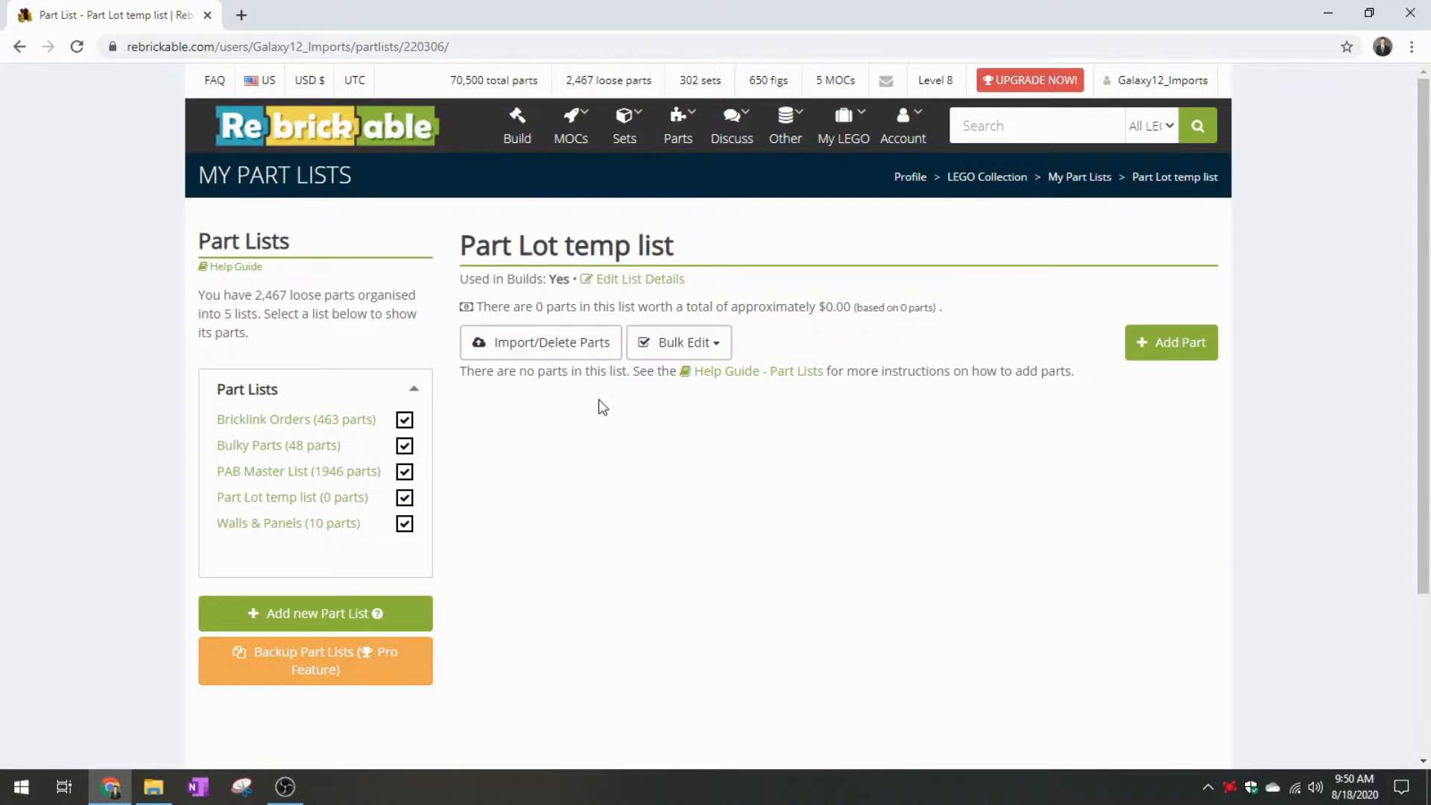
pyautogui.moveTo(901, 443)
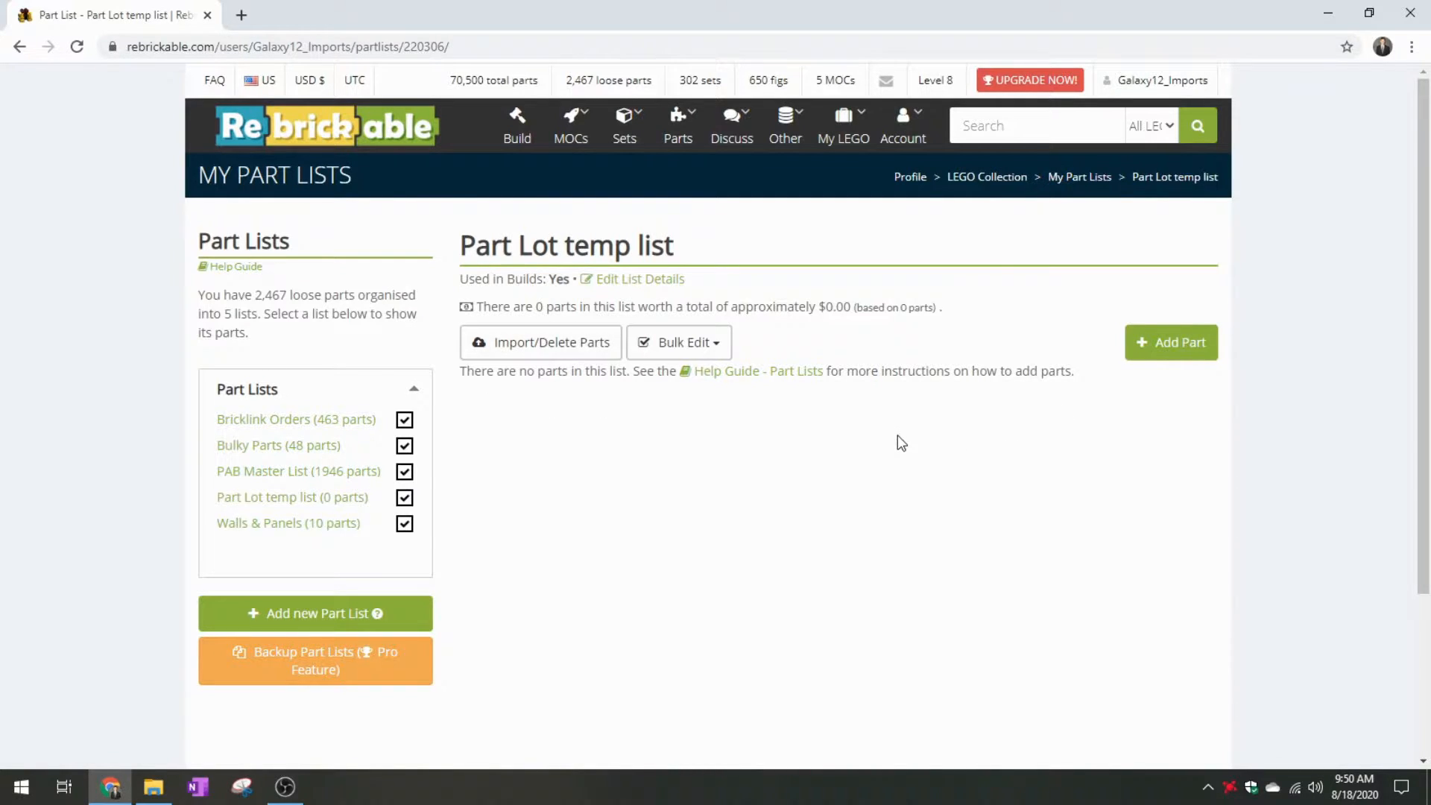
pyautogui.moveTo(959, 347)
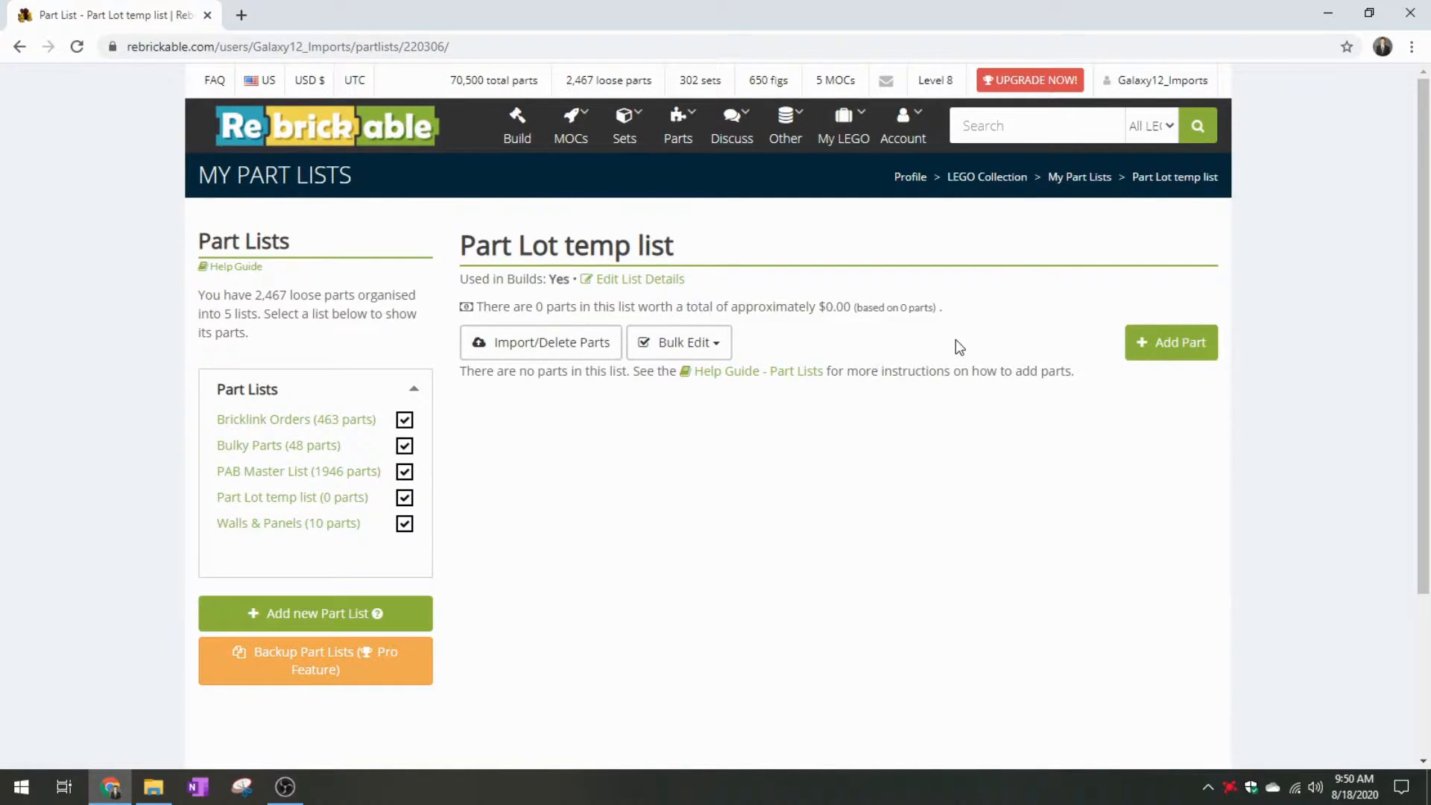
pyautogui.moveTo(1055, 326)
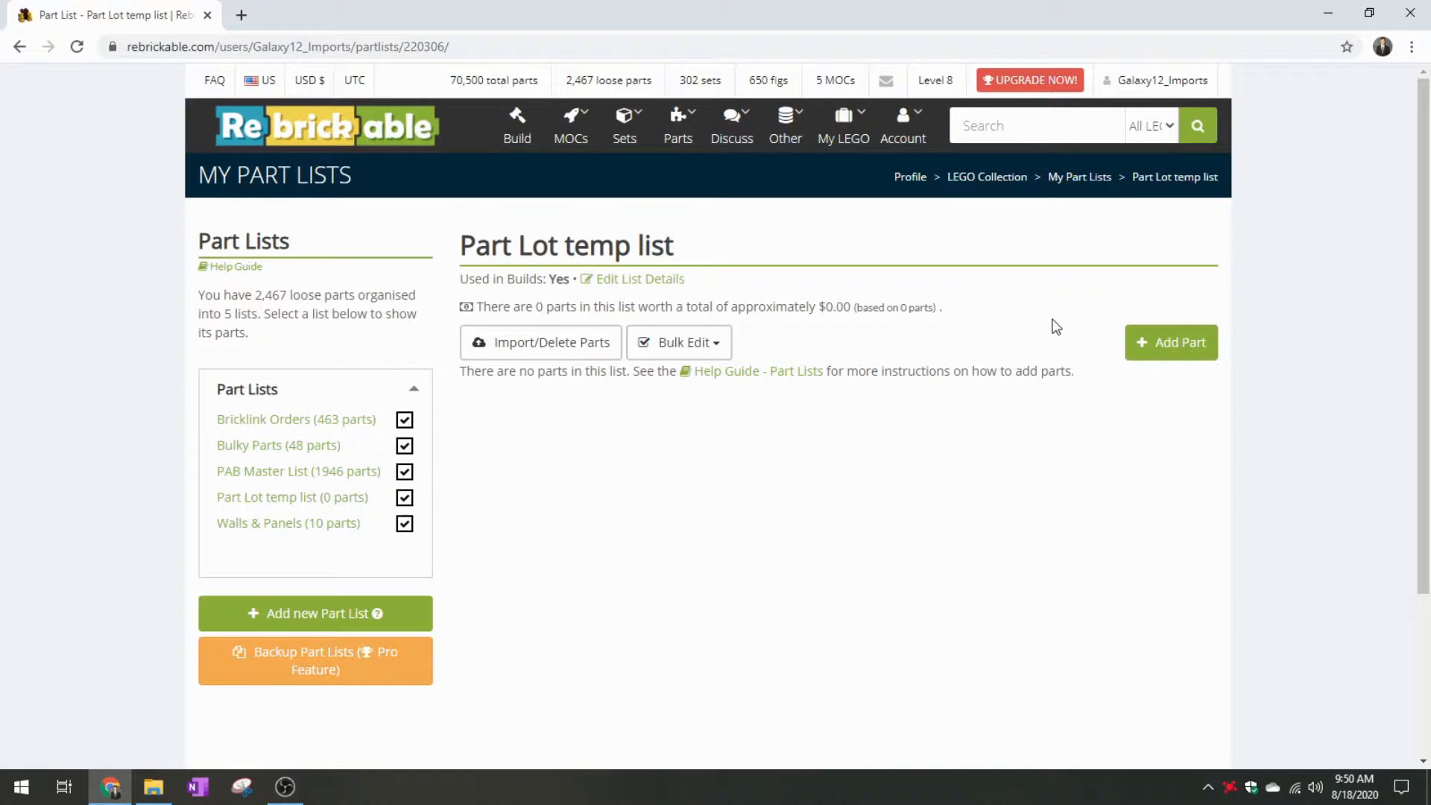
pyautogui.moveTo(1036, 331)
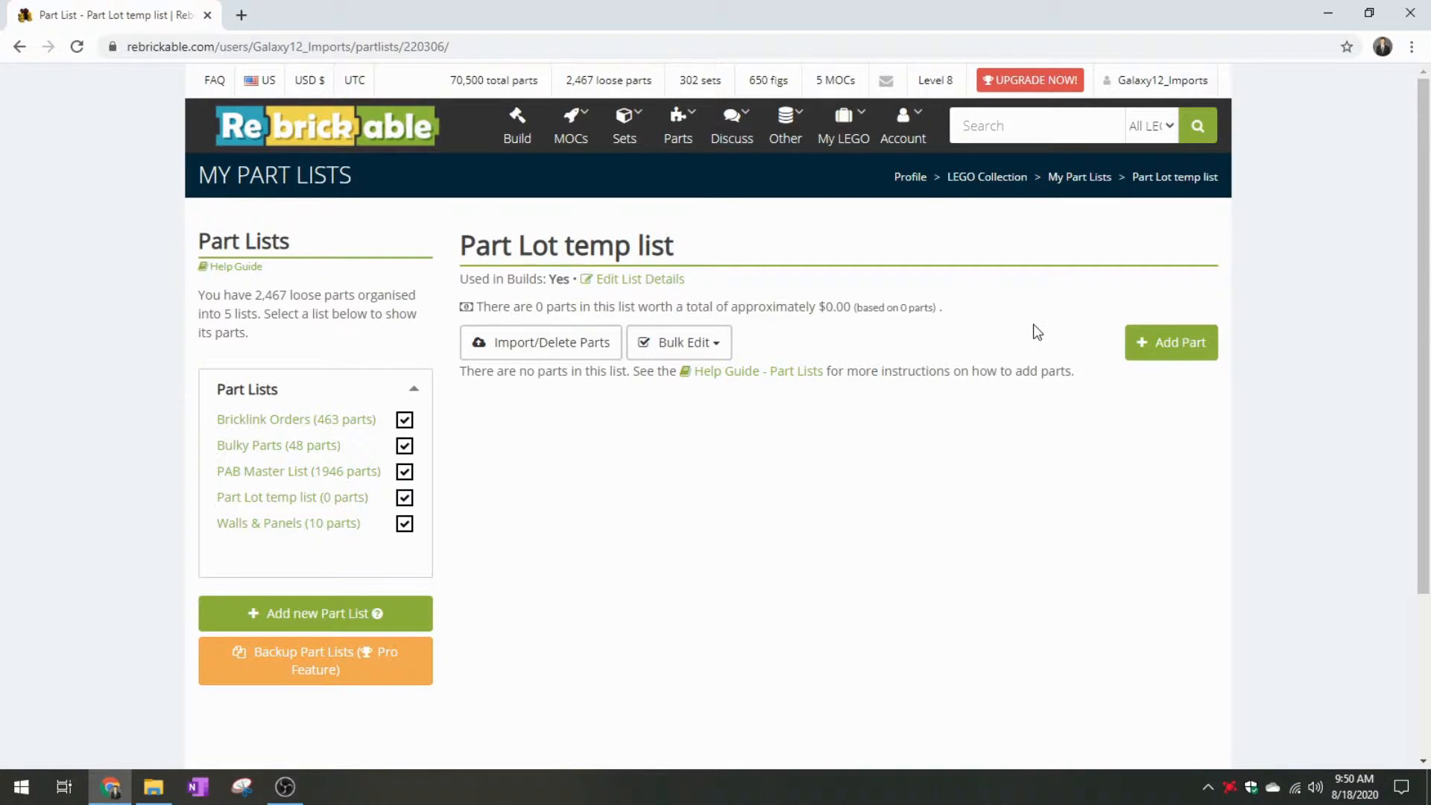
pyautogui.moveTo(782, 455)
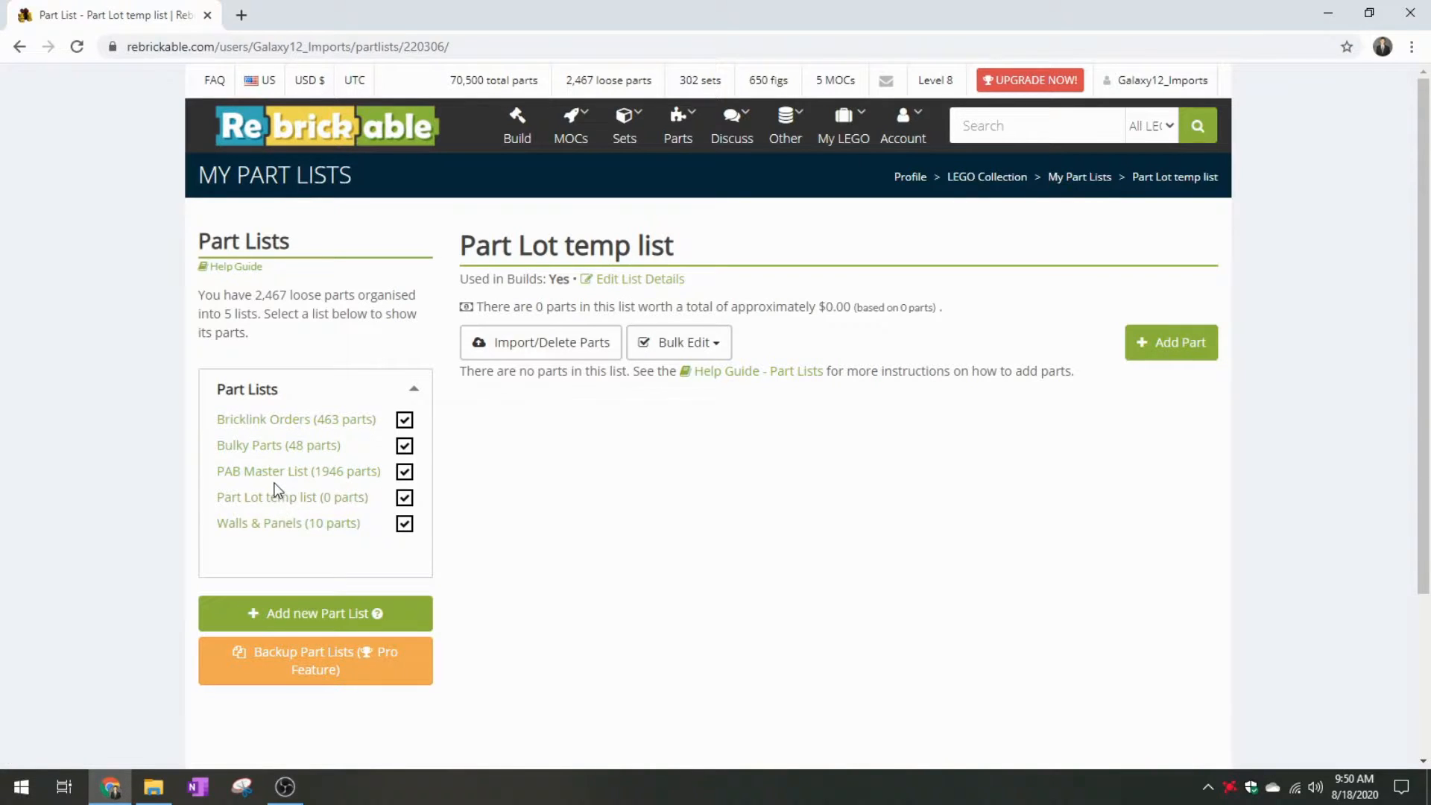
pyautogui.moveTo(319, 481)
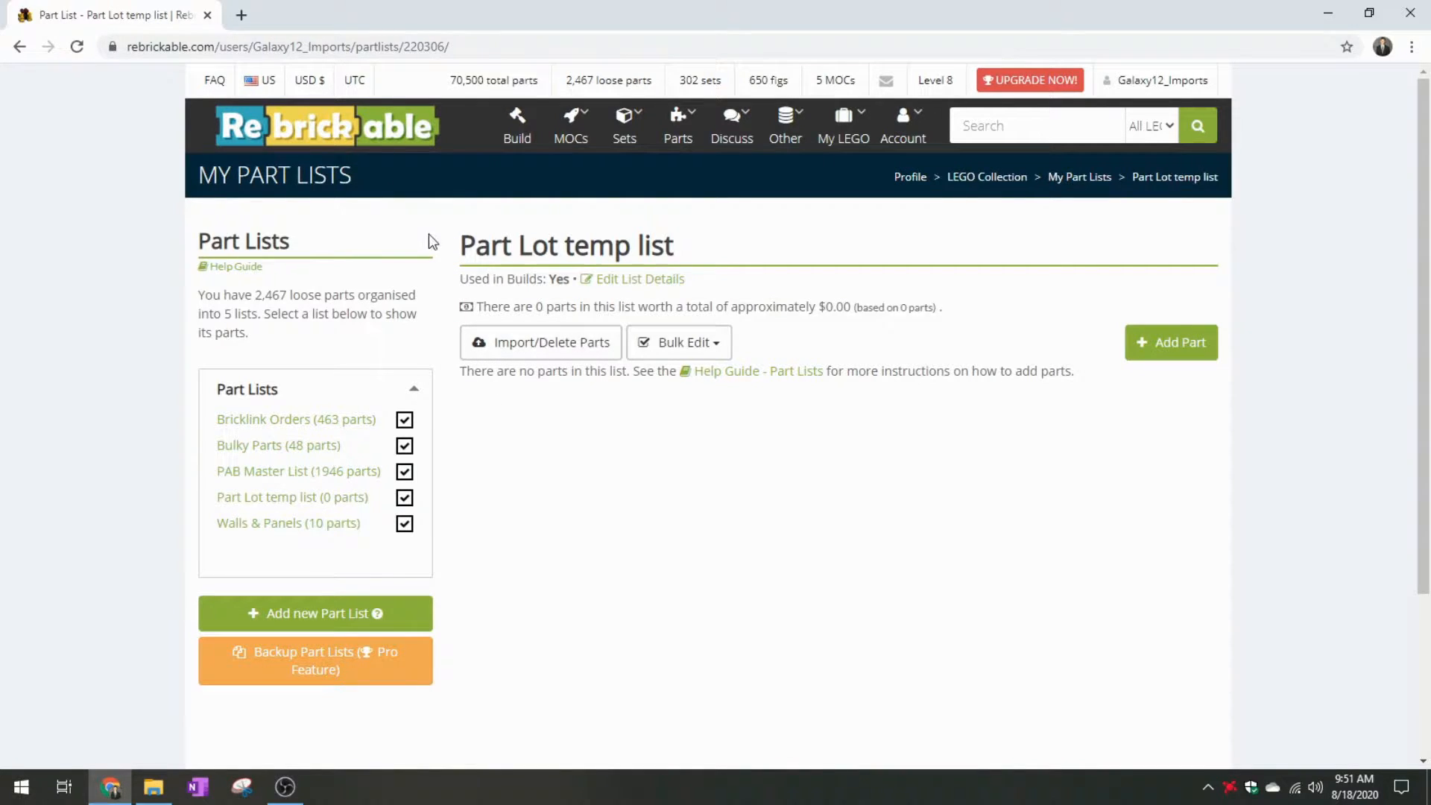
pyautogui.moveTo(587, 270)
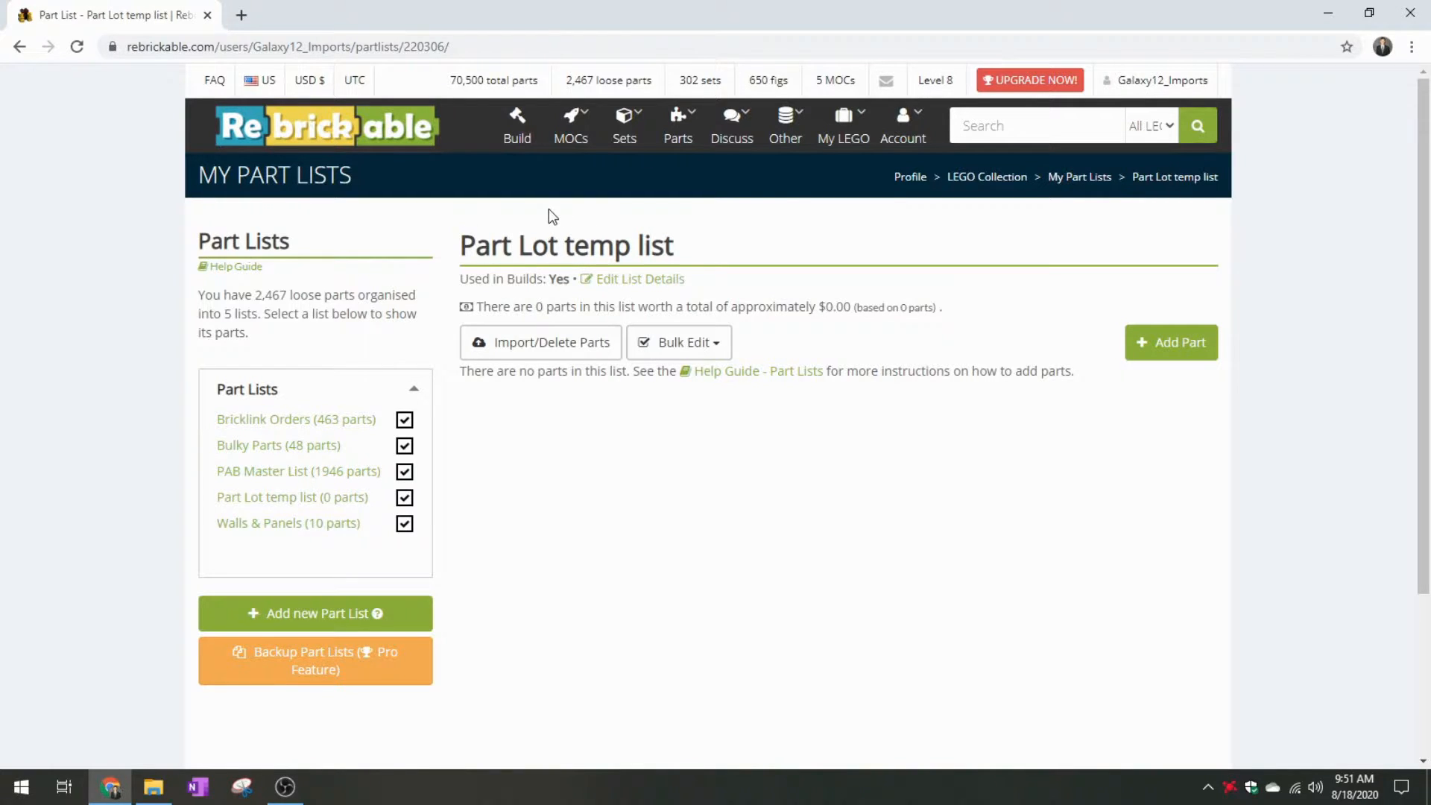
pyautogui.moveTo(566, 229)
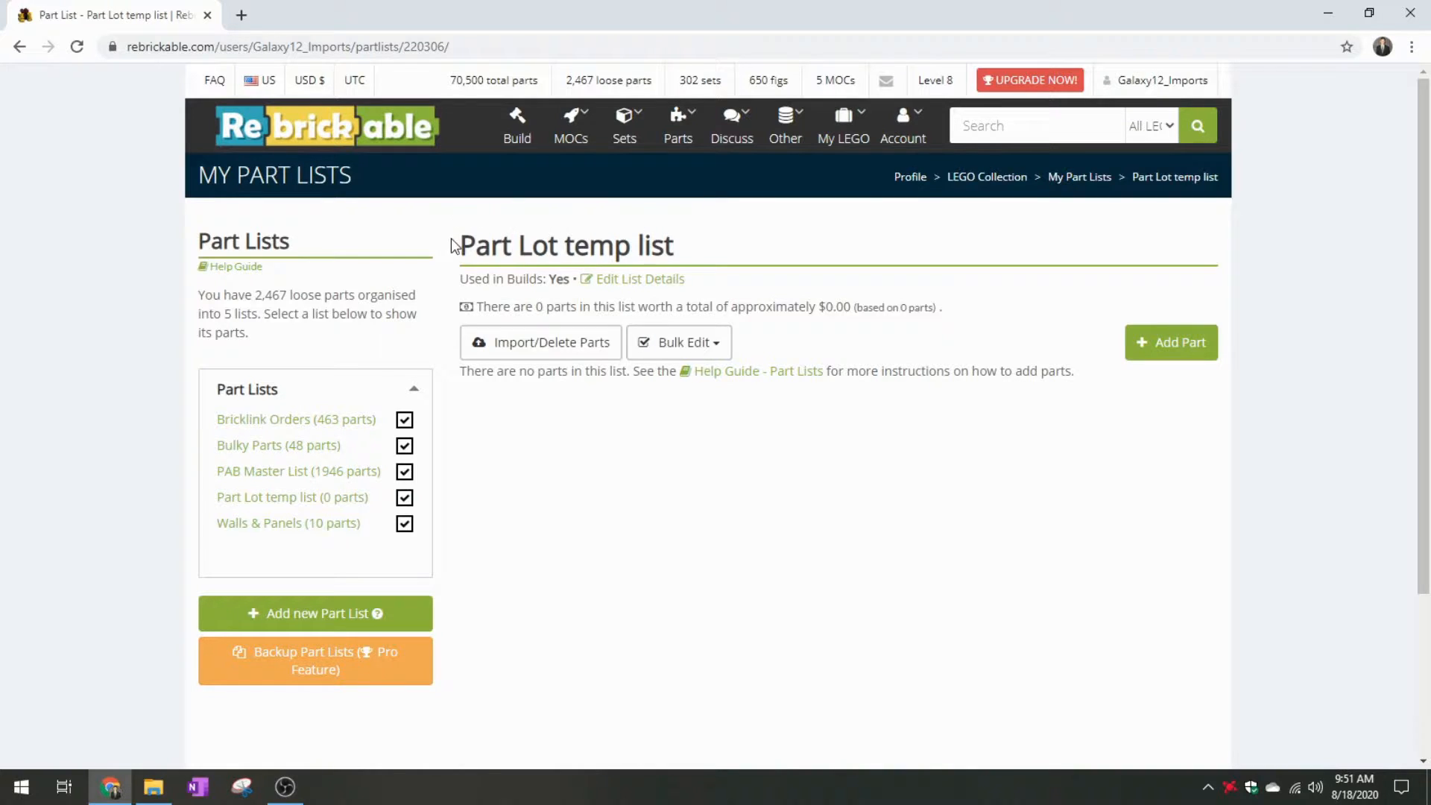
pyautogui.moveTo(474, 569)
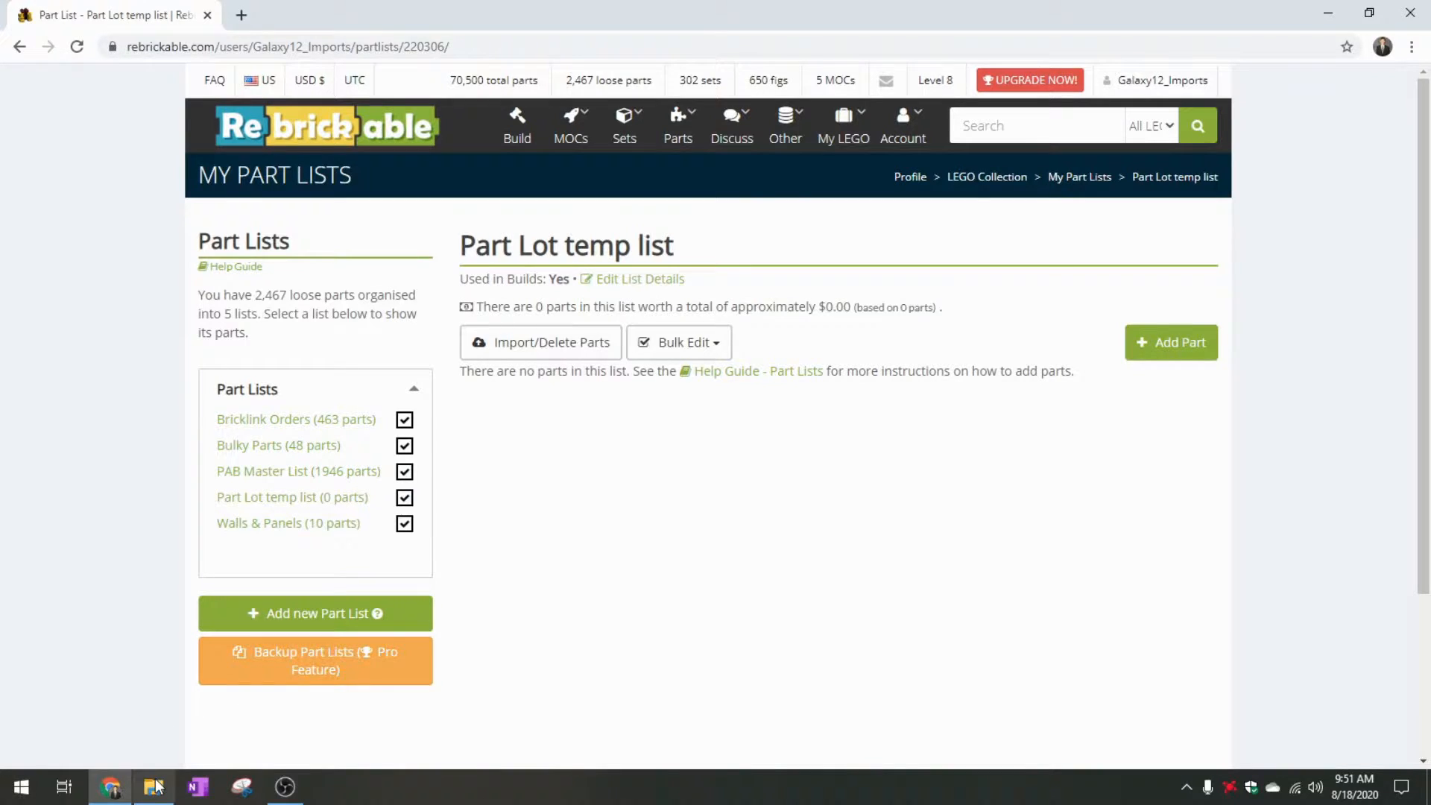
# Preview the four LEGO 4-5-2015 order screenshots in the RB tutorial folder, ending on (2)
pyautogui.click(154, 786)
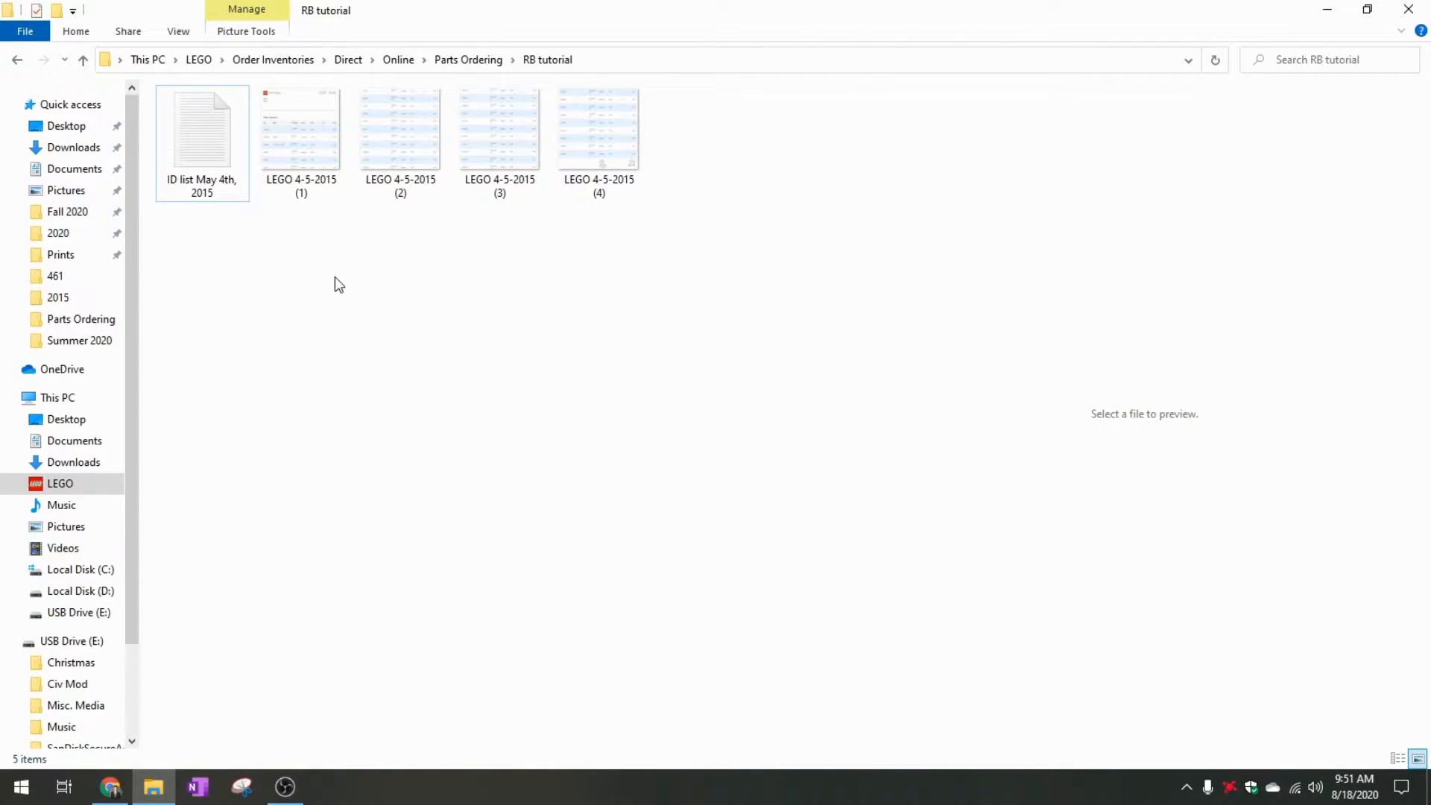
pyautogui.click(301, 128)
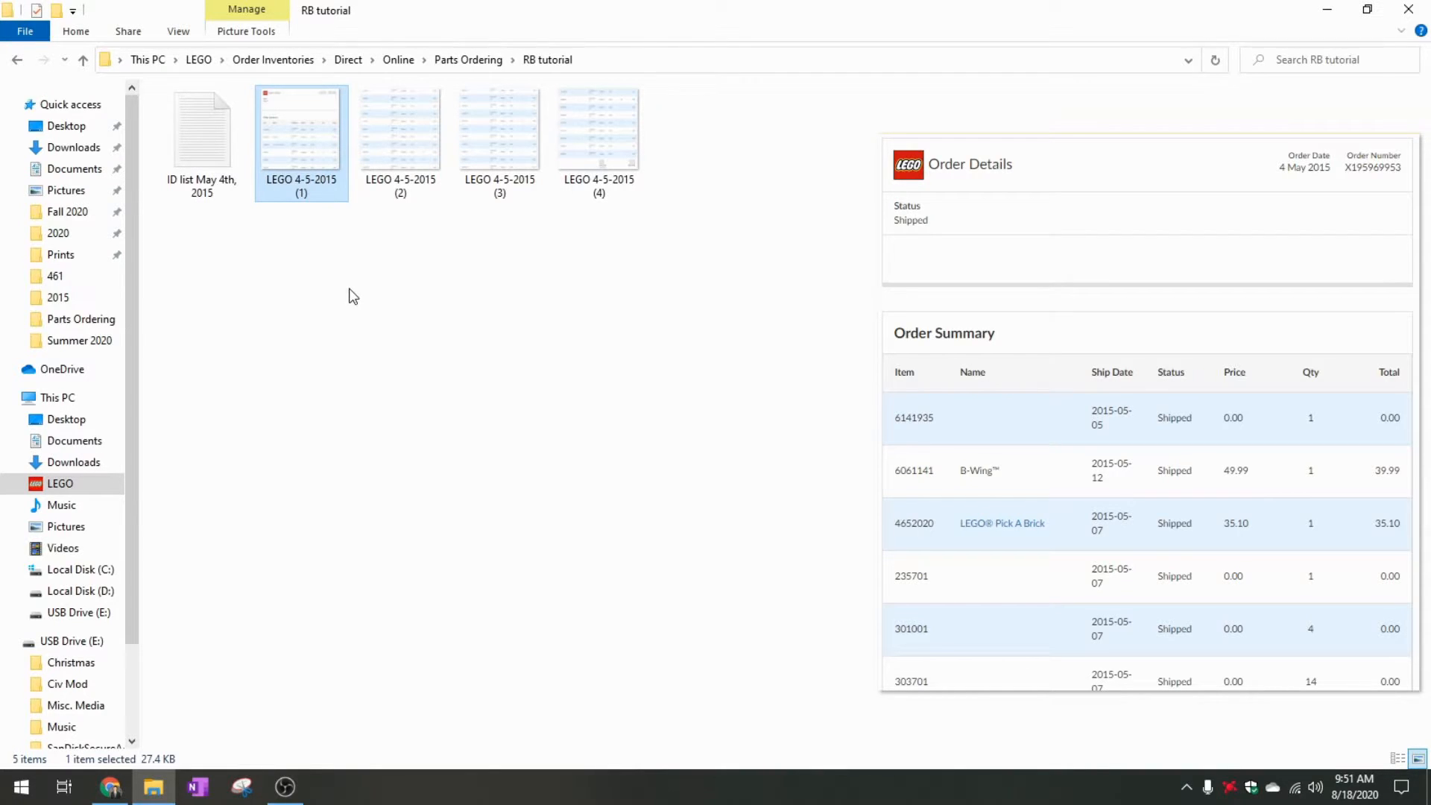
pyautogui.moveTo(932, 576)
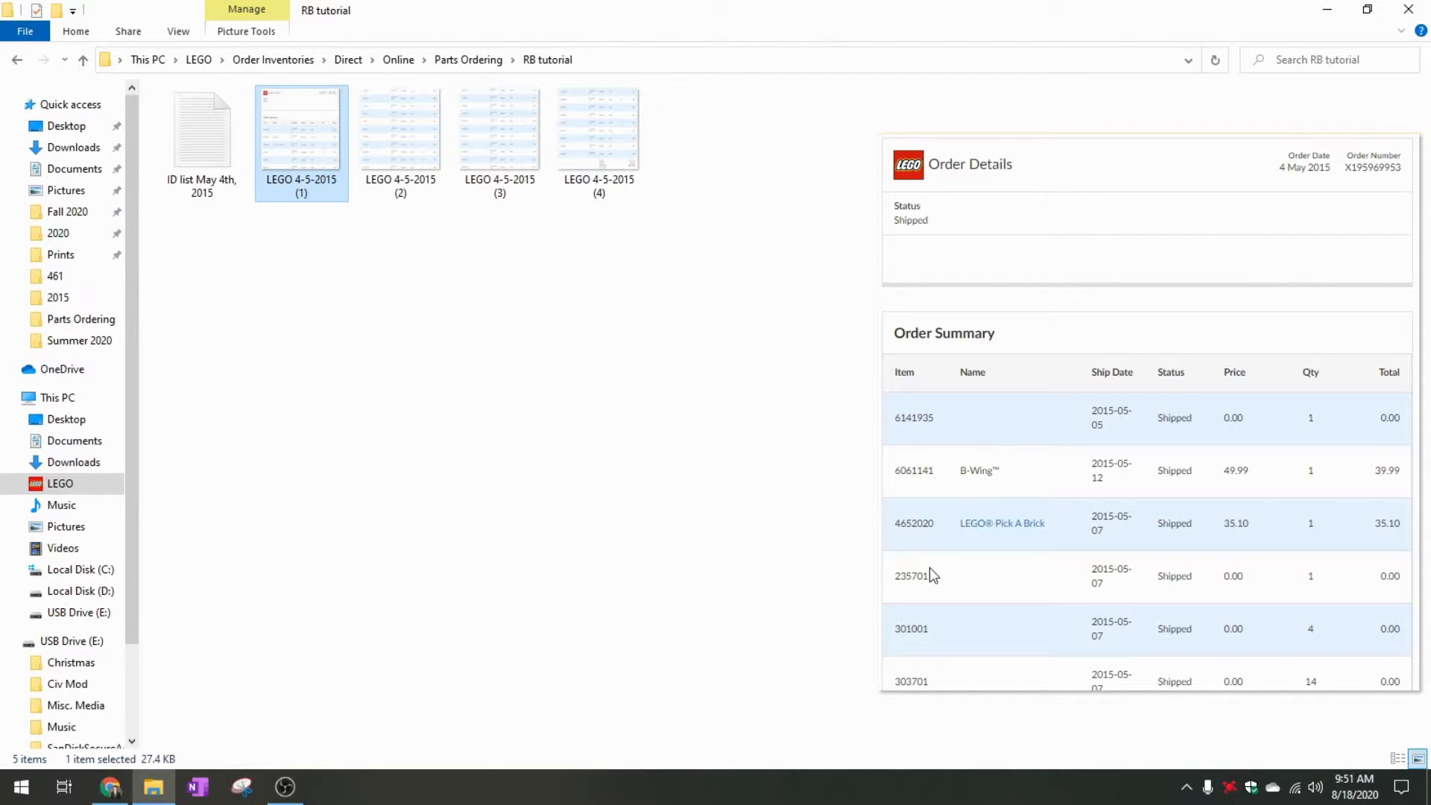
pyautogui.moveTo(907, 478)
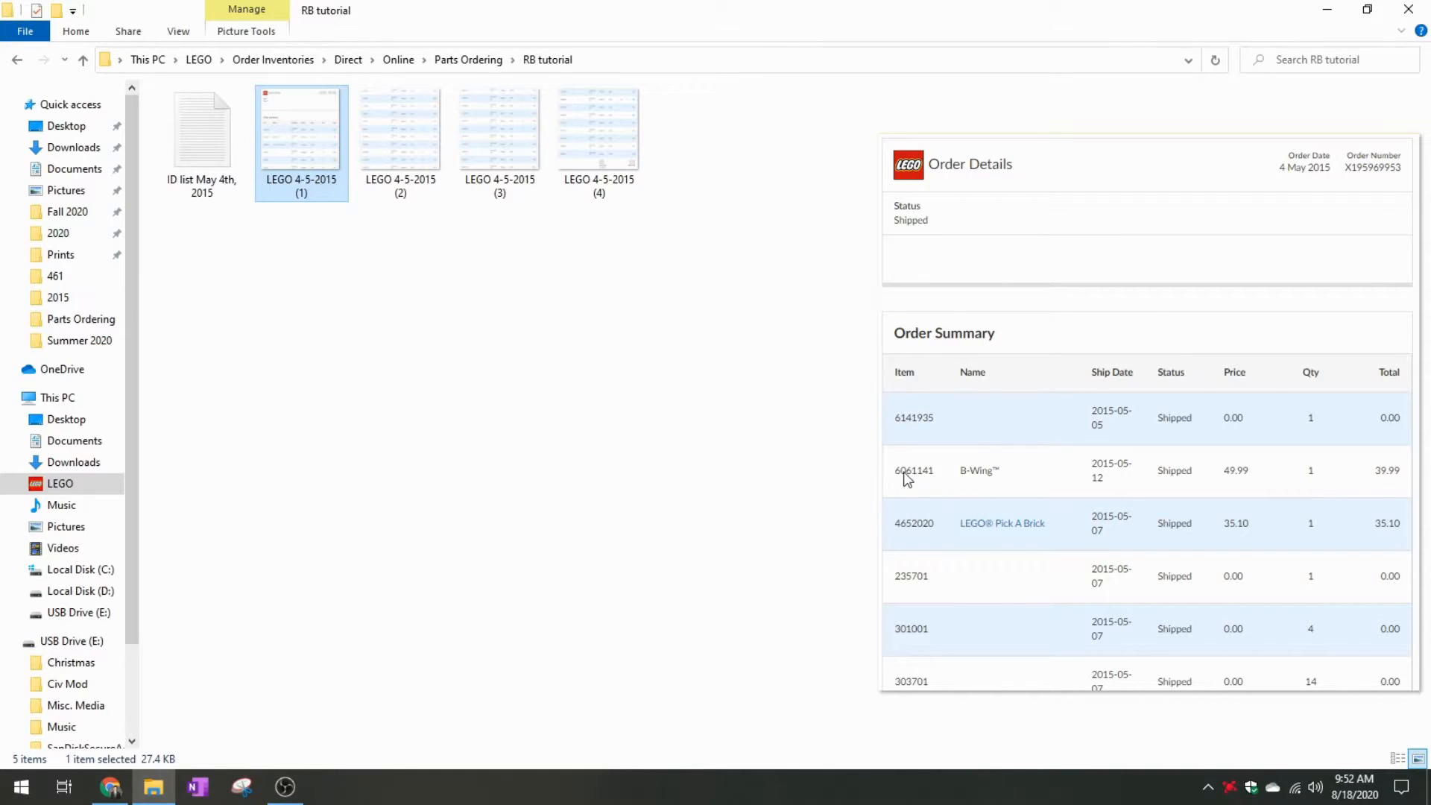
pyautogui.moveTo(937, 534)
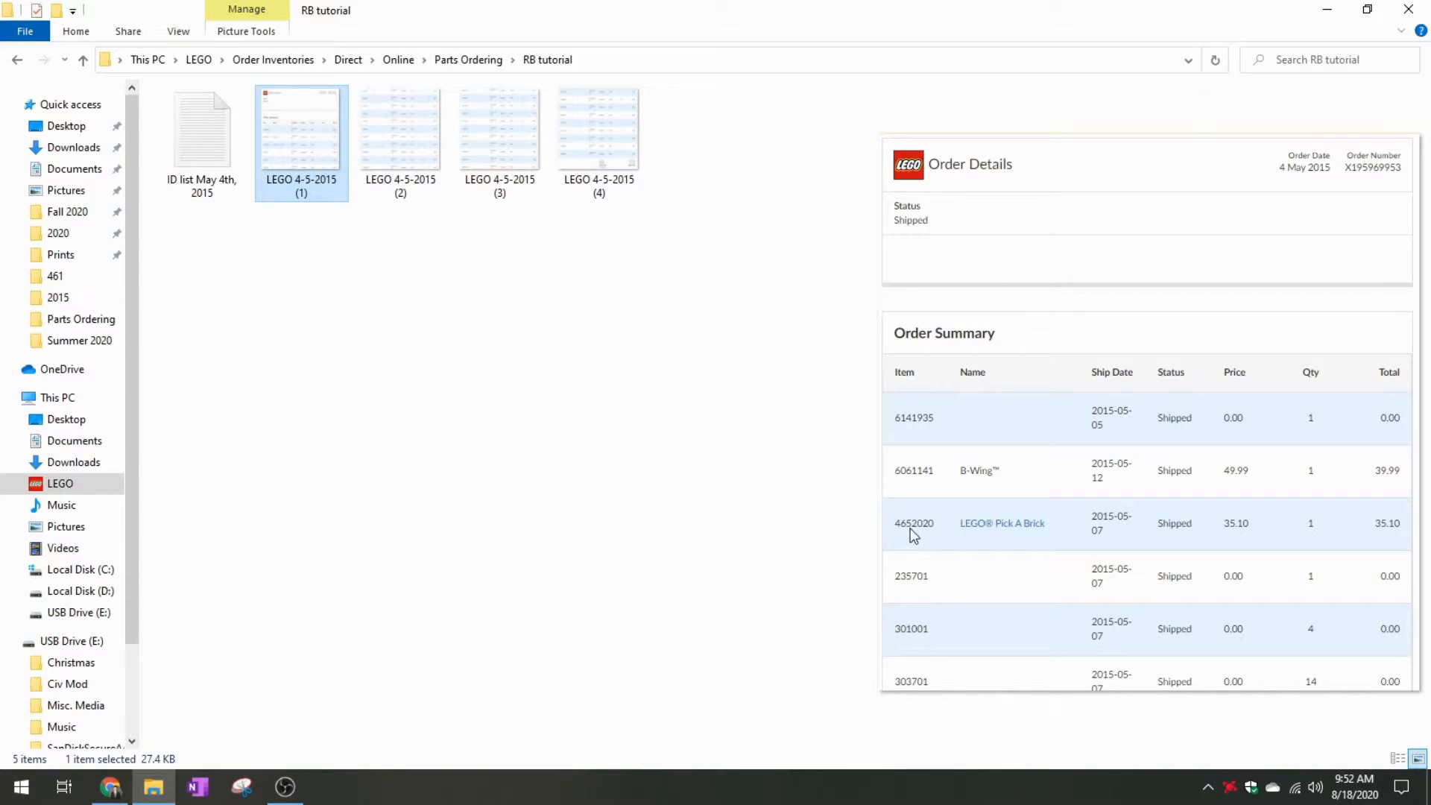
pyautogui.moveTo(1046, 547)
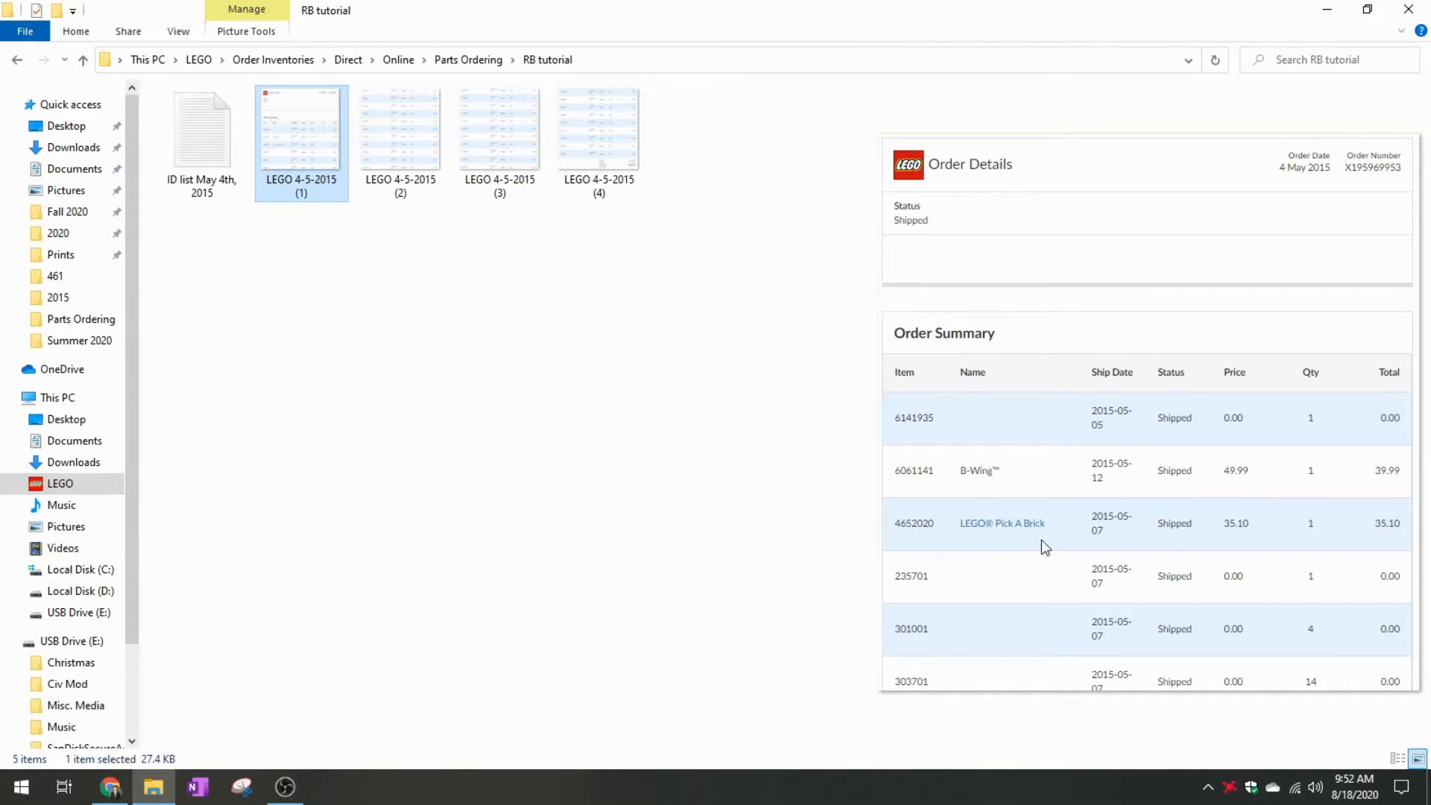
pyautogui.moveTo(949, 607)
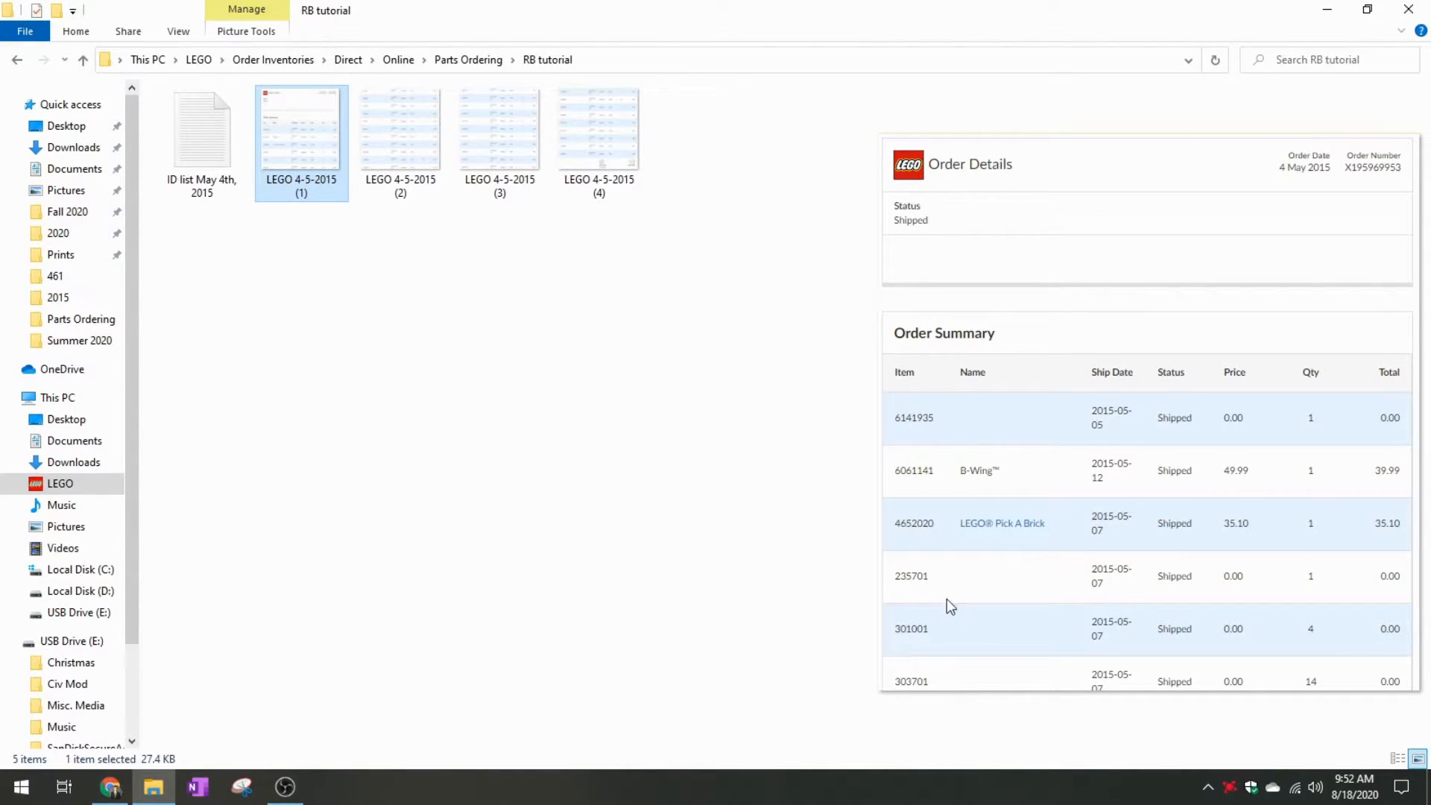
pyautogui.moveTo(400, 128)
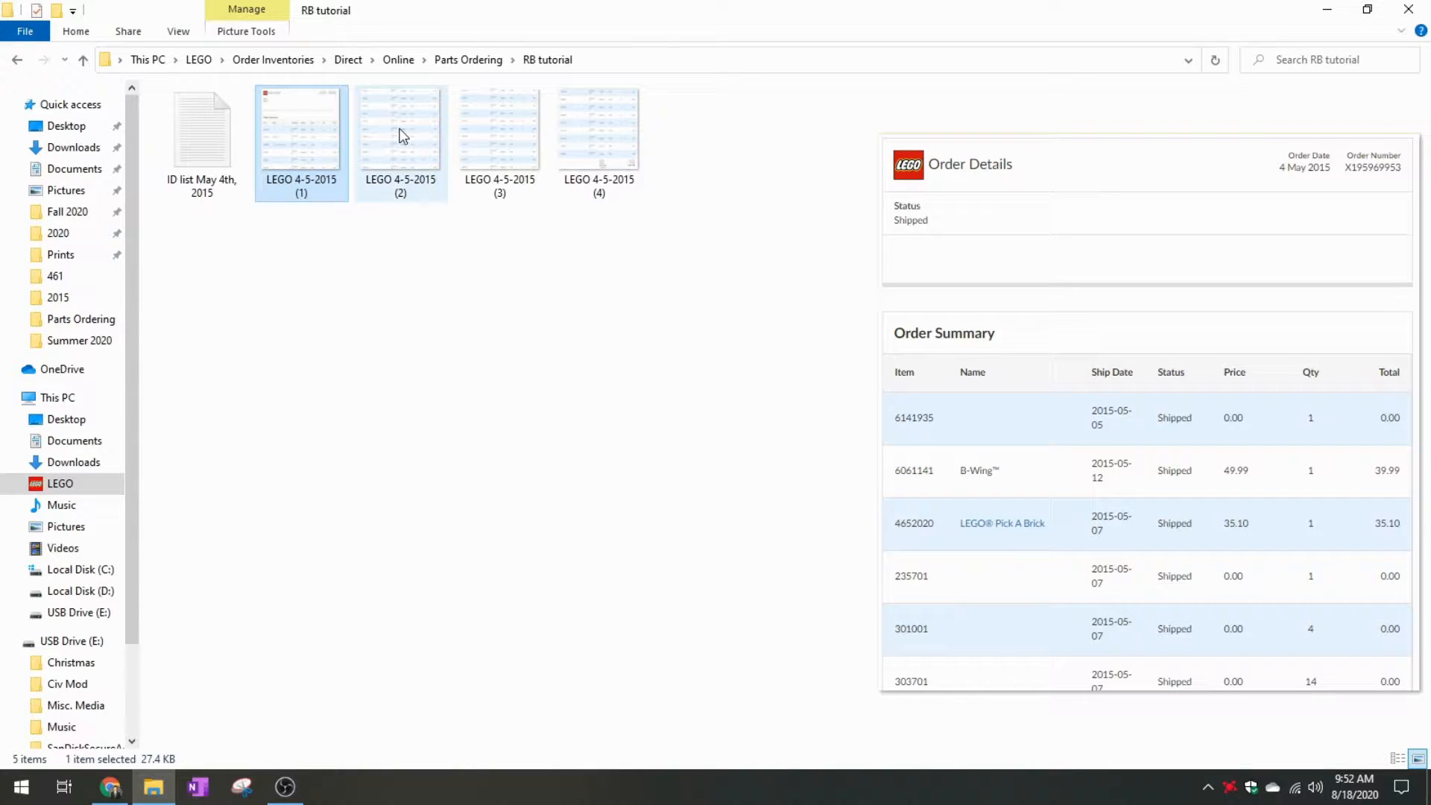
pyautogui.click(400, 128)
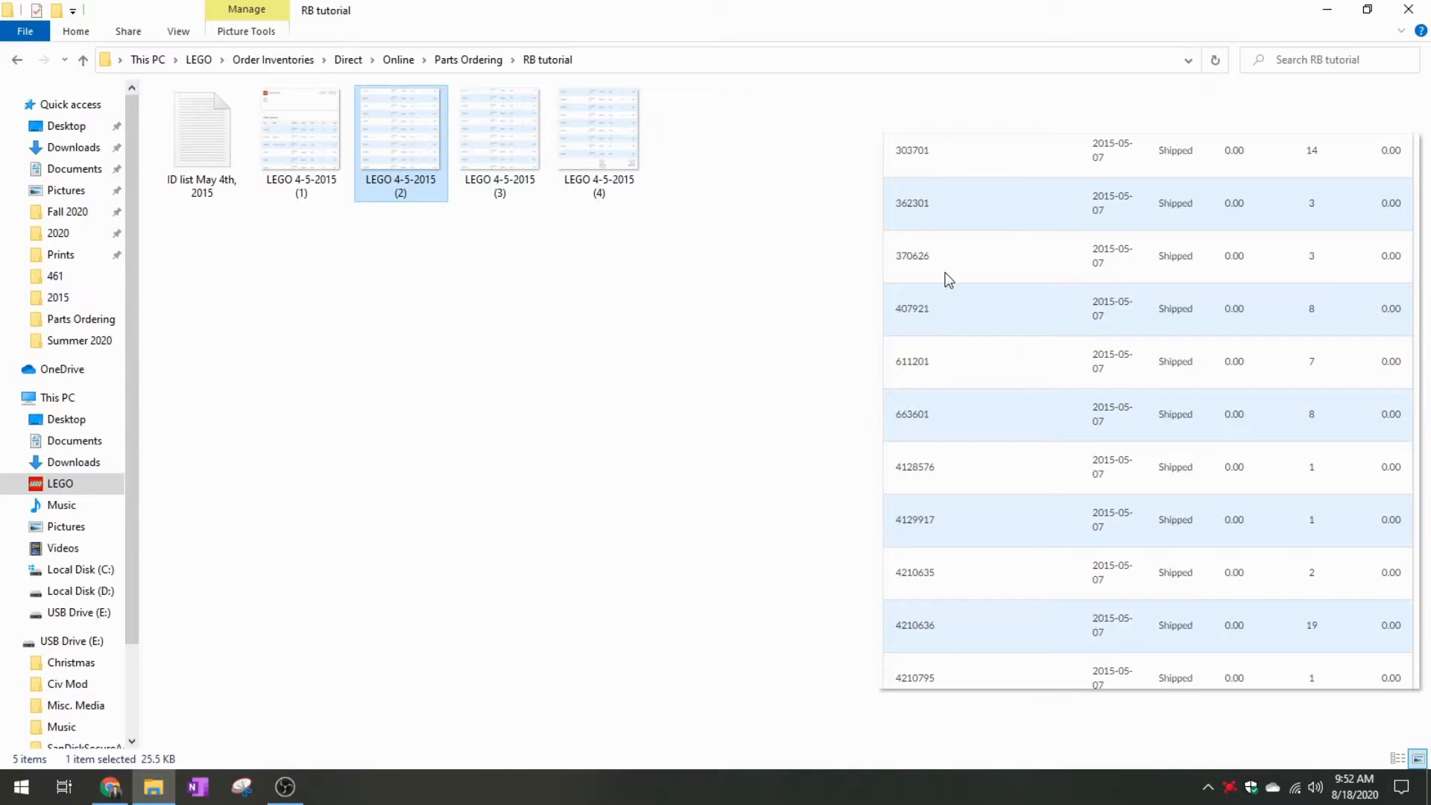
pyautogui.click(499, 128)
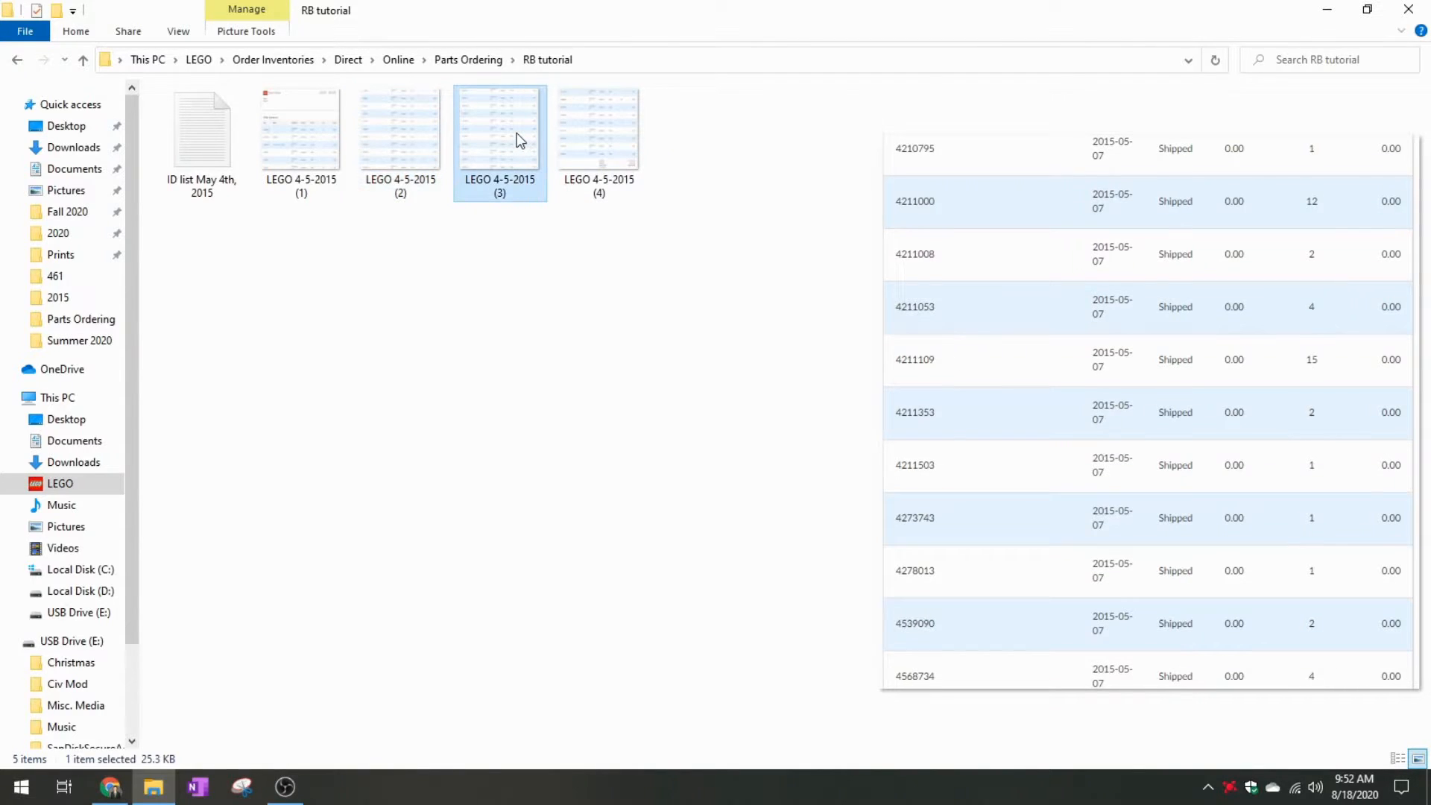
pyautogui.click(599, 129)
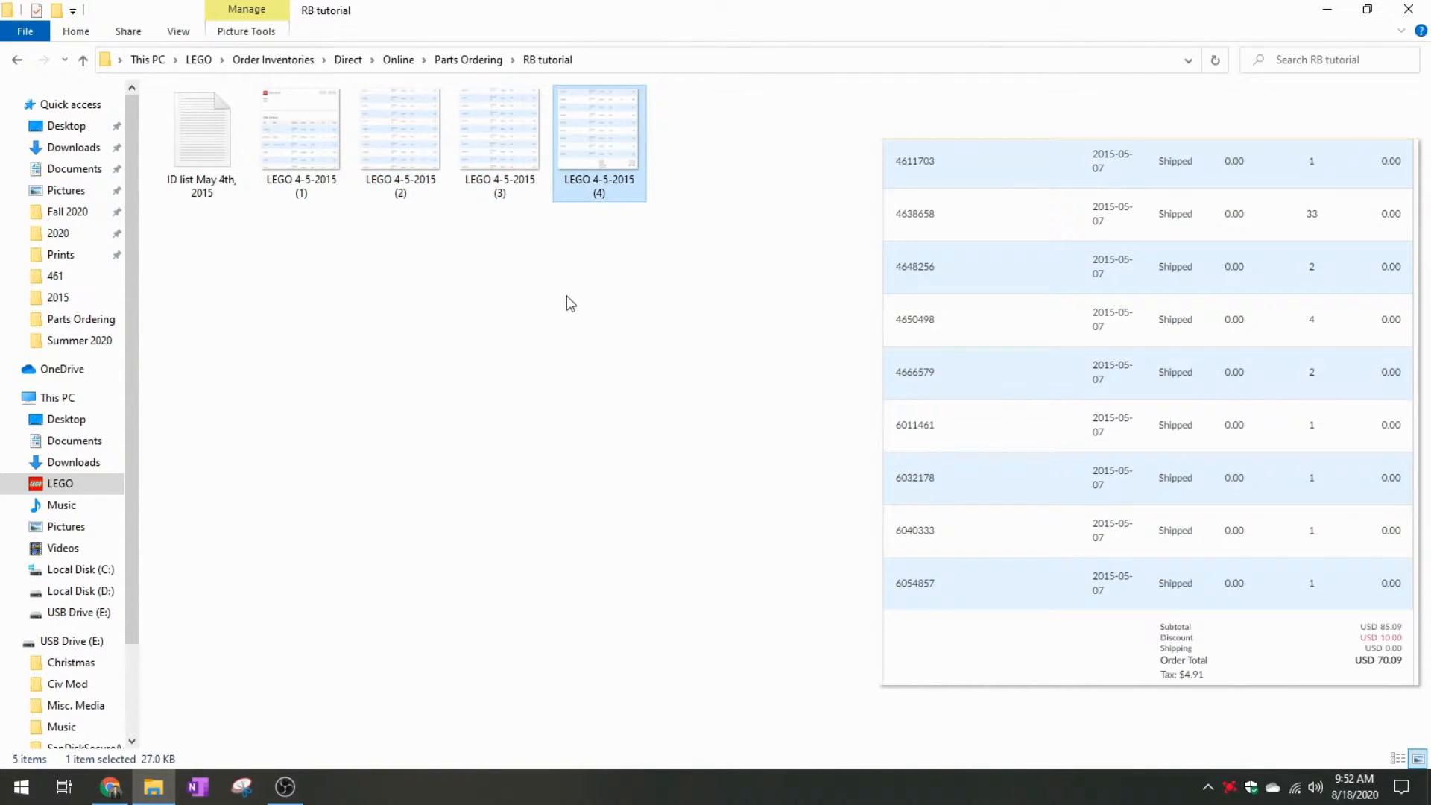
pyautogui.click(499, 129)
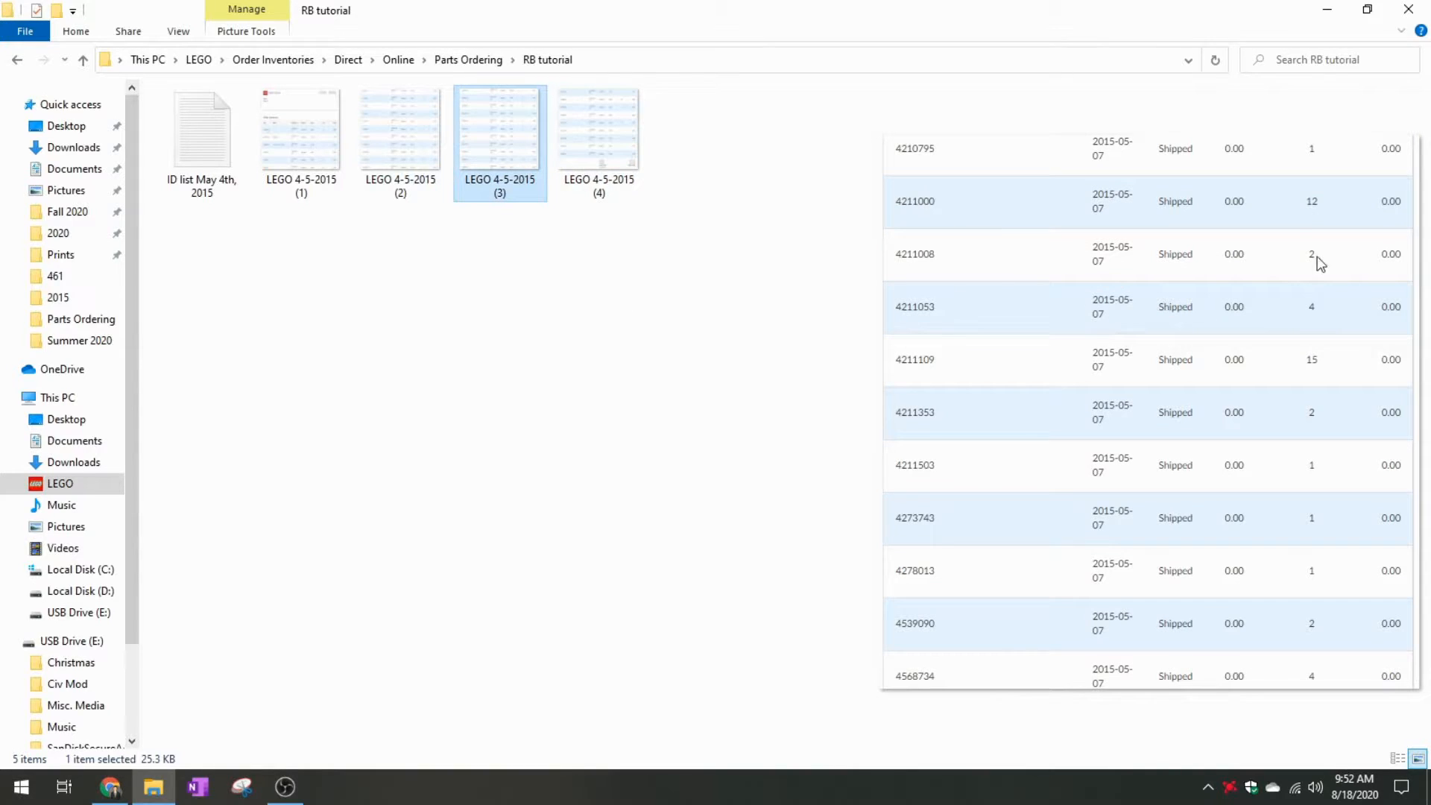
pyautogui.click(400, 128)
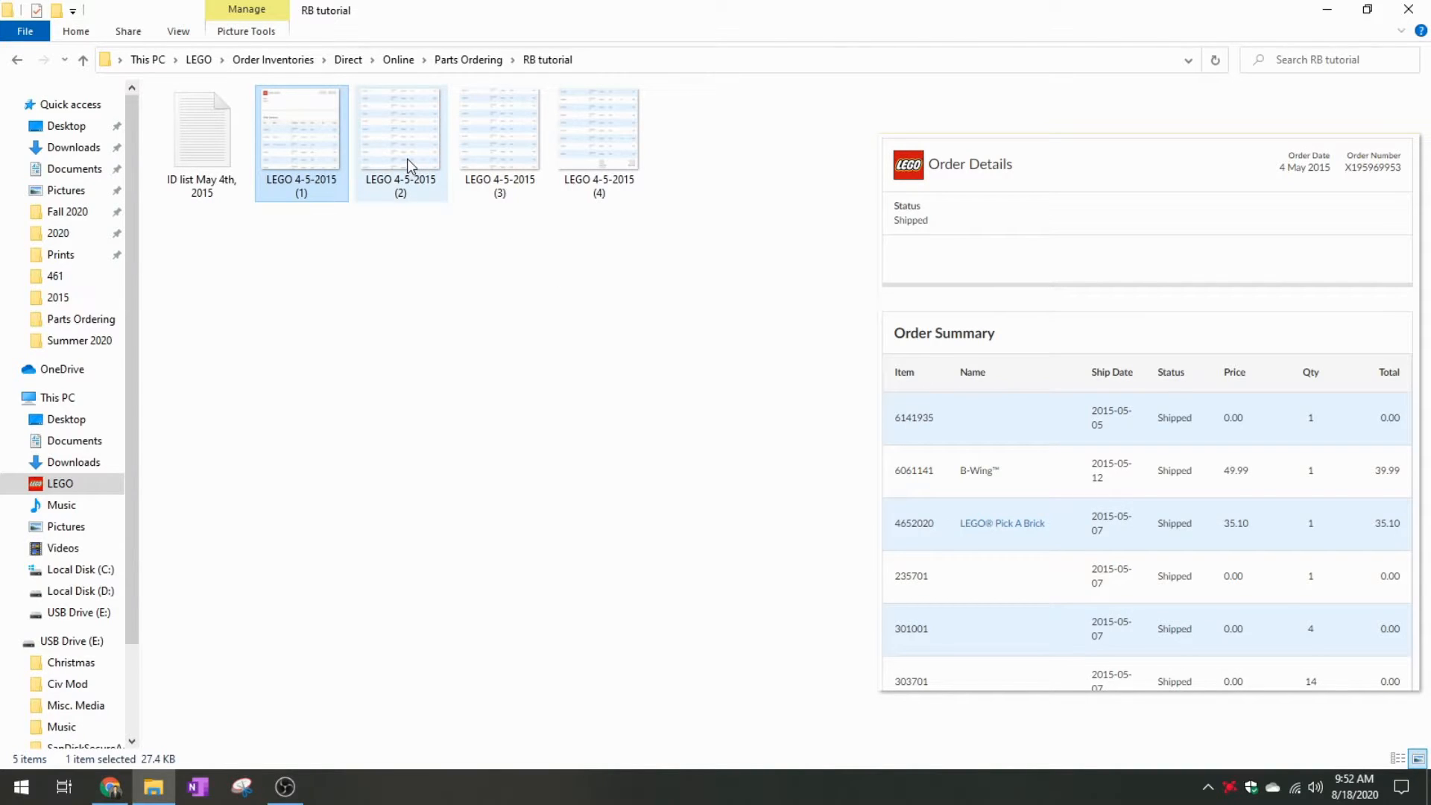
pyautogui.moveTo(314, 150)
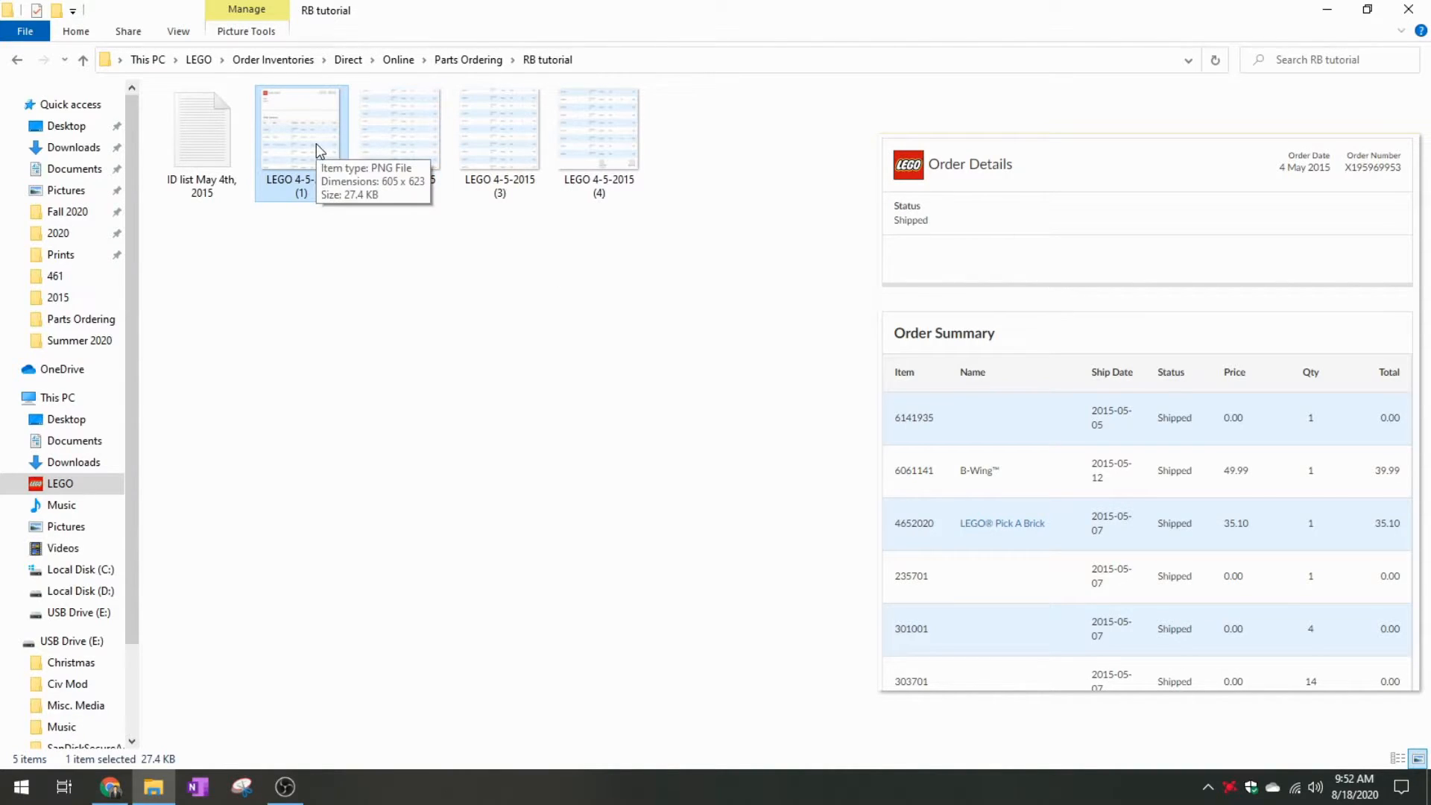
pyautogui.click(399, 128)
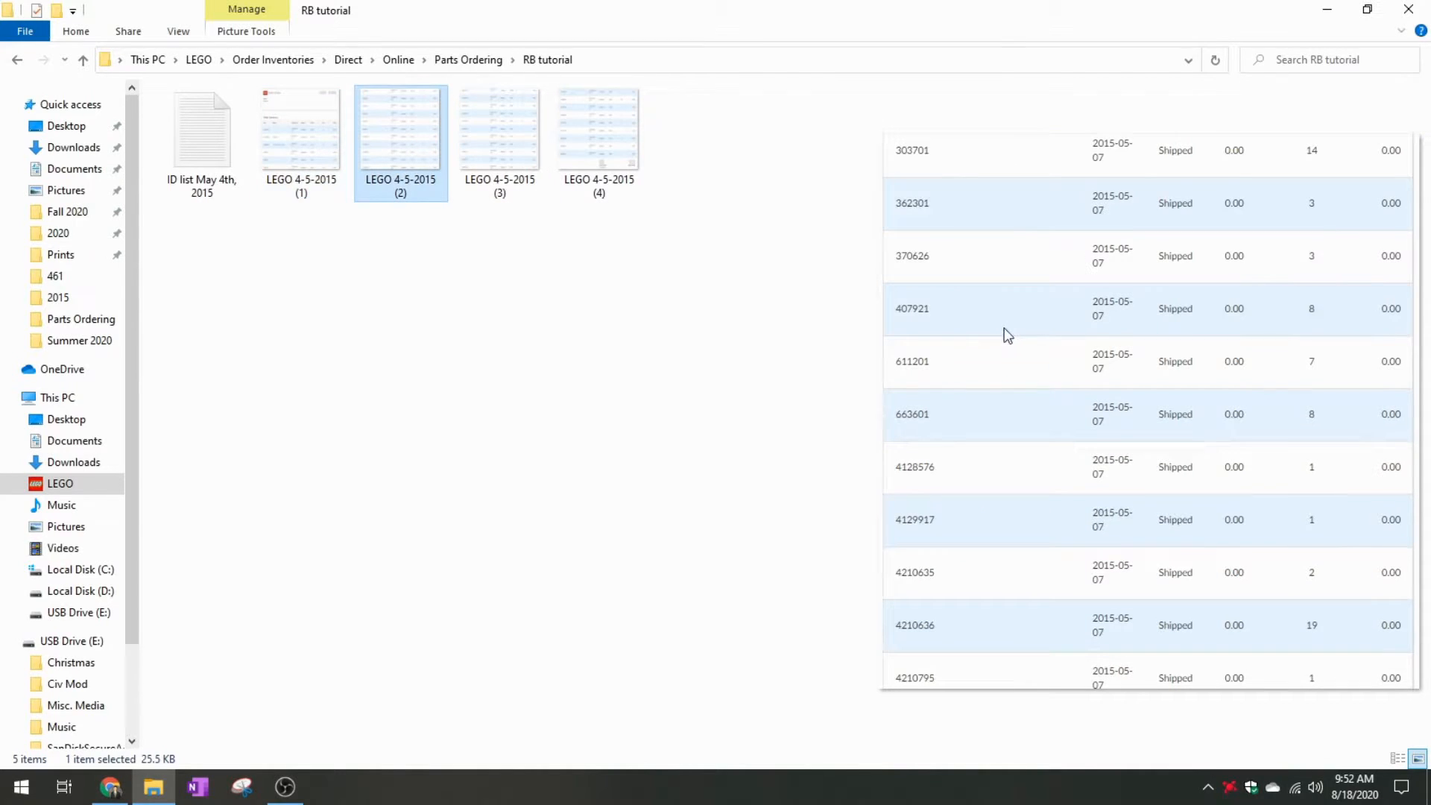
pyautogui.moveTo(964, 231)
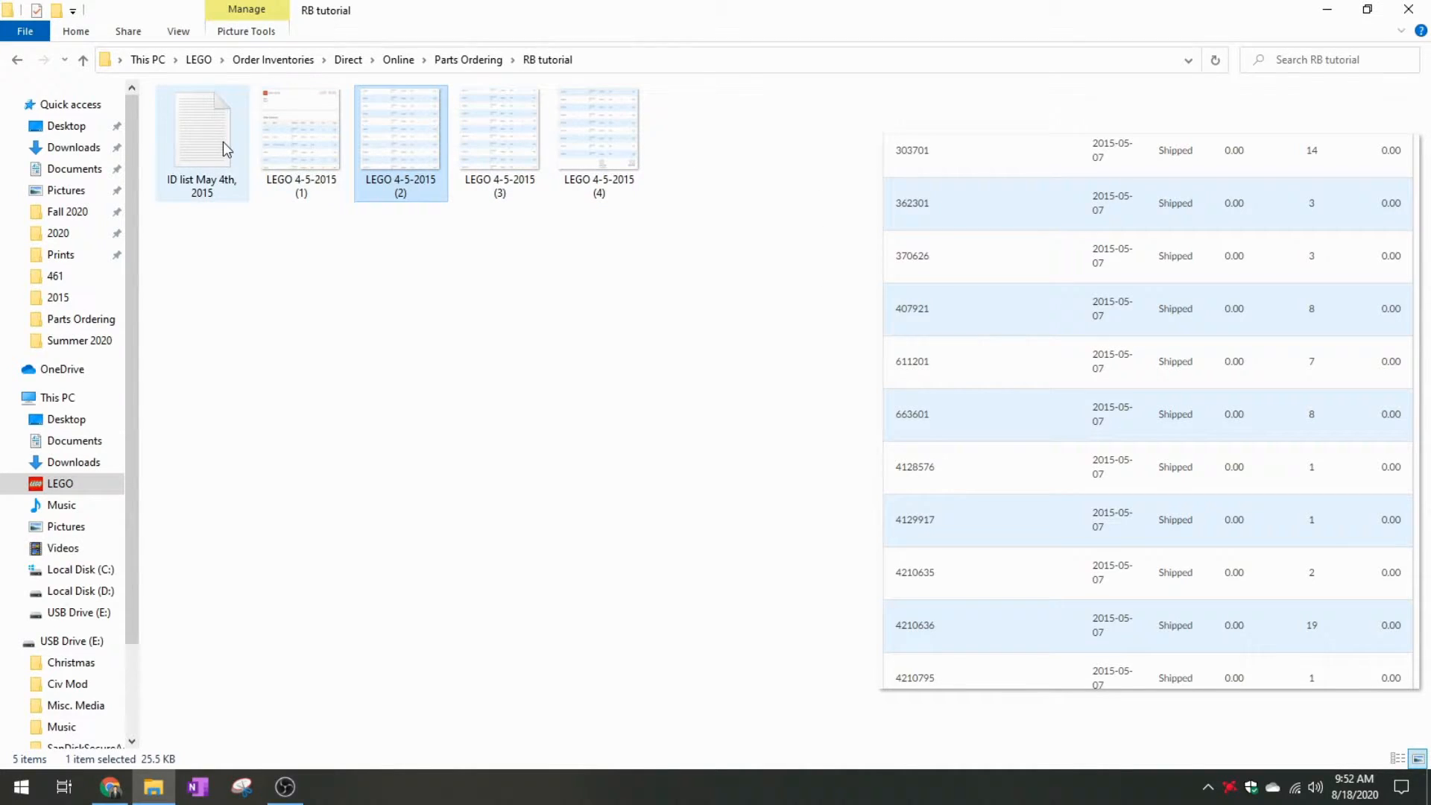
# Open the ID list May 4th, 2015 text file in Notepad and return to Rebrickable's temp list
pyautogui.click(301, 128)
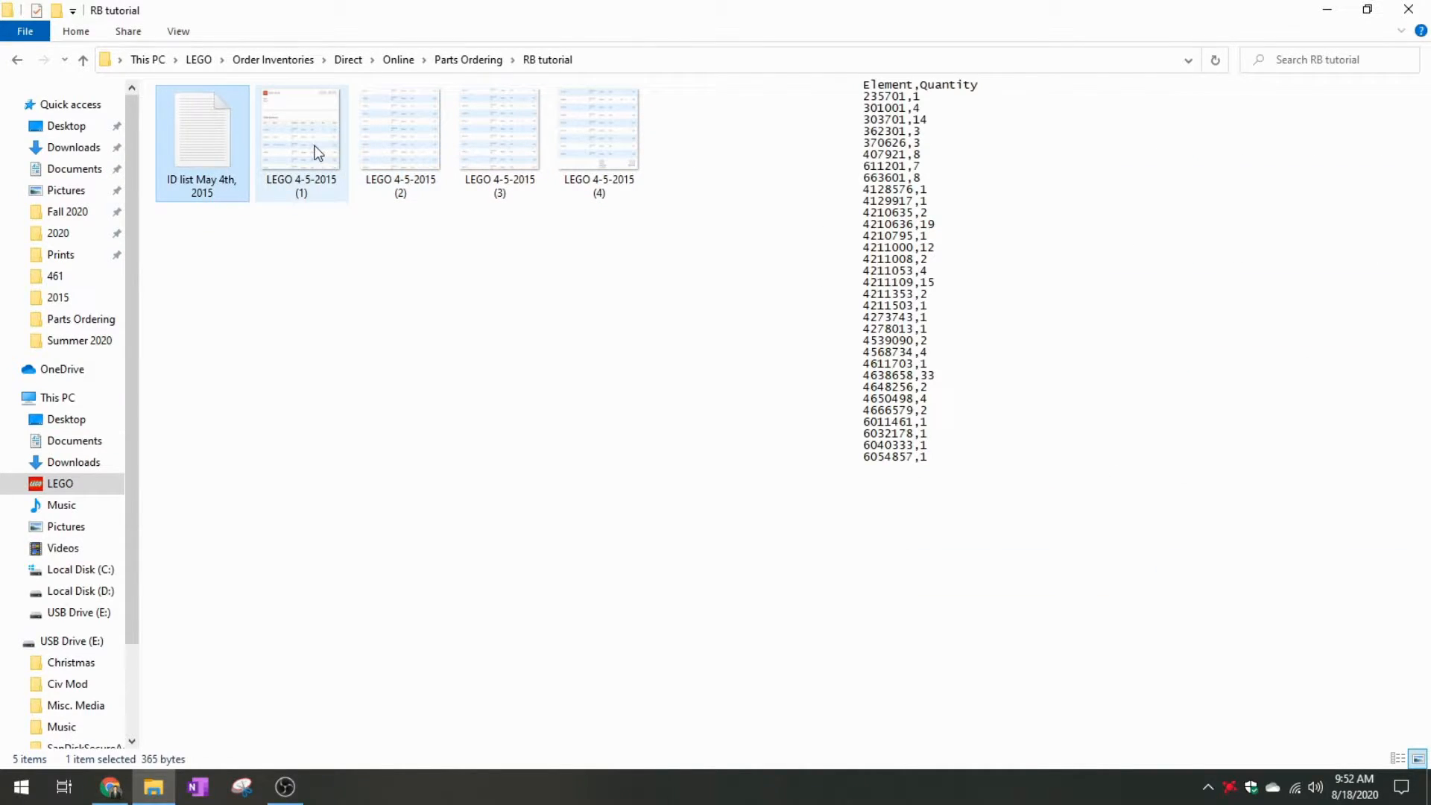
pyautogui.moveTo(276, 166)
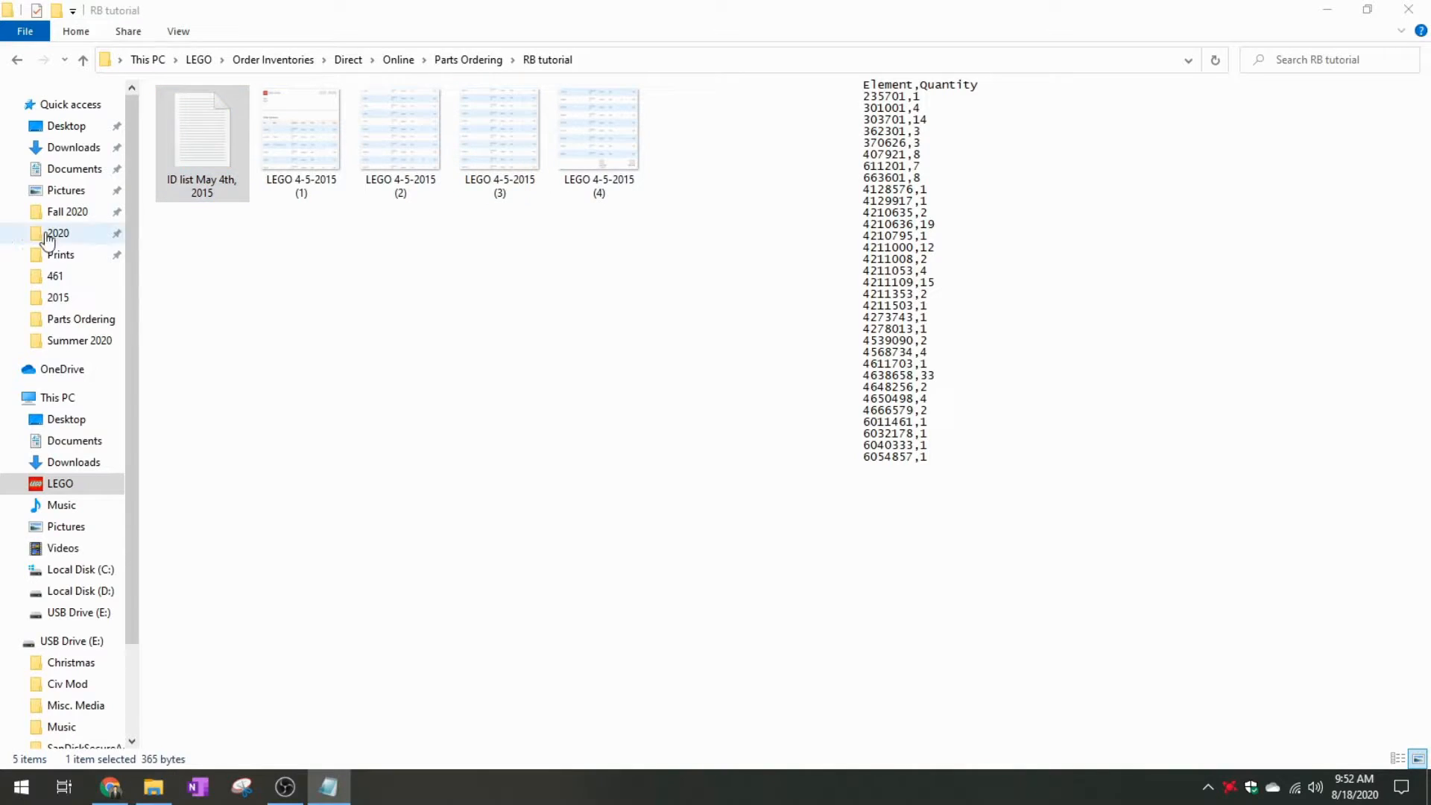
pyautogui.doubleClick(201, 132)
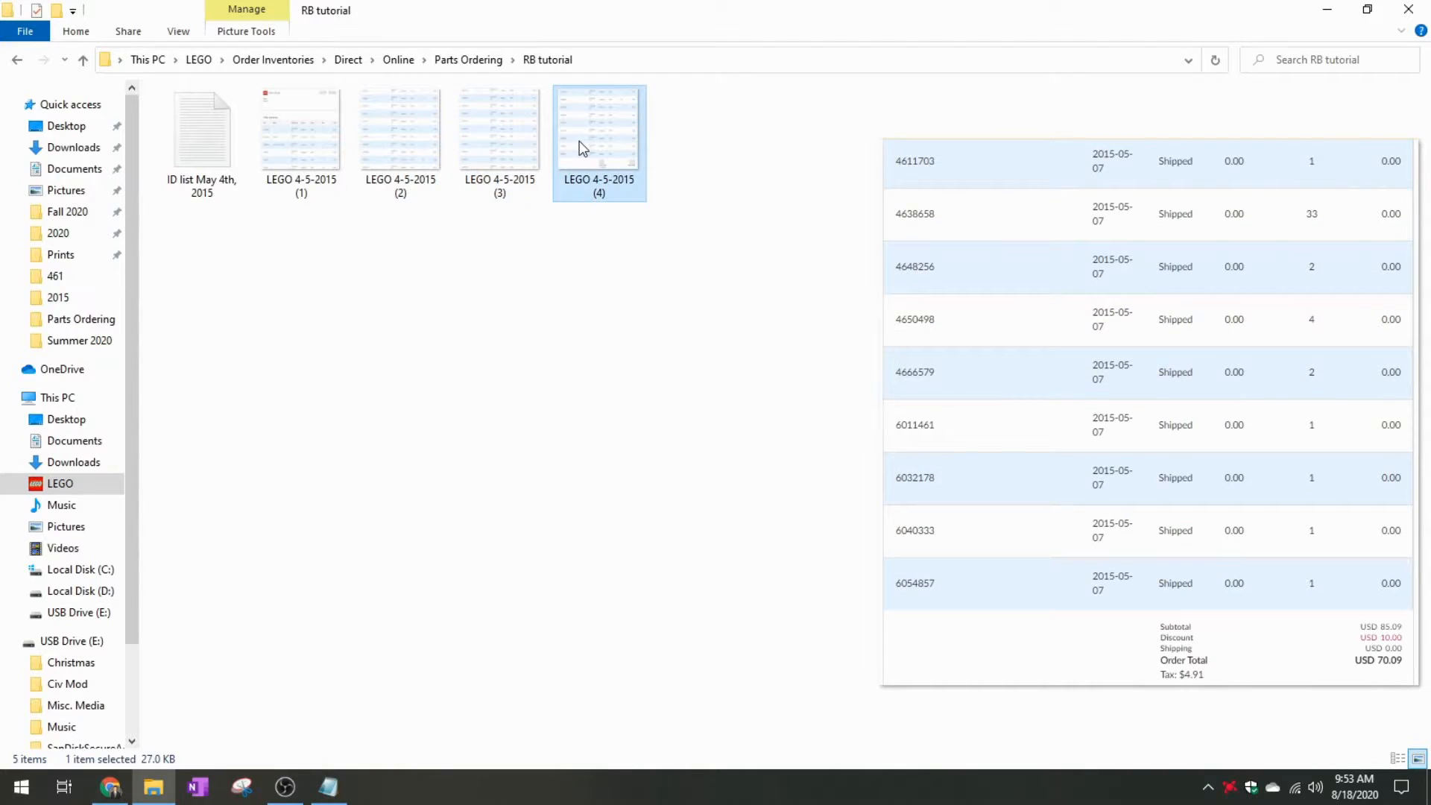
pyautogui.doubleClick(202, 128)
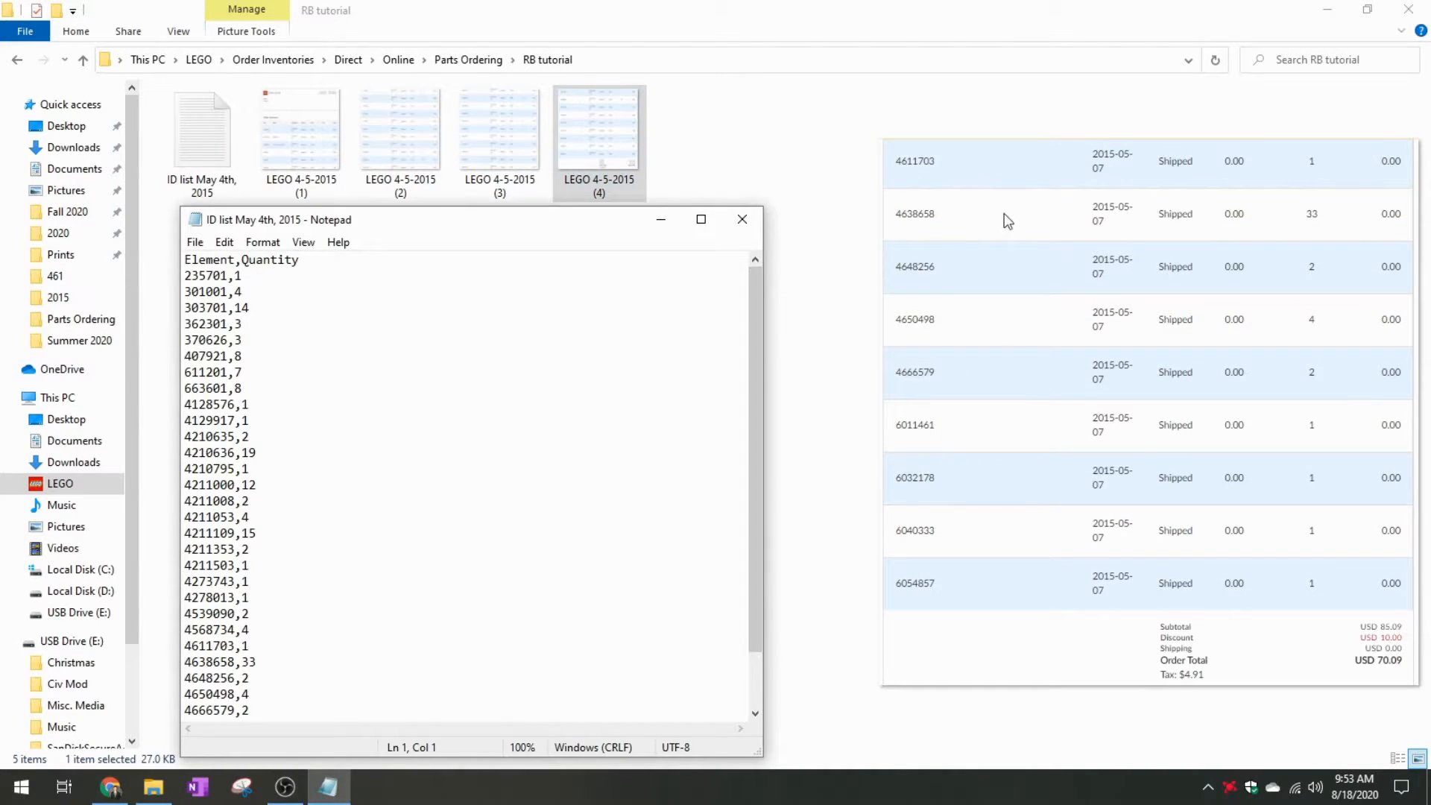
pyautogui.scroll(-3)
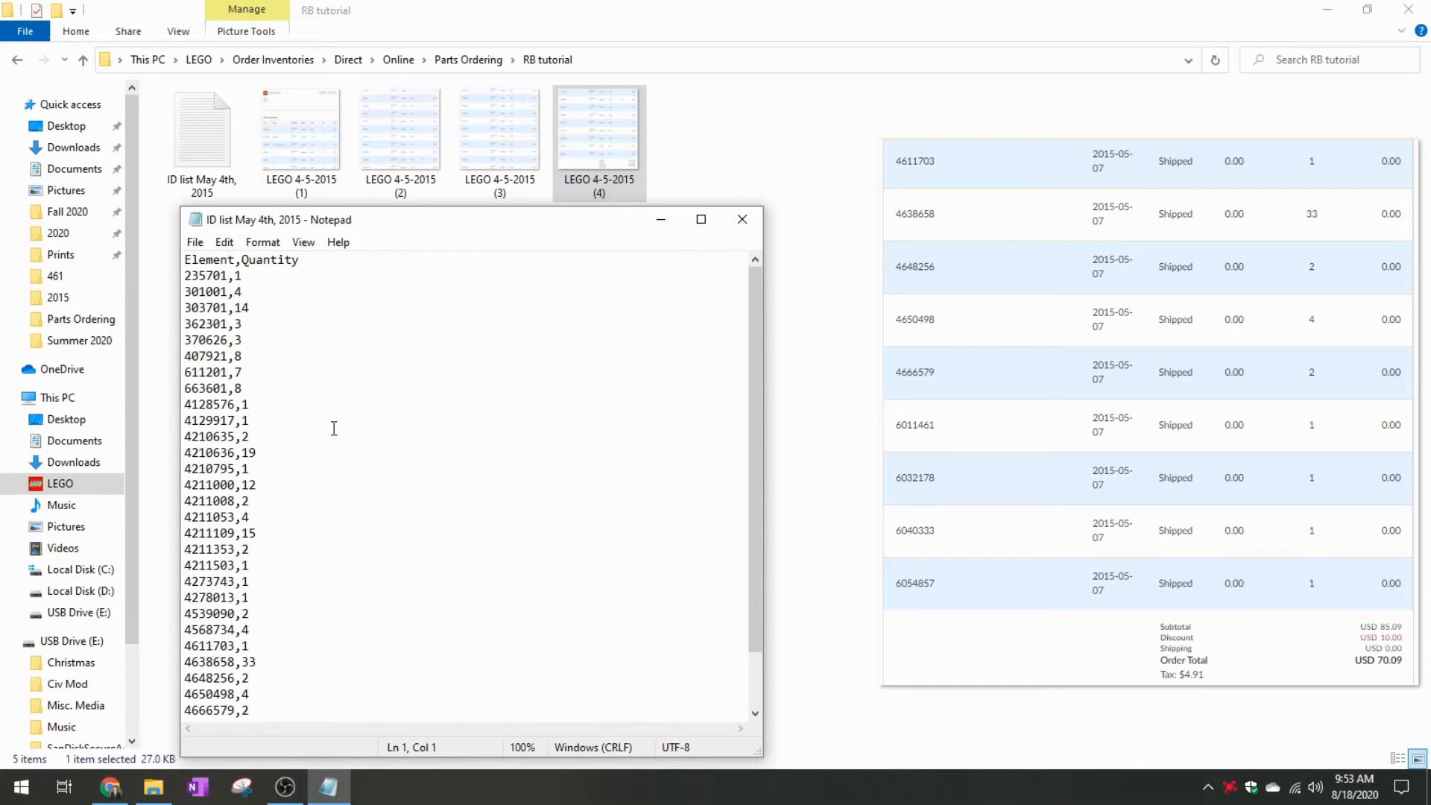
pyautogui.moveTo(216, 226)
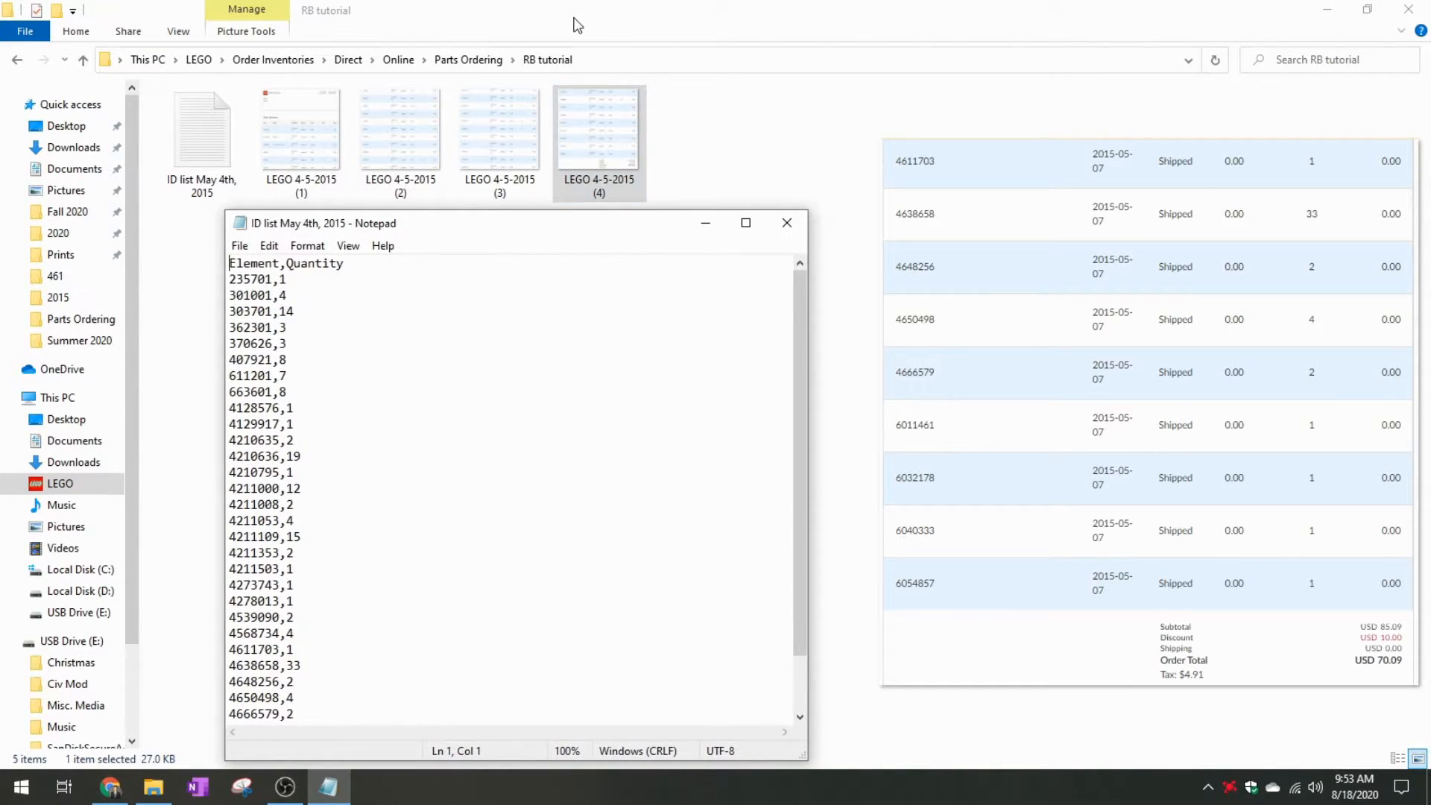
pyautogui.click(109, 785)
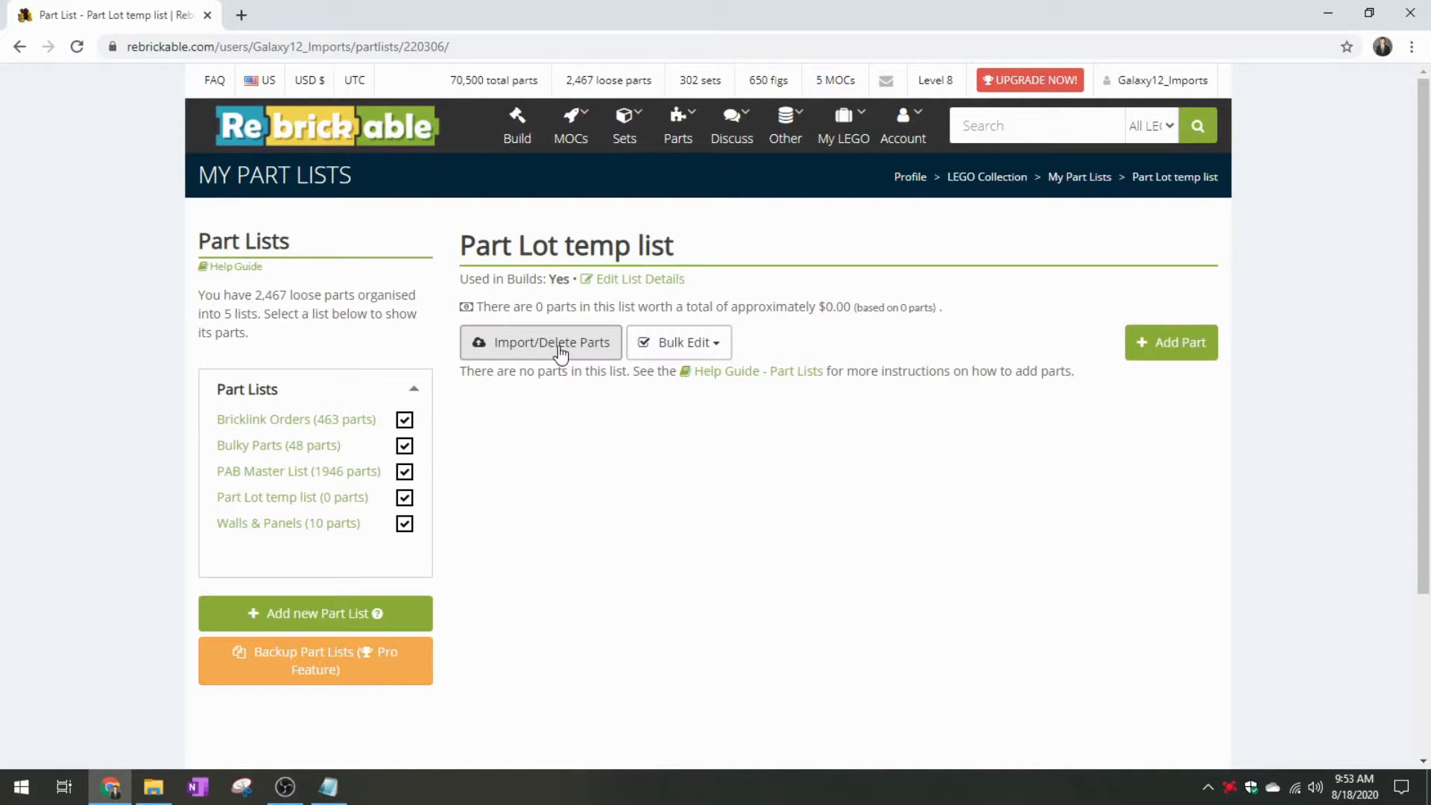
# Import the ID list file's parts into Part Lot temp list, giving 162 parts across 32 unique entries
pyautogui.click(540, 343)
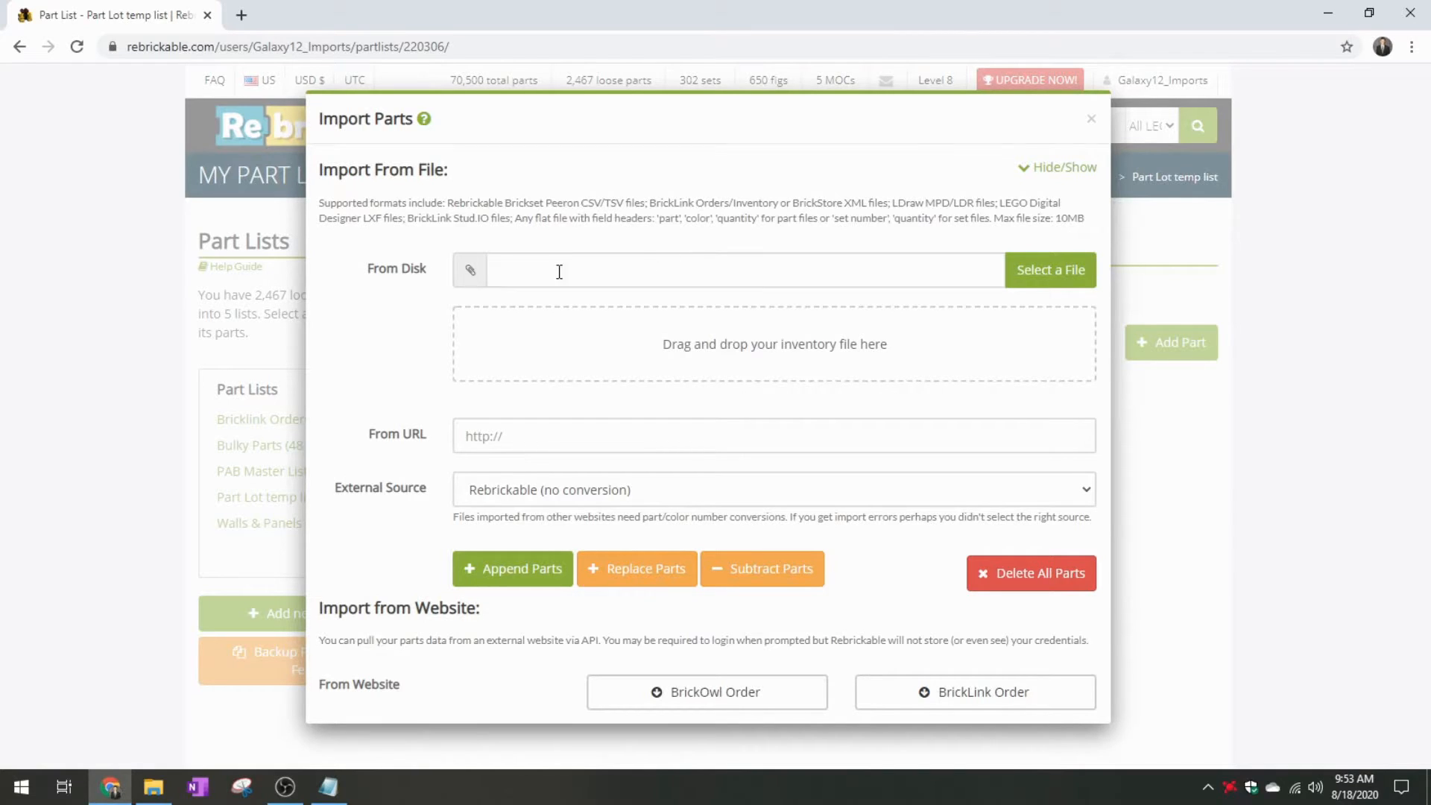
pyautogui.moveTo(742, 361)
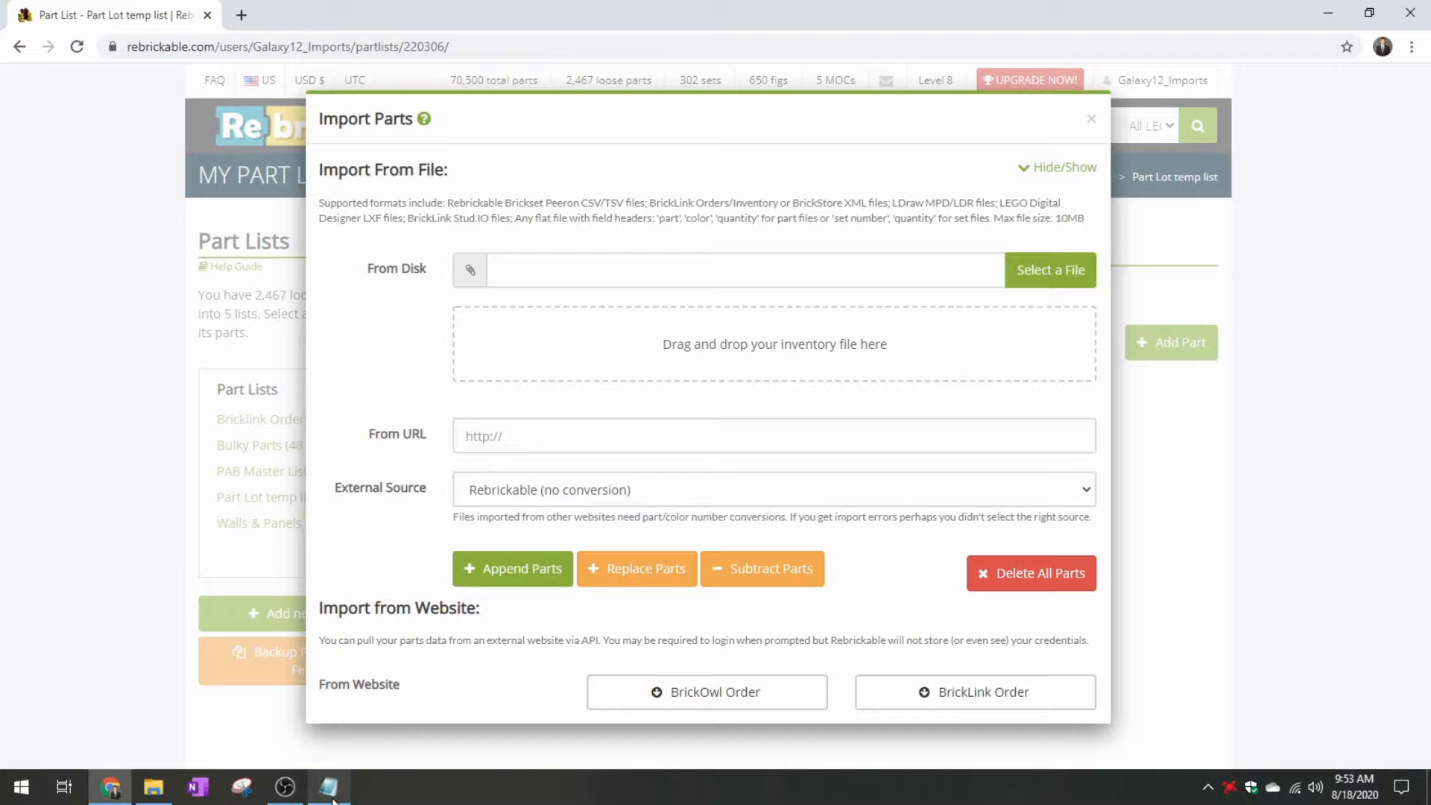
pyautogui.click(328, 786)
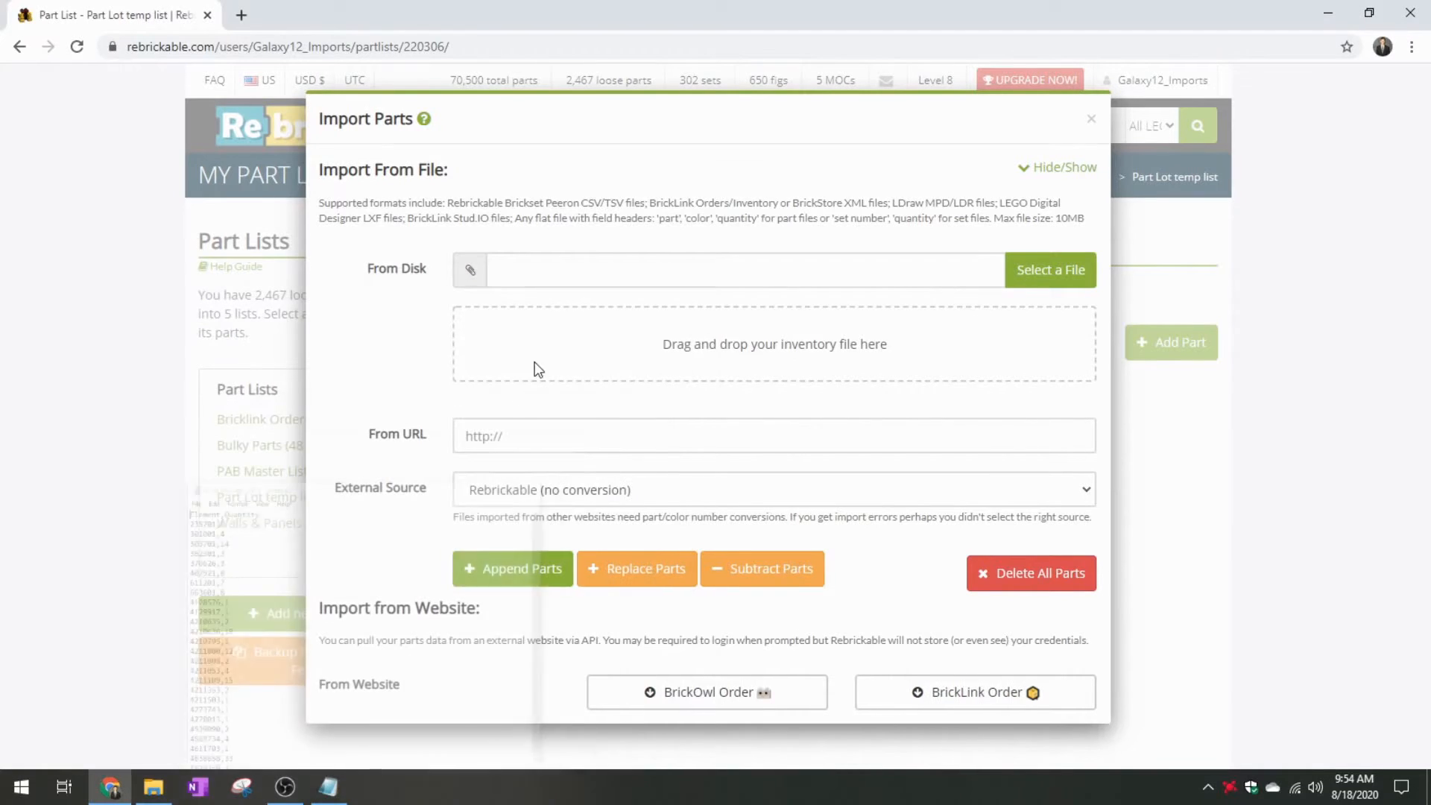
pyautogui.click(1048, 270)
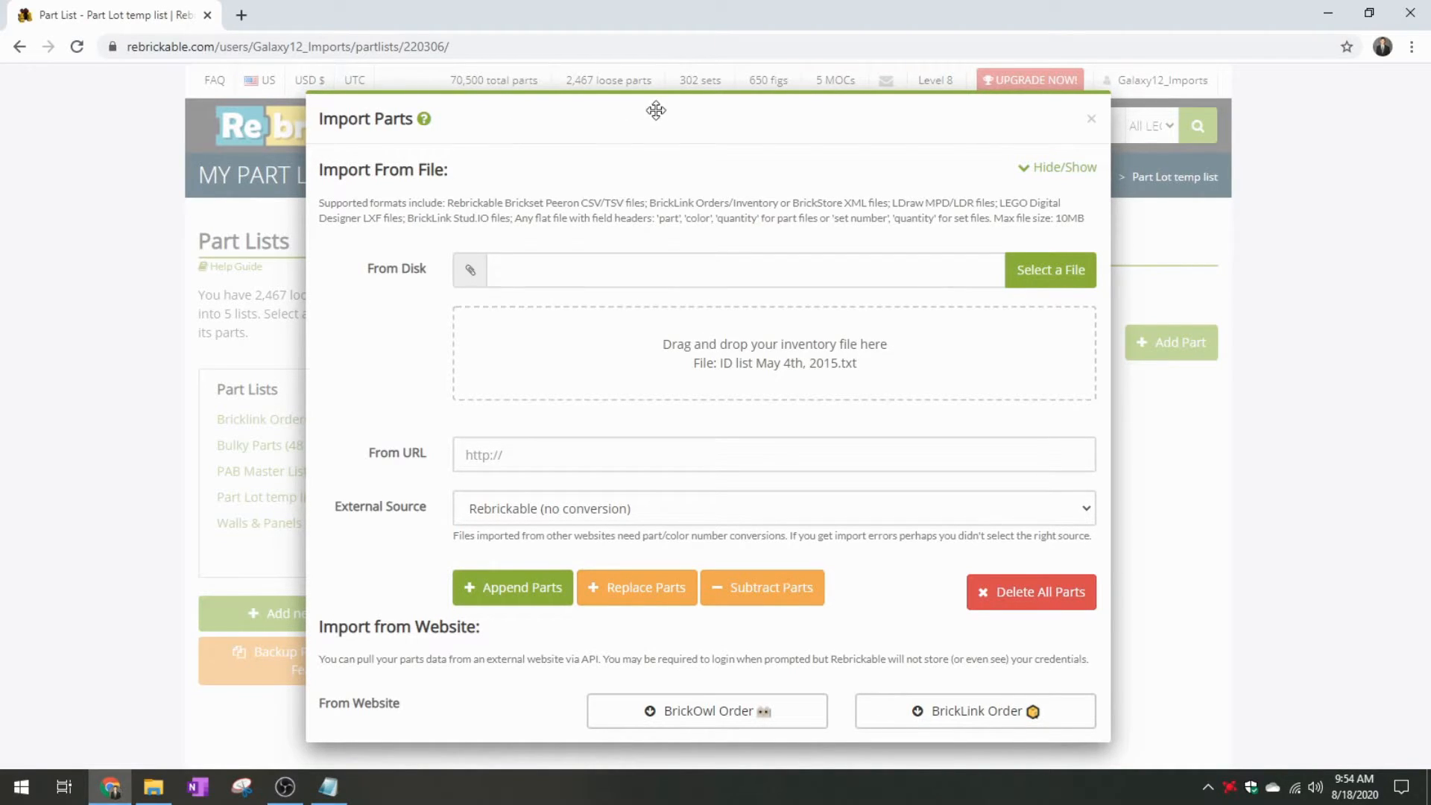
pyautogui.moveTo(530, 558)
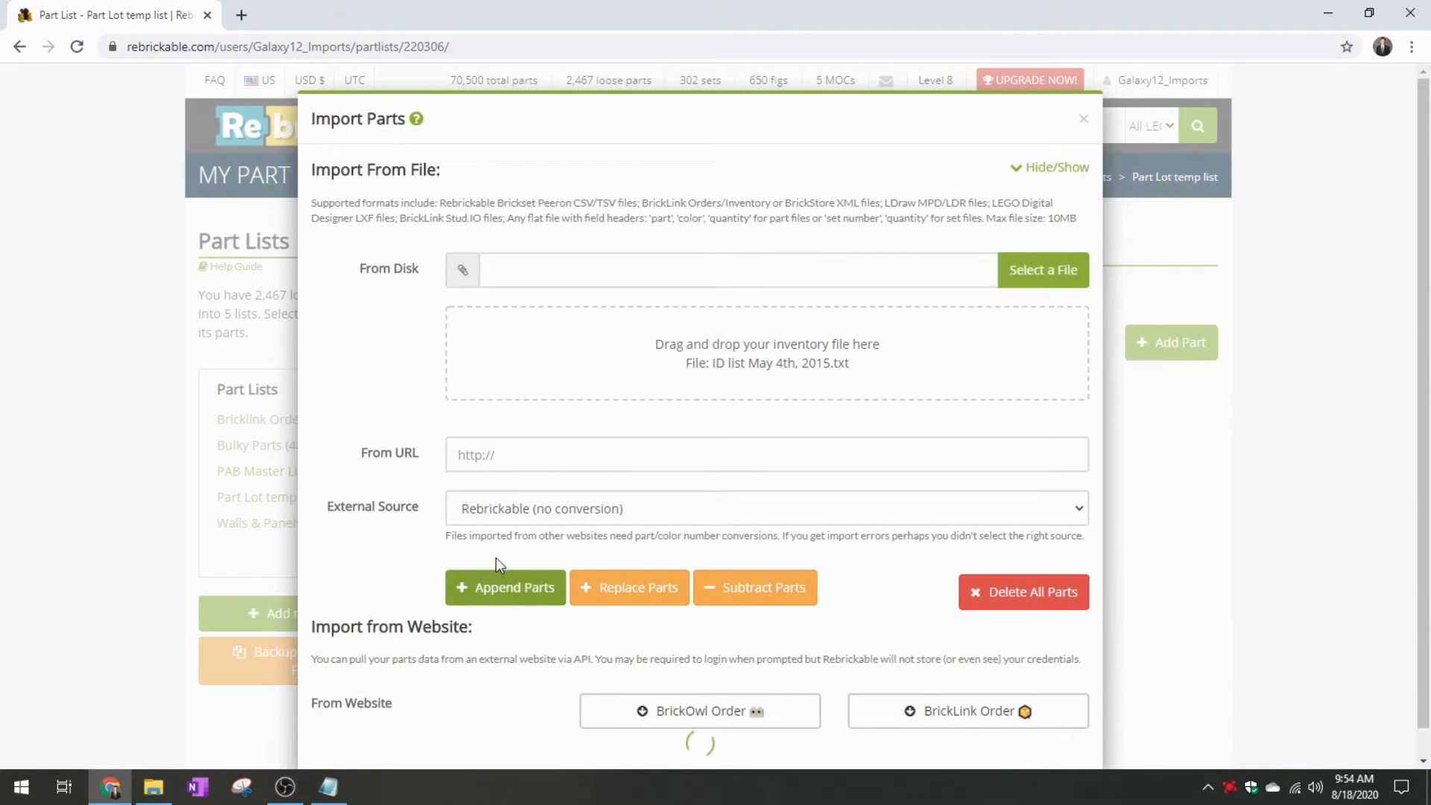
pyautogui.click(505, 587)
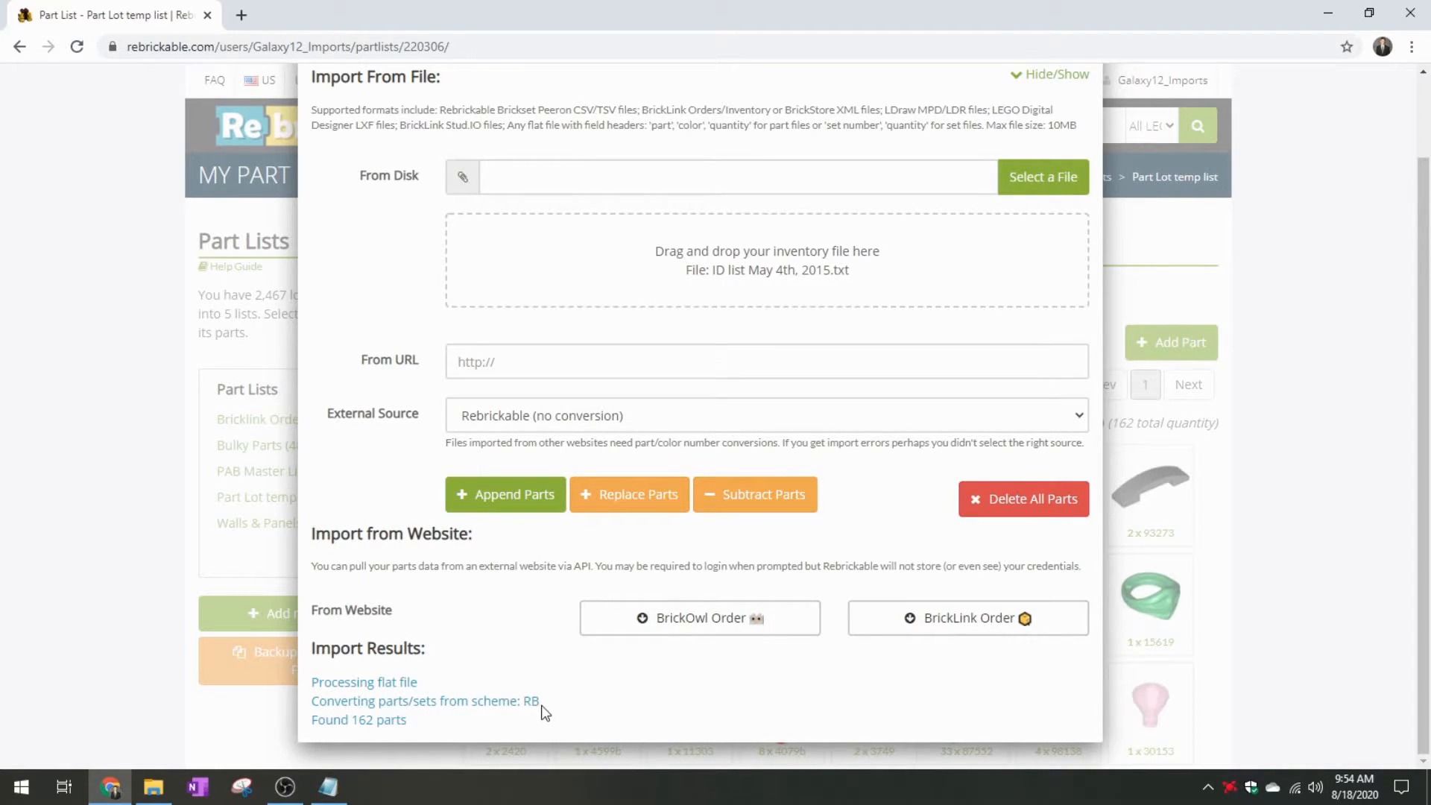
pyautogui.moveTo(469, 298)
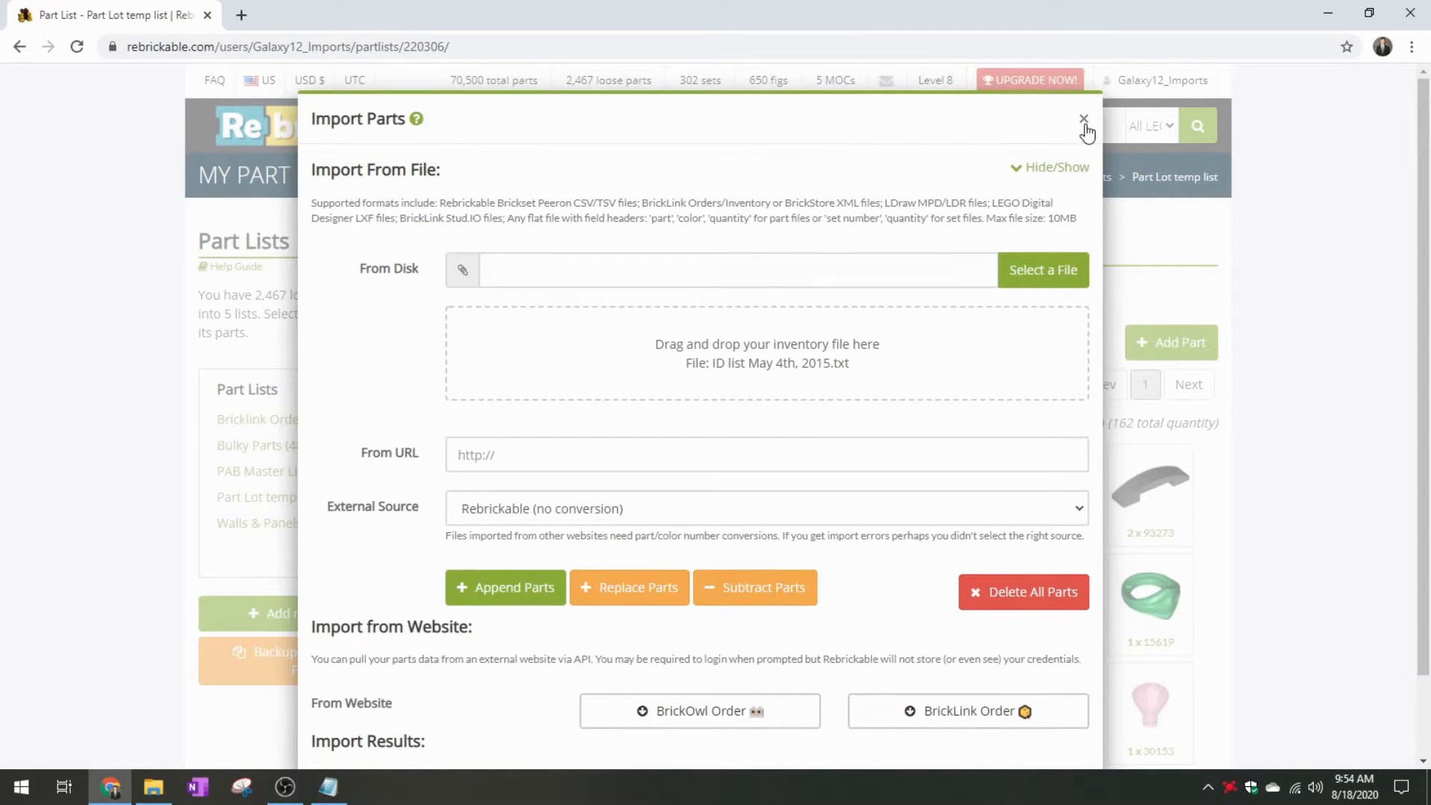
pyautogui.click(1083, 119)
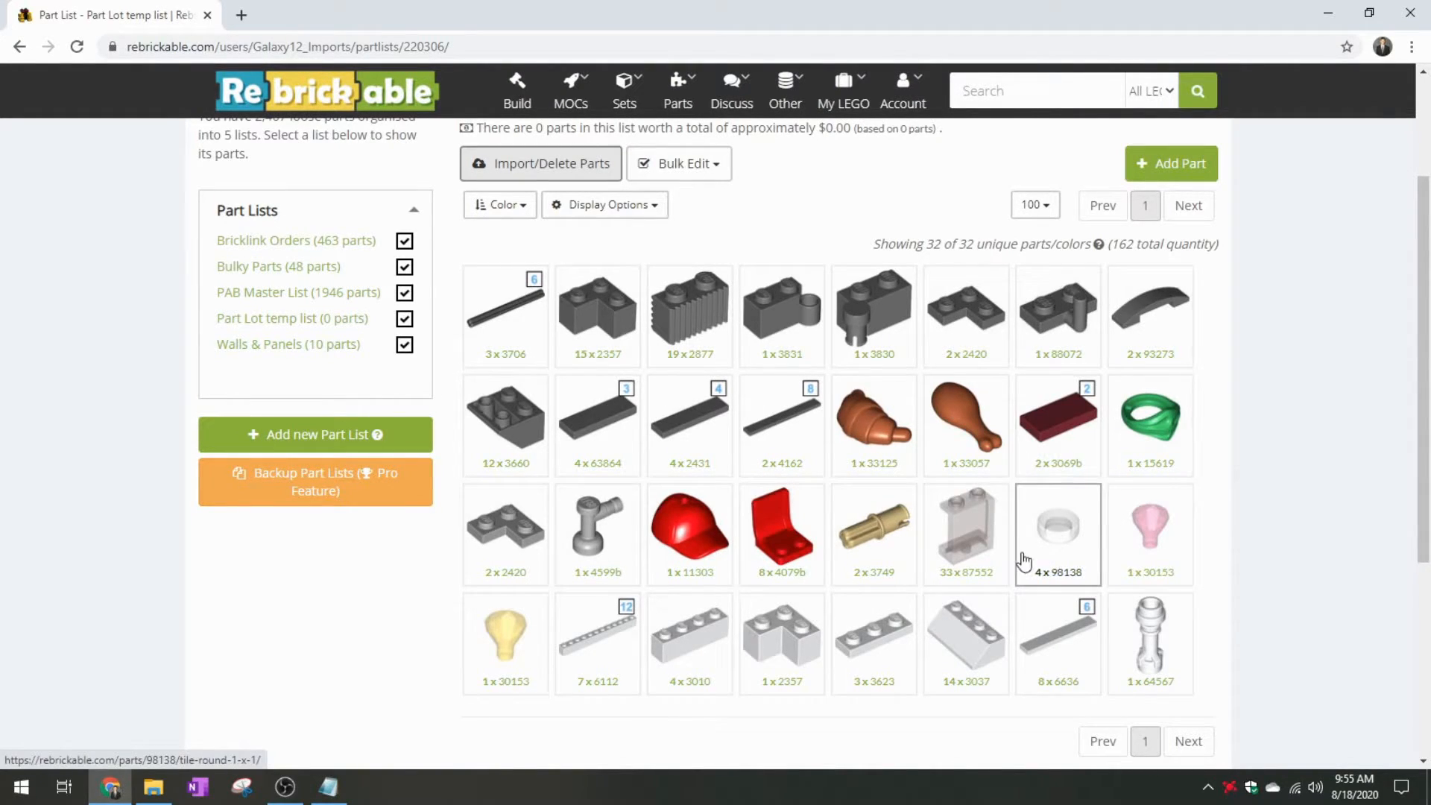
pyautogui.moveTo(779, 425)
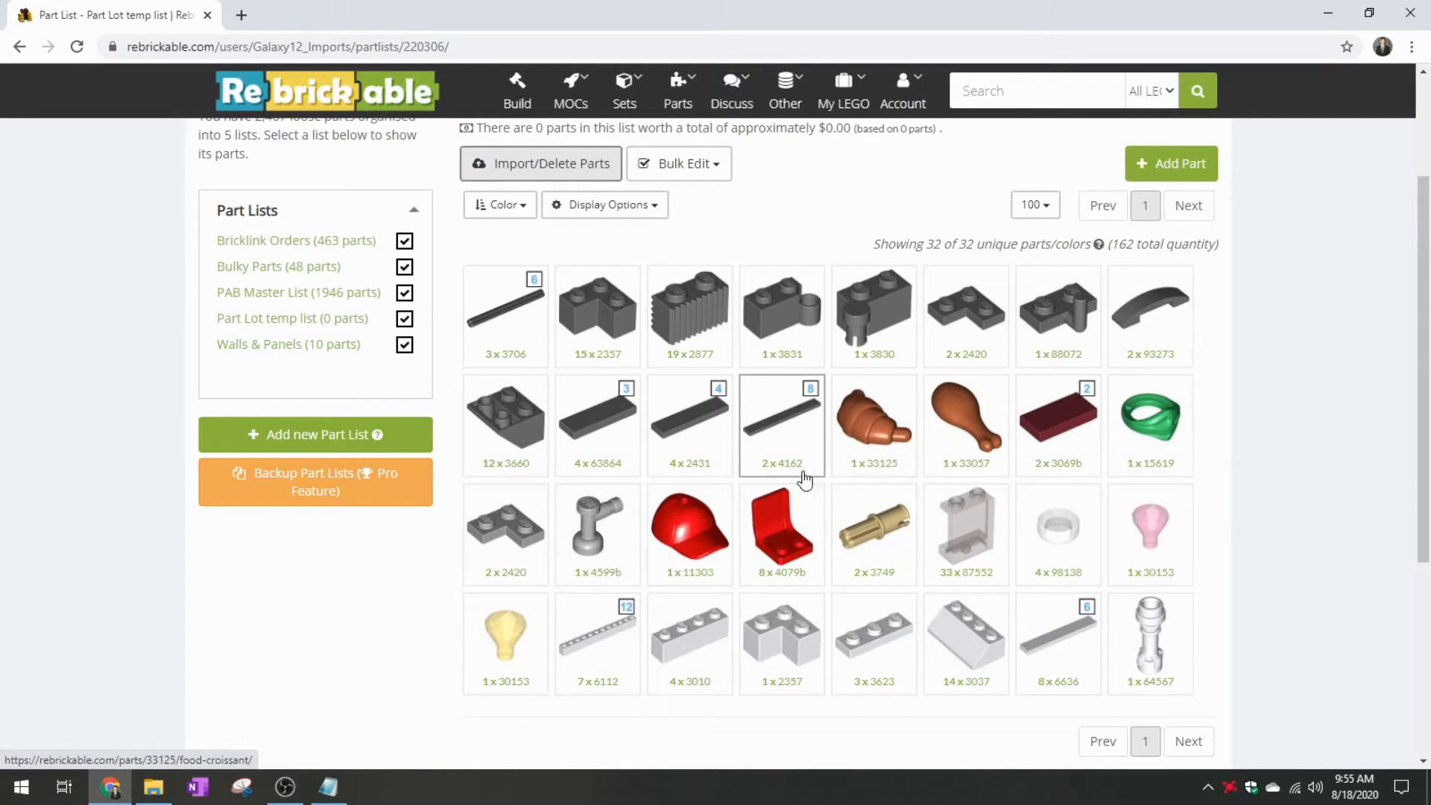
pyautogui.moveTo(1057, 425)
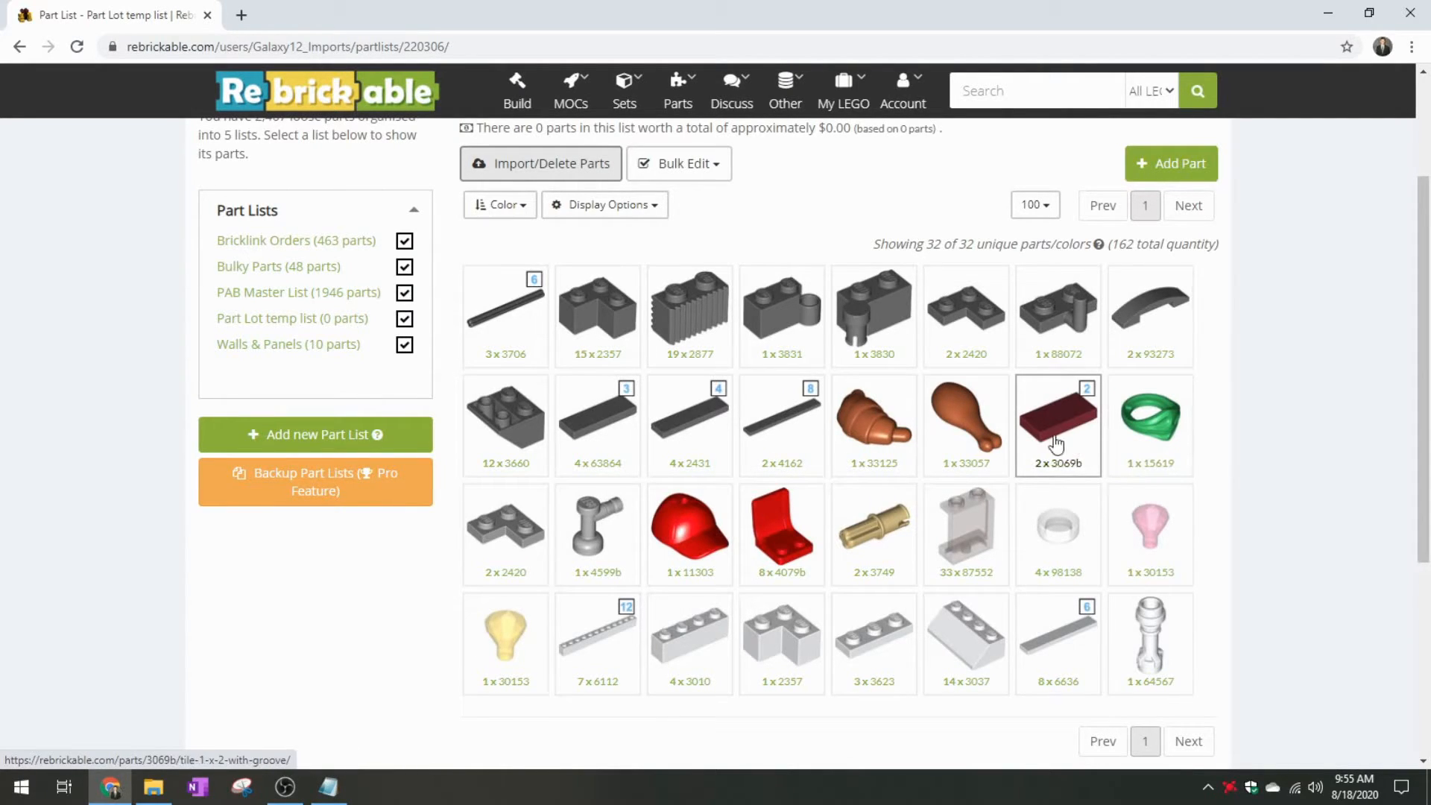
# Try sorting the 32 parts by Category, Color and Hue, settling on Price
pyautogui.scroll(-3)
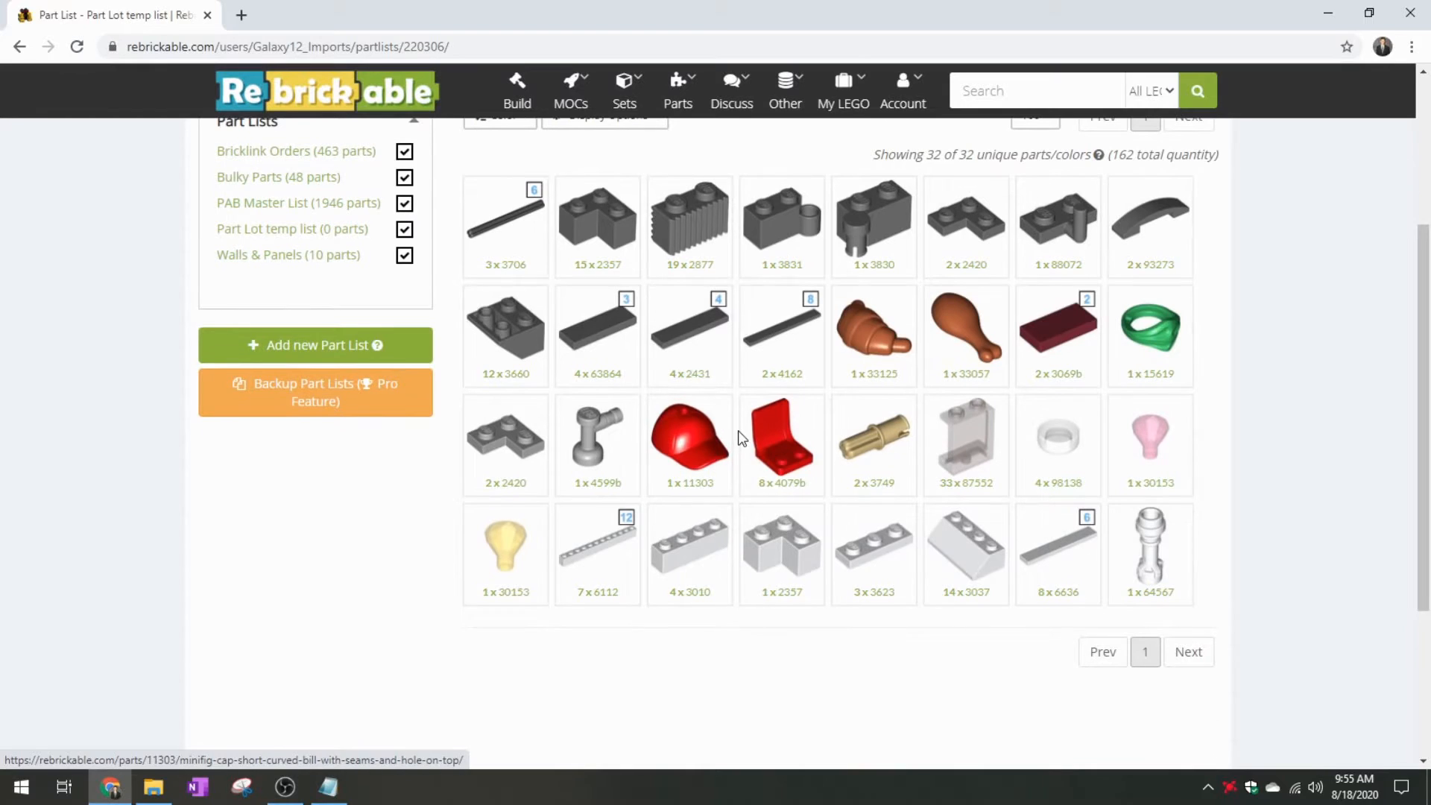
pyautogui.moveTo(872, 551)
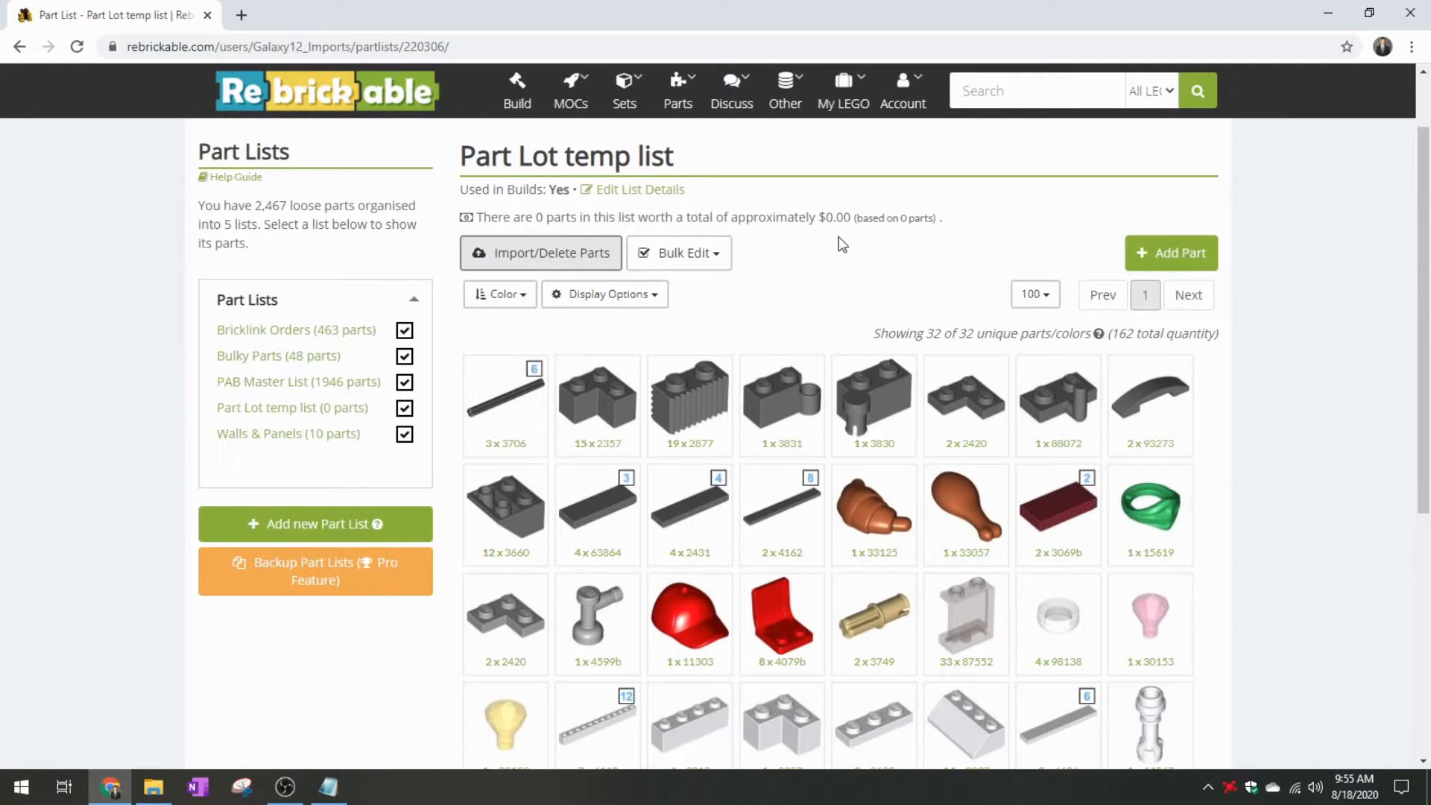
pyautogui.scroll(-3)
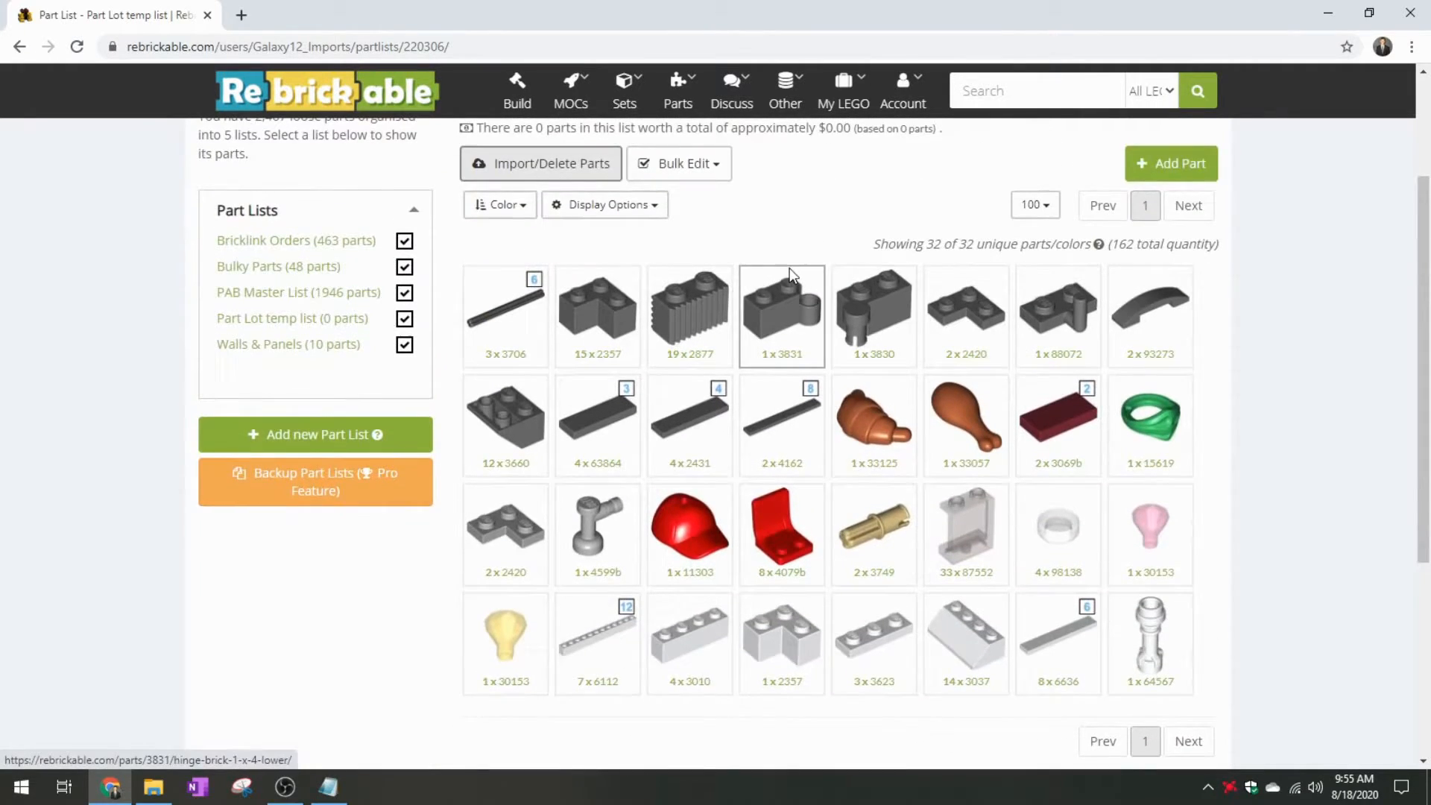
pyautogui.click(499, 204)
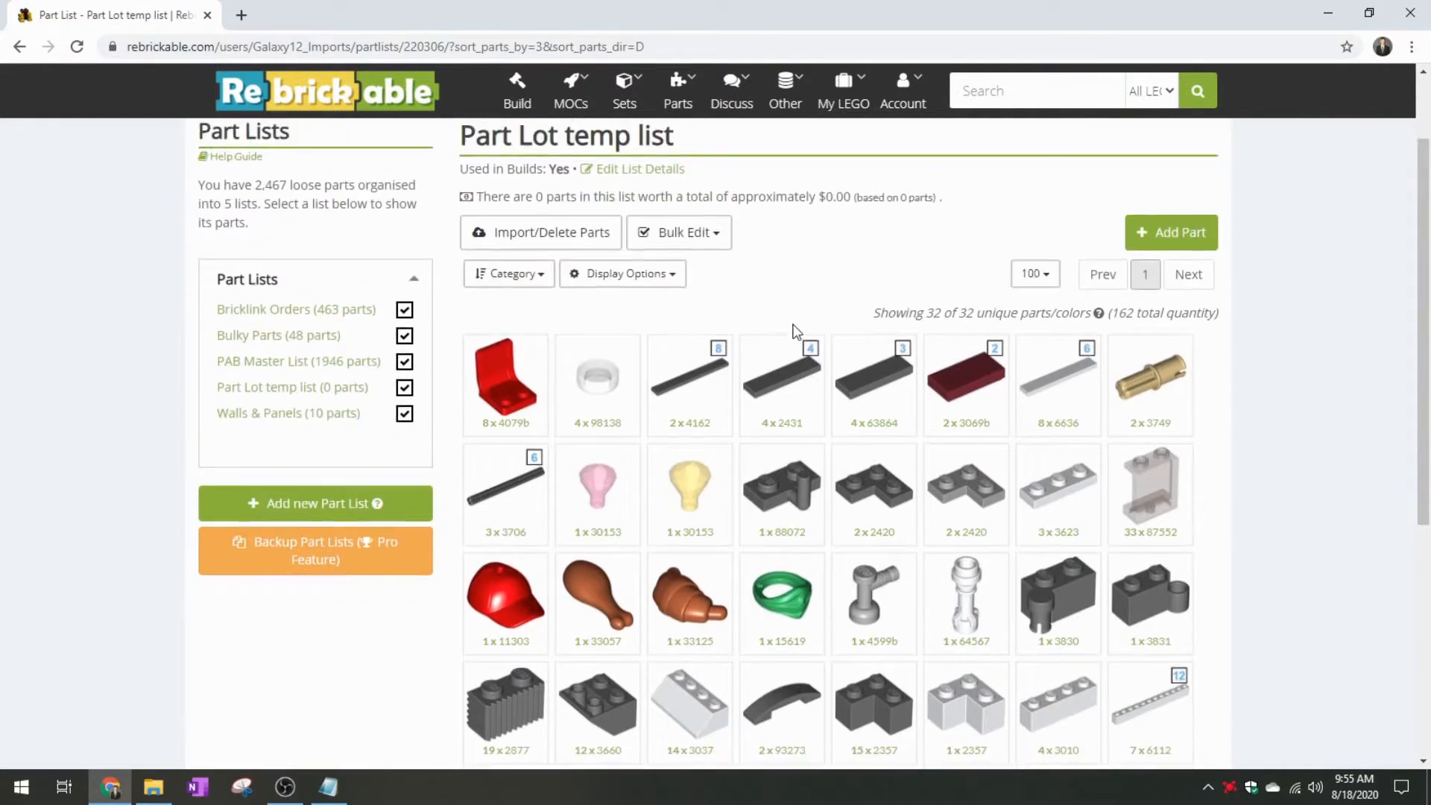
pyautogui.scroll(-3)
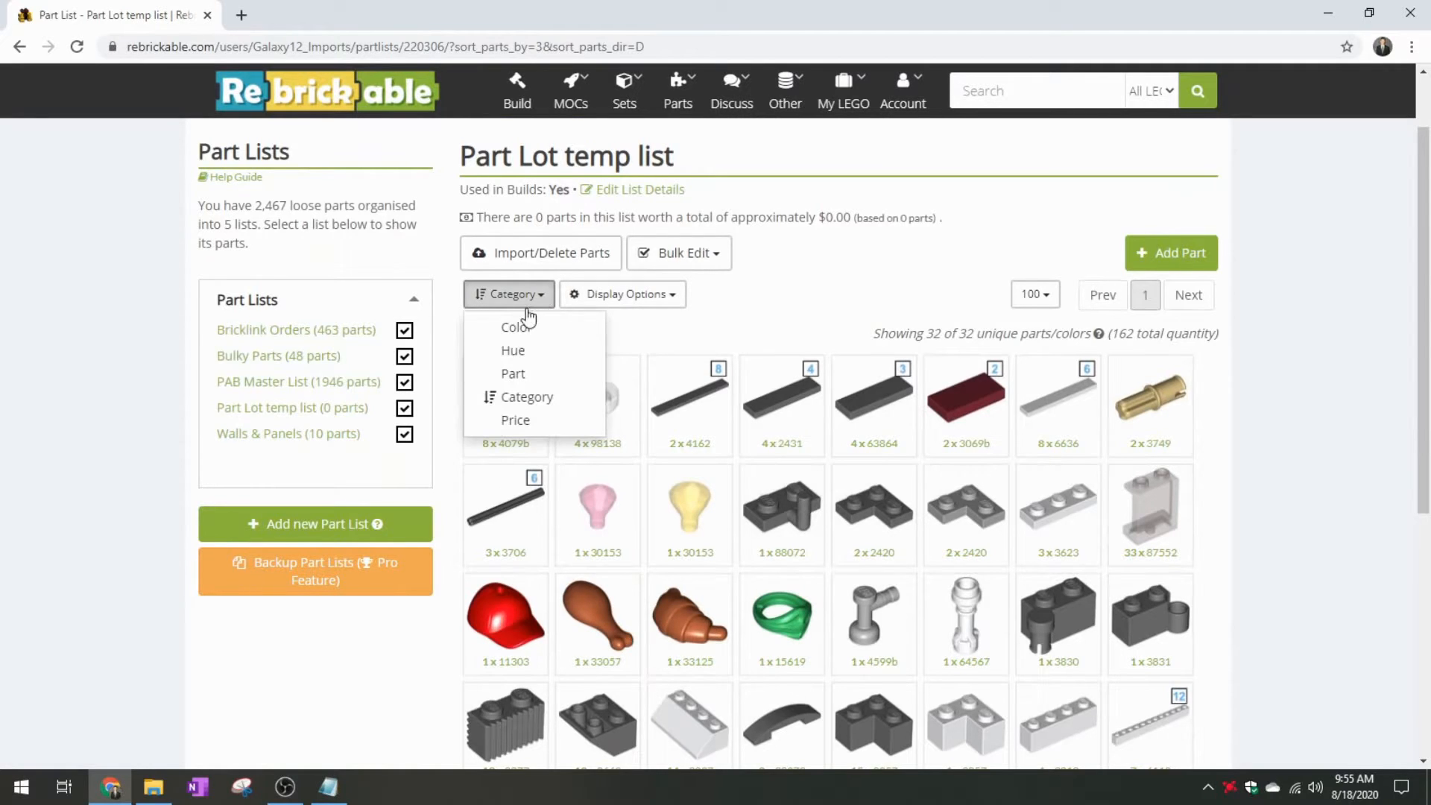
pyautogui.click(506, 326)
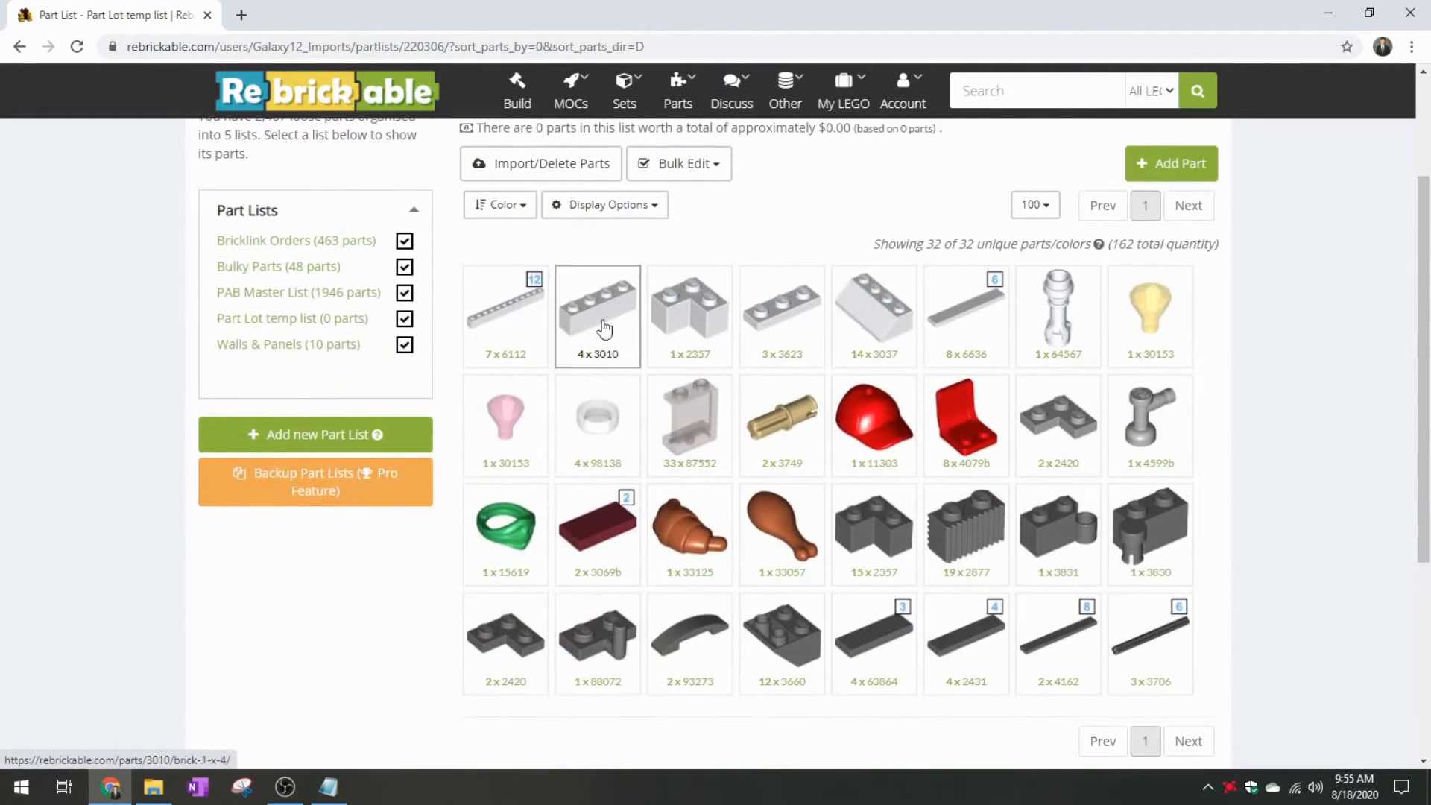
pyautogui.click(497, 204)
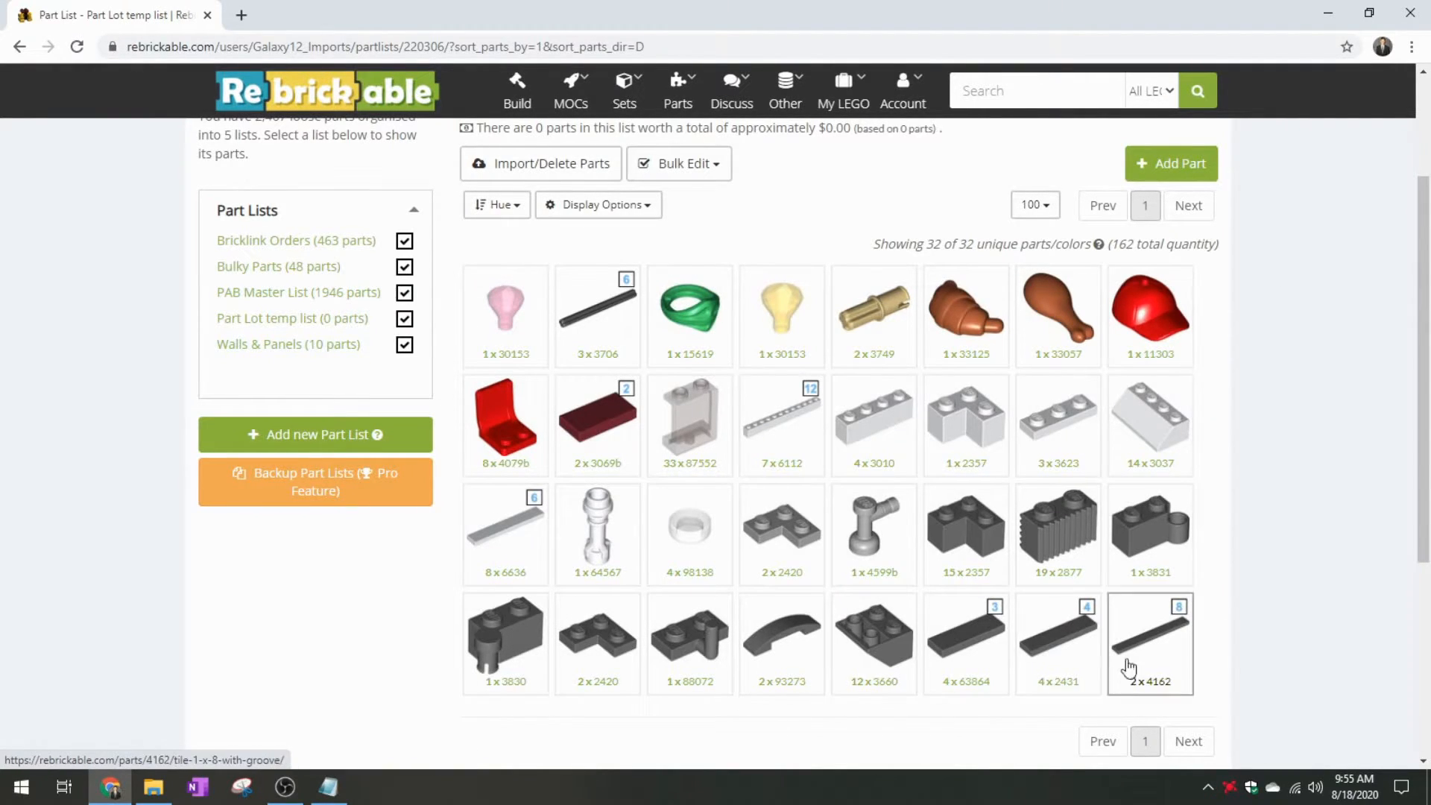
pyautogui.click(494, 204)
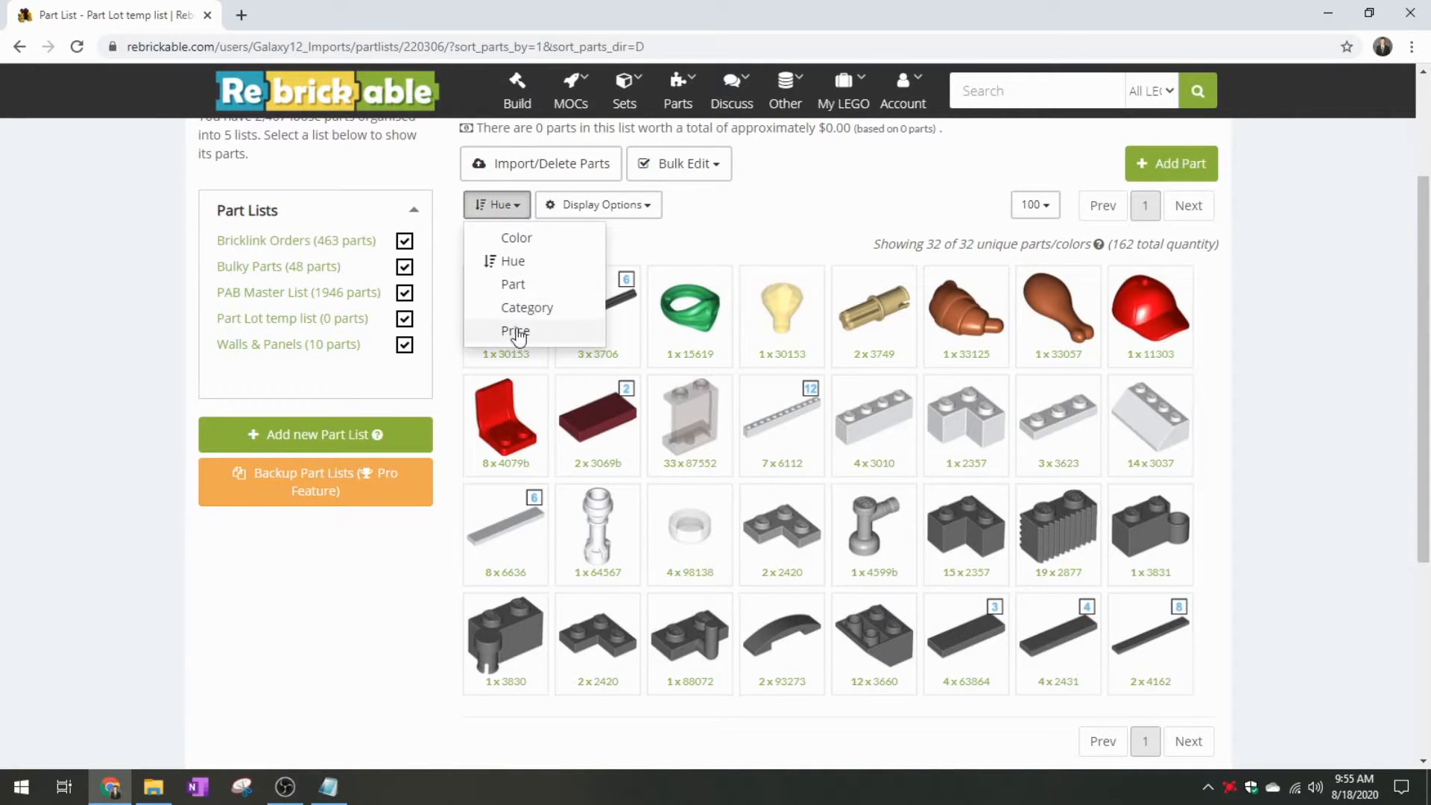
pyautogui.click(514, 330)
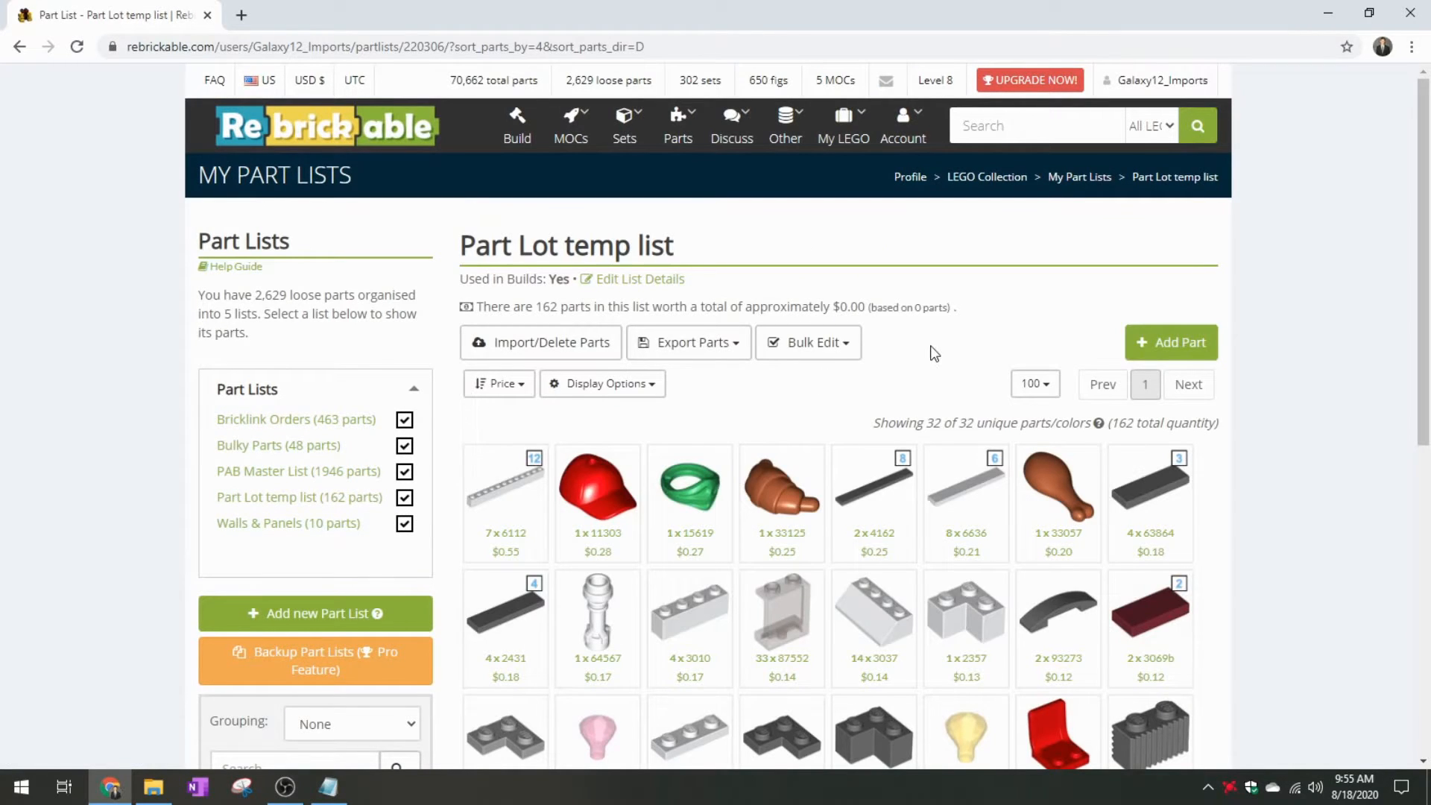
# Toggle the Price sort between cheapest-first and most-expensive-first a few times
pyautogui.scroll(-3)
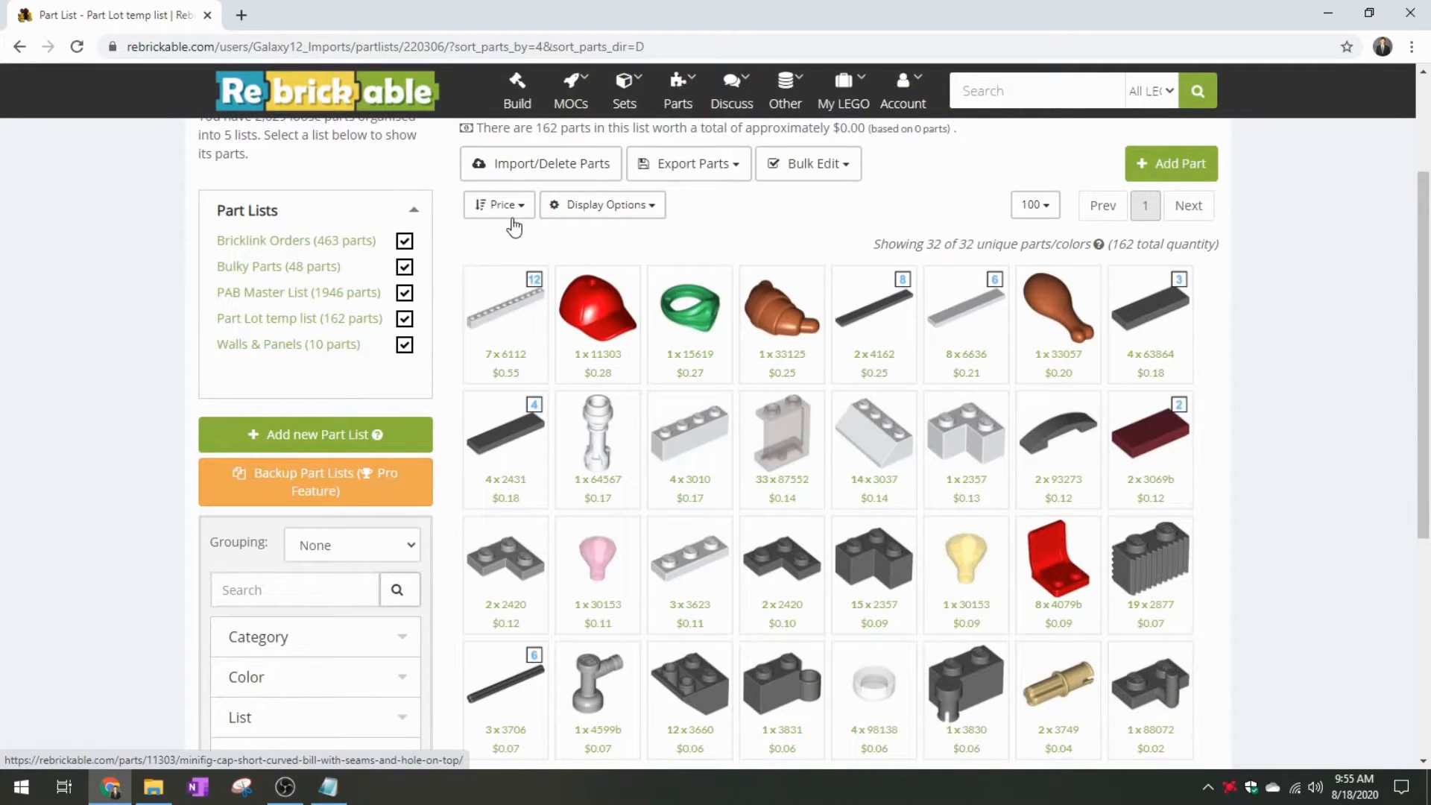
pyautogui.click(500, 204)
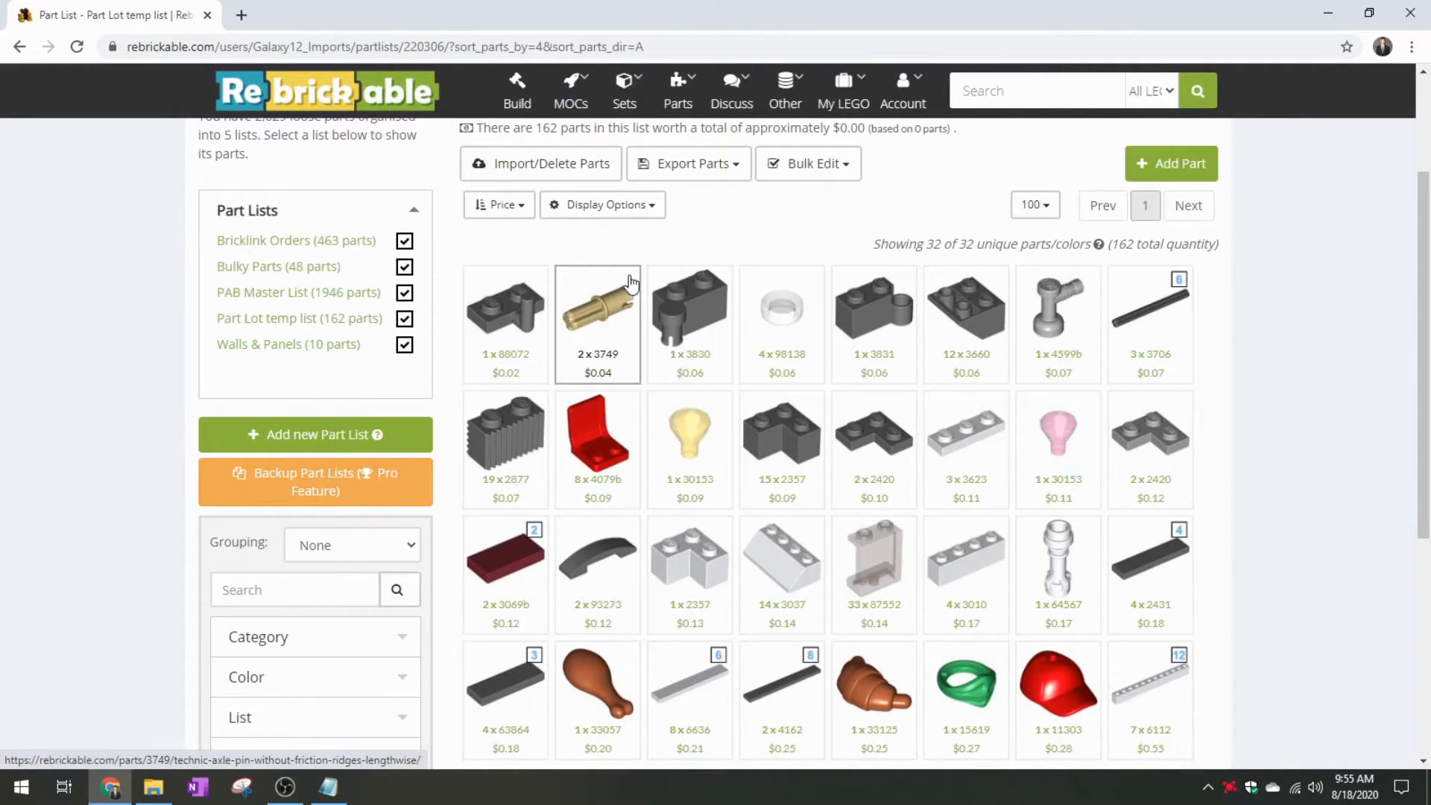
pyautogui.scroll(-3)
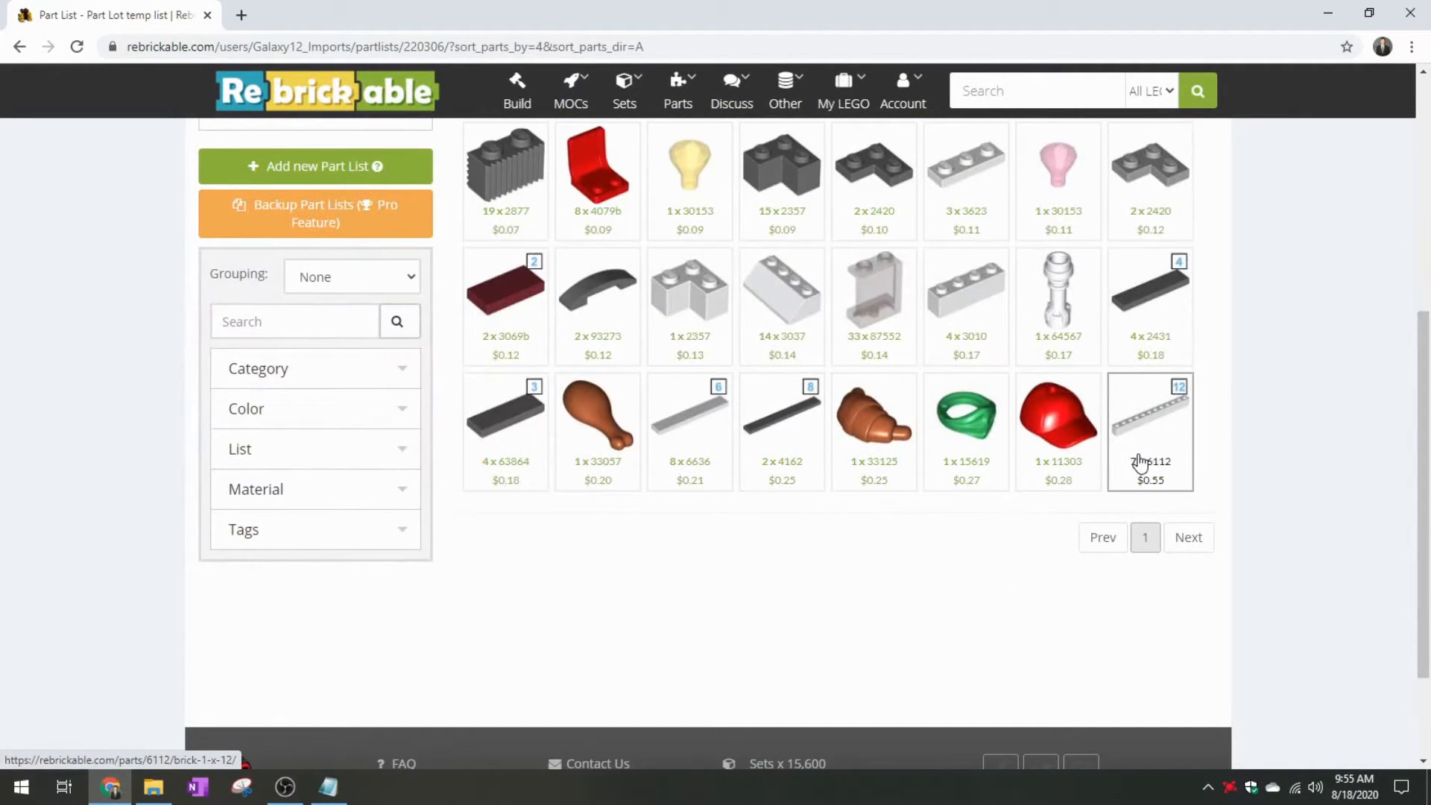
pyautogui.click(498, 204)
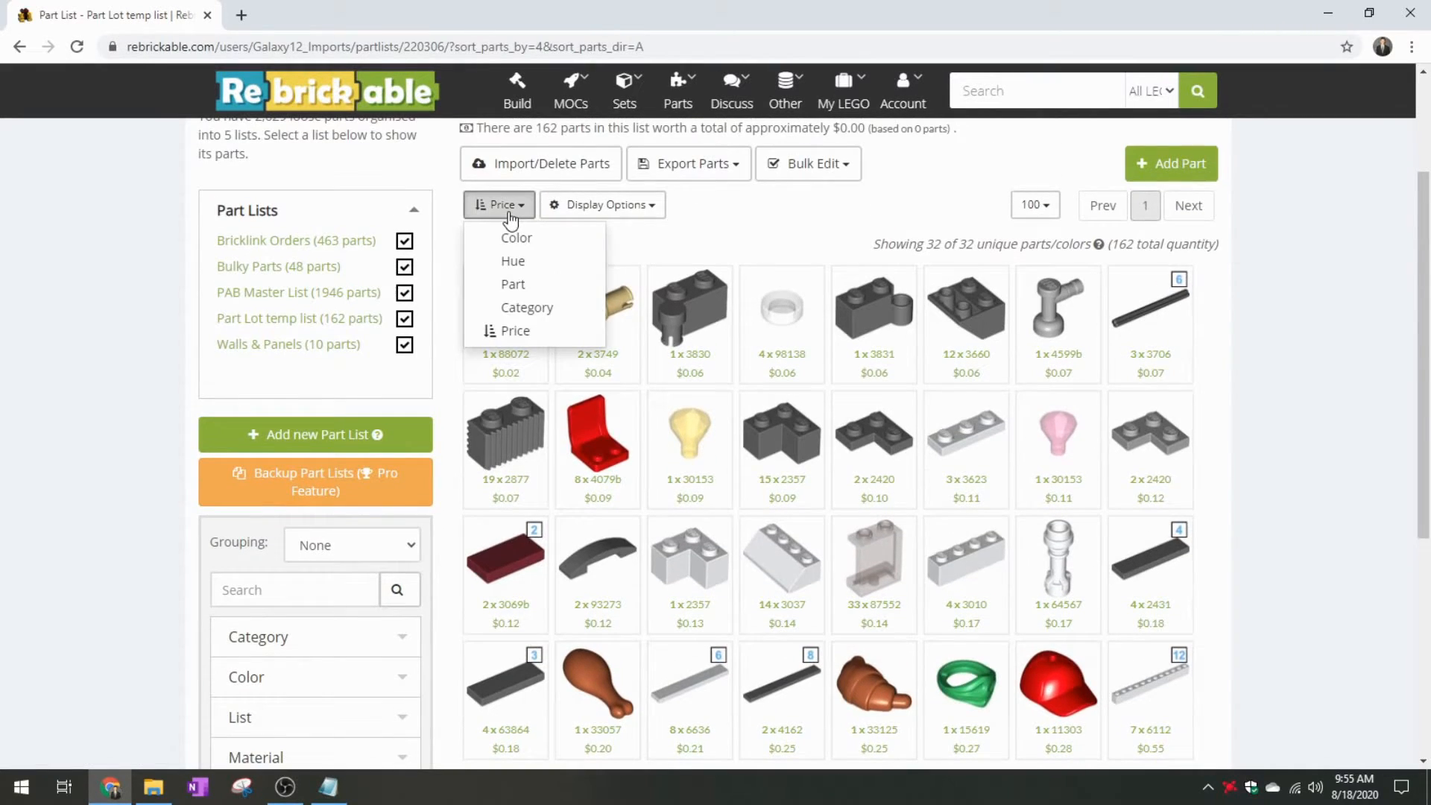
pyautogui.click(514, 331)
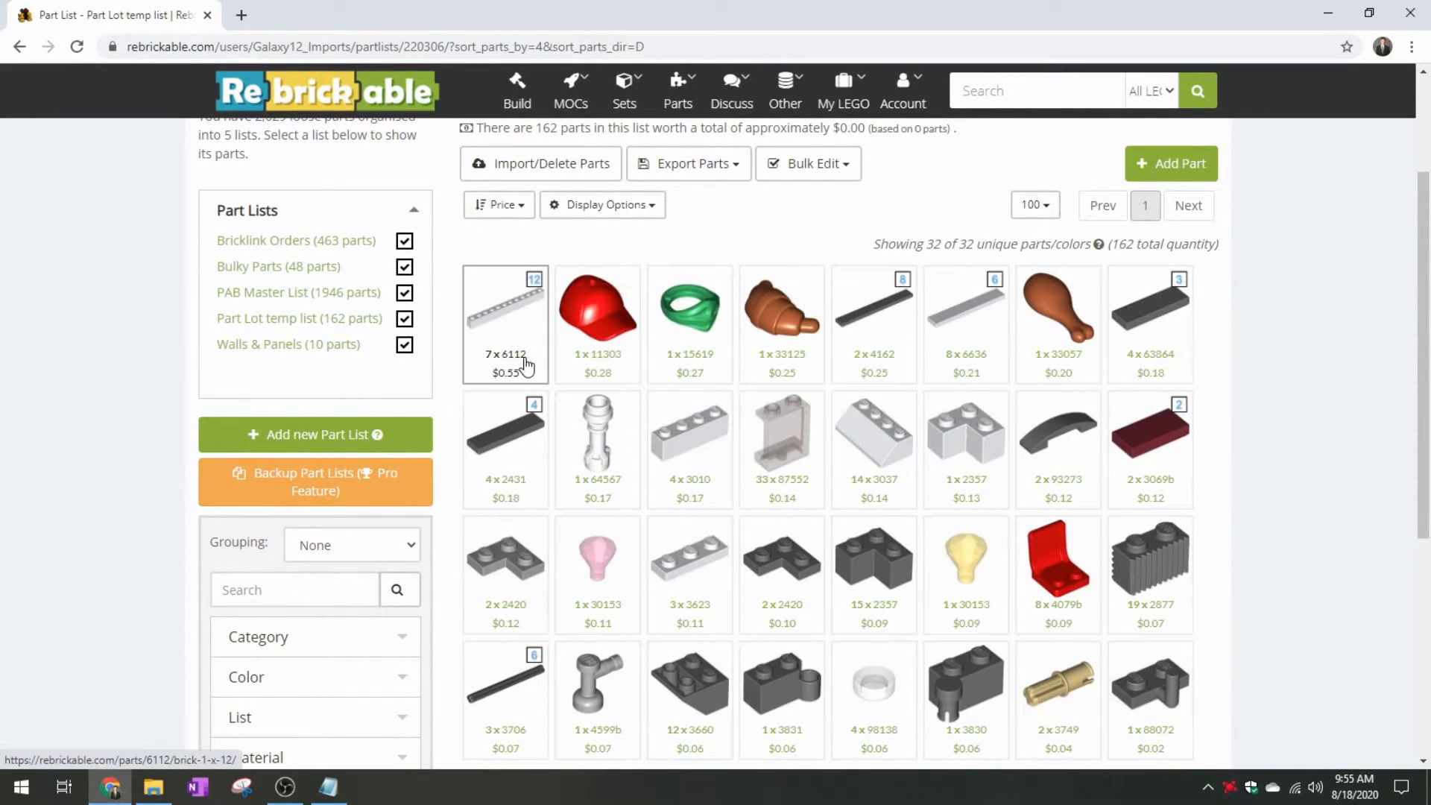
pyautogui.click(498, 204)
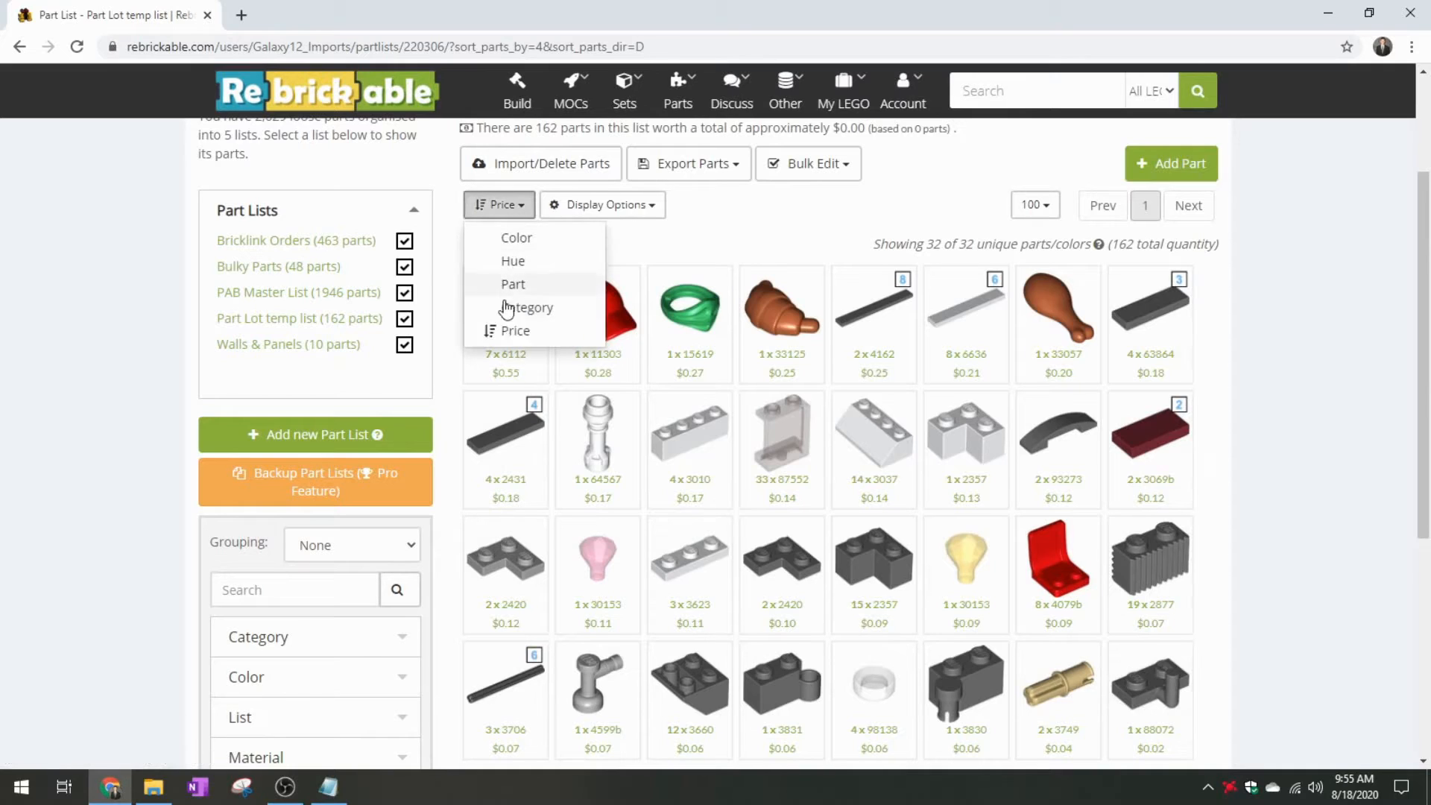
pyautogui.click(512, 331)
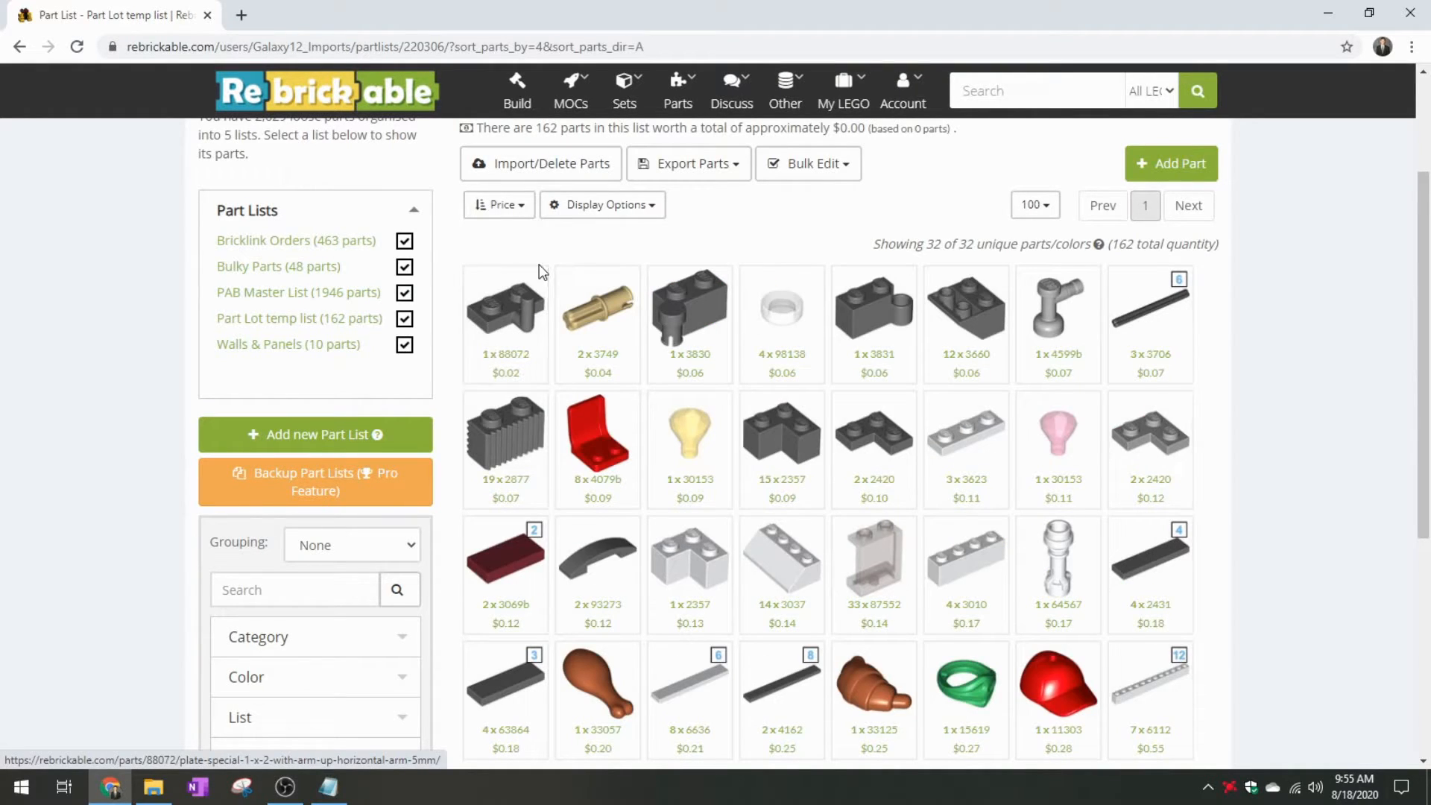
# Sort the part list by Category and look through the grouped tiles
pyautogui.click(498, 204)
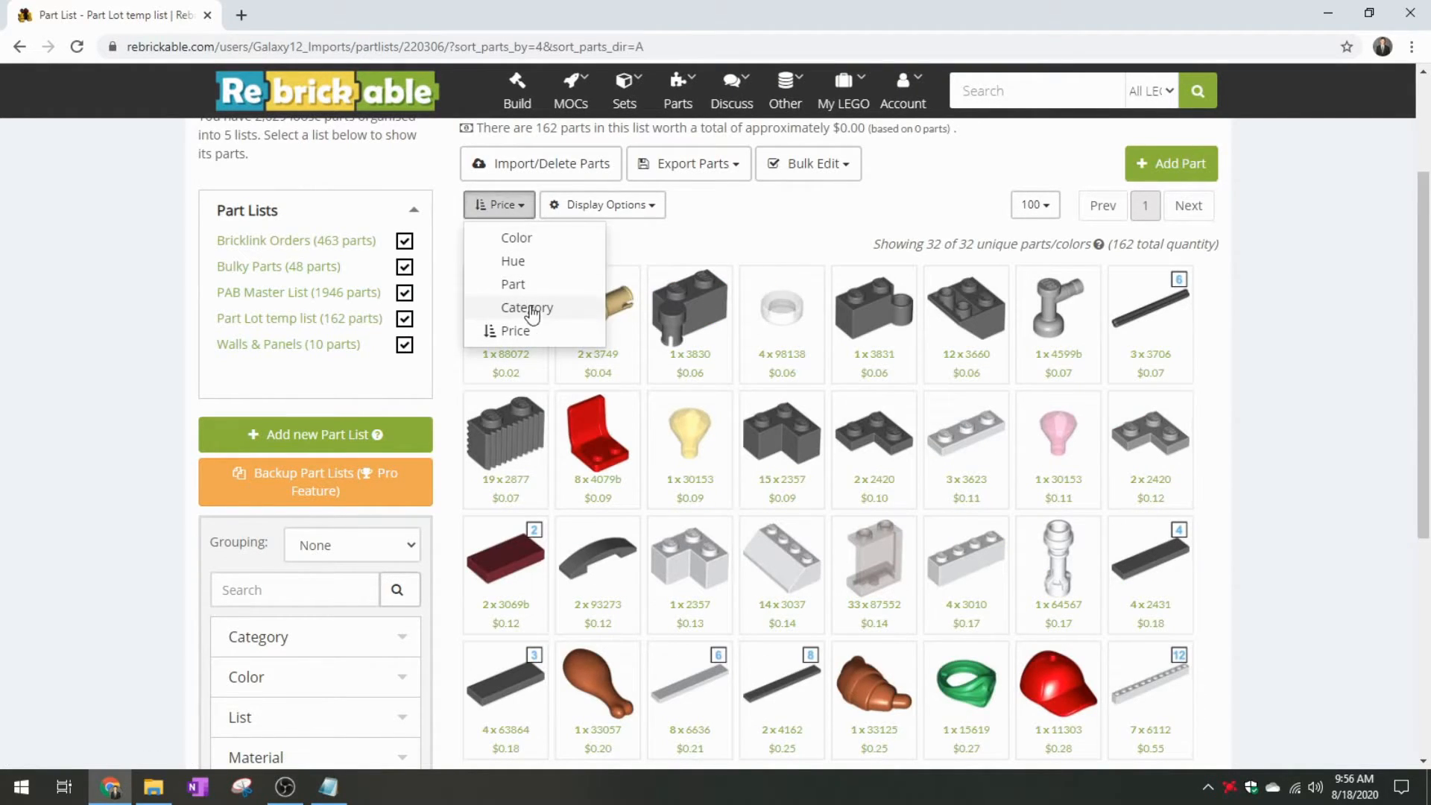
pyautogui.click(526, 307)
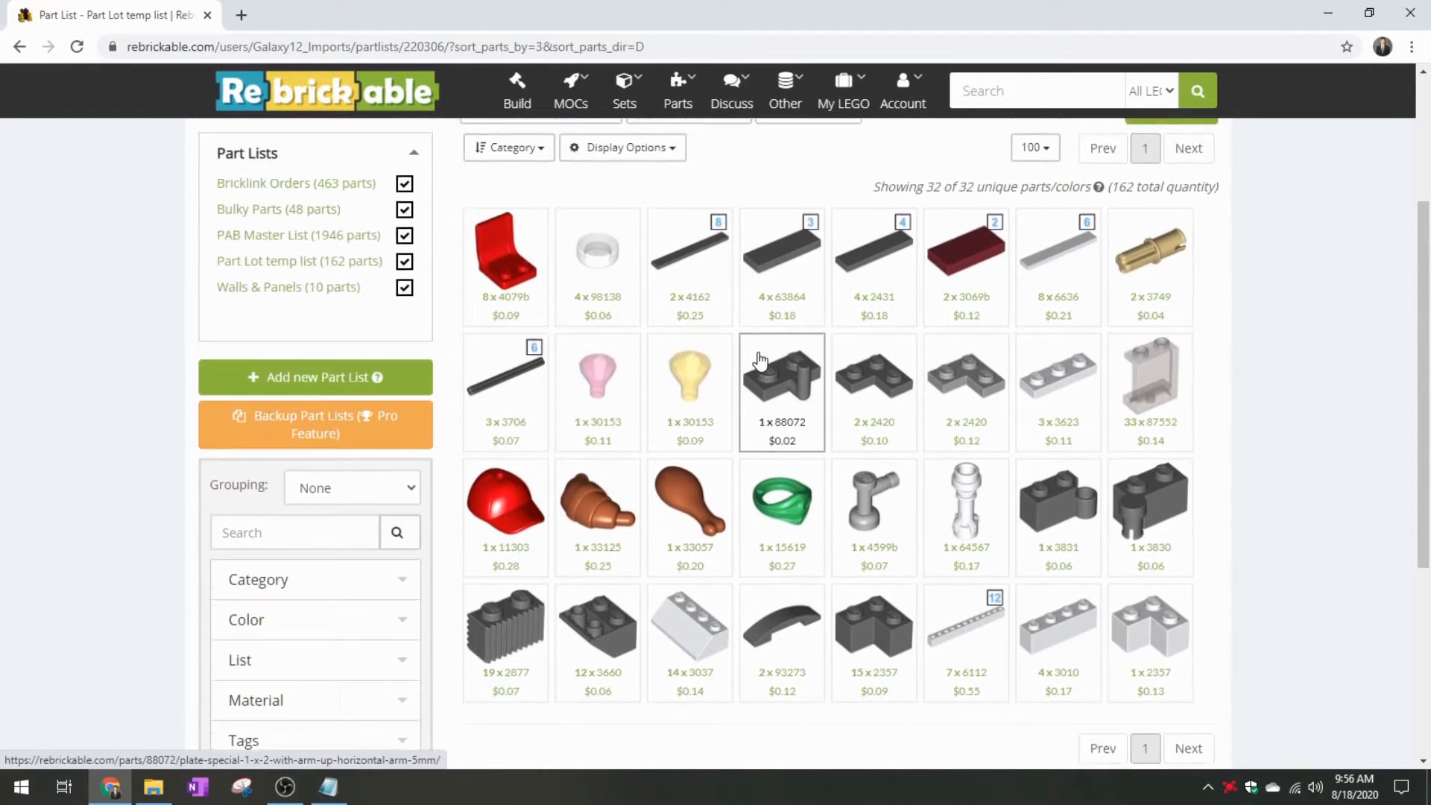
pyautogui.scroll(-3)
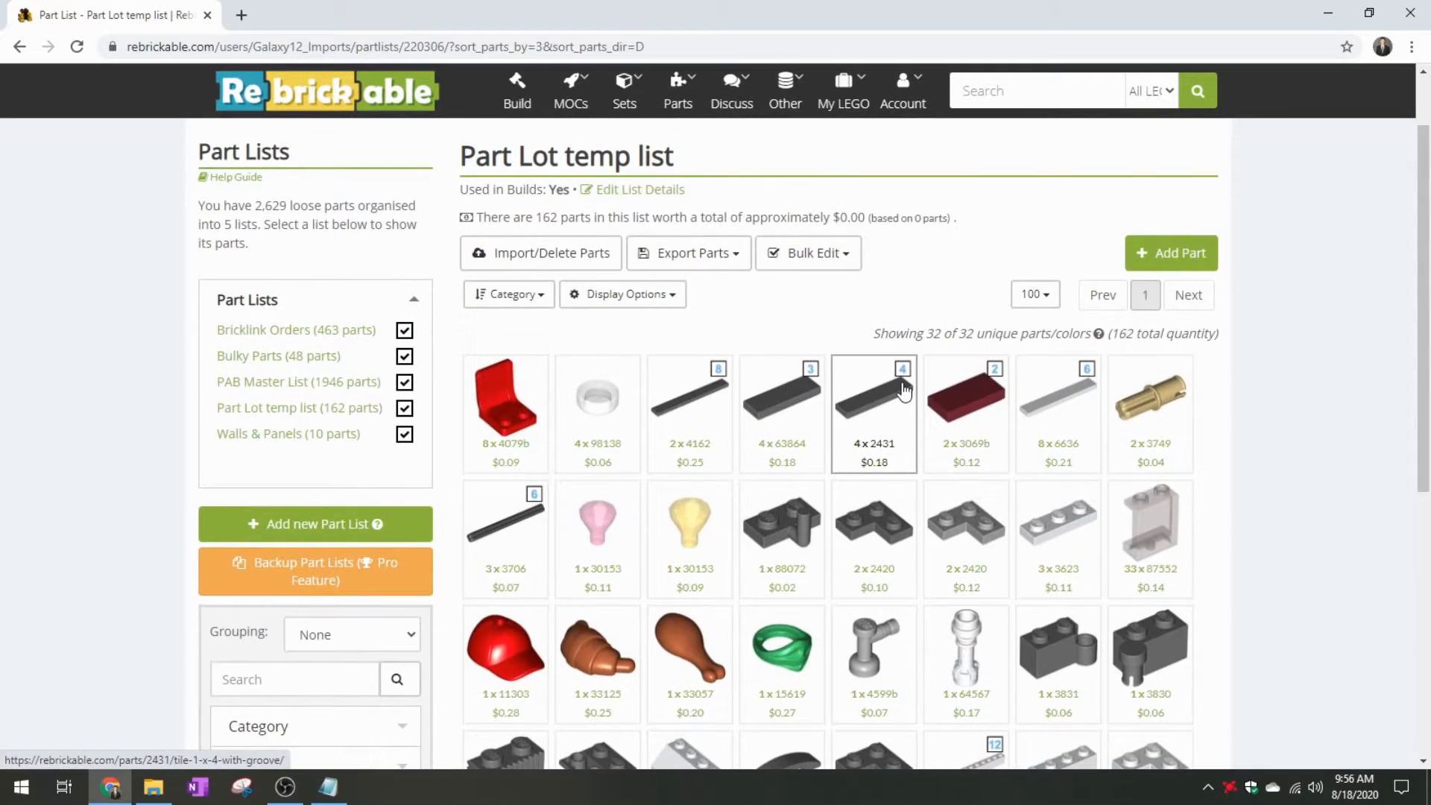
pyautogui.scroll(-3)
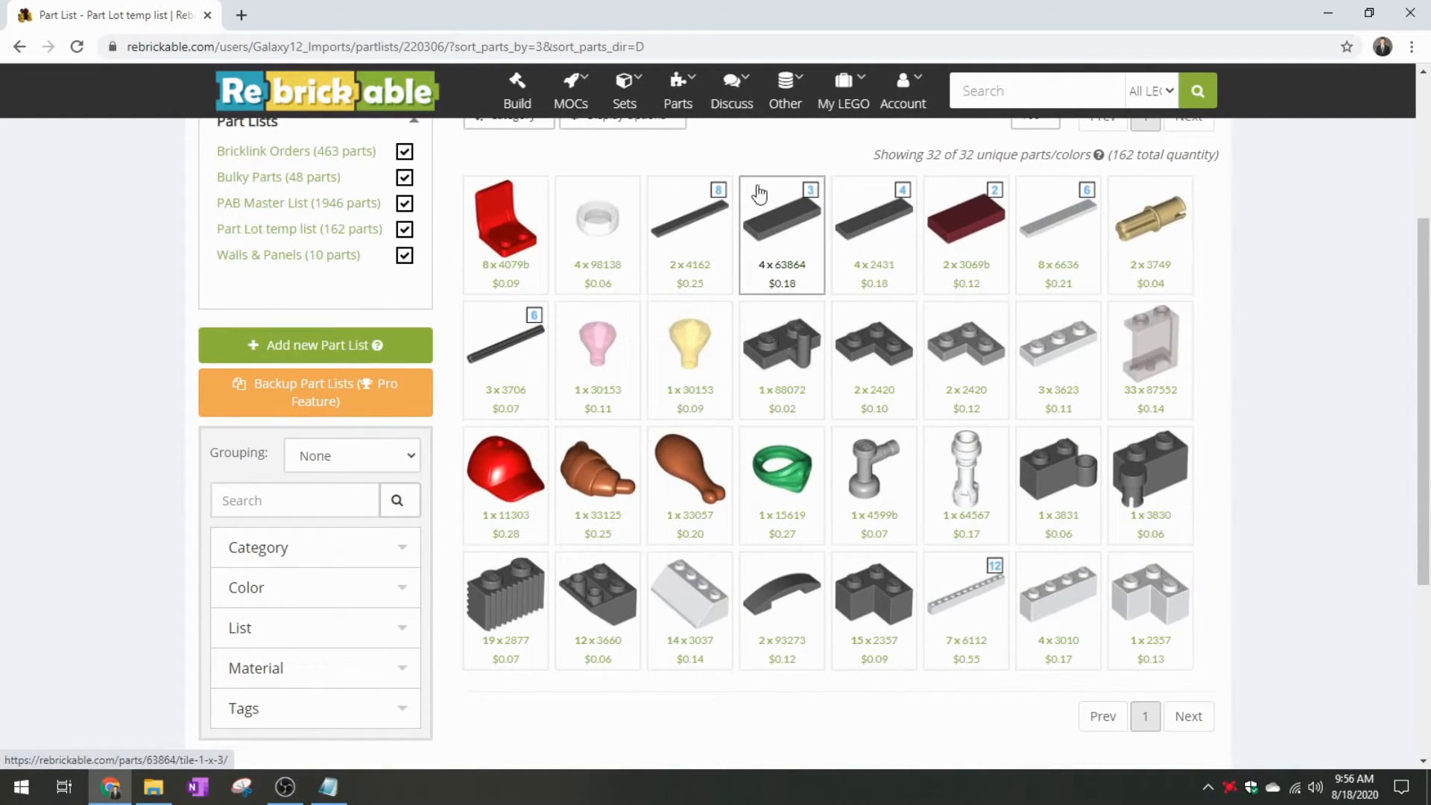
pyautogui.moveTo(686, 154)
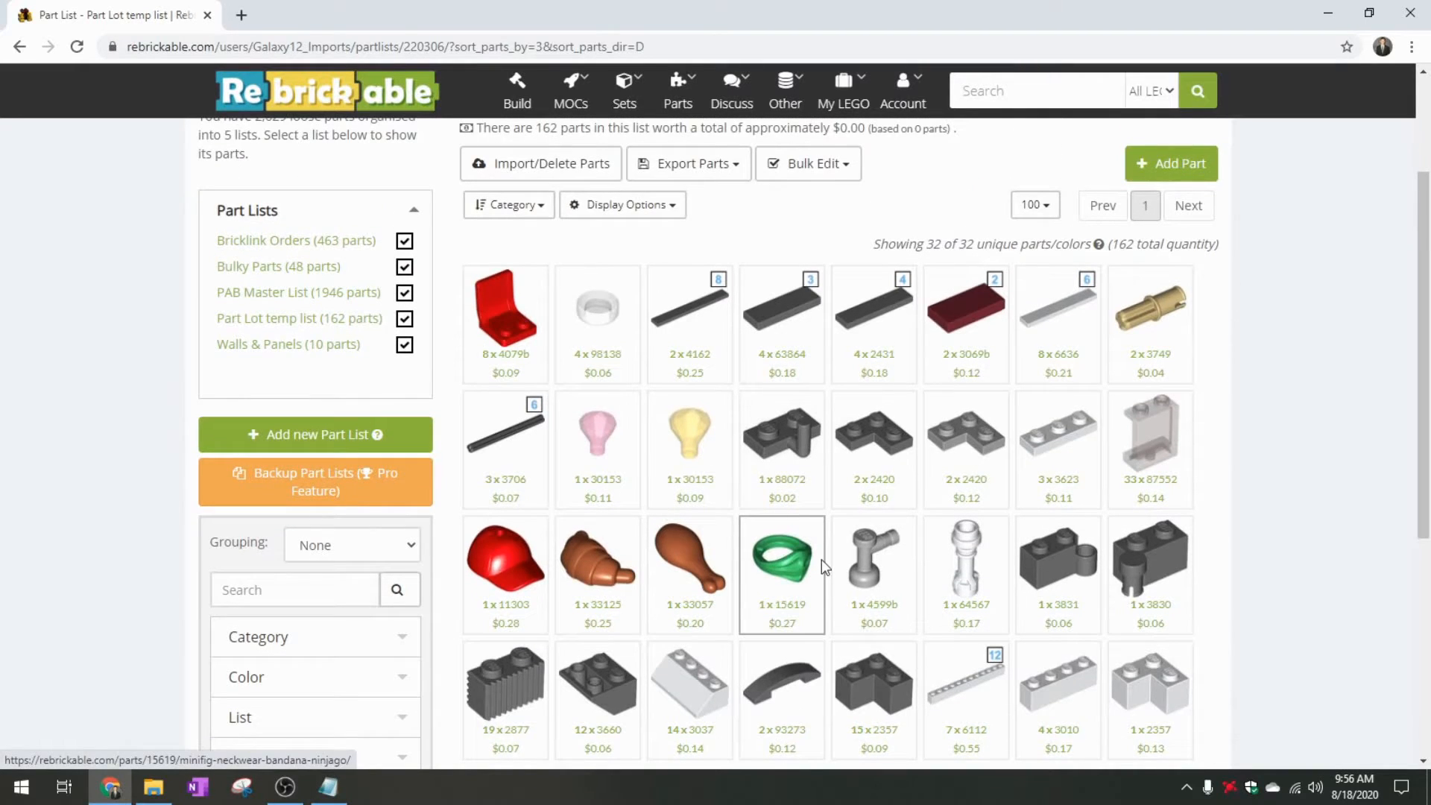
# Export the Part Lot temp list as an HTML Table of image, number, quantity, colour and description
pyautogui.click(689, 164)
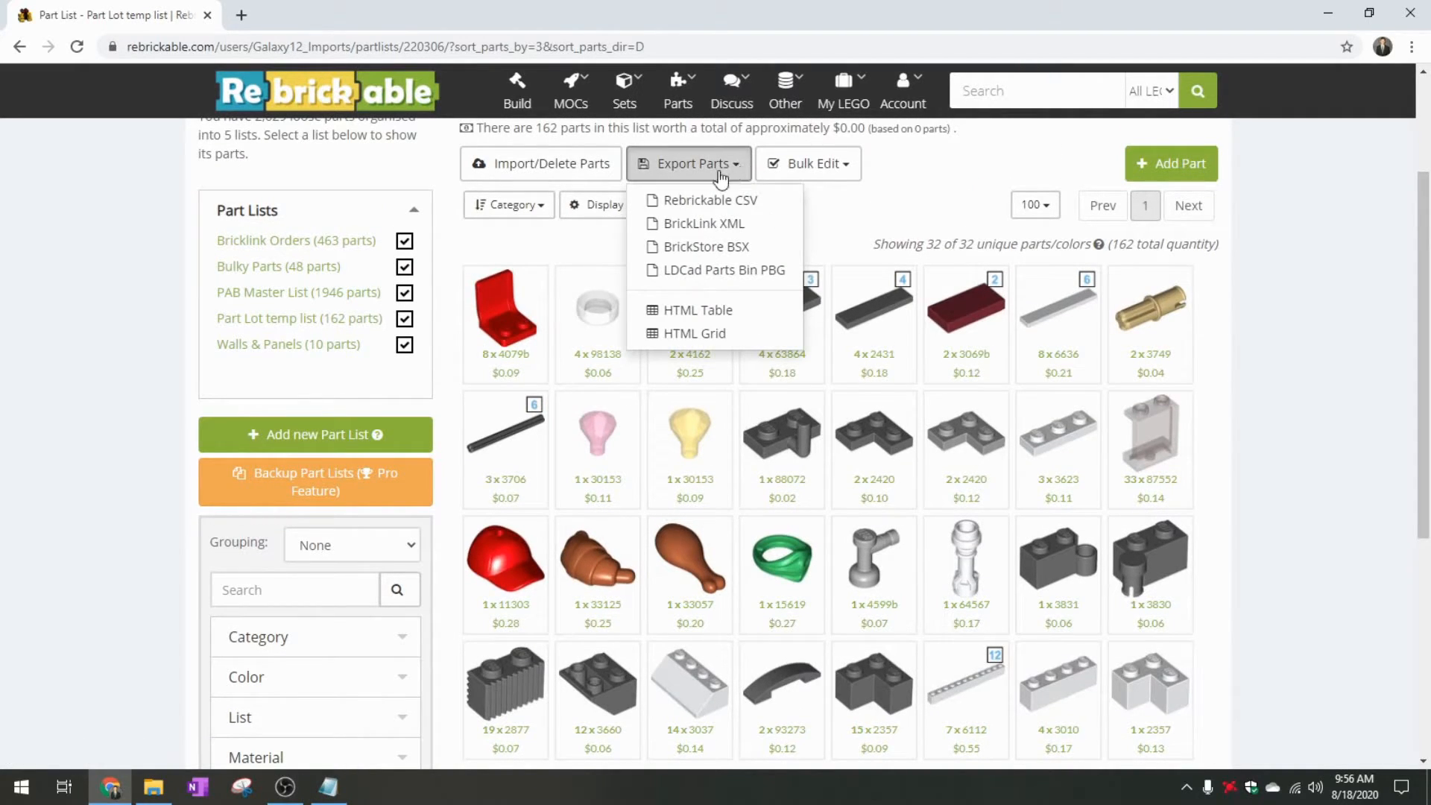
pyautogui.moveTo(696, 333)
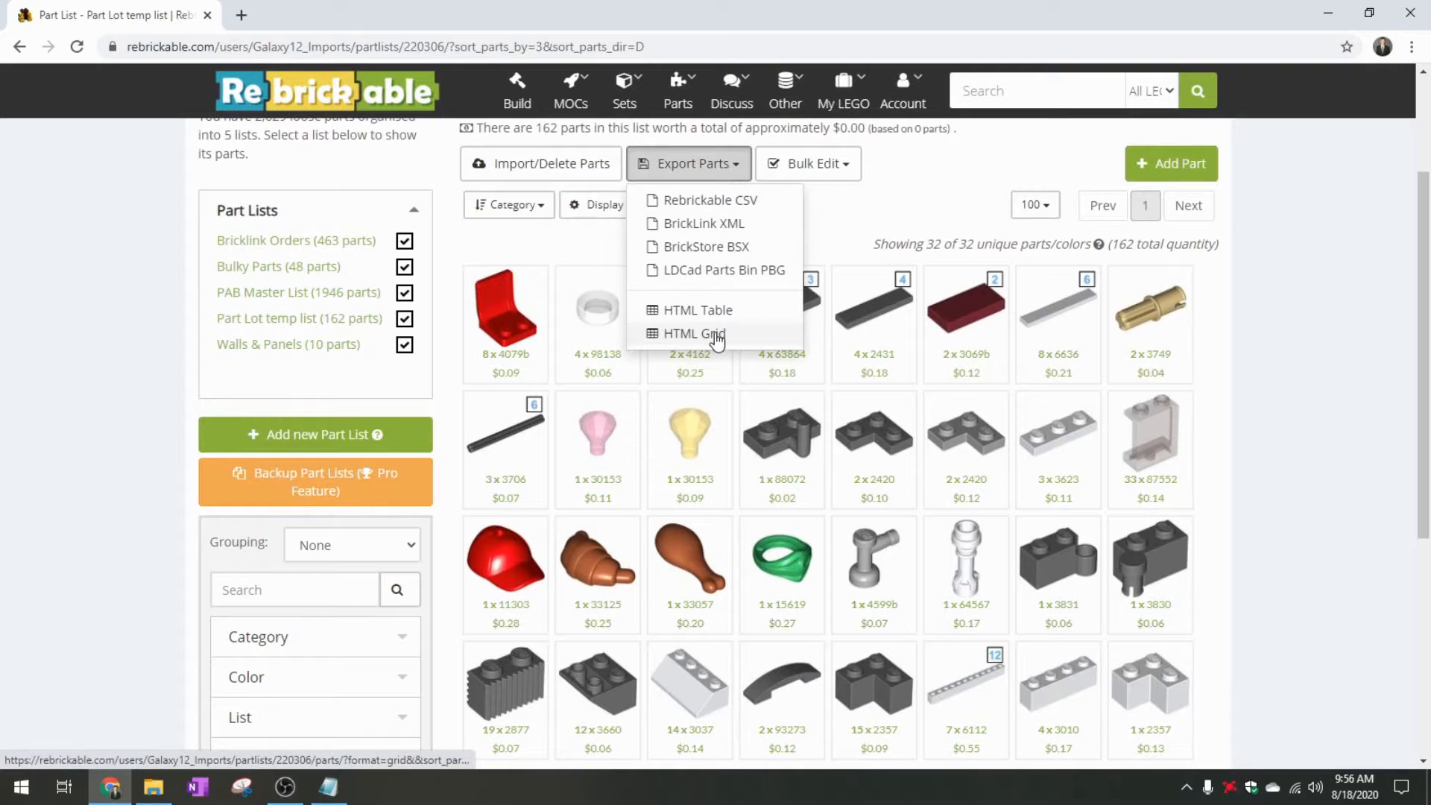
pyautogui.click(693, 332)
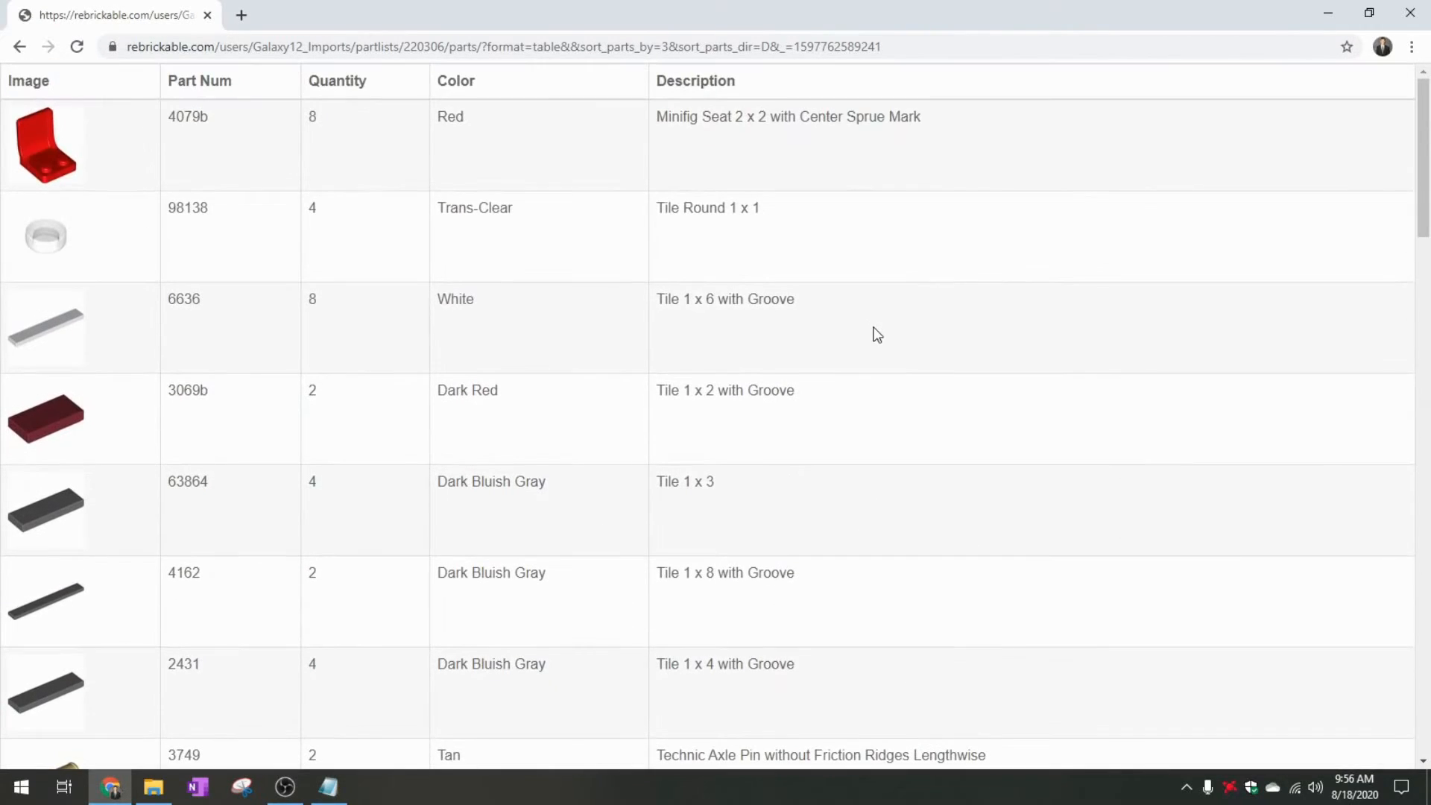
# Review the exported table's three-page PDF print preview (Ctrl+P) and cancel without saving
pyautogui.press('ctrl+p')
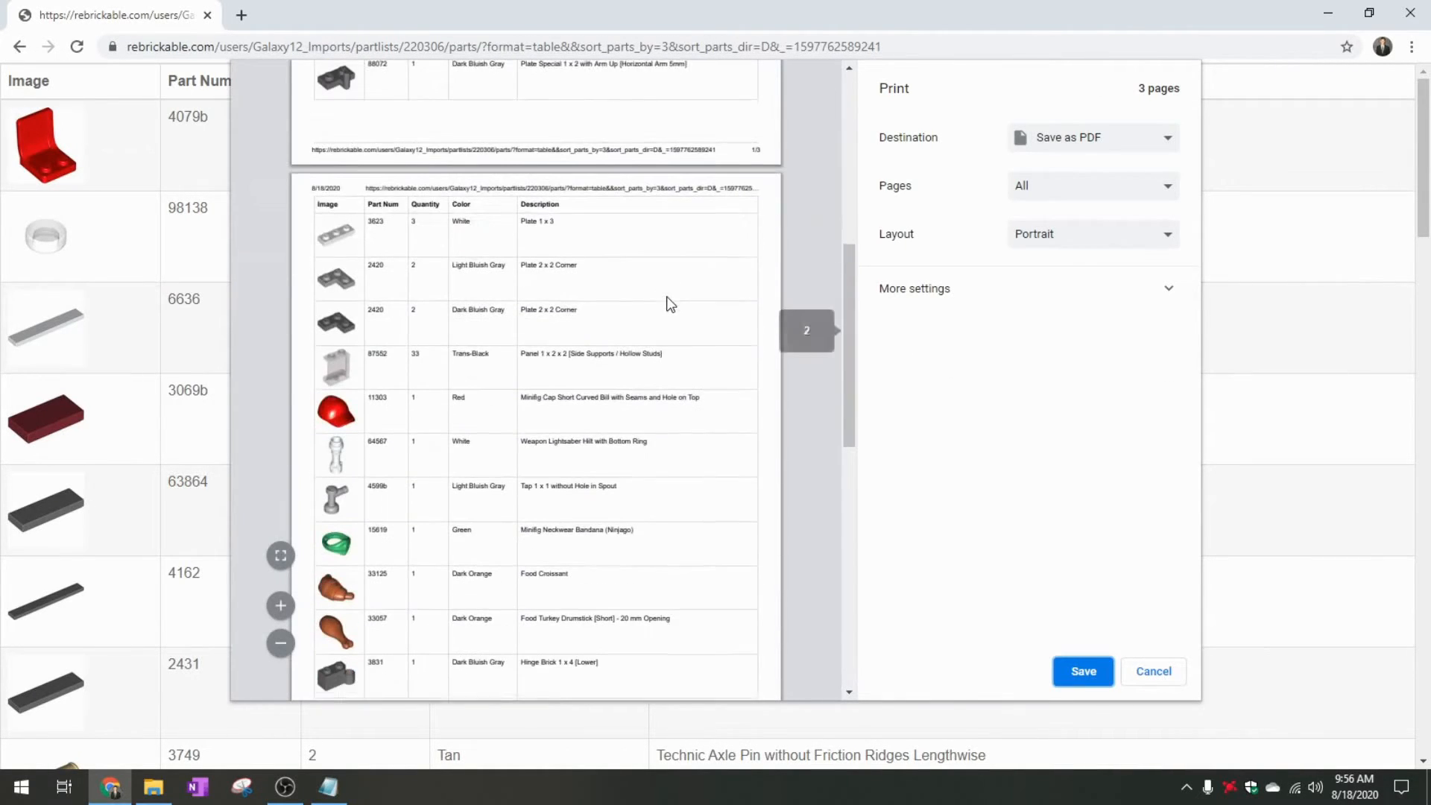
pyautogui.scroll(-3)
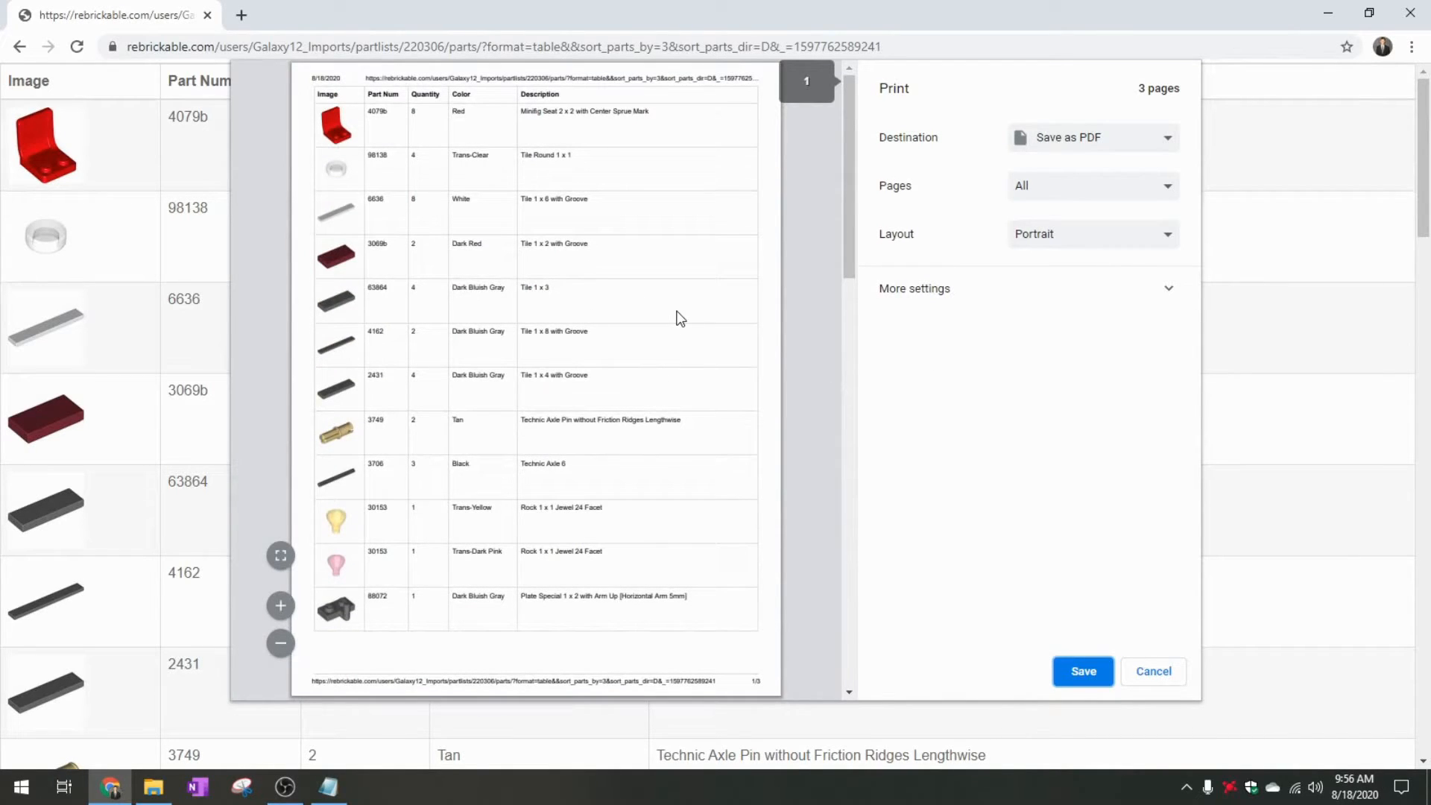
pyautogui.moveTo(571, 185)
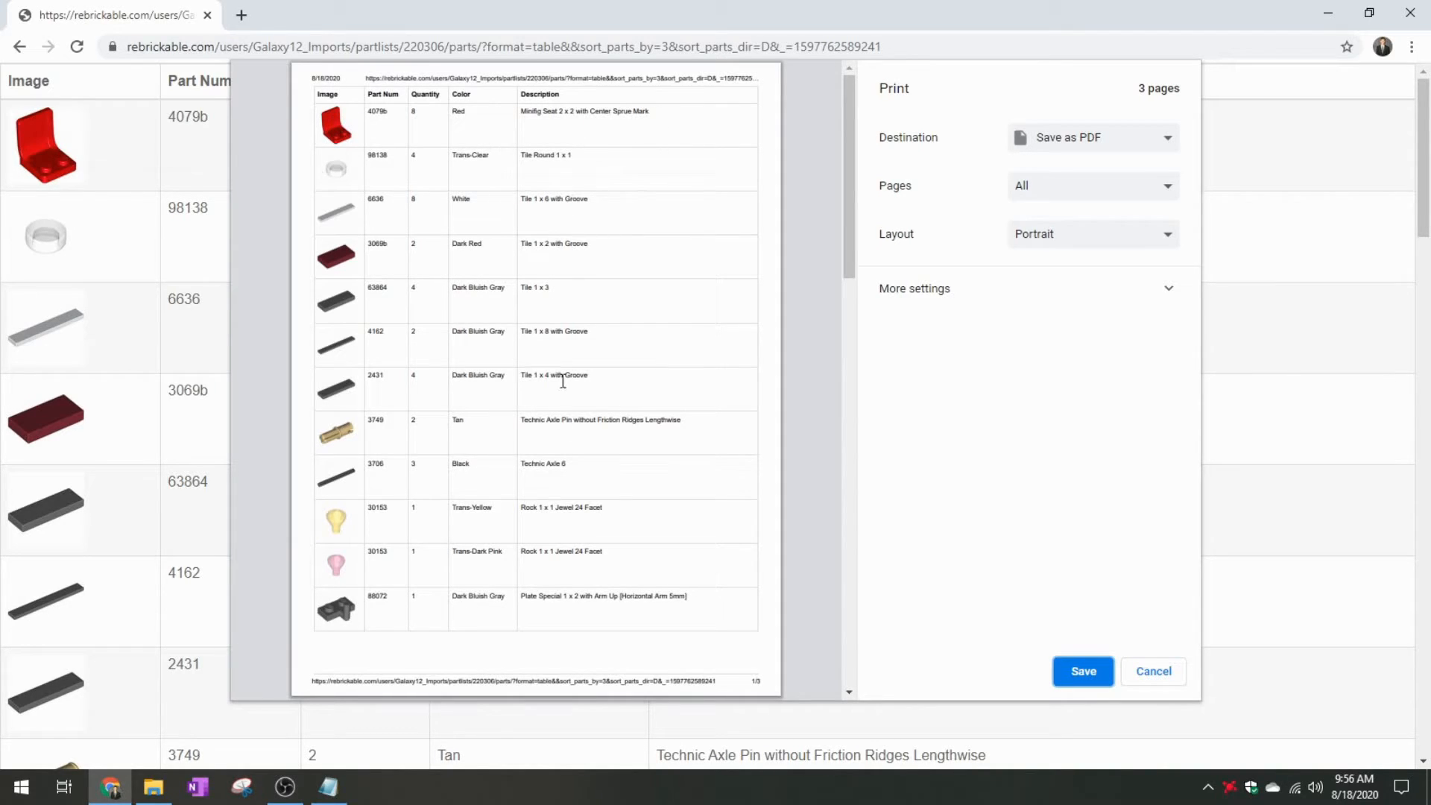
pyautogui.moveTo(1153, 671)
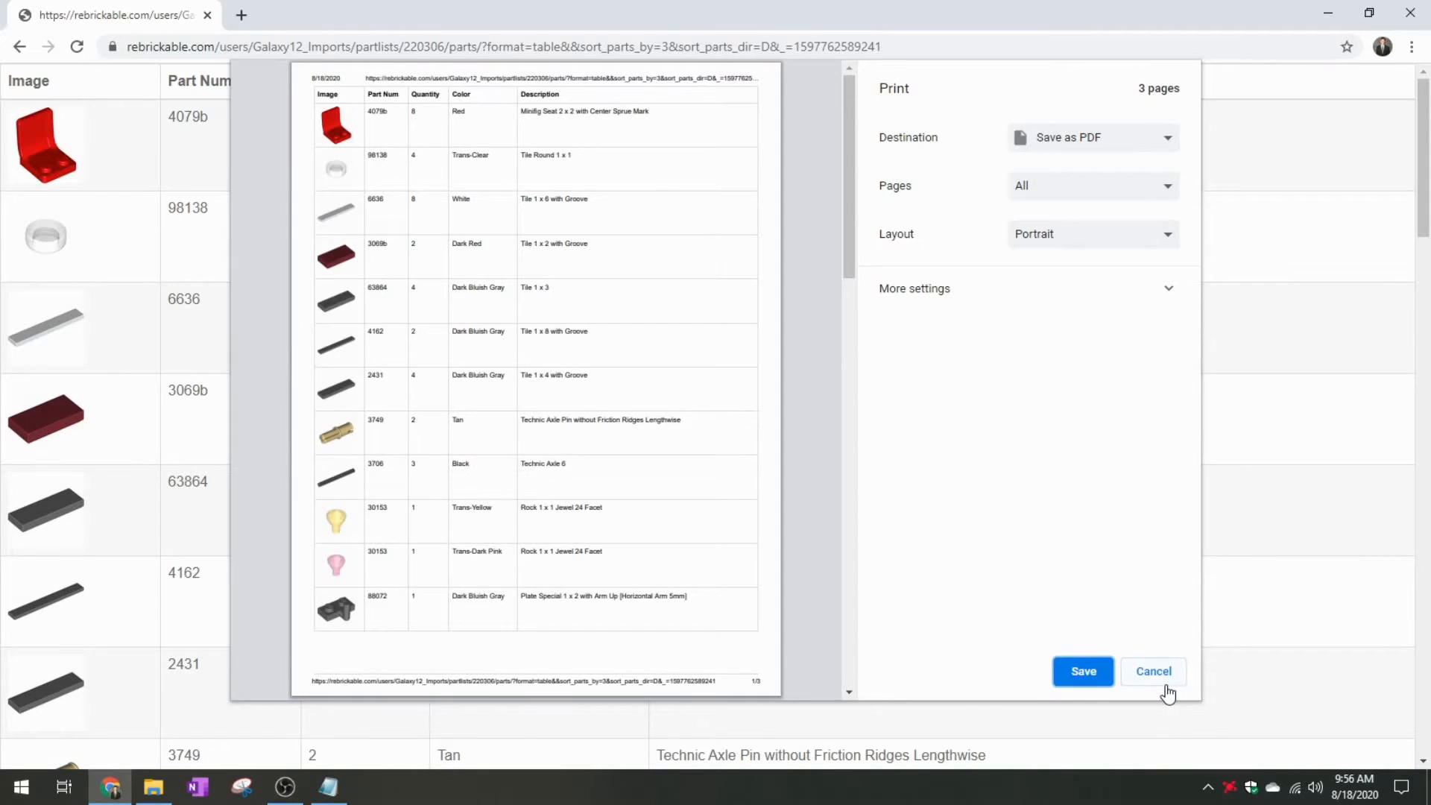
pyautogui.click(1152, 671)
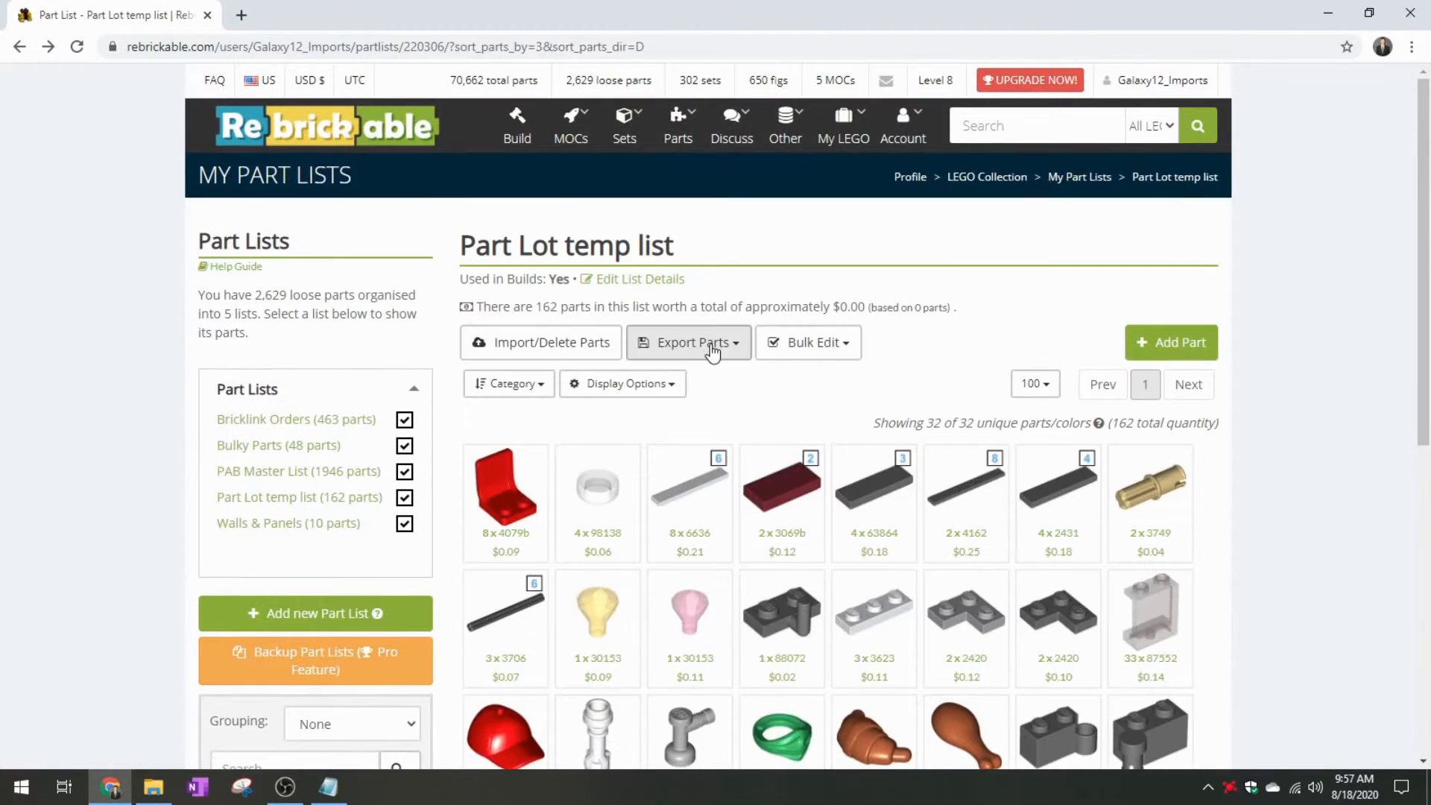
pyautogui.click(688, 342)
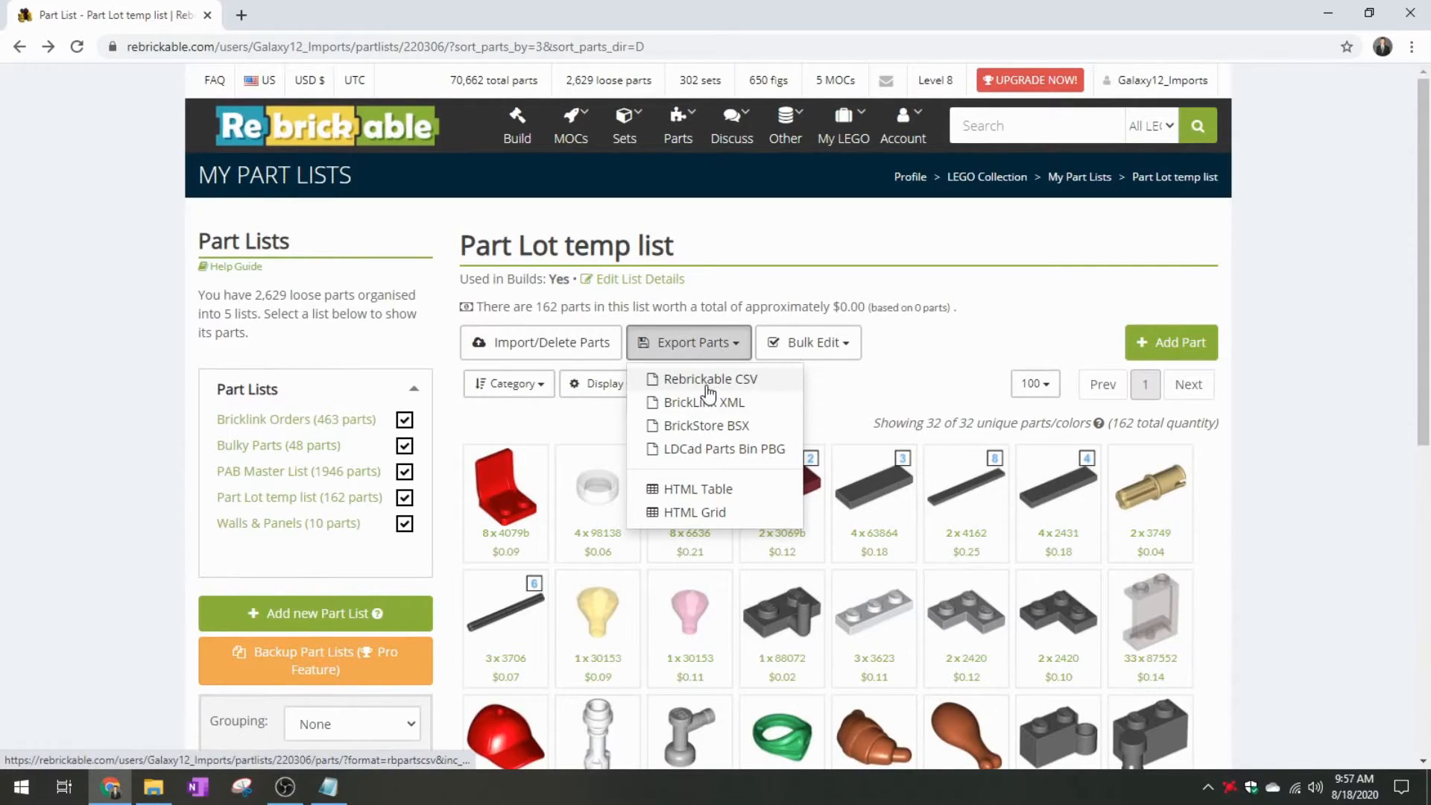
pyautogui.scroll(-3)
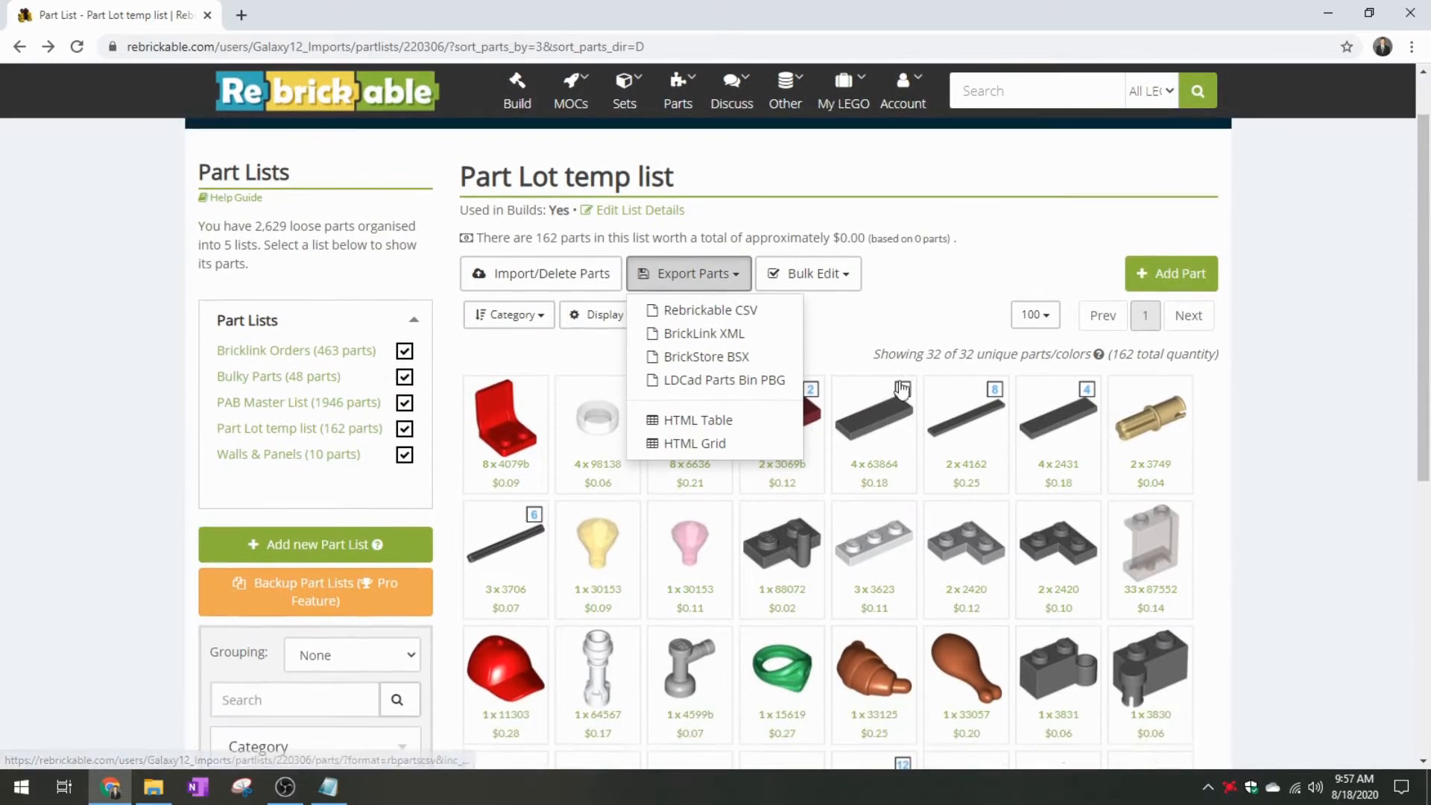
pyautogui.scroll(-3)
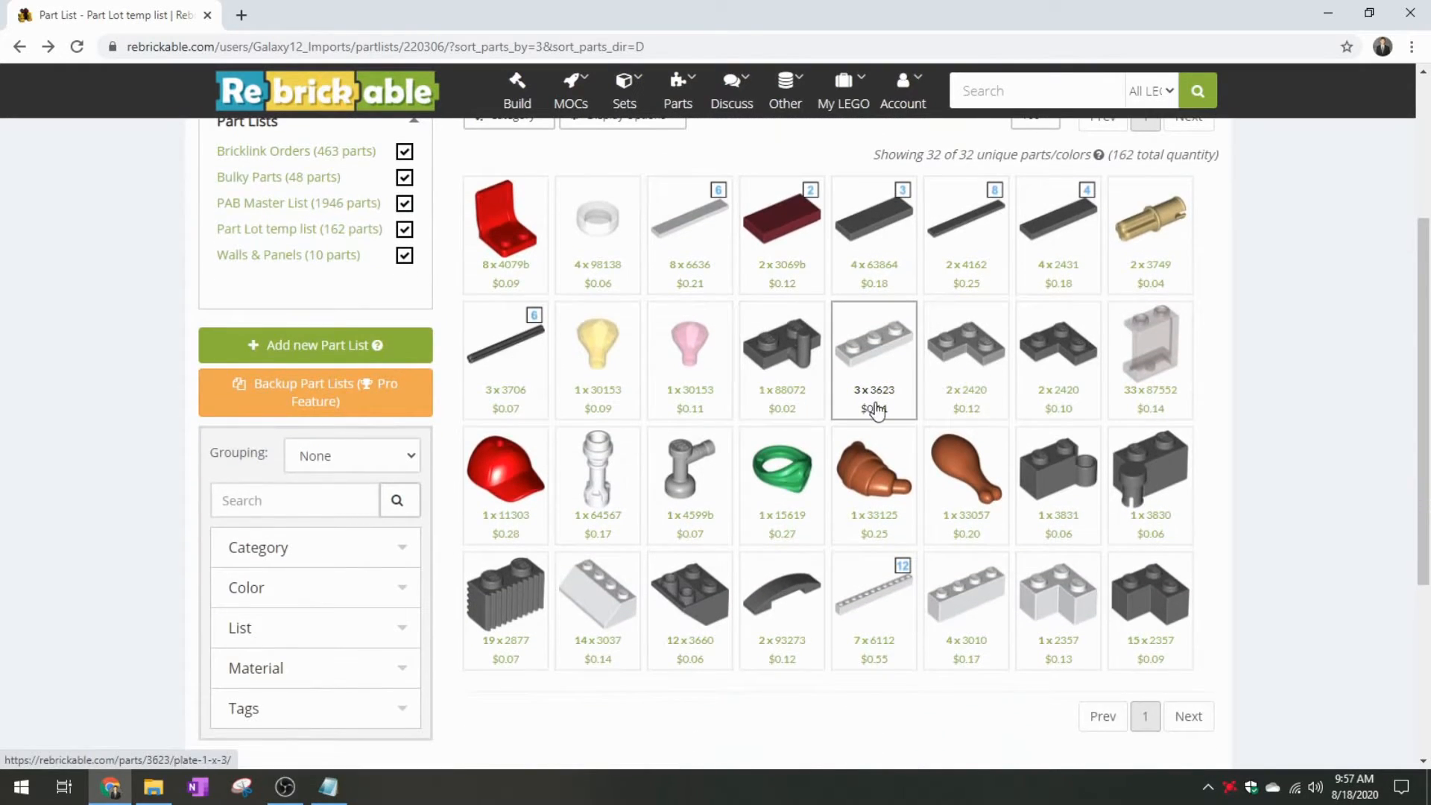
pyautogui.moveTo(1234, 394)
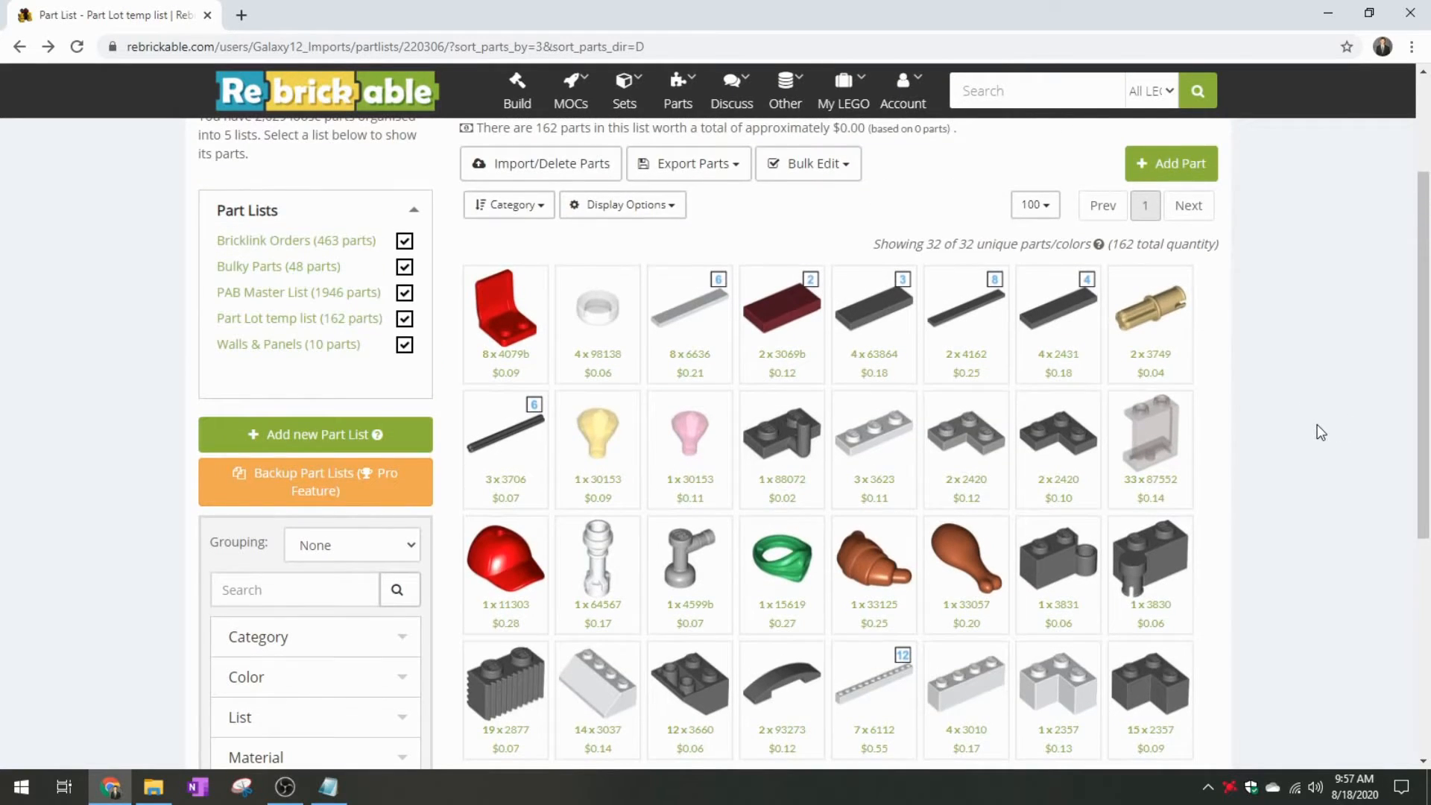
pyautogui.scroll(-3)
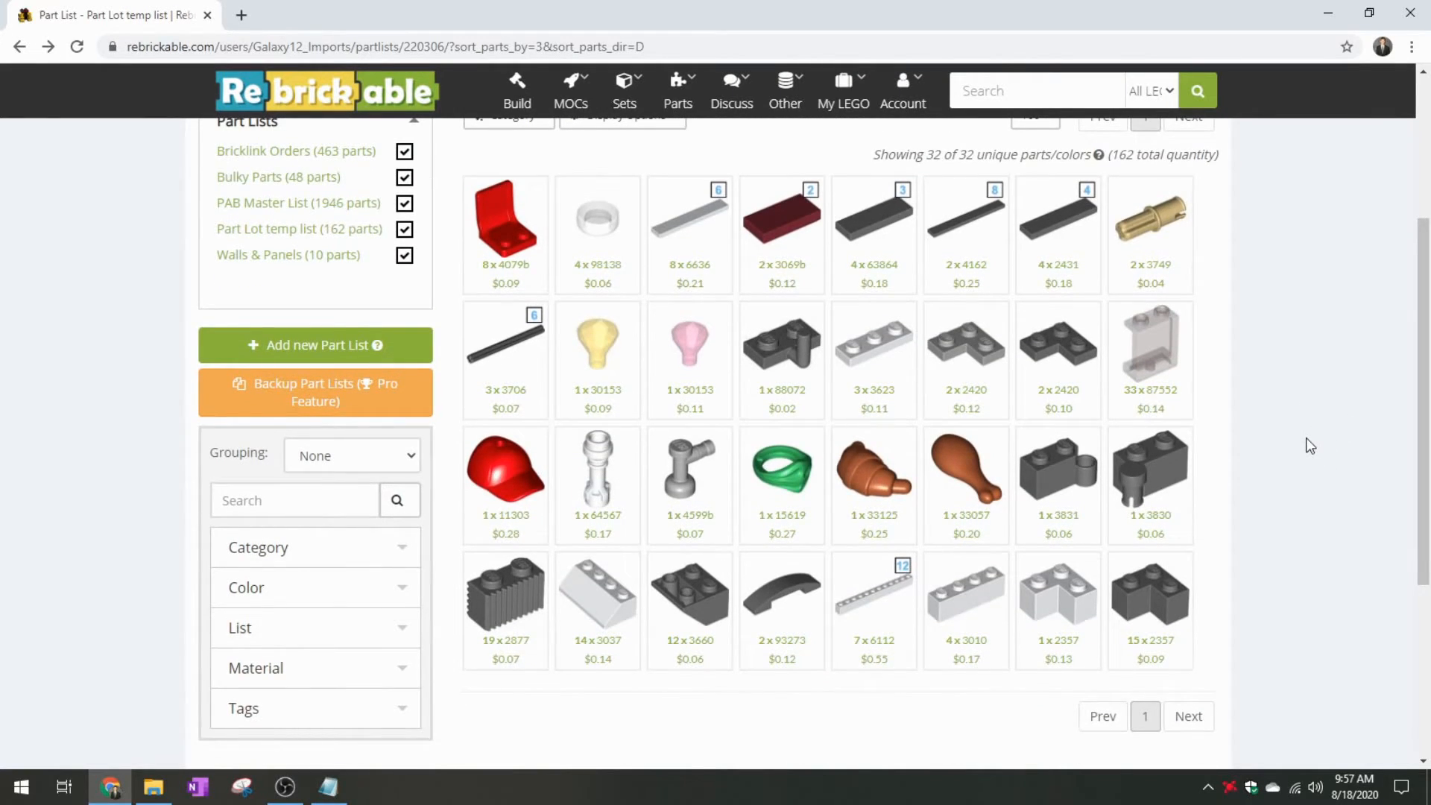
pyautogui.moveTo(1326, 419)
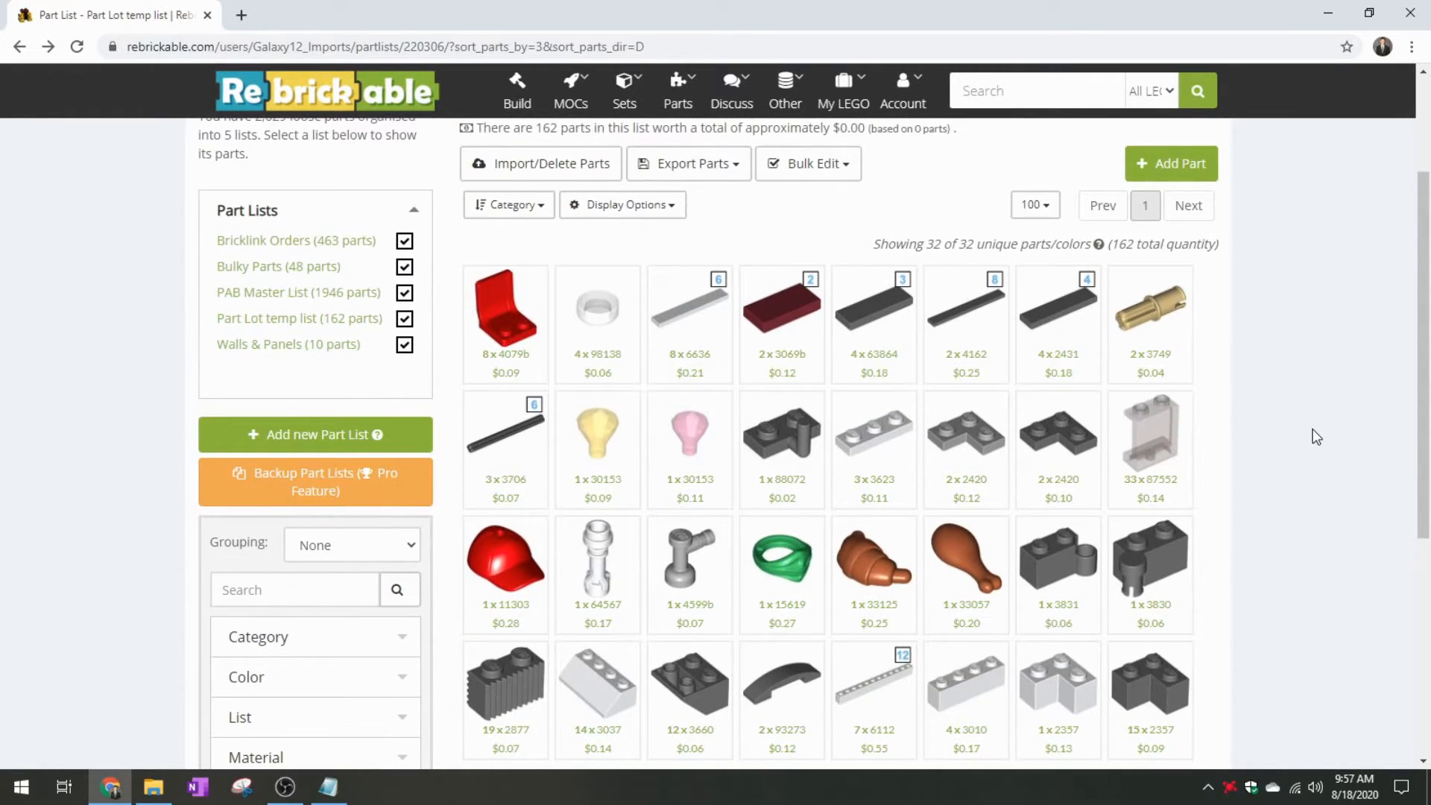
pyautogui.scroll(-3)
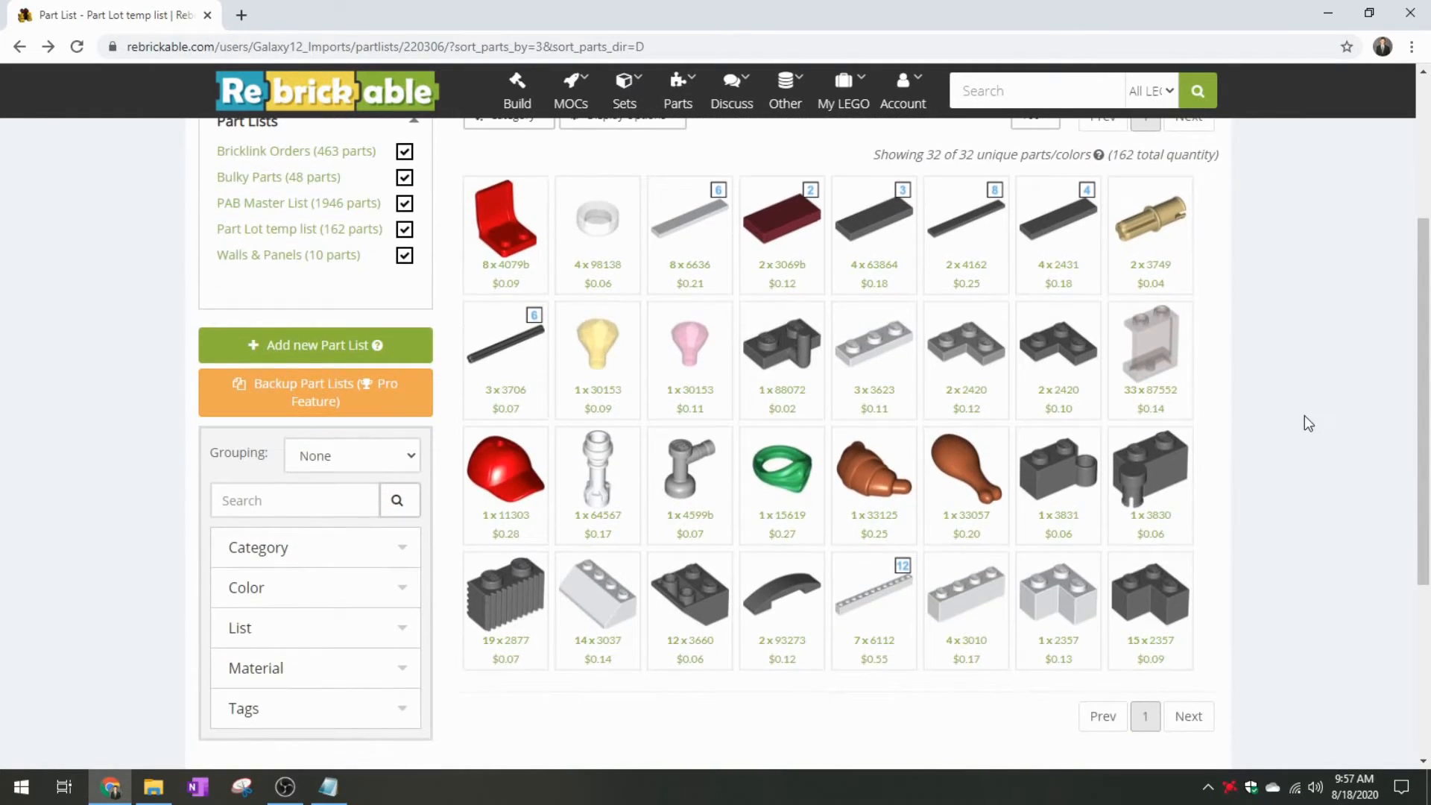
pyautogui.scroll(3)
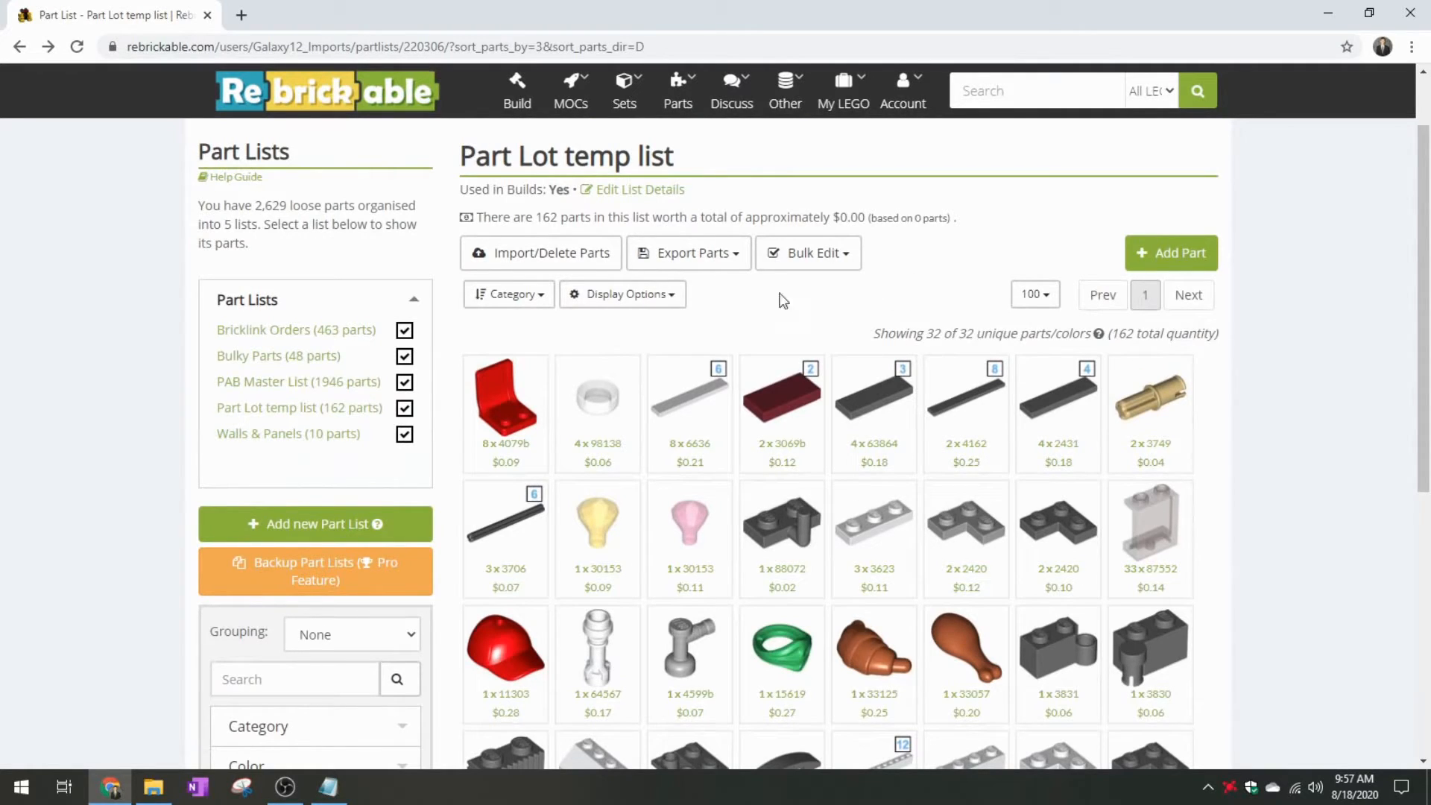
pyautogui.moveTo(806, 254)
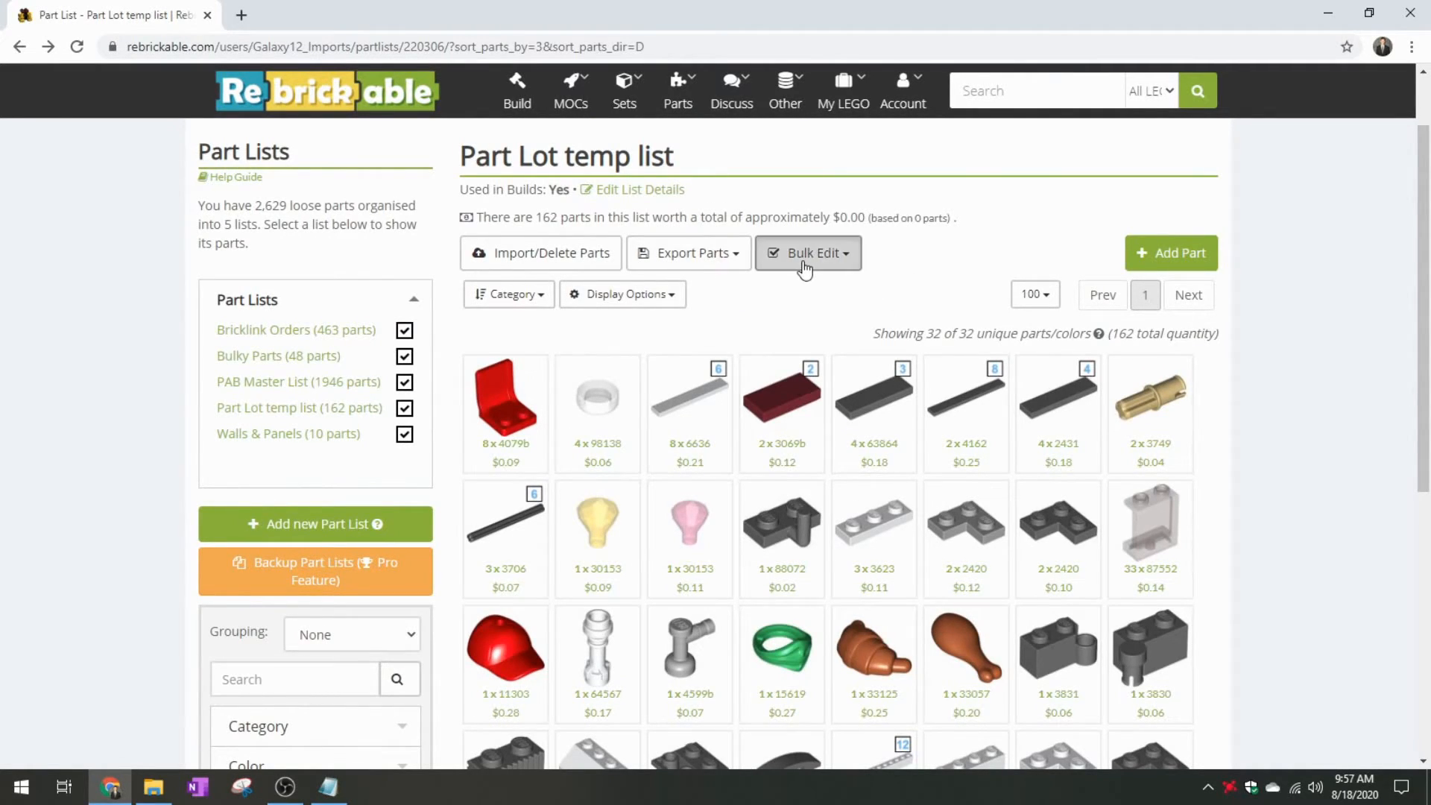
# Bulk-select all 32 parts, try PAB Master List as destination, then dismiss the Edit dialog
pyautogui.click(806, 253)
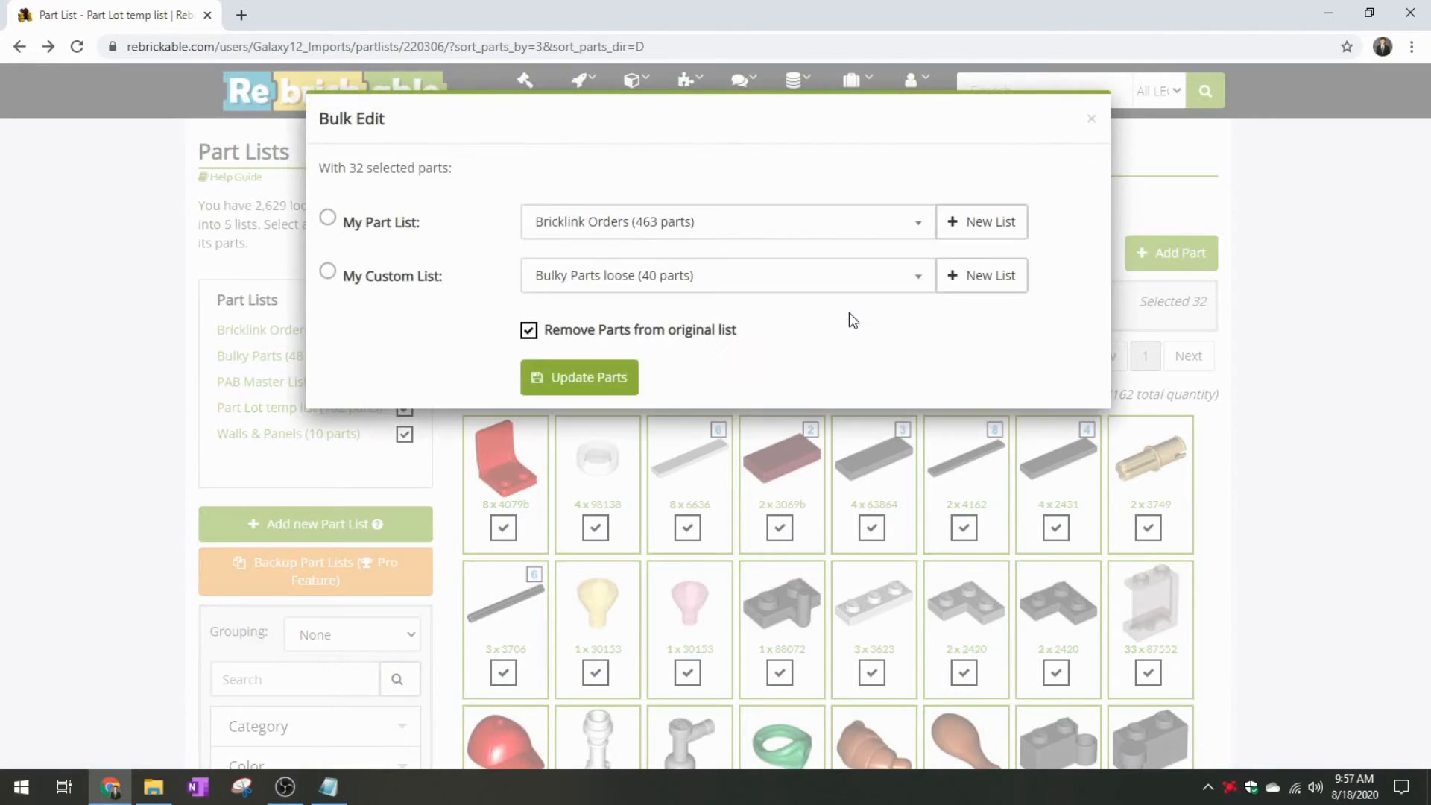
pyautogui.click(725, 220)
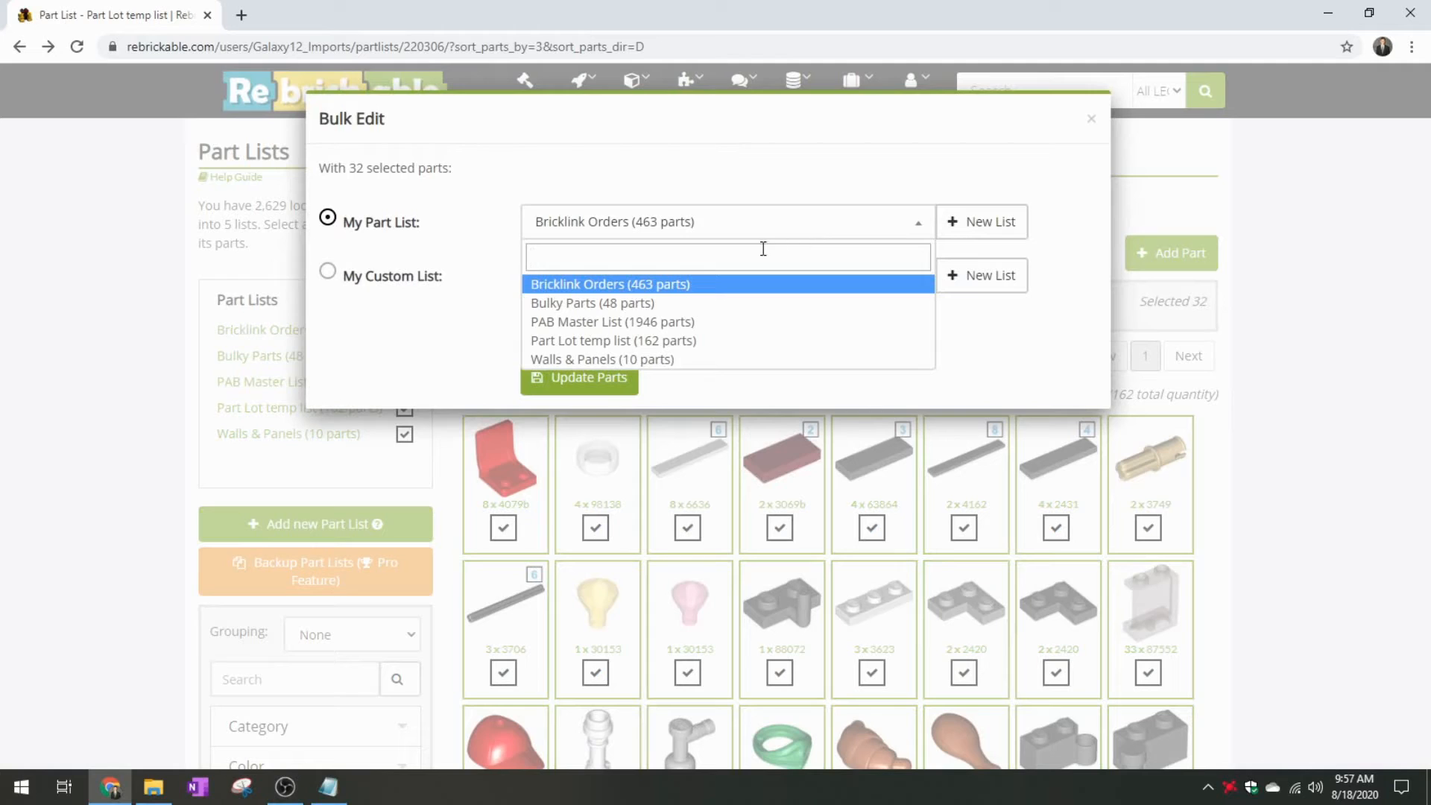
pyautogui.click(611, 322)
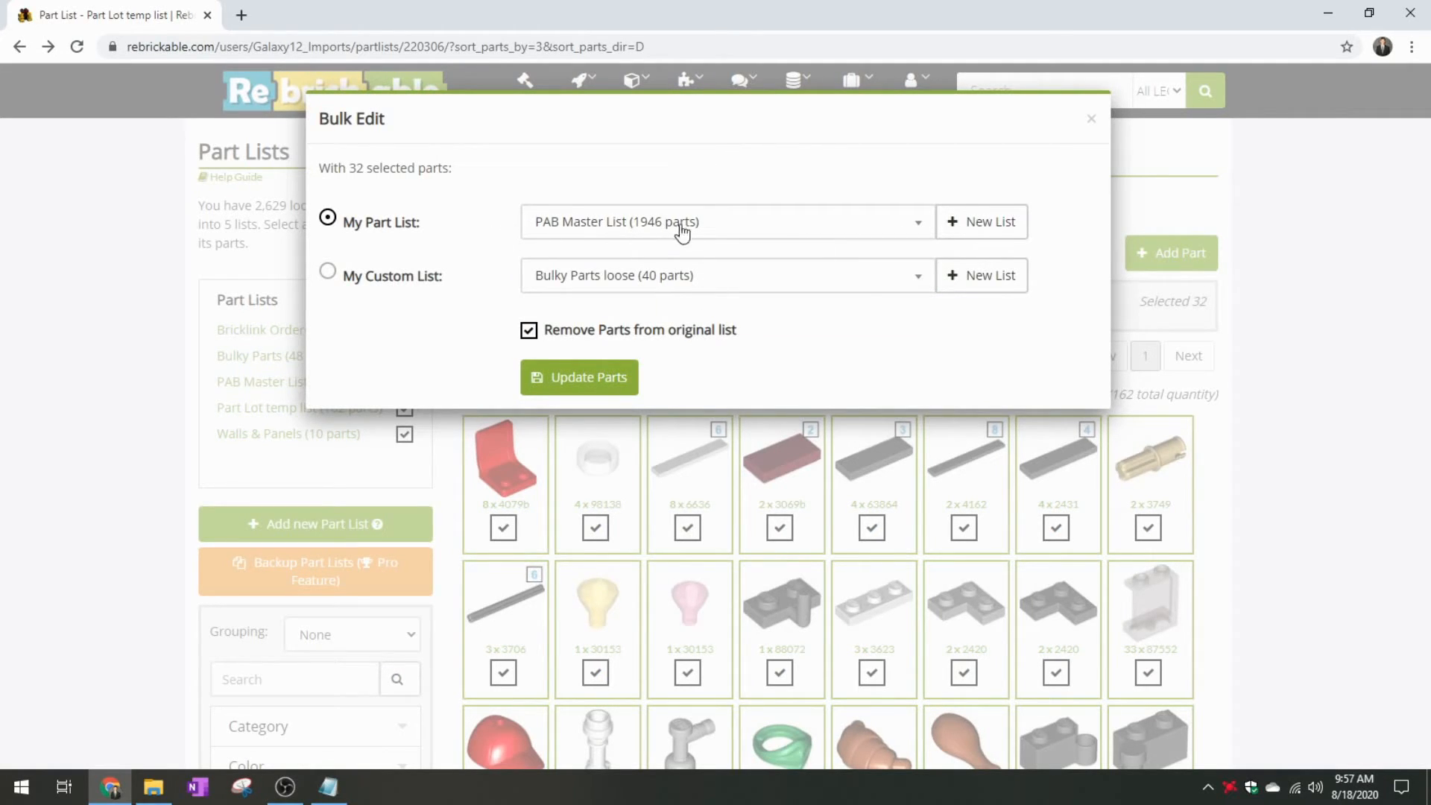
pyautogui.click(725, 221)
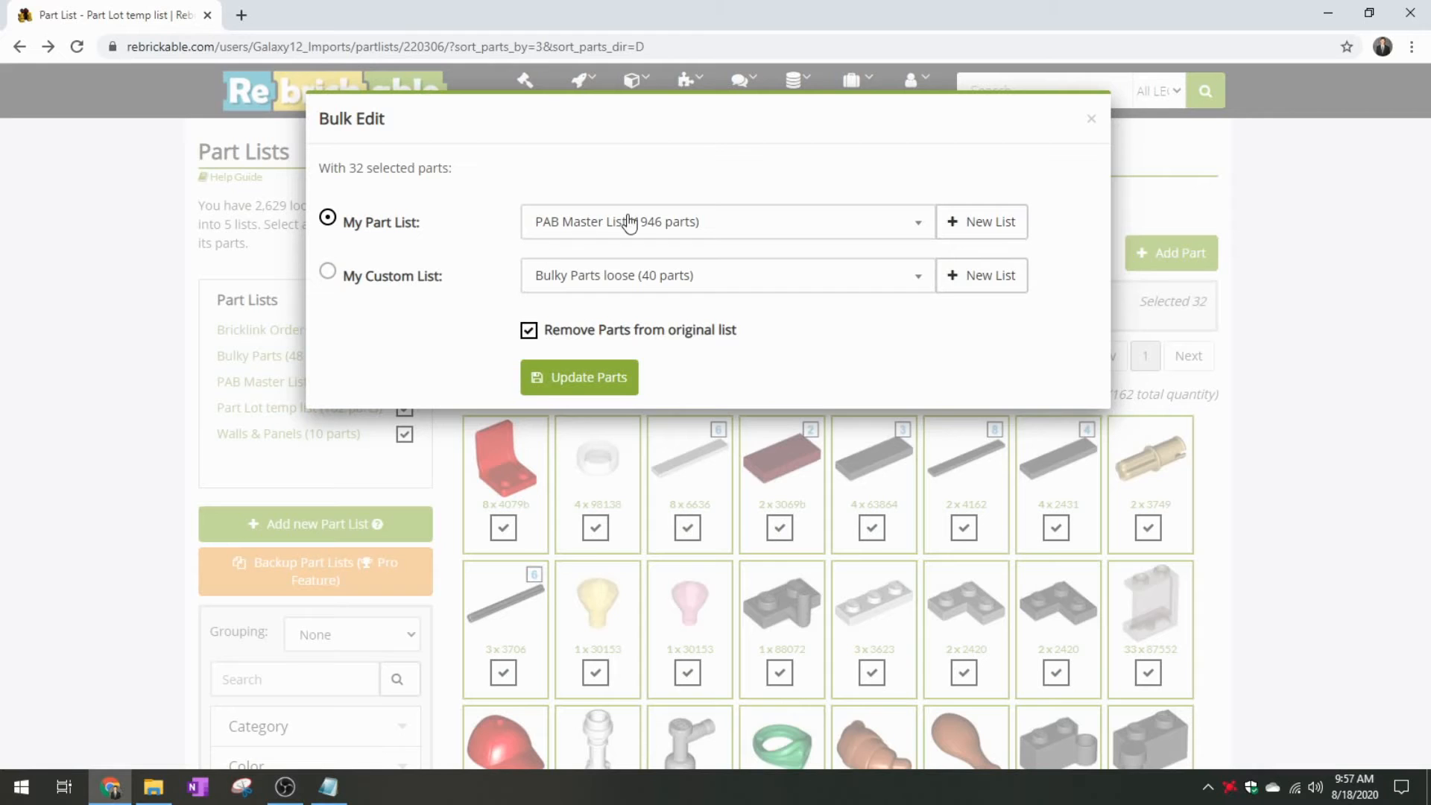
pyautogui.click(1089, 119)
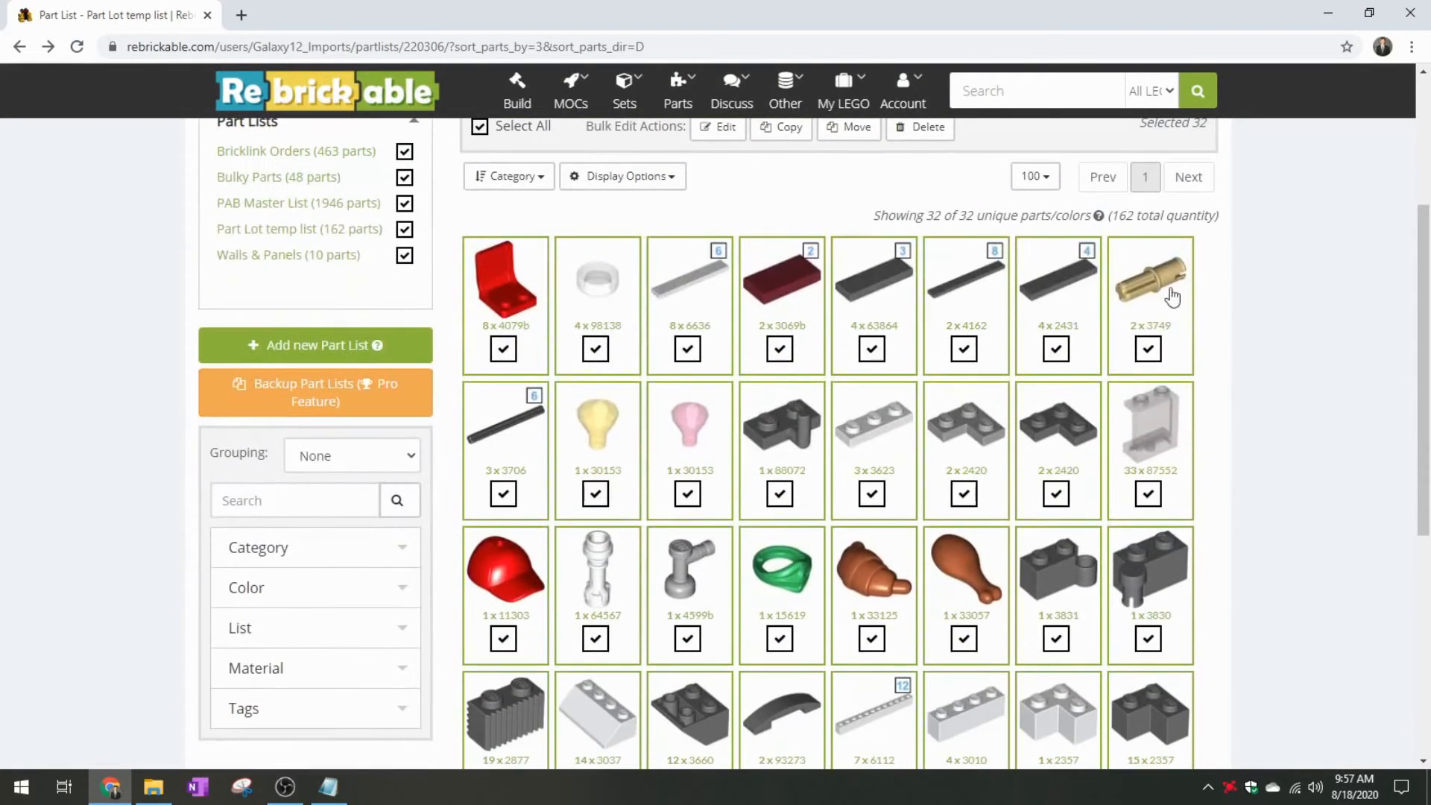
pyautogui.click(918, 127)
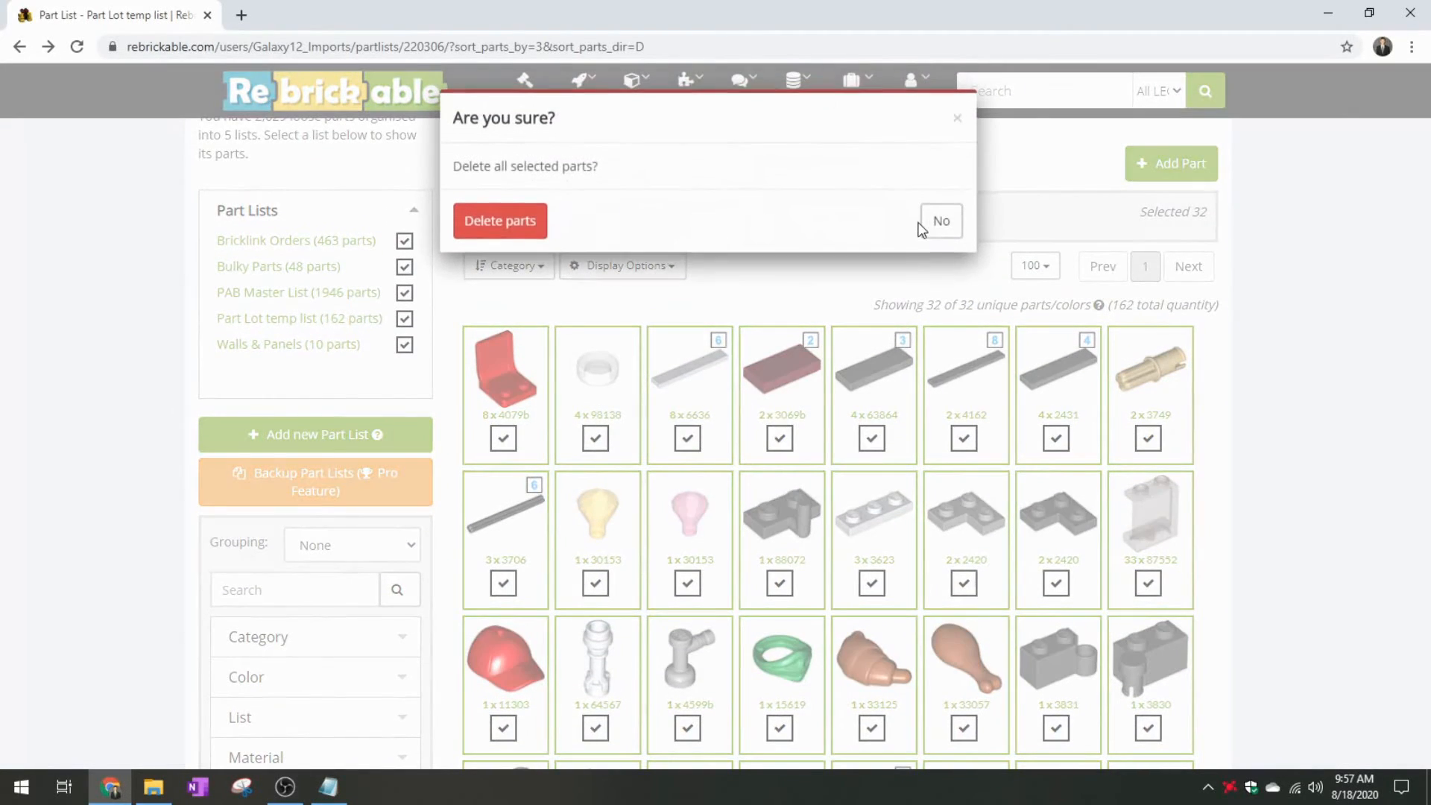
pyautogui.click(940, 221)
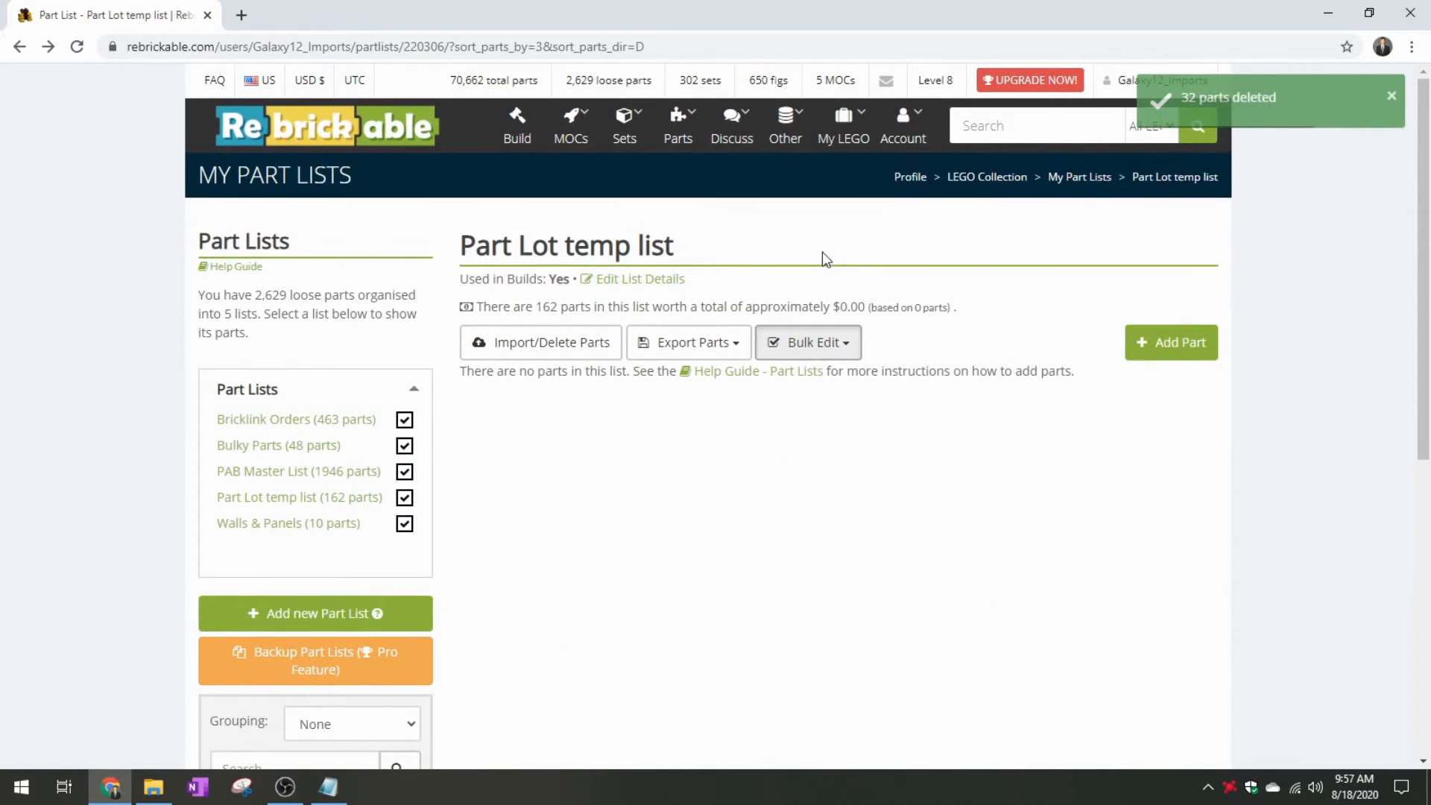
pyautogui.moveTo(770, 254)
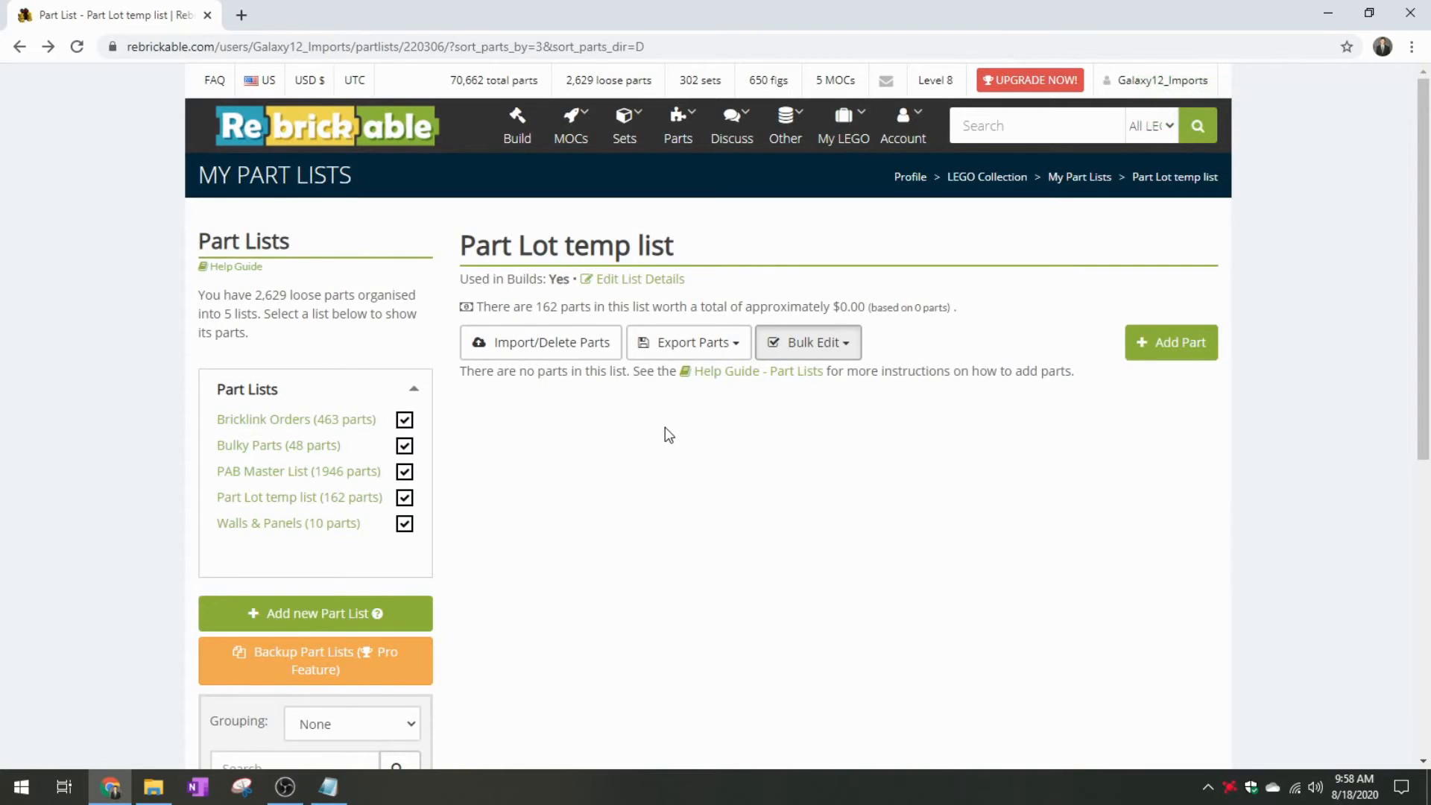
pyautogui.scroll(-3)
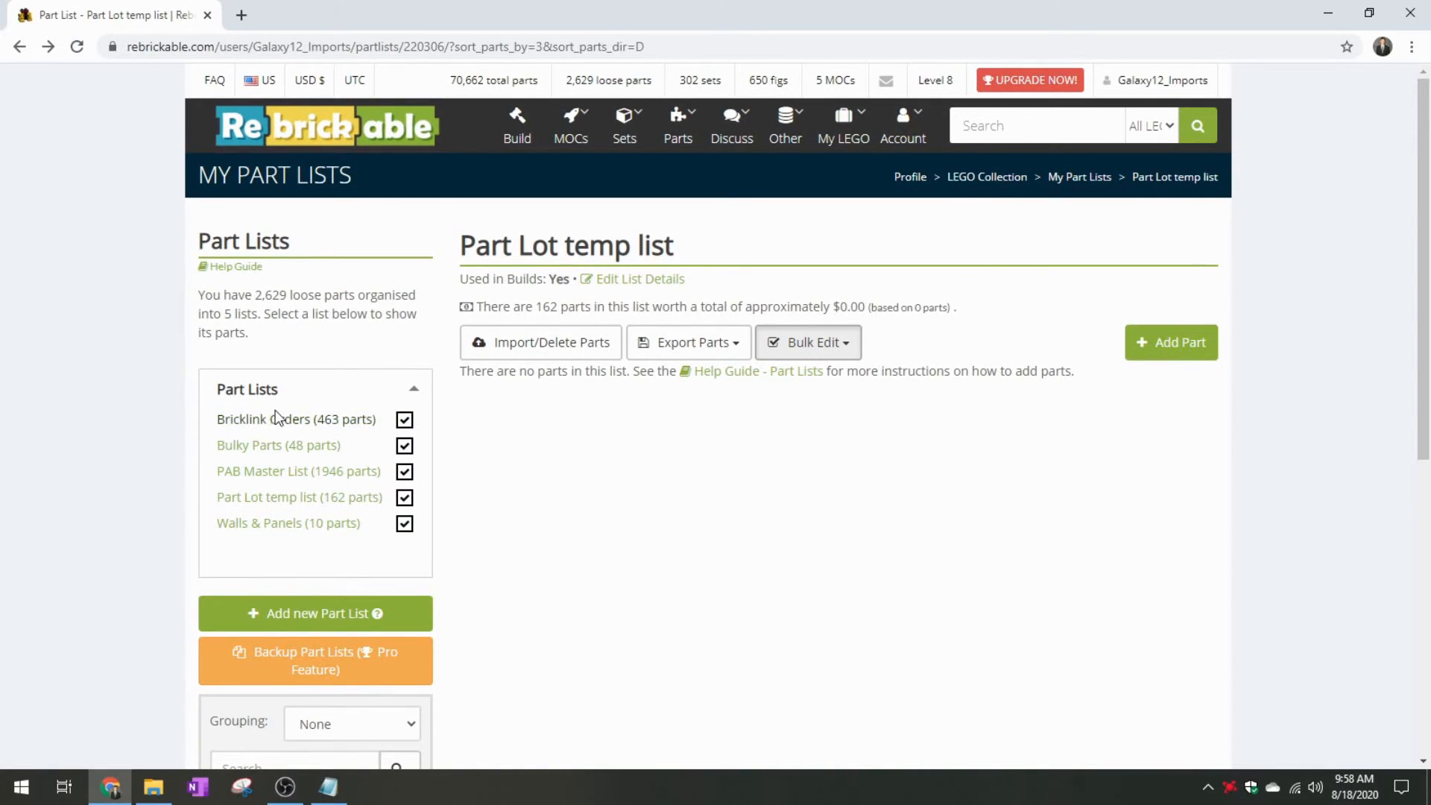
pyautogui.moveTo(295, 419)
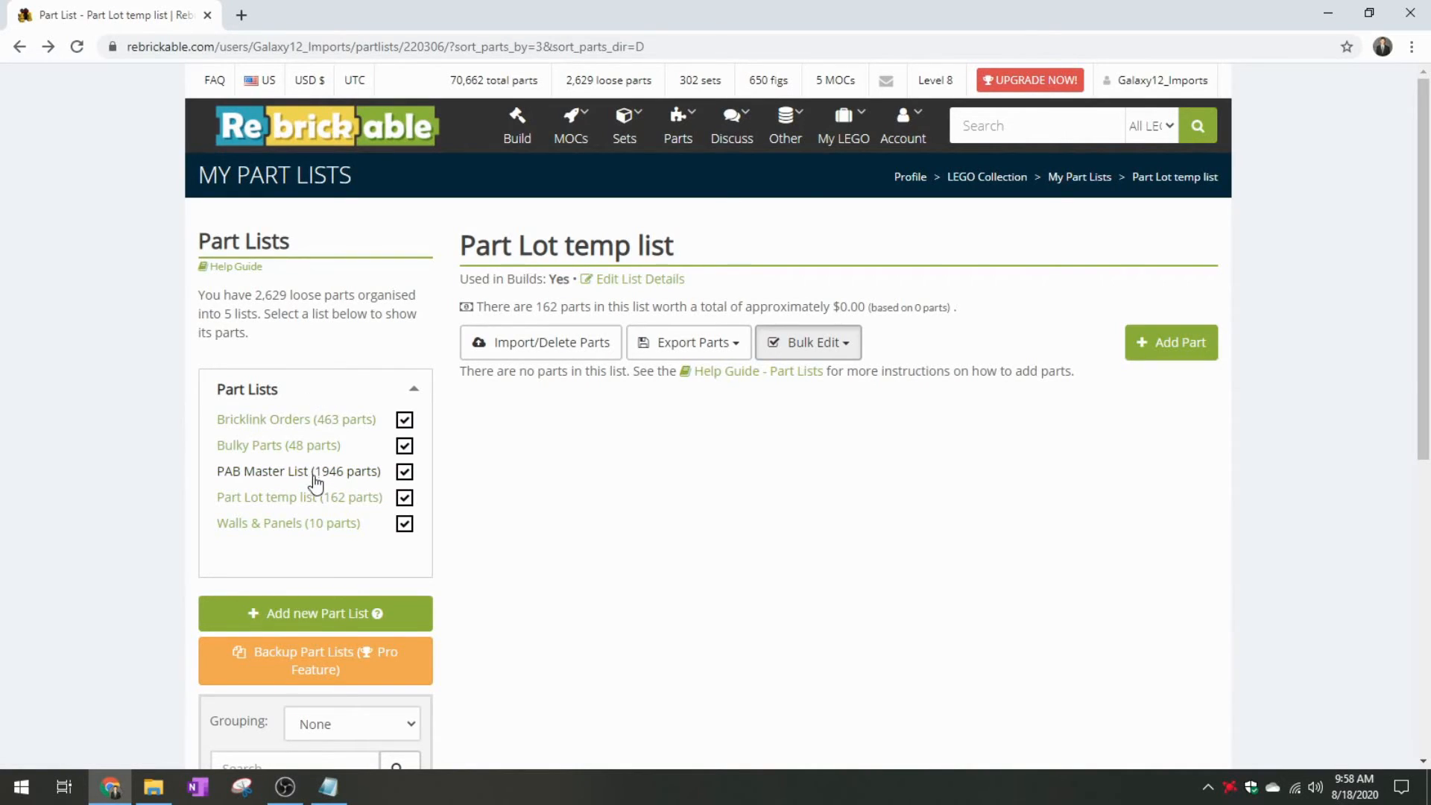
pyautogui.moveTo(678, 486)
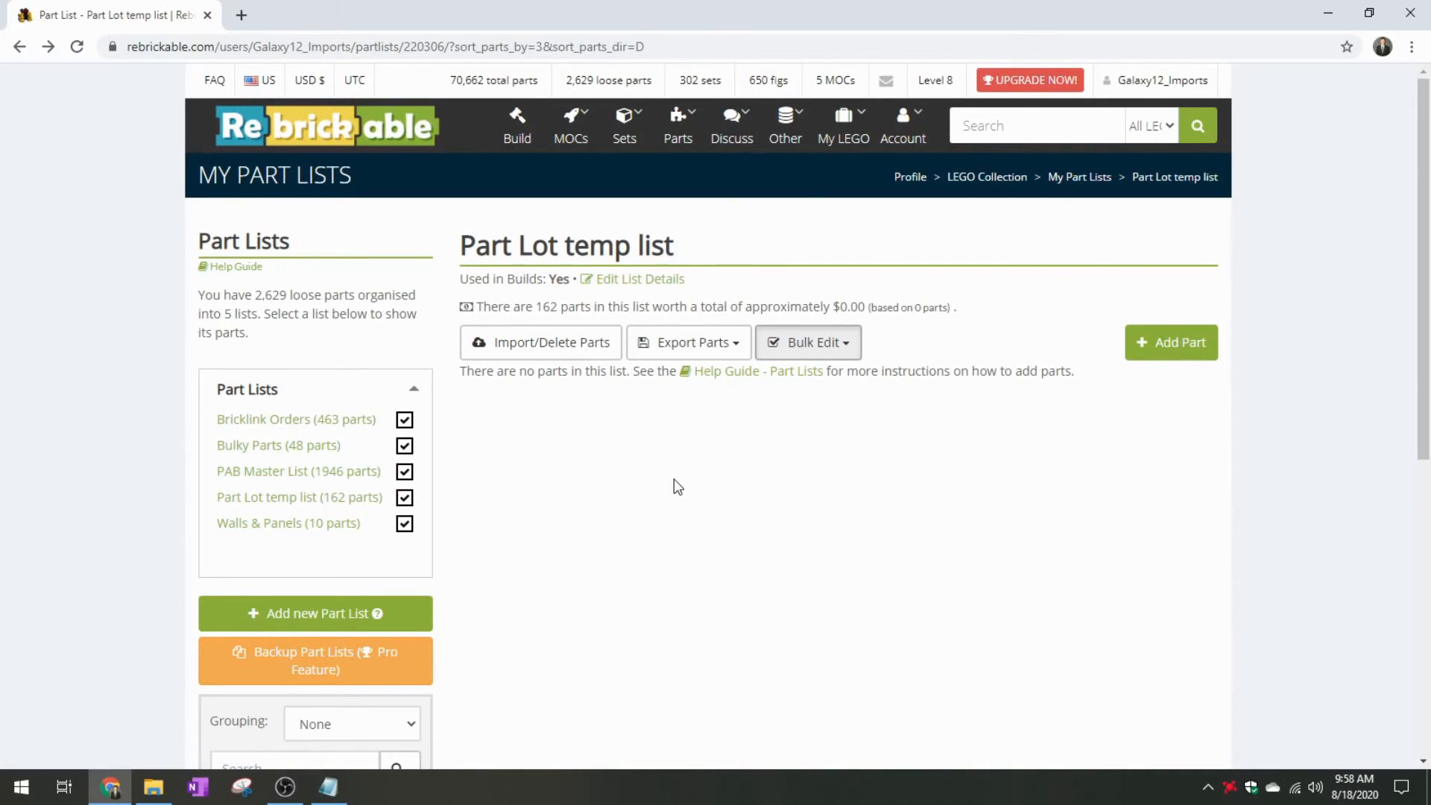
pyautogui.moveTo(1299, 180)
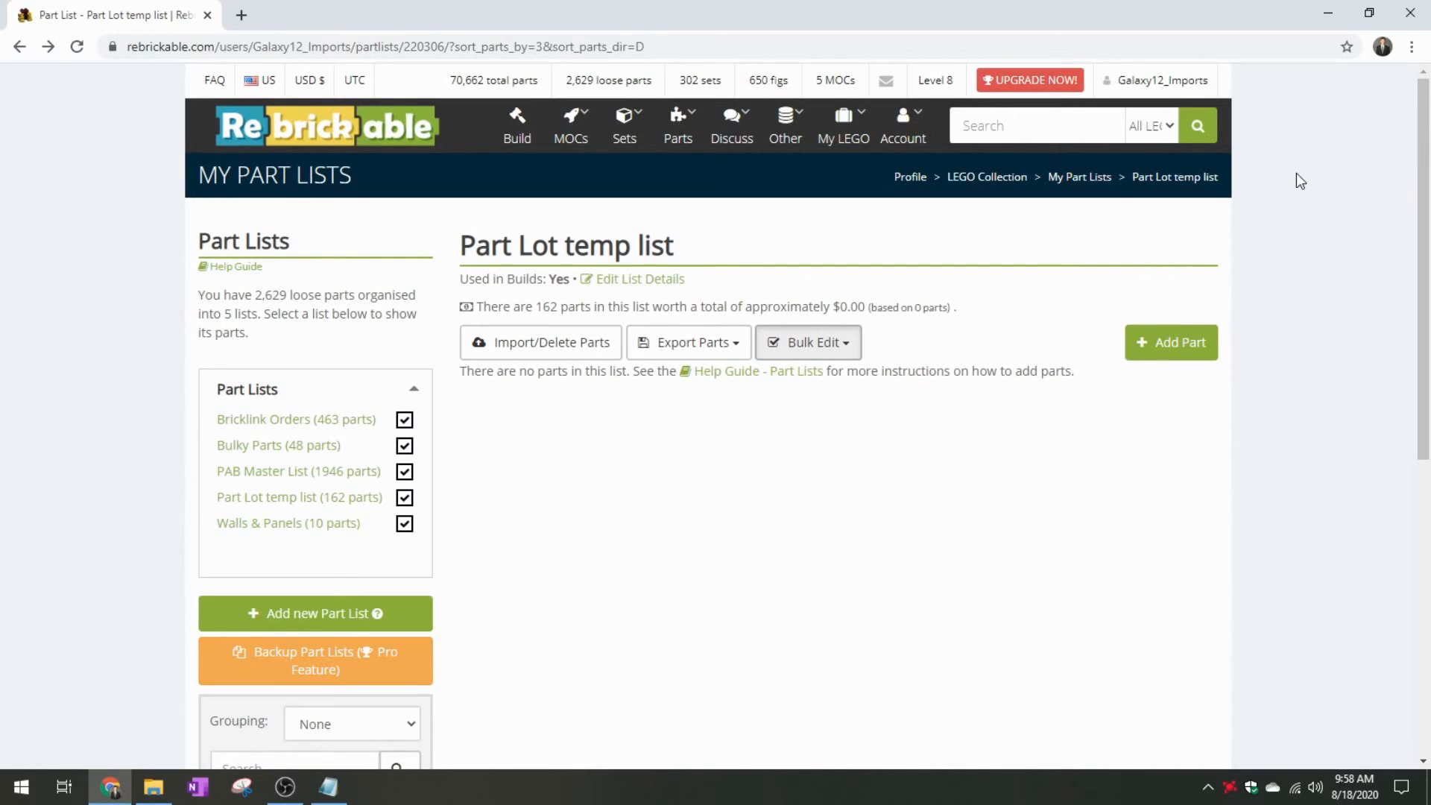
pyautogui.moveTo(484, 209)
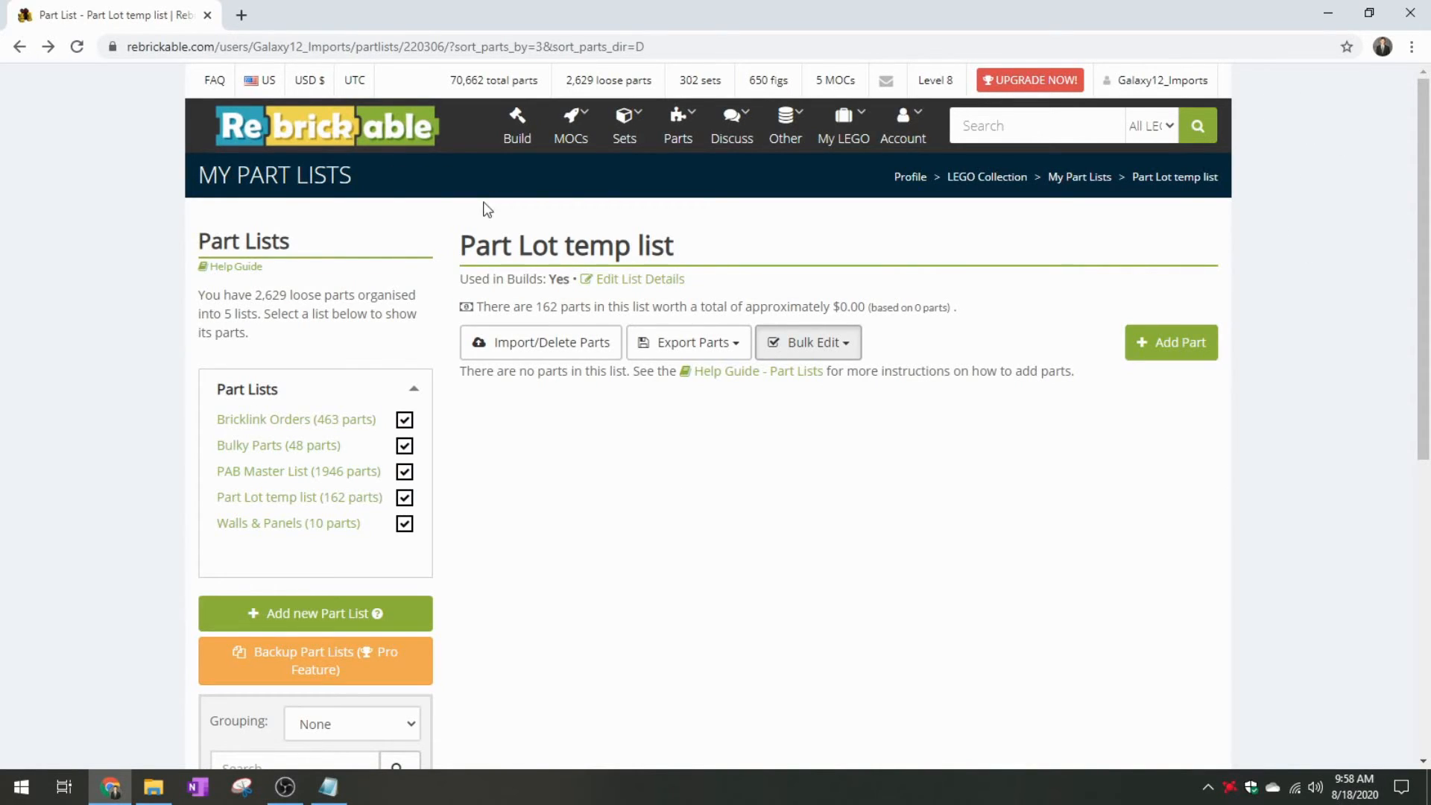
pyautogui.moveTo(855, 249)
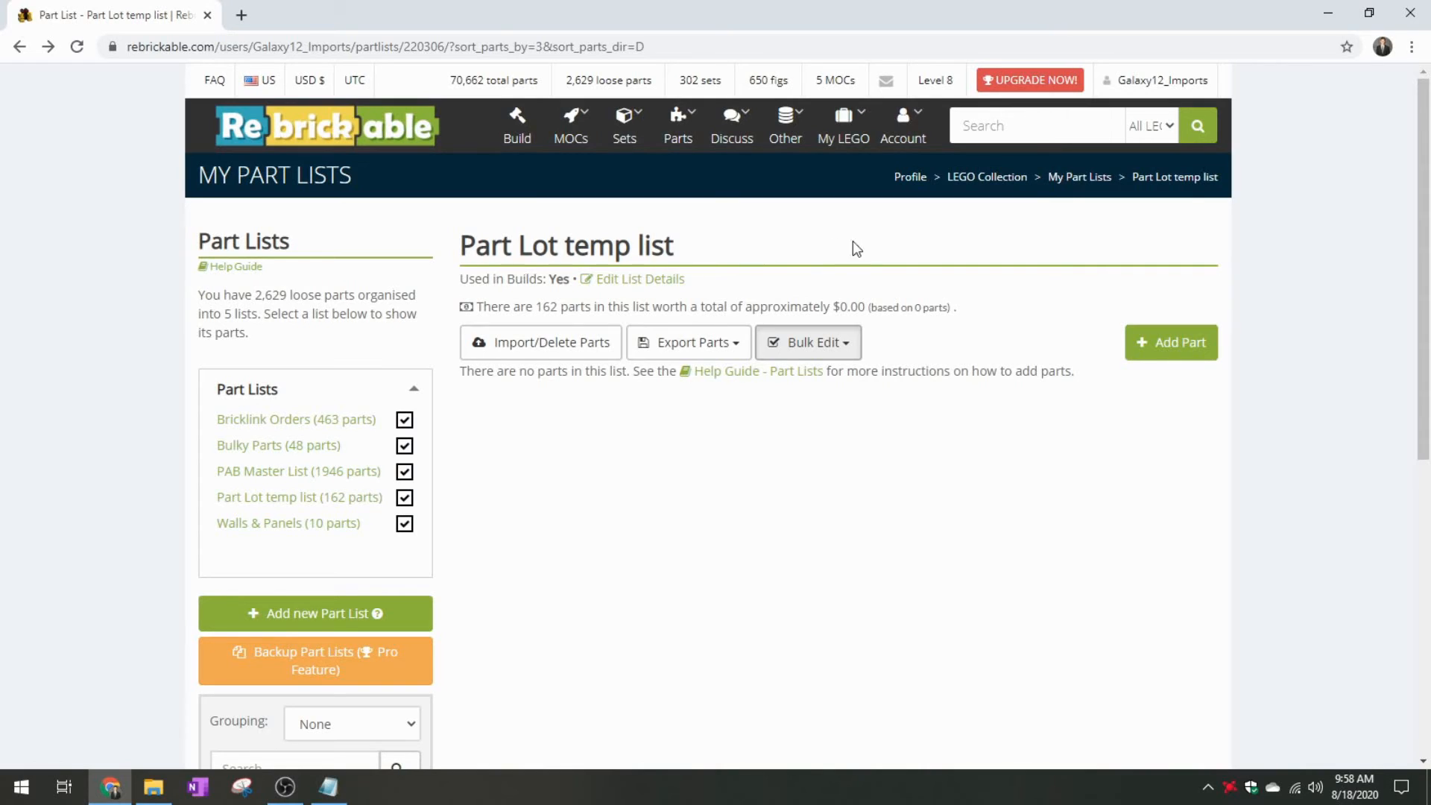
pyautogui.moveTo(1273, 237)
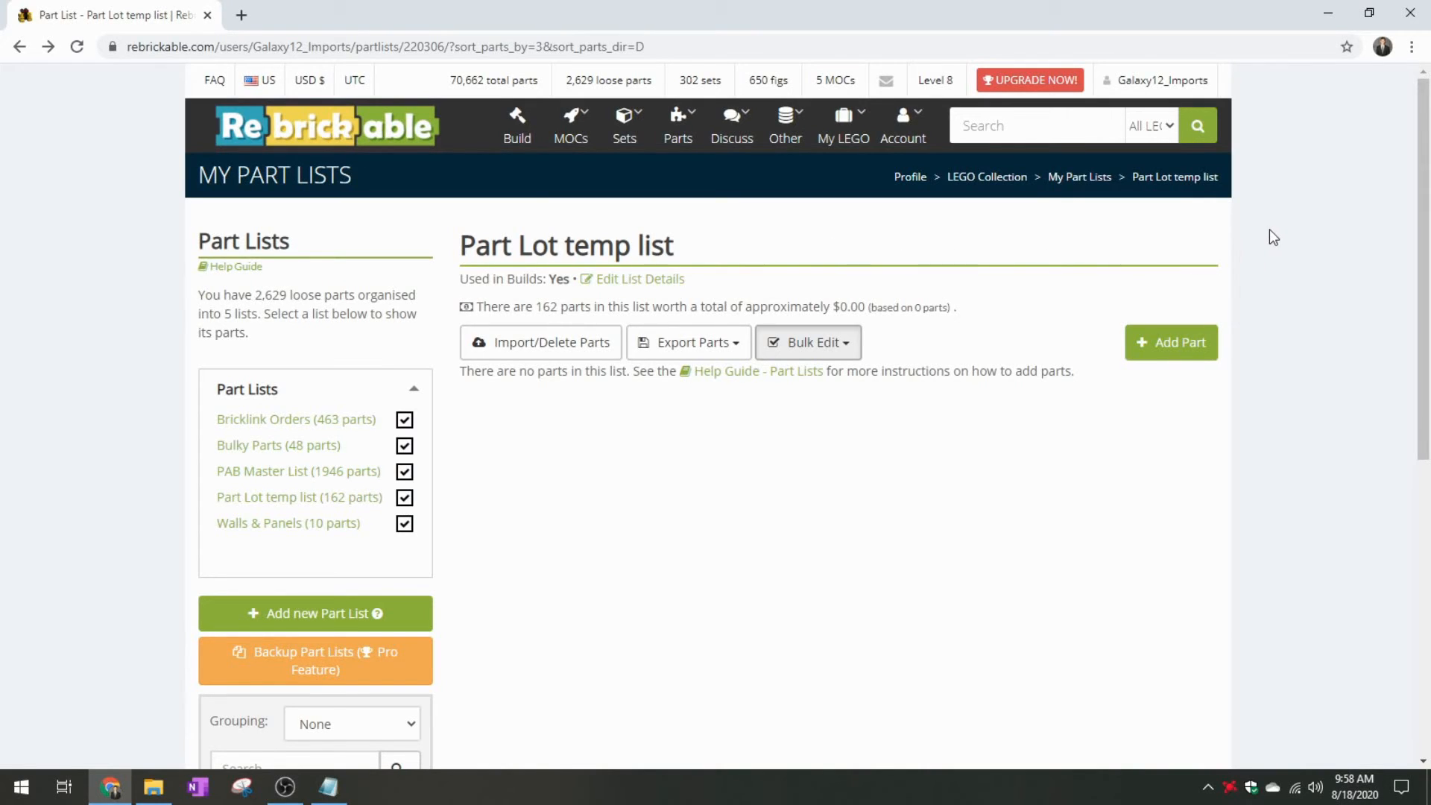
pyautogui.moveTo(1254, 230)
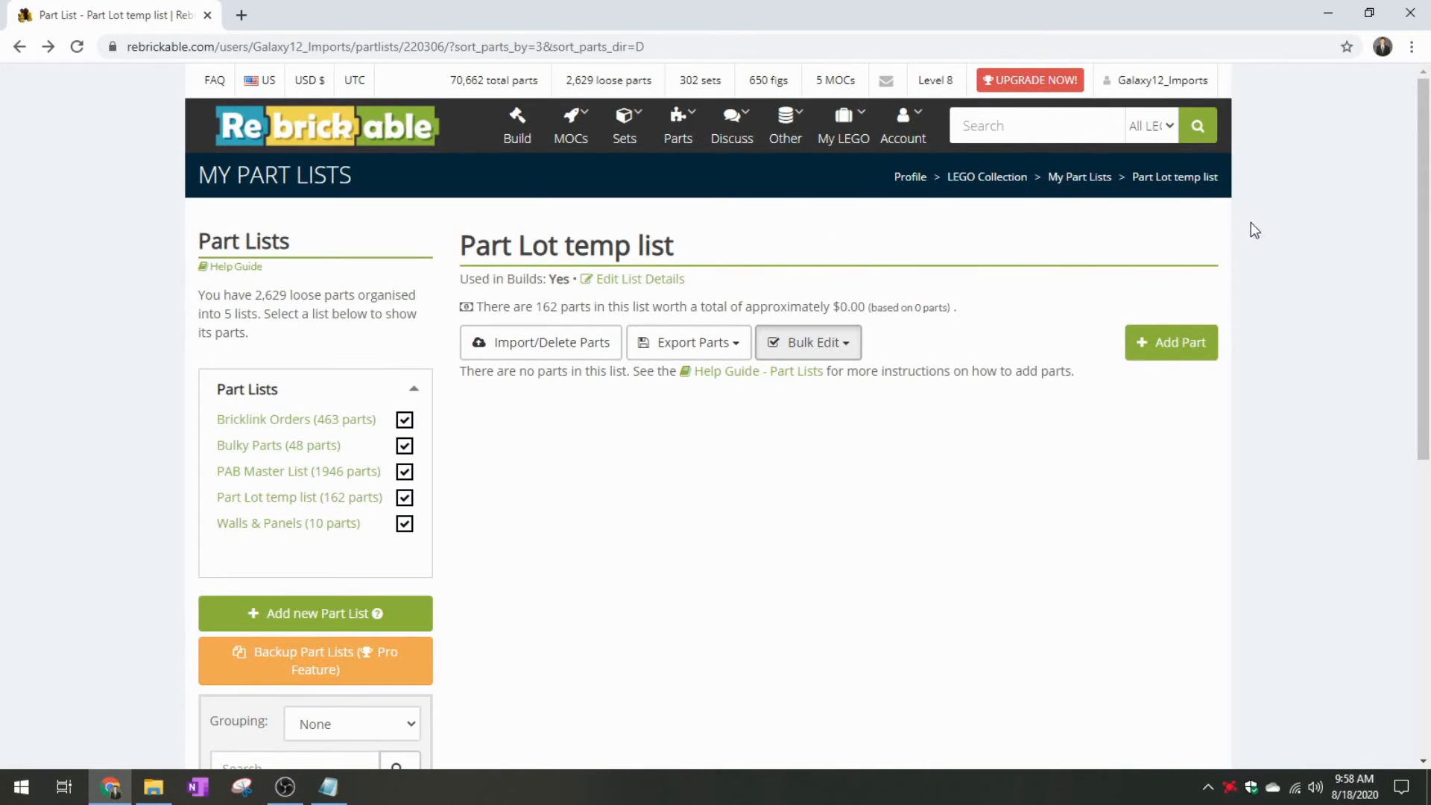
pyautogui.moveTo(880, 222)
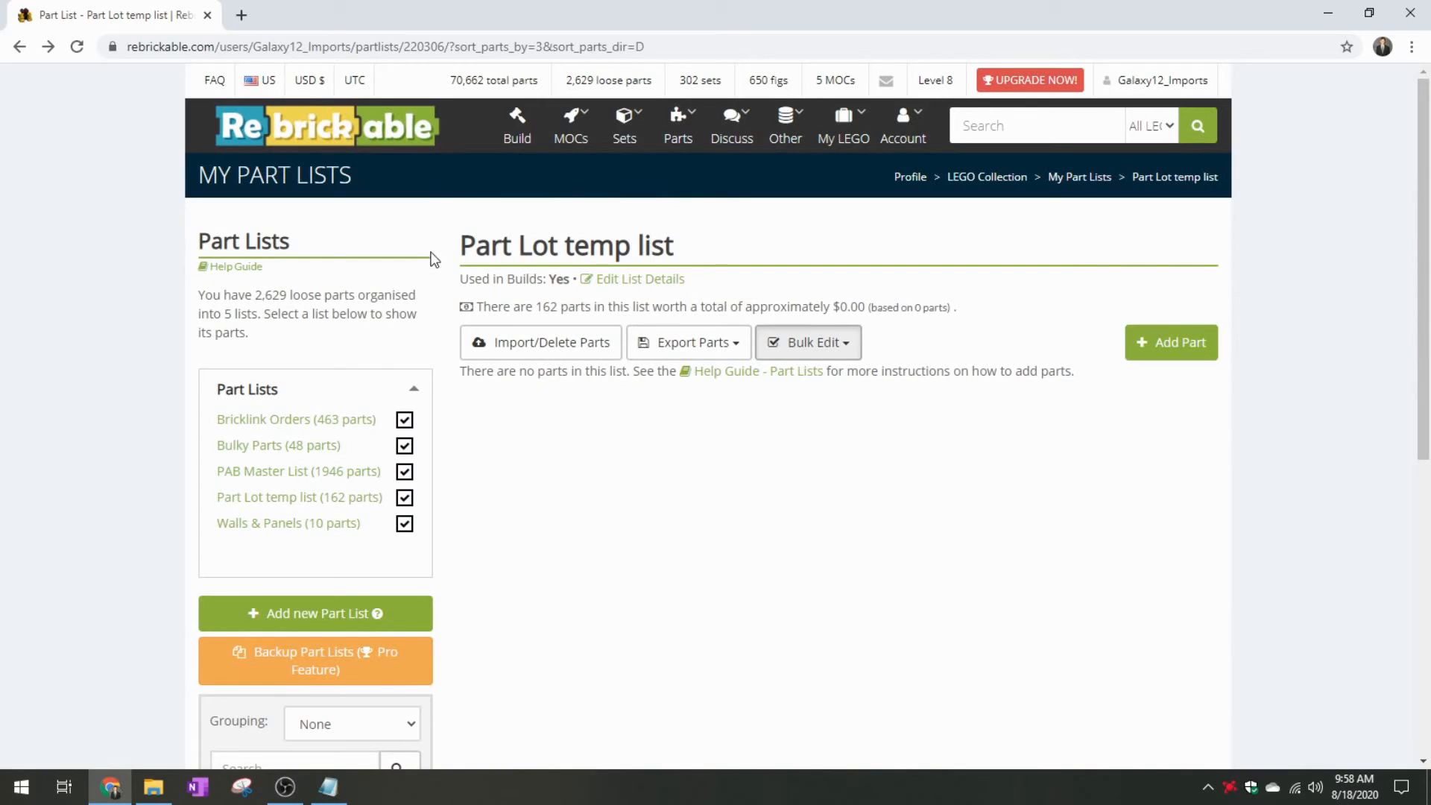
pyautogui.moveTo(153, 371)
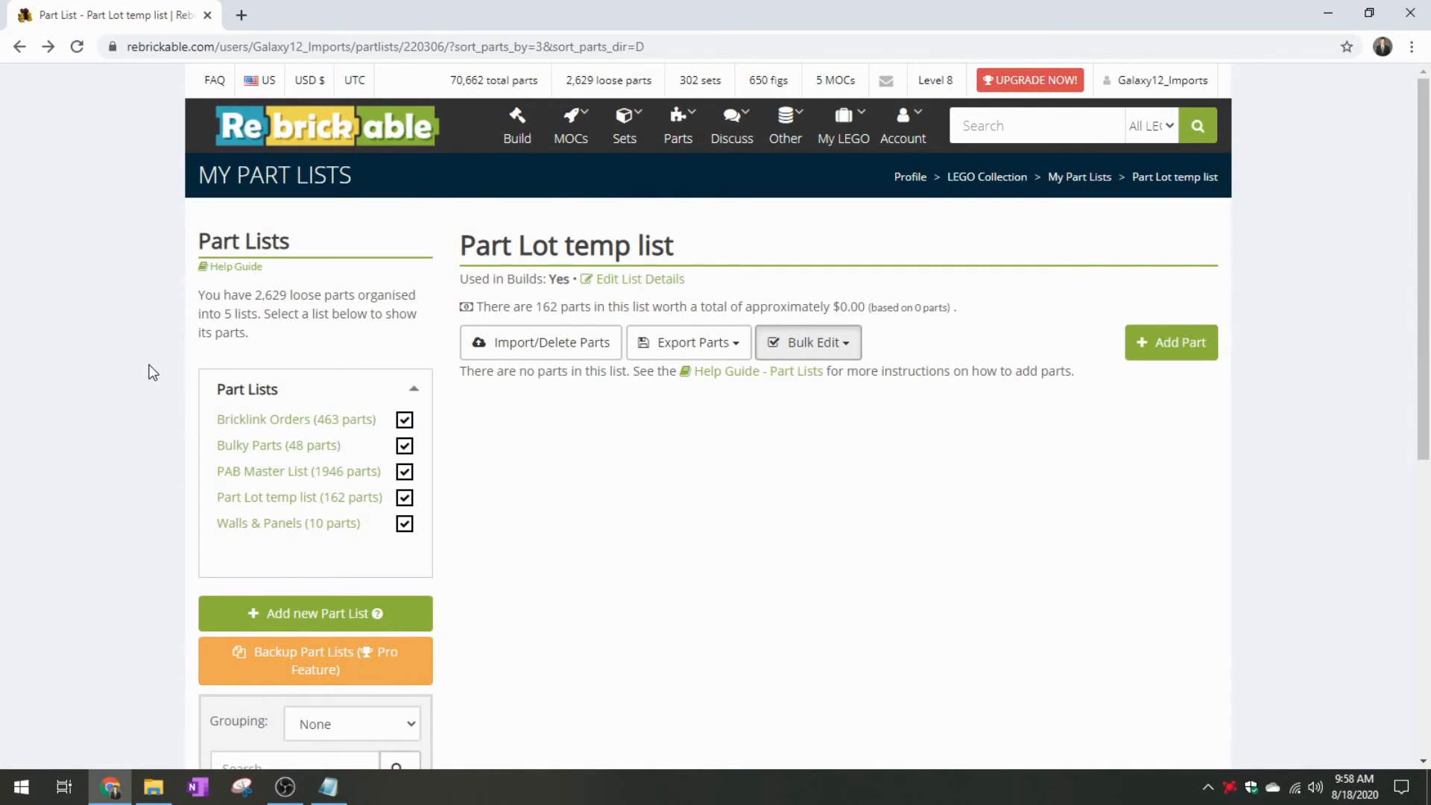
pyautogui.moveTo(360, 482)
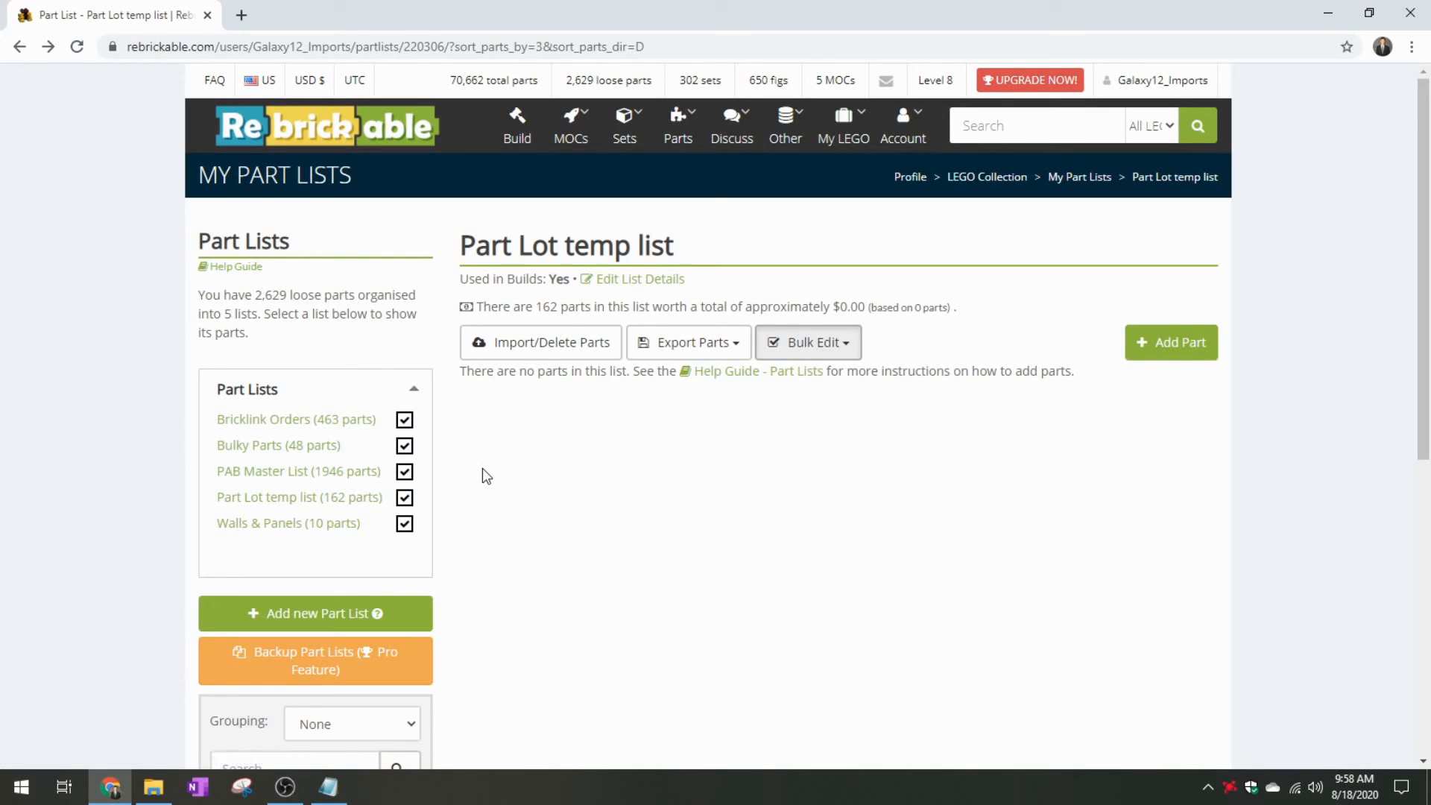
pyautogui.moveTo(405, 343)
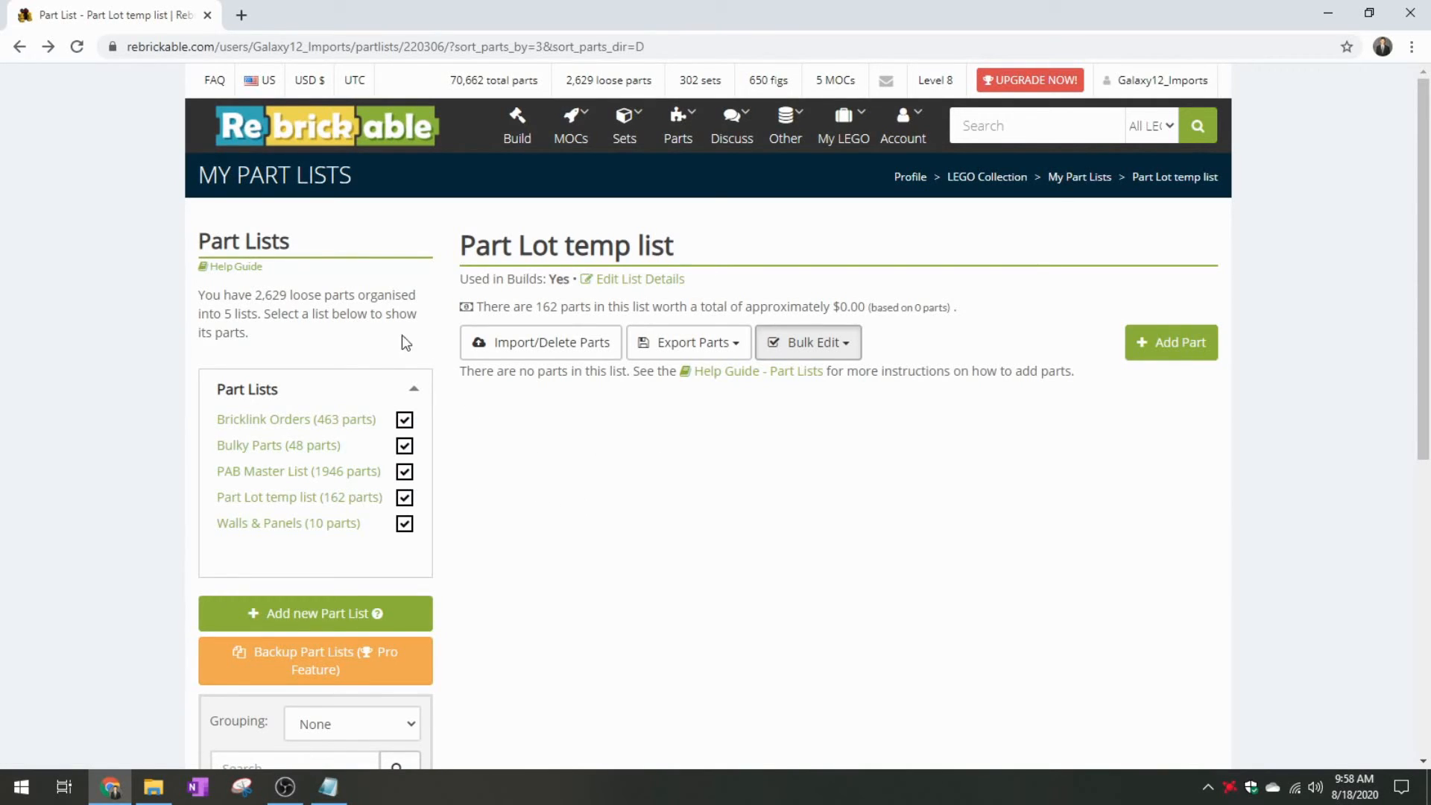
pyautogui.moveTo(166, 535)
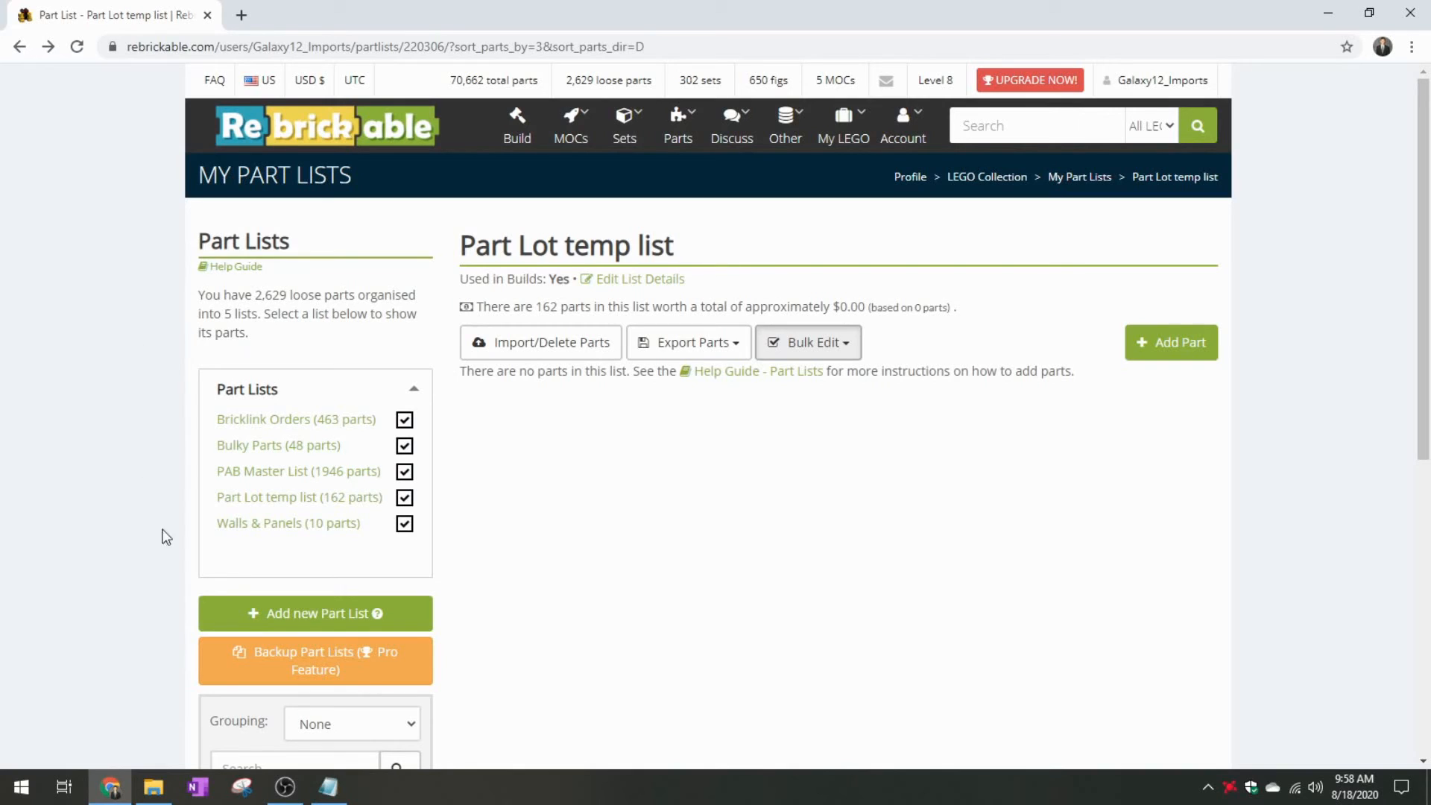
# Show the RB tutorial folder full-screen and preview the LEGO order's first and last pages, ending on the first
pyautogui.click(153, 786)
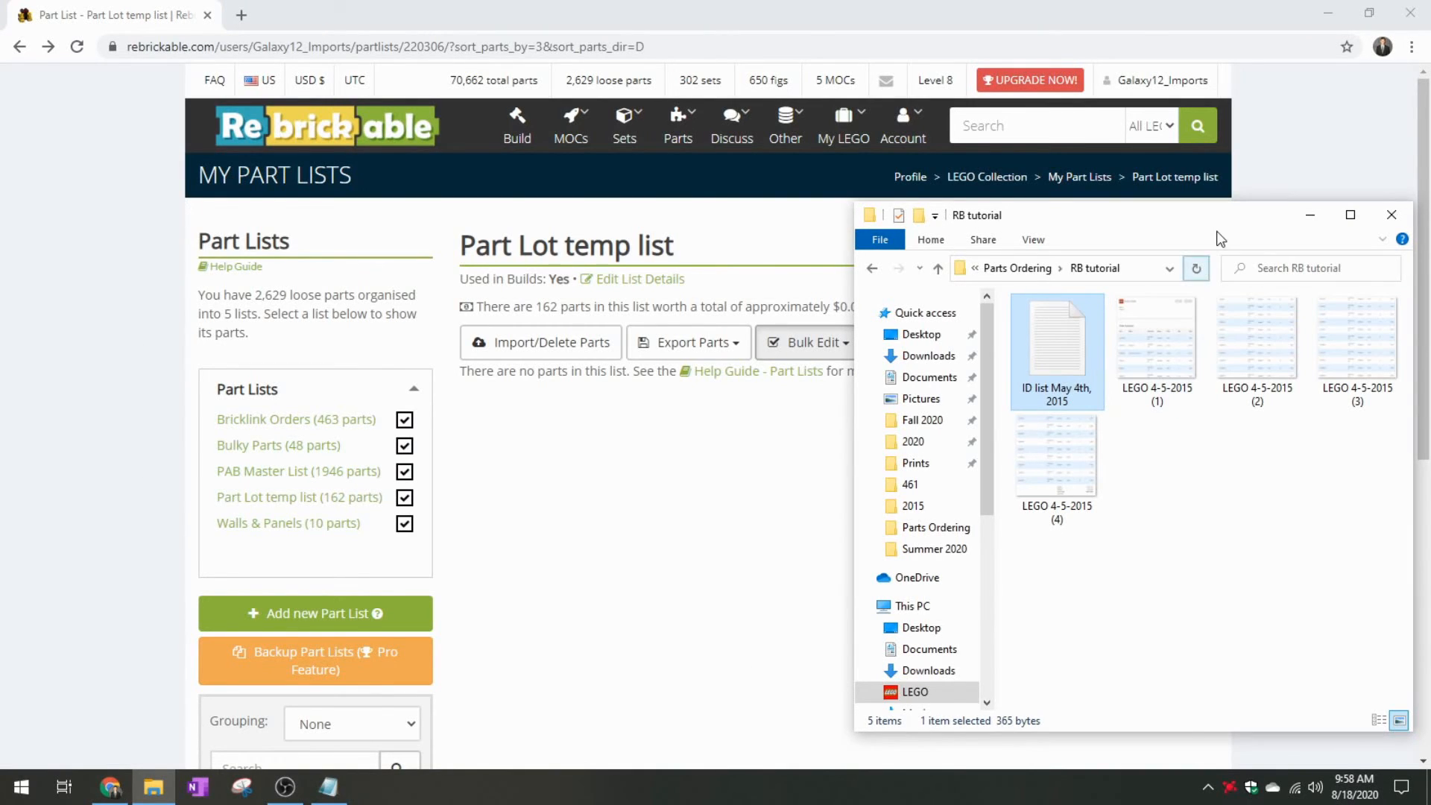
pyautogui.click(1351, 214)
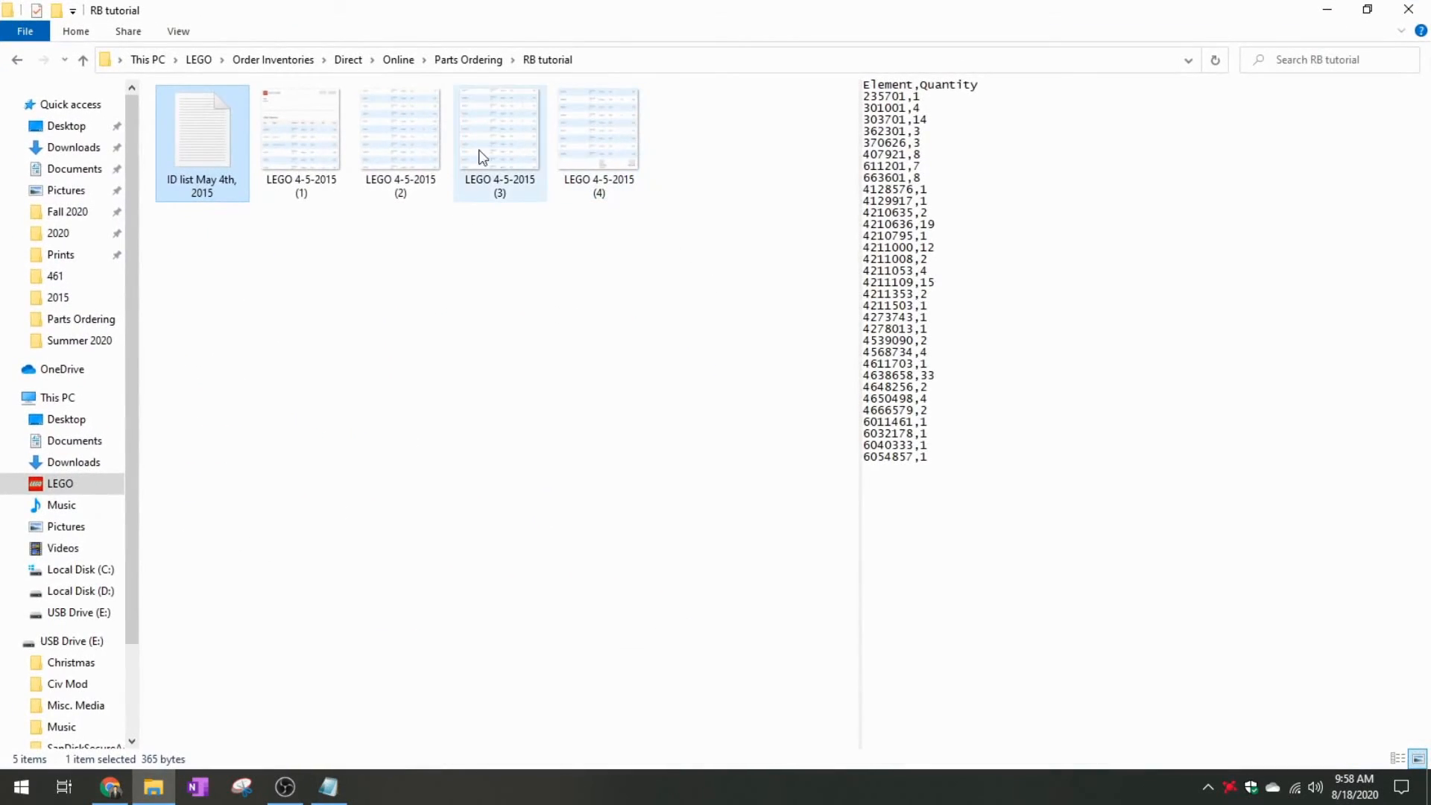
pyautogui.click(301, 128)
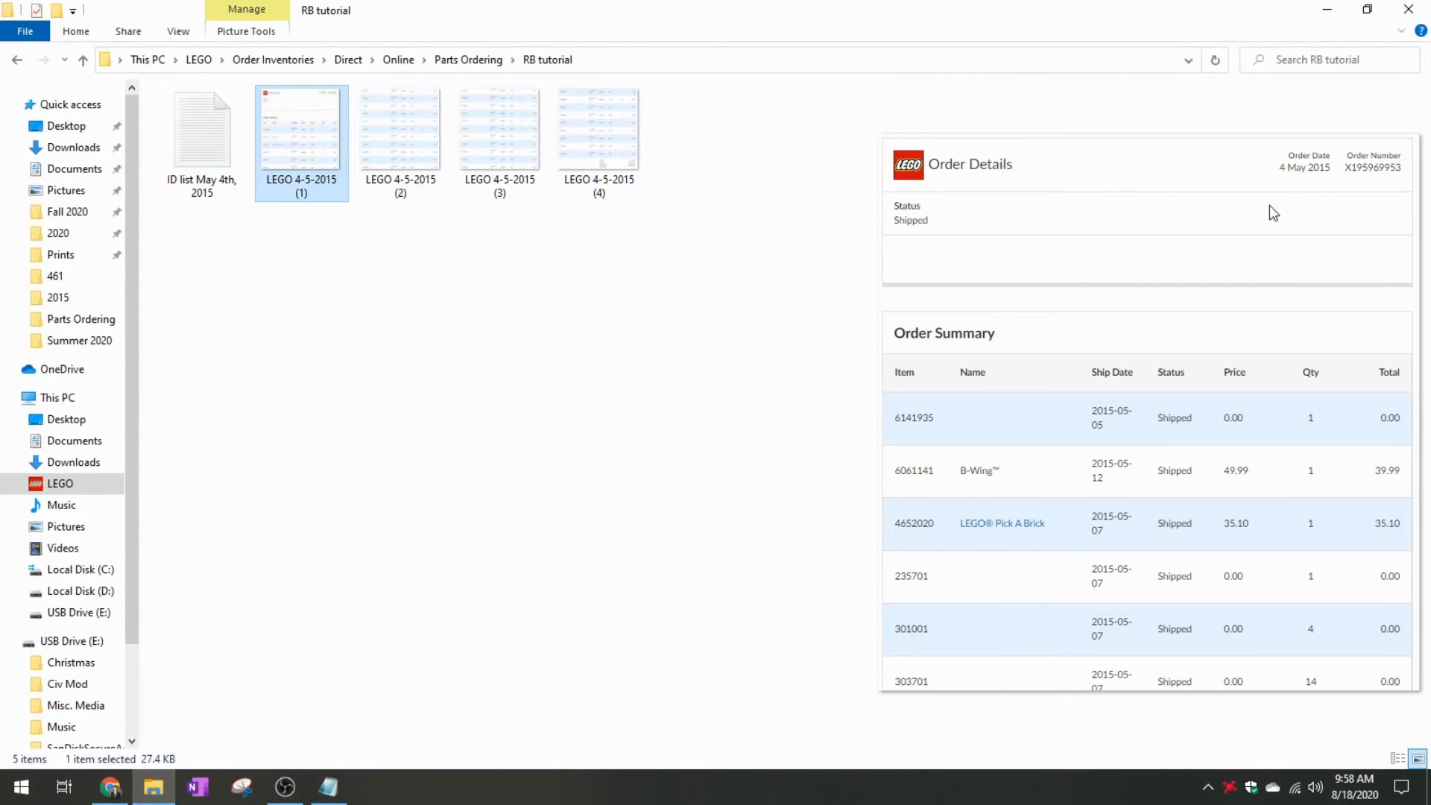
pyautogui.moveTo(1045, 196)
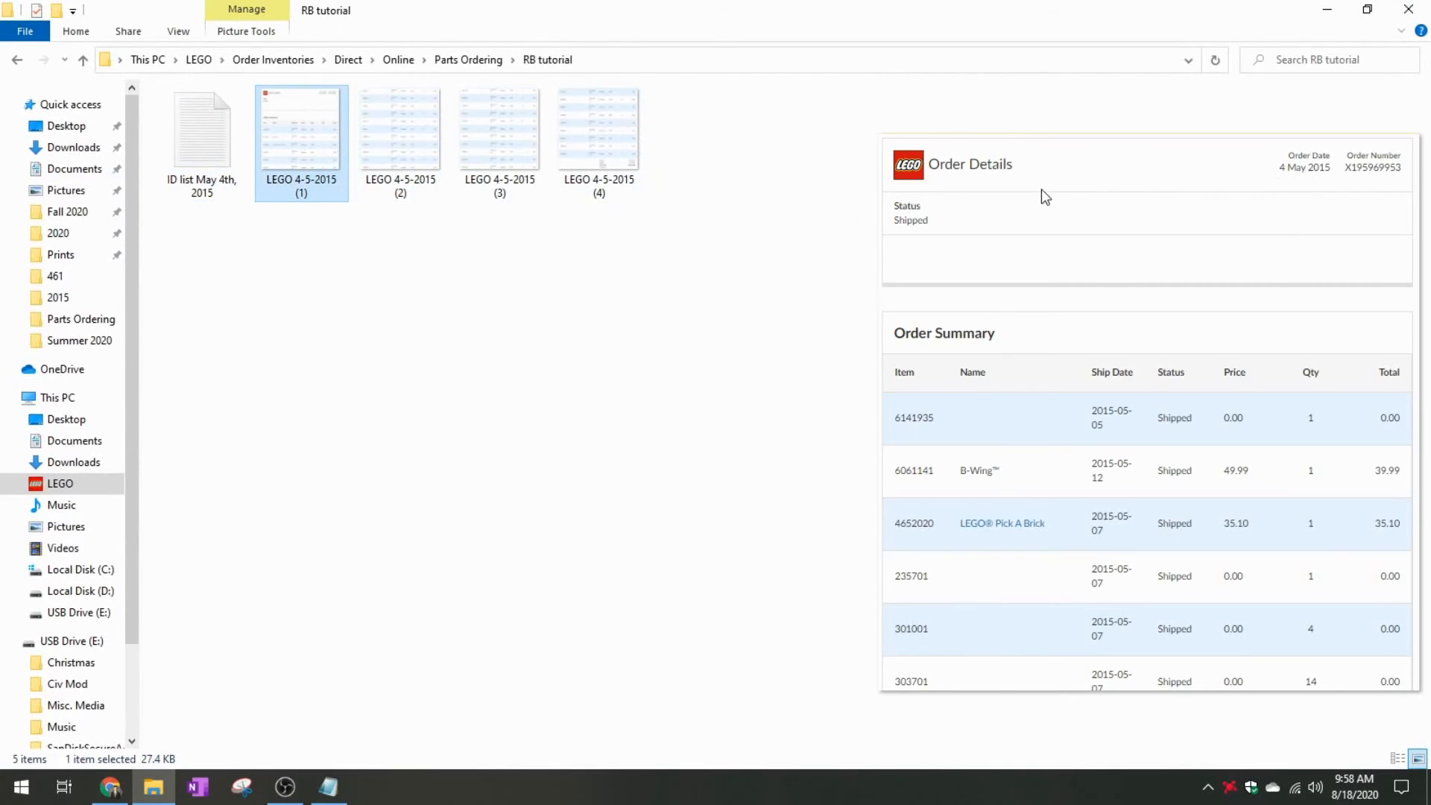
pyautogui.moveTo(758, 241)
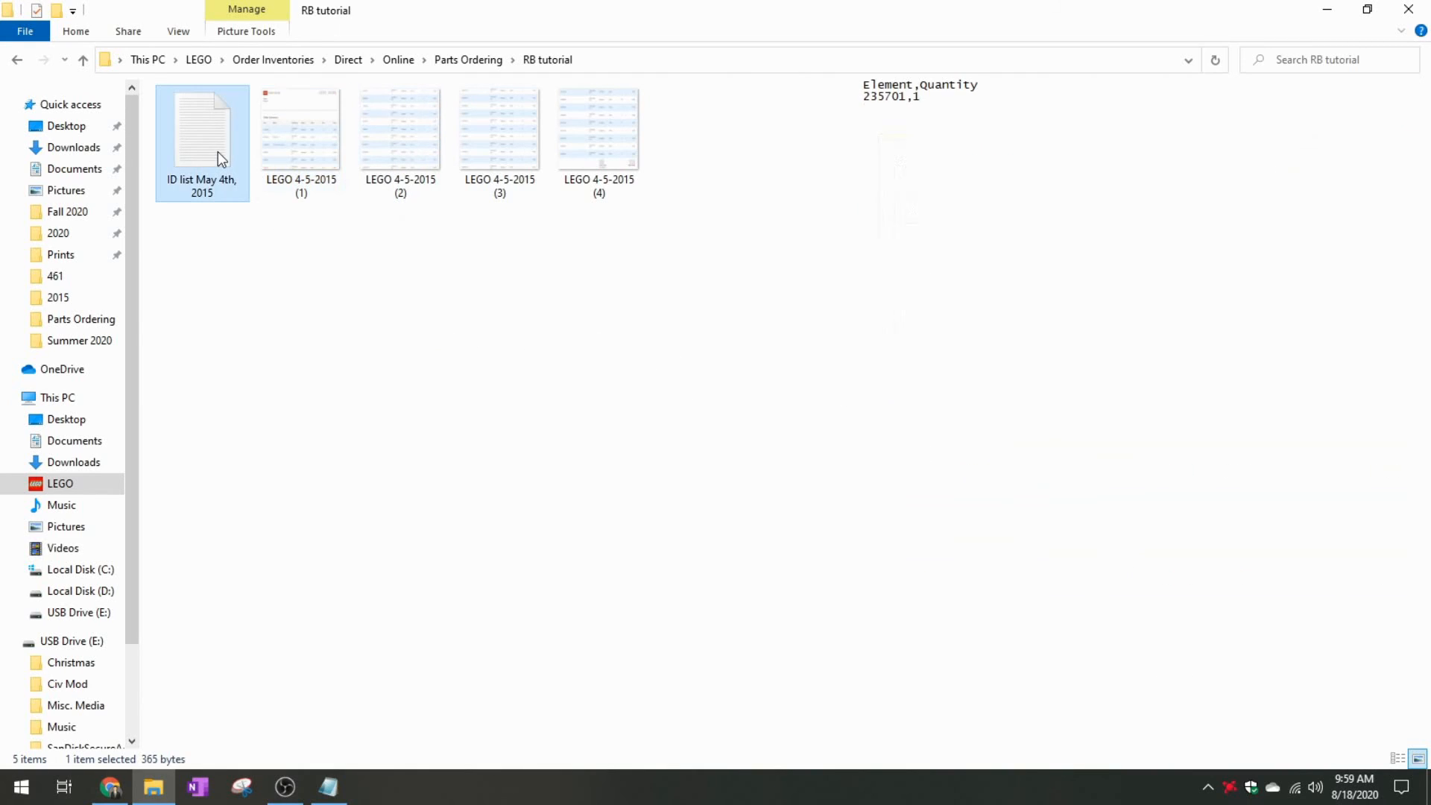
pyautogui.click(599, 129)
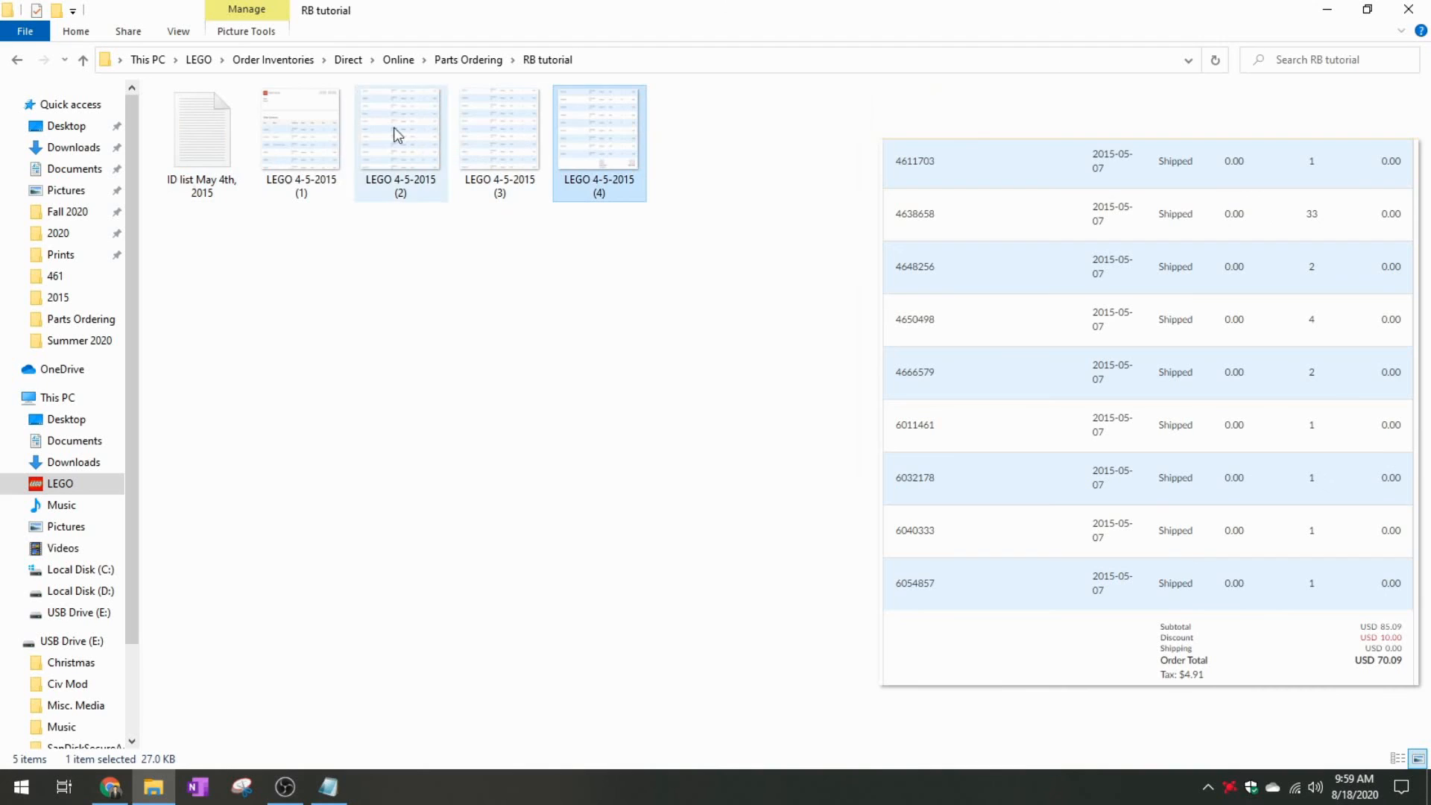
pyautogui.click(299, 129)
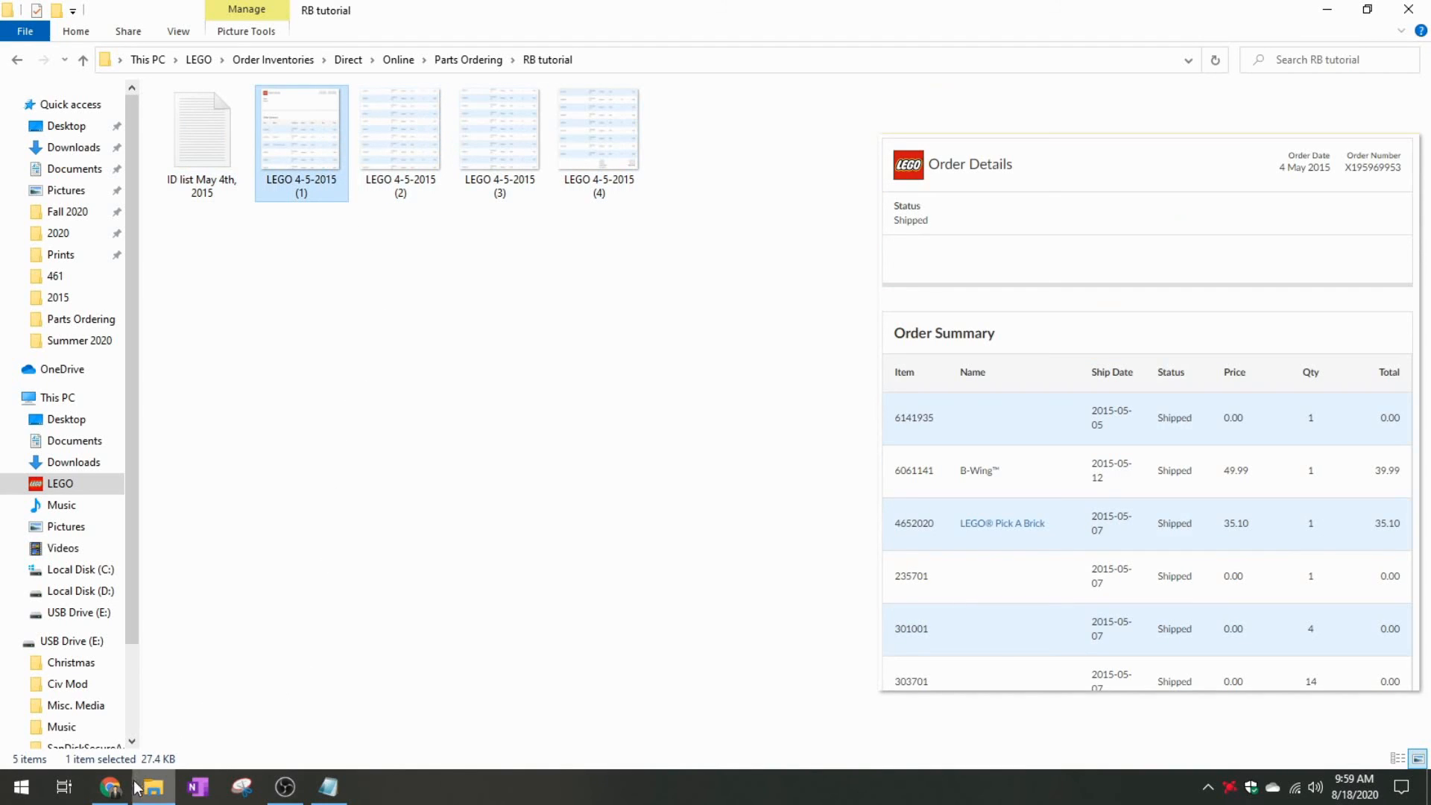
# Switch back to Chrome showing the empty Rebrickable Part Lot temp list
pyautogui.click(109, 786)
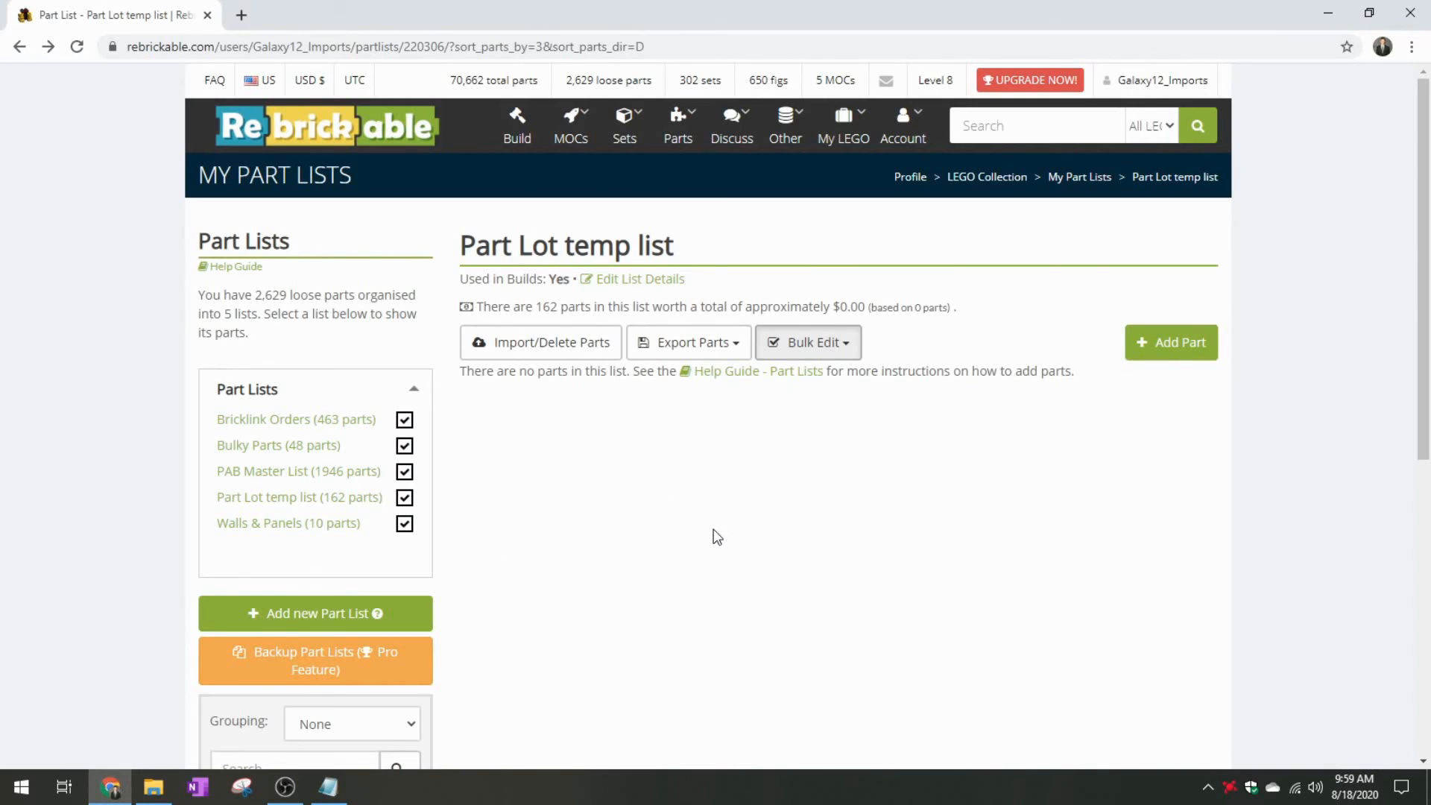
pyautogui.moveTo(696, 529)
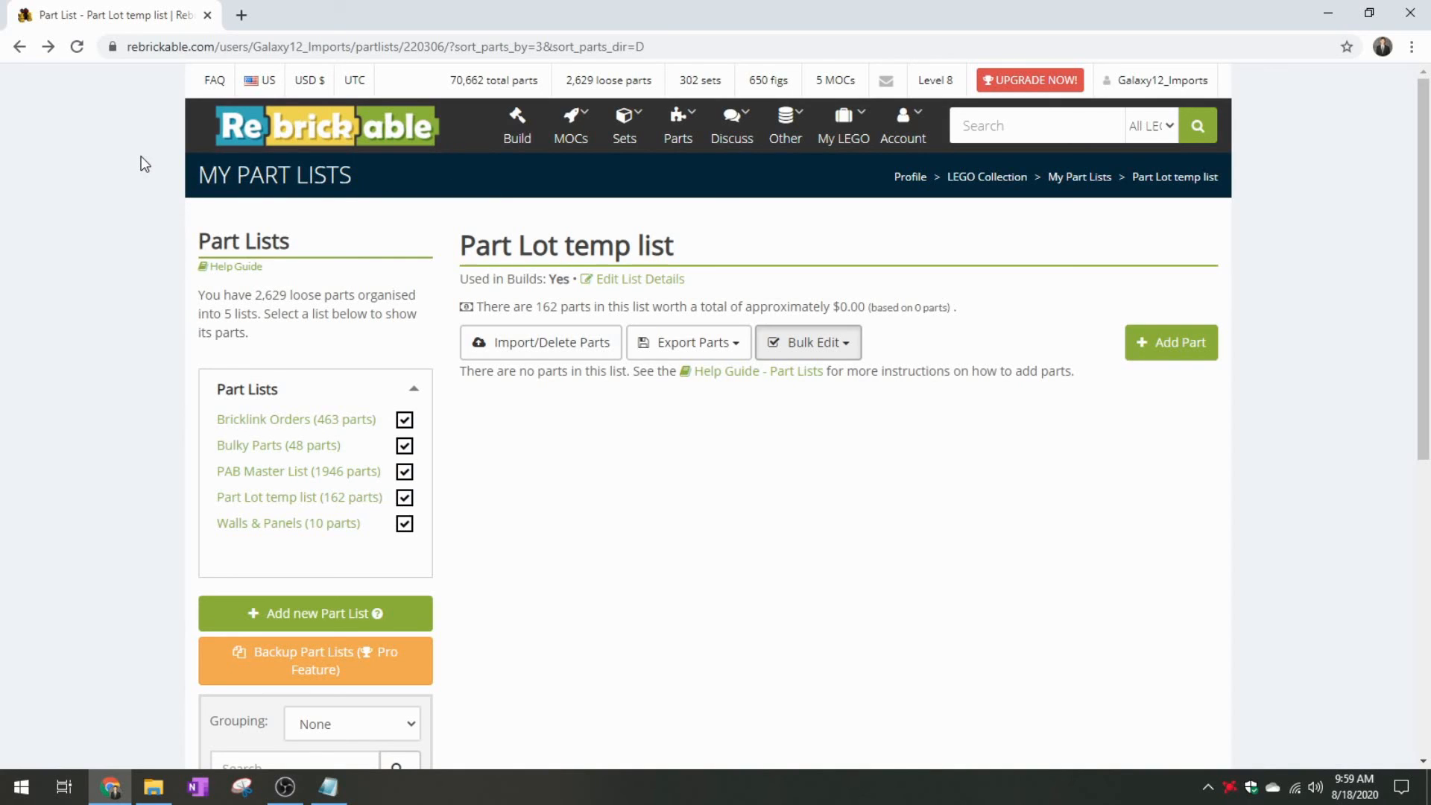
pyautogui.moveTo(133, 160)
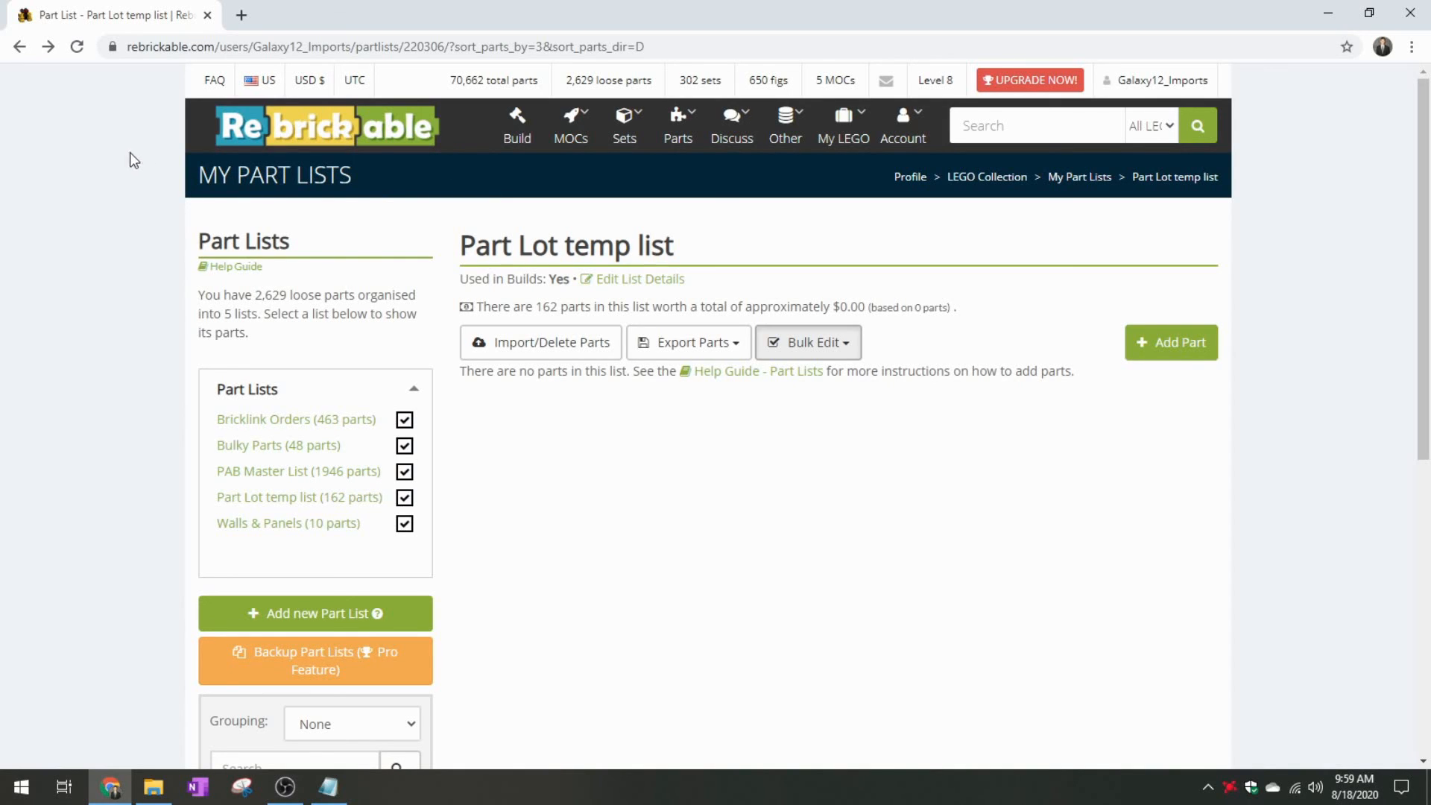
pyautogui.moveTo(125, 149)
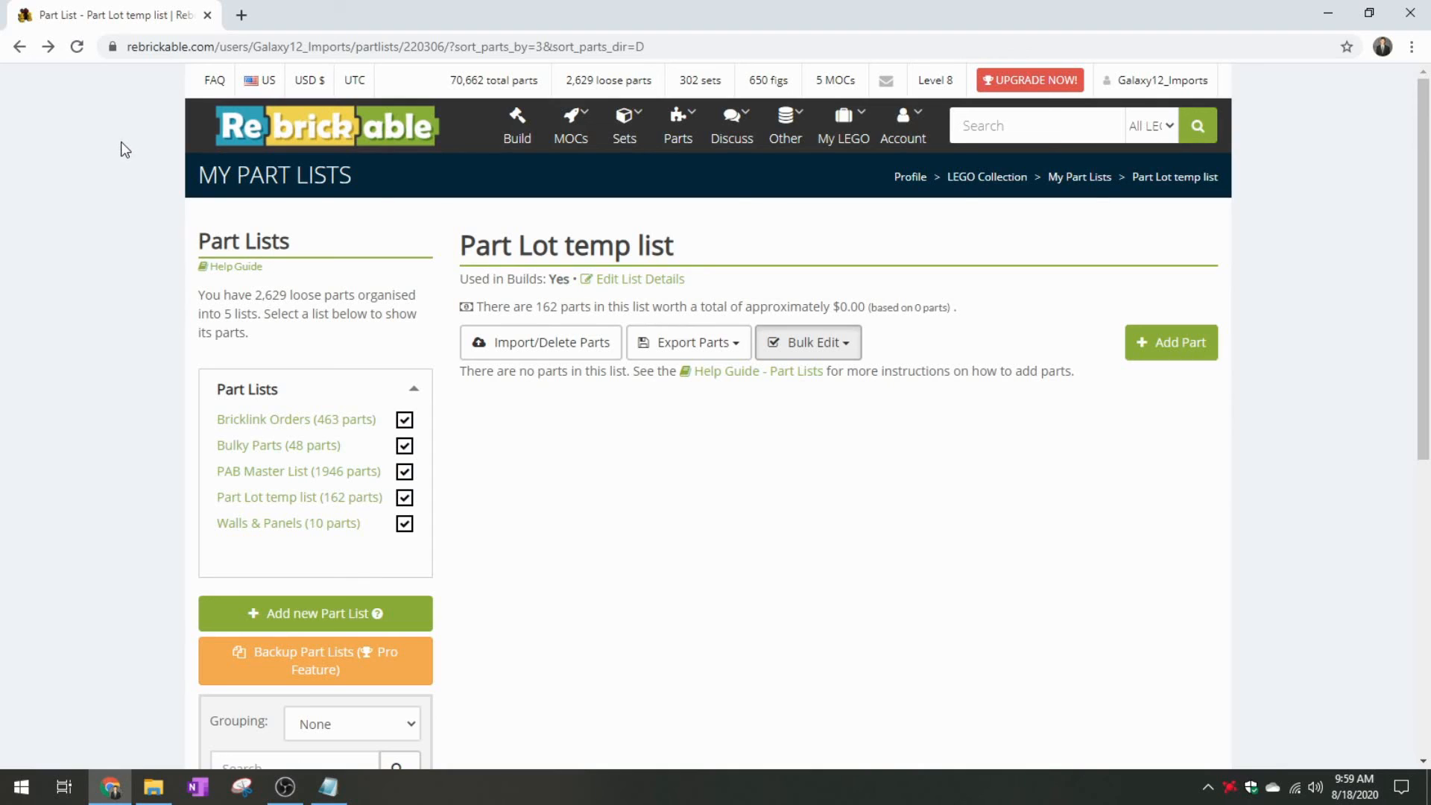
pyautogui.moveTo(318, 288)
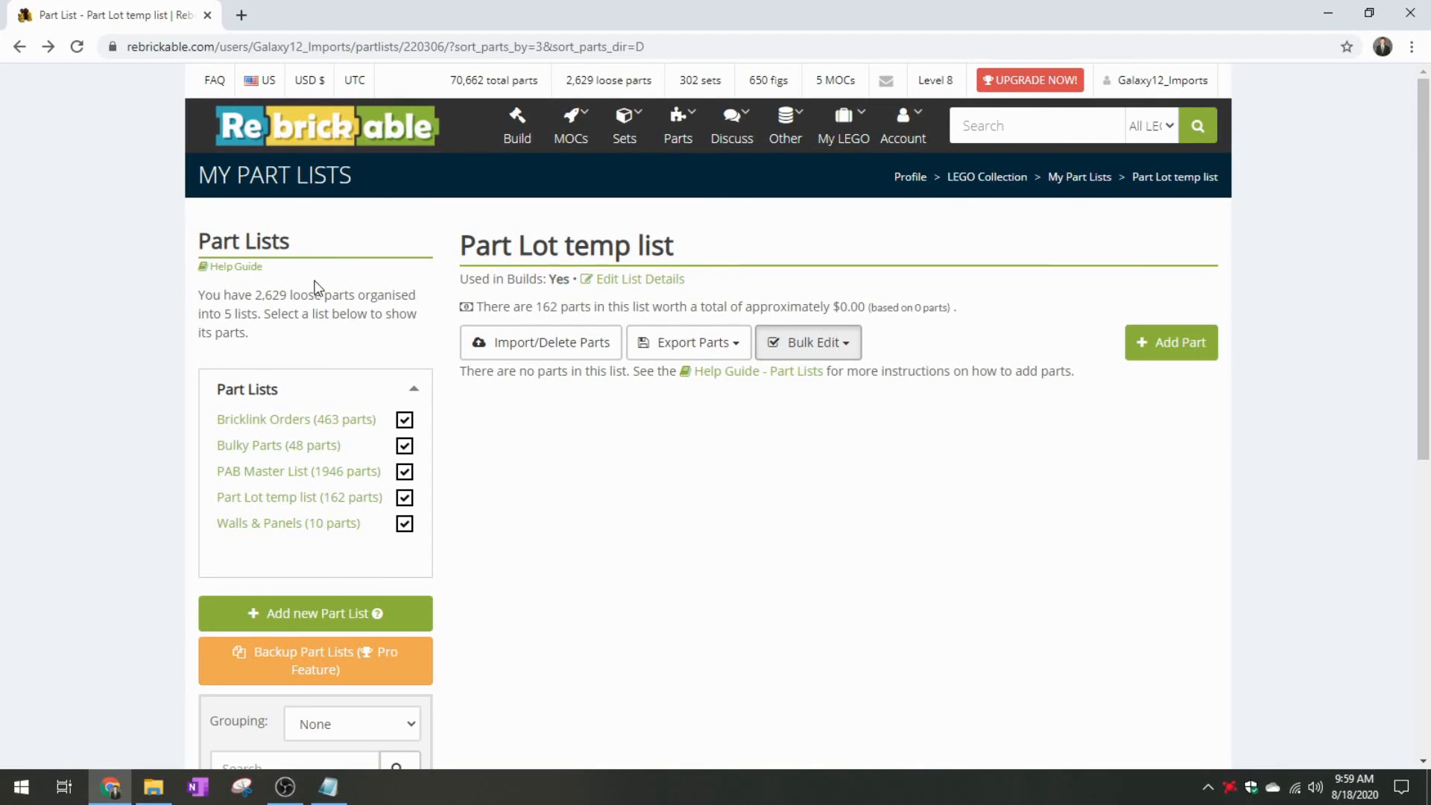
pyautogui.moveTo(181, 234)
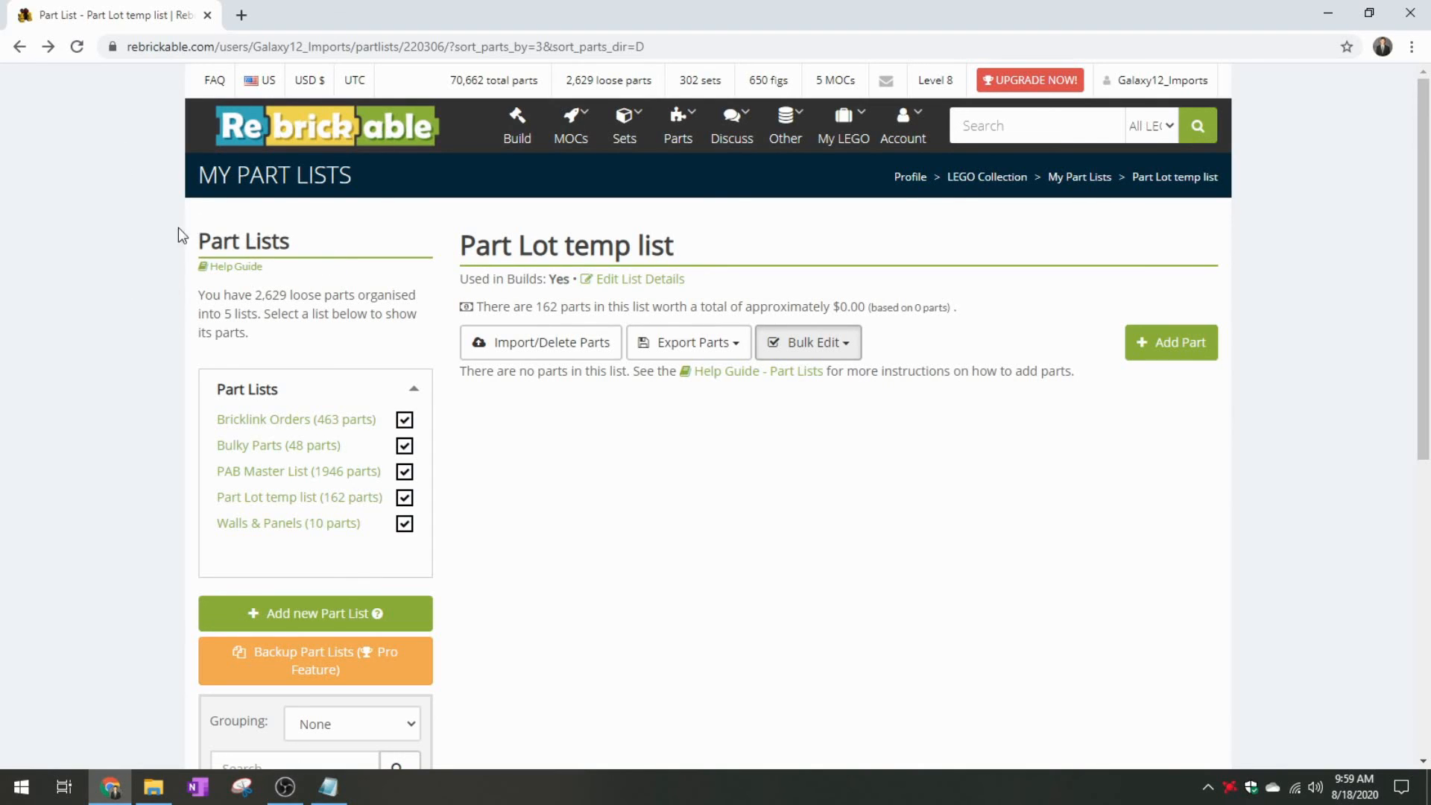
pyautogui.moveTo(137, 279)
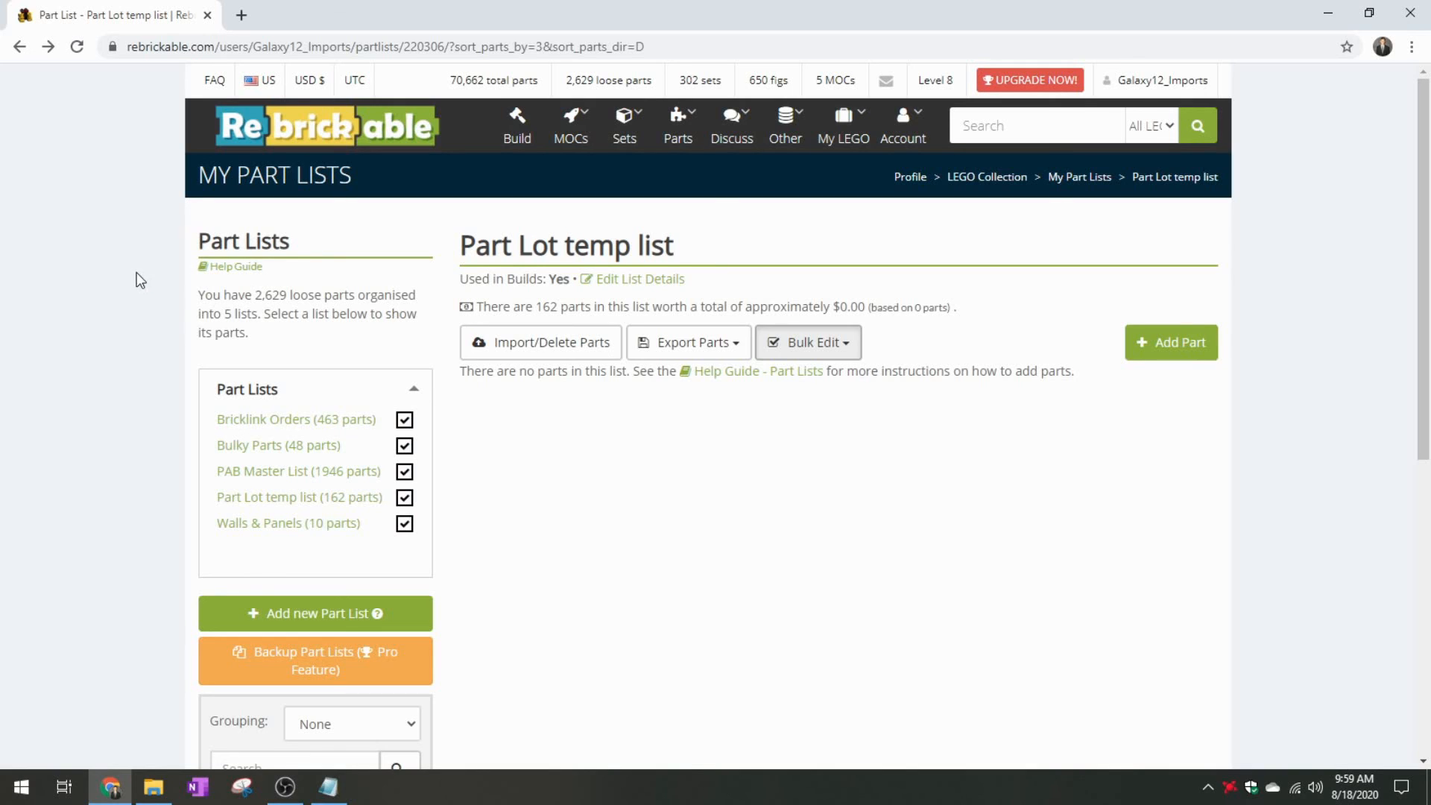
pyautogui.moveTo(140, 349)
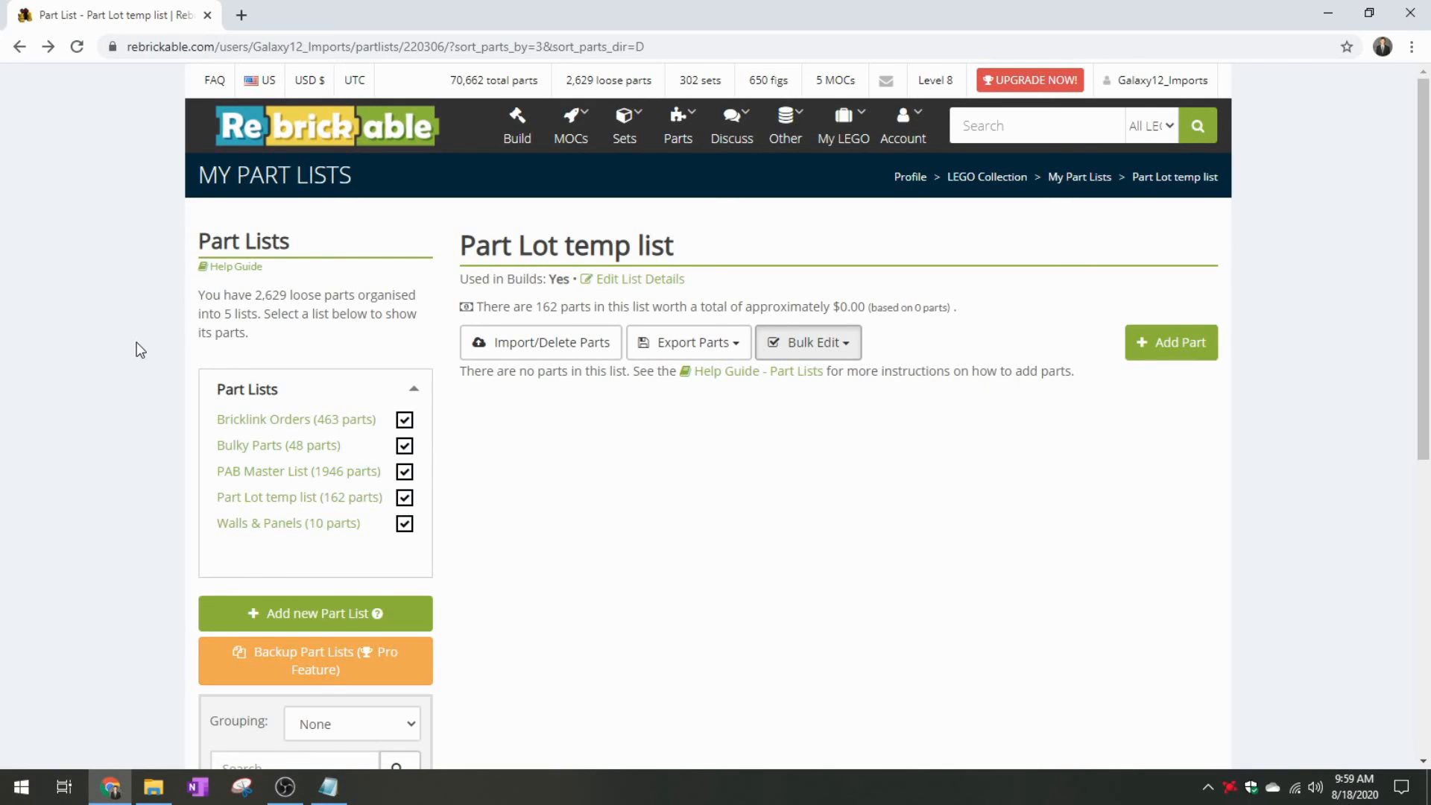